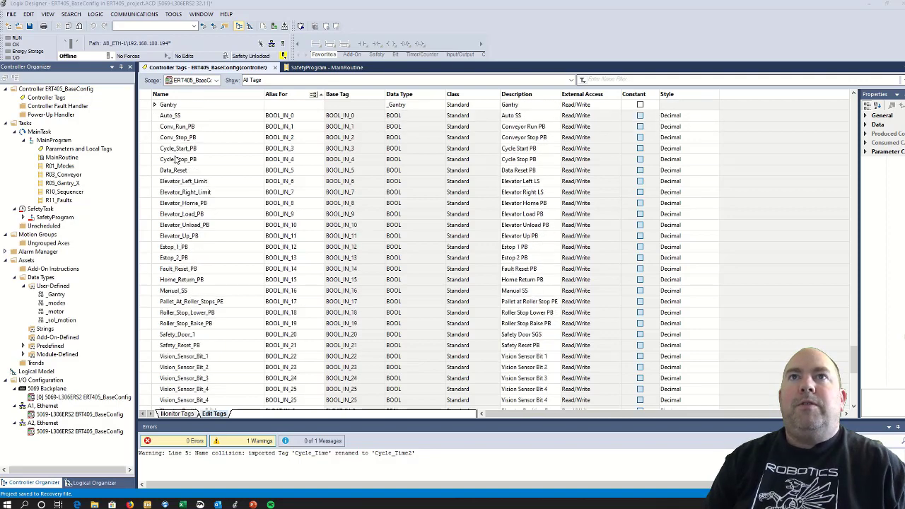
Review the tag list, then open the R01_Modes ladder routine and select the undefined Mode.Auto coil
{"action": "scroll", "scroll_direction": "down", "scroll_amount": 3}
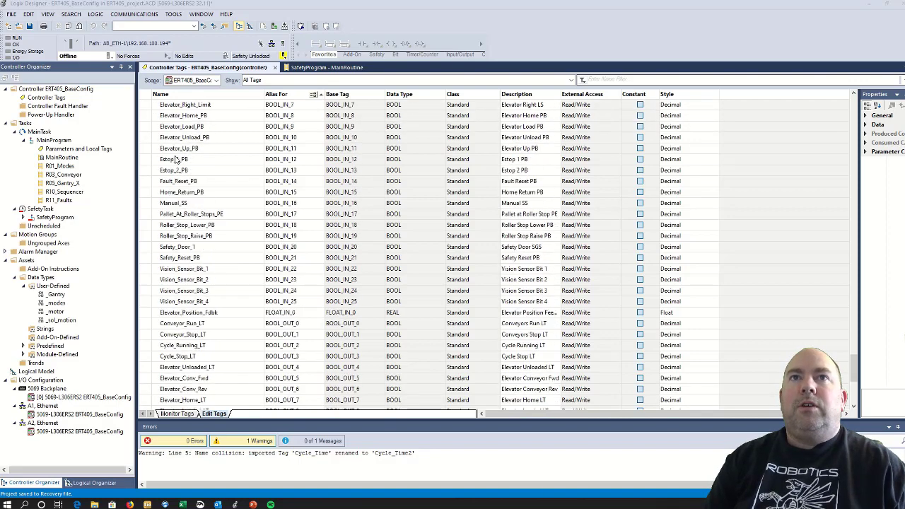
{"action": "scroll", "scroll_direction": "up", "scroll_amount": 3}
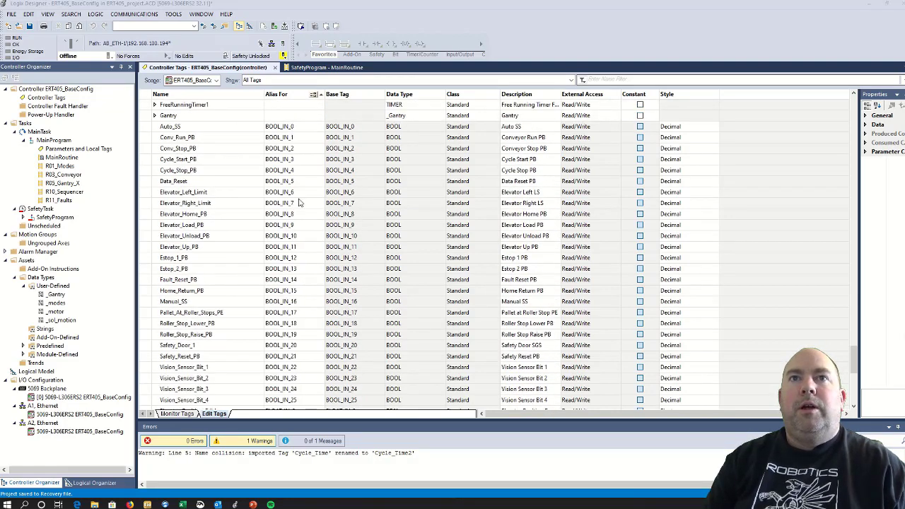
{"action": "scroll", "scroll_direction": "down", "scroll_amount": 3}
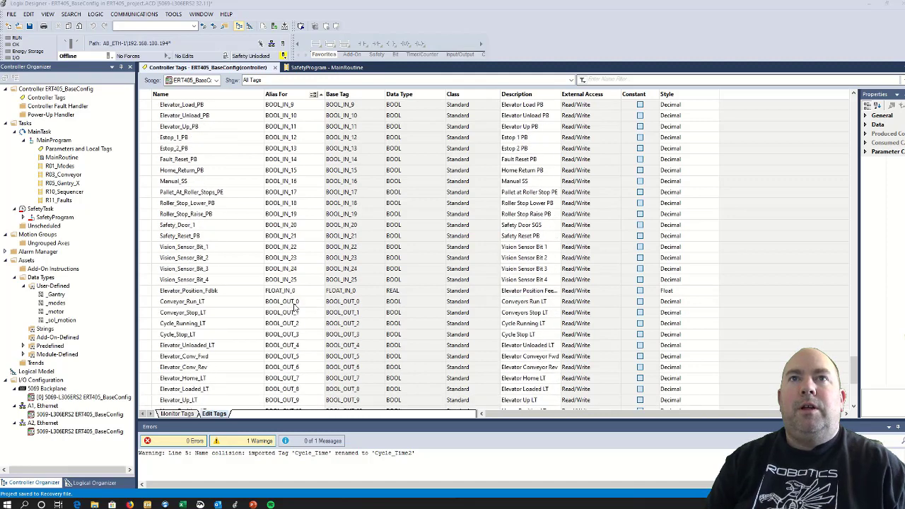
{"action": "scroll", "scroll_direction": "down", "scroll_amount": 3}
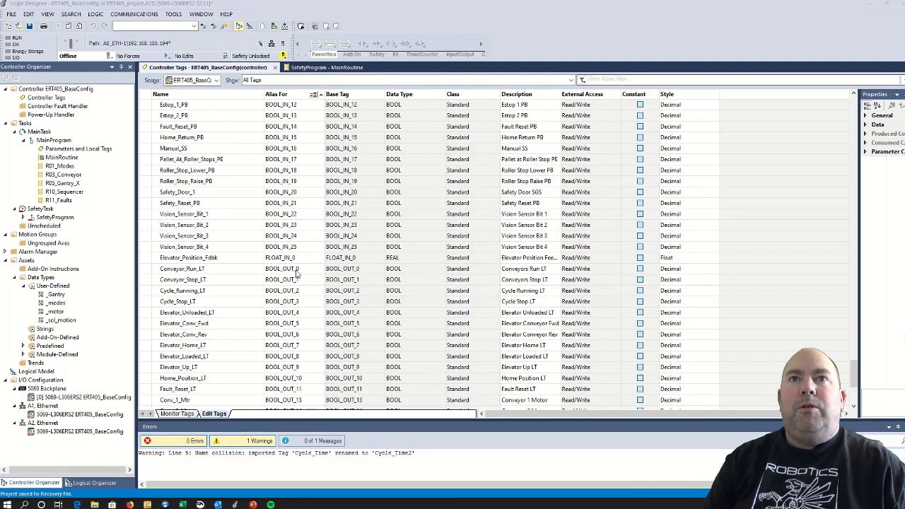
{"action": "scroll", "scroll_direction": "down", "scroll_amount": 3}
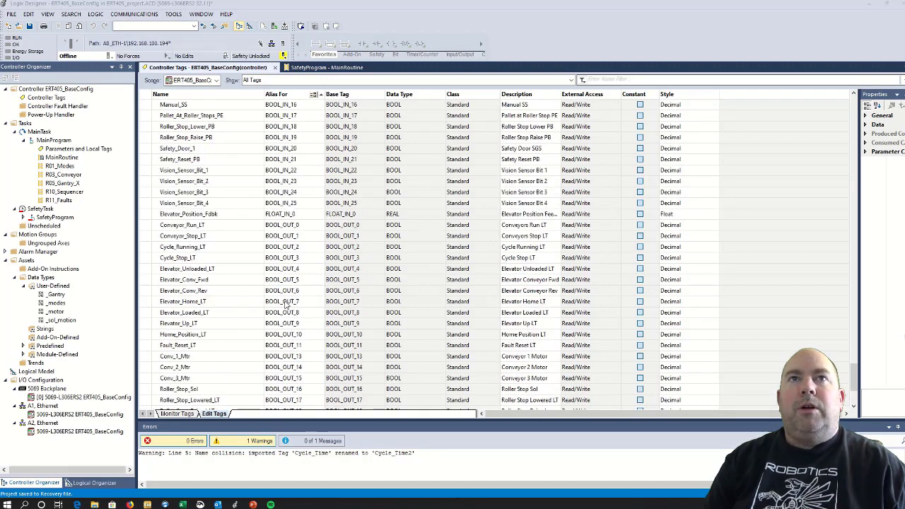
{"action": "scroll", "scroll_direction": "up", "scroll_amount": 3}
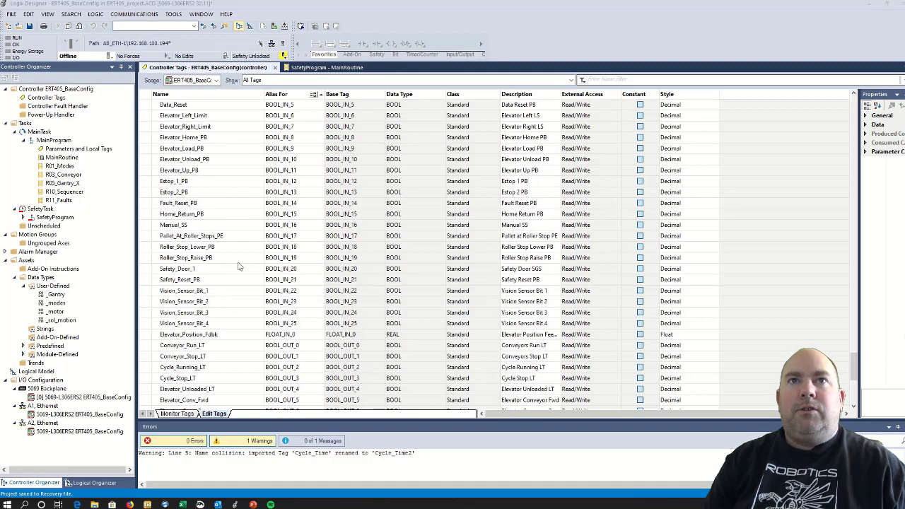
{"action": "mouse_move", "coordinate": [221, 152]}
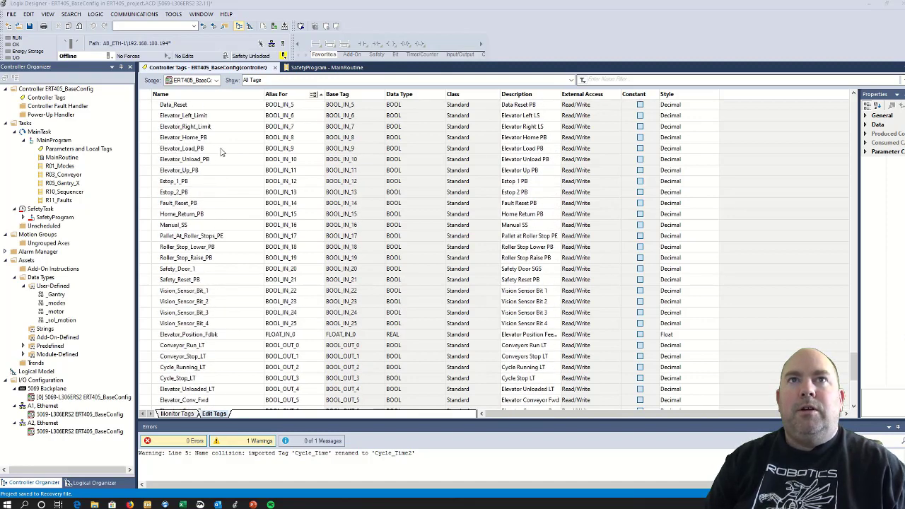
{"action": "left_click", "coordinate": [181, 148]}
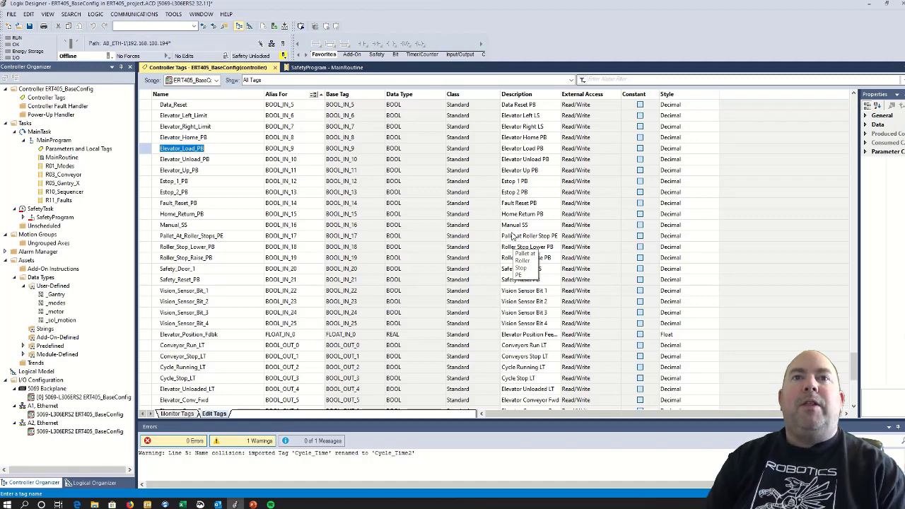
{"action": "mouse_move", "coordinate": [485, 203]}
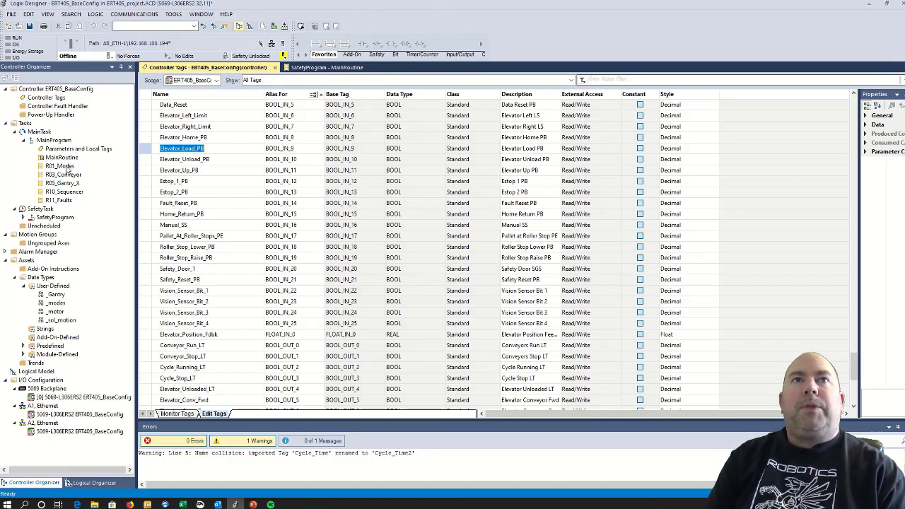
{"action": "left_click", "coordinate": [60, 165]}
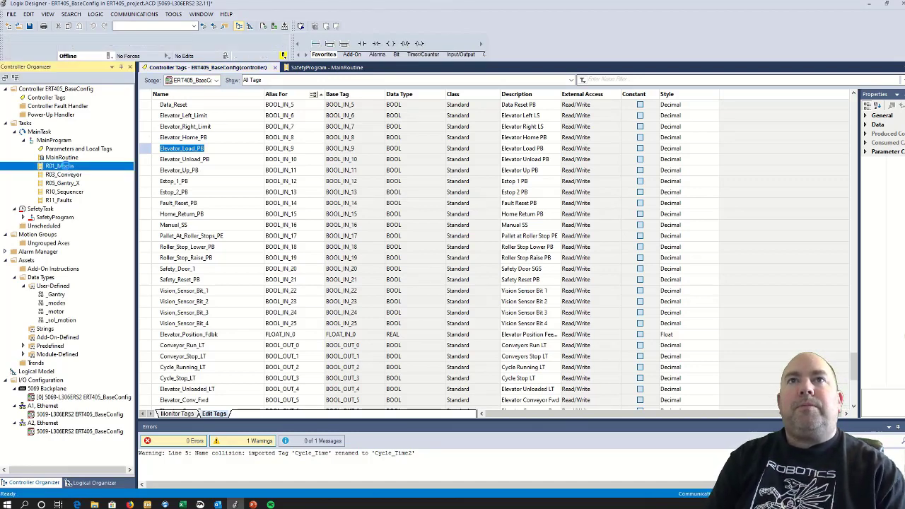
{"action": "double_click", "coordinate": [59, 165]}
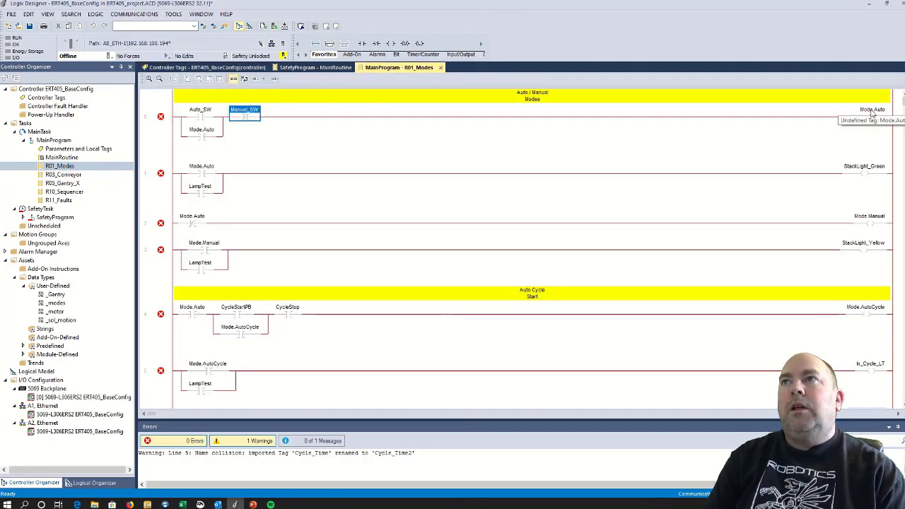
{"action": "left_click", "coordinate": [870, 110]}
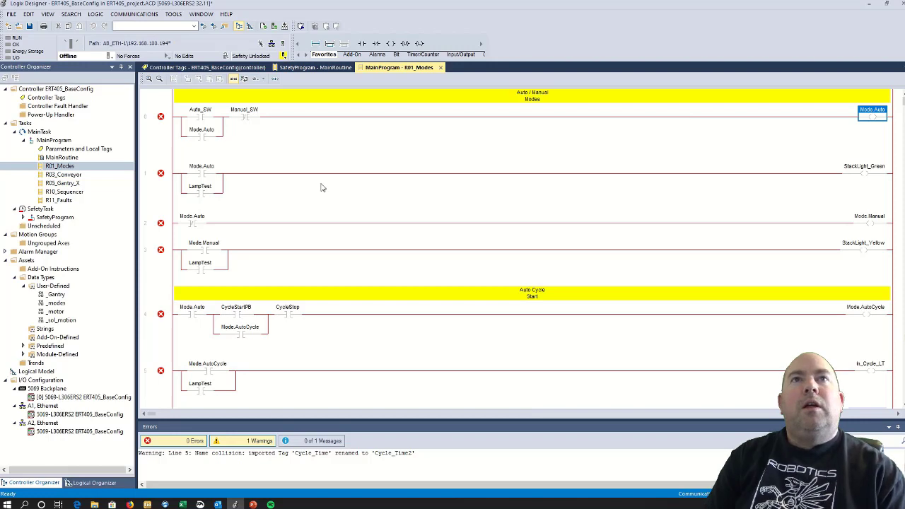
{"action": "mouse_move", "coordinate": [870, 113]}
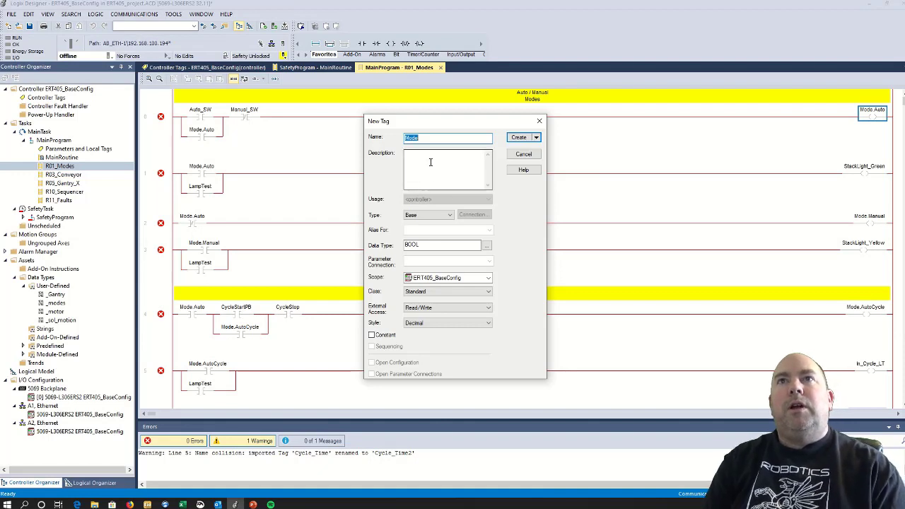
Create the Mode tag with description 'Mode' and data type _modes
{"action": "left_click", "coordinate": [430, 170]}
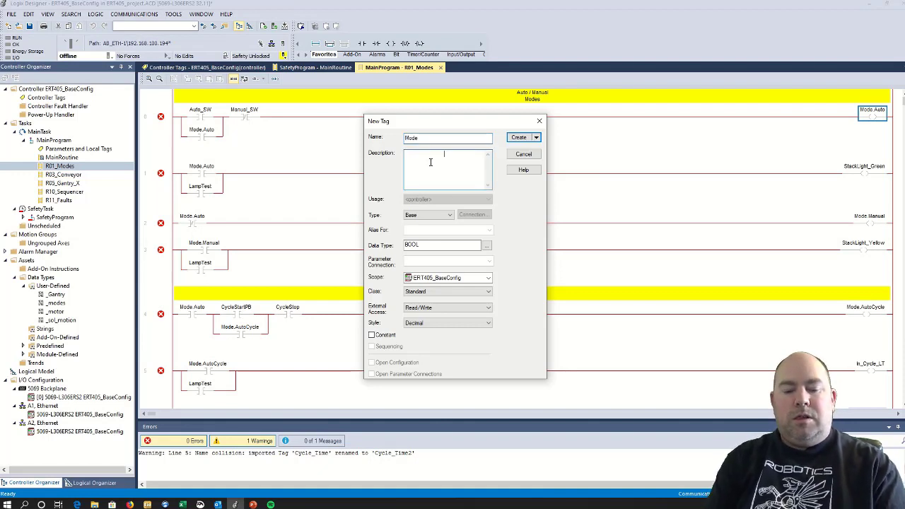
{"action": "type", "text": "M"}
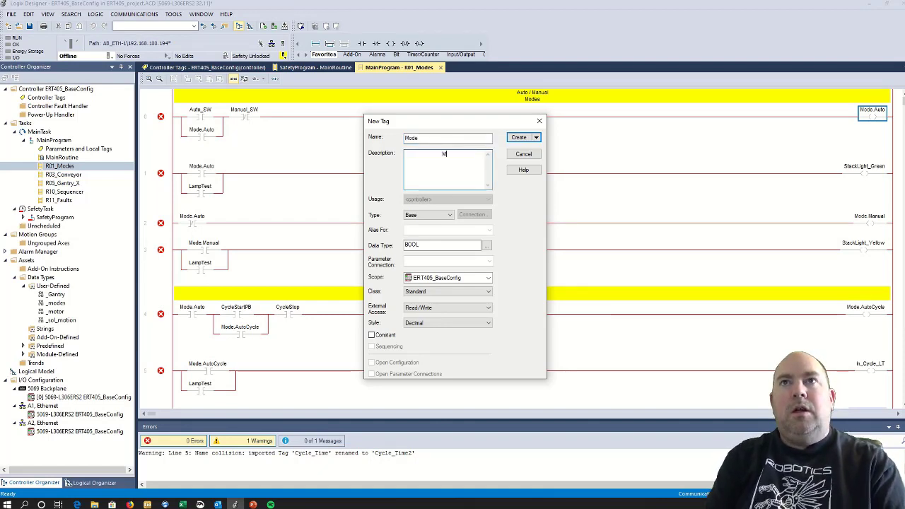
{"action": "type", "text": "ode"}
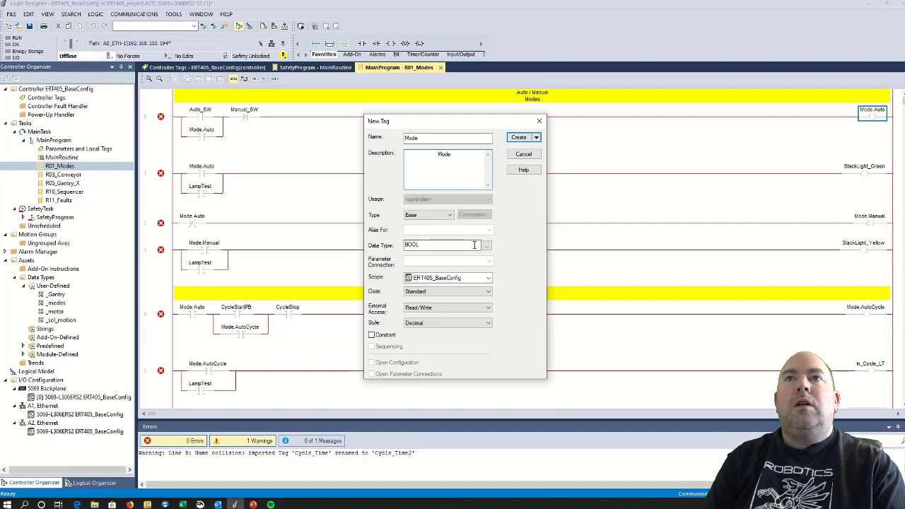
{"action": "left_click", "coordinate": [486, 244]}
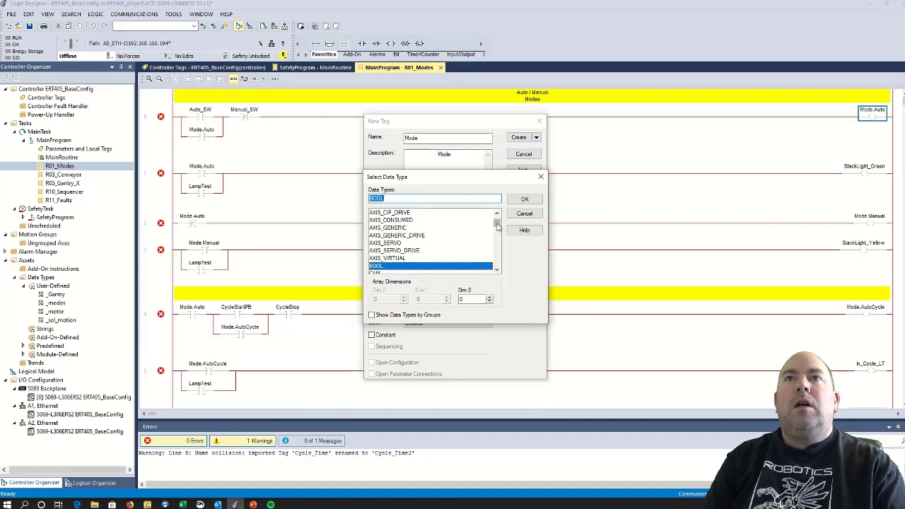
{"action": "type", "text": "_modes"}
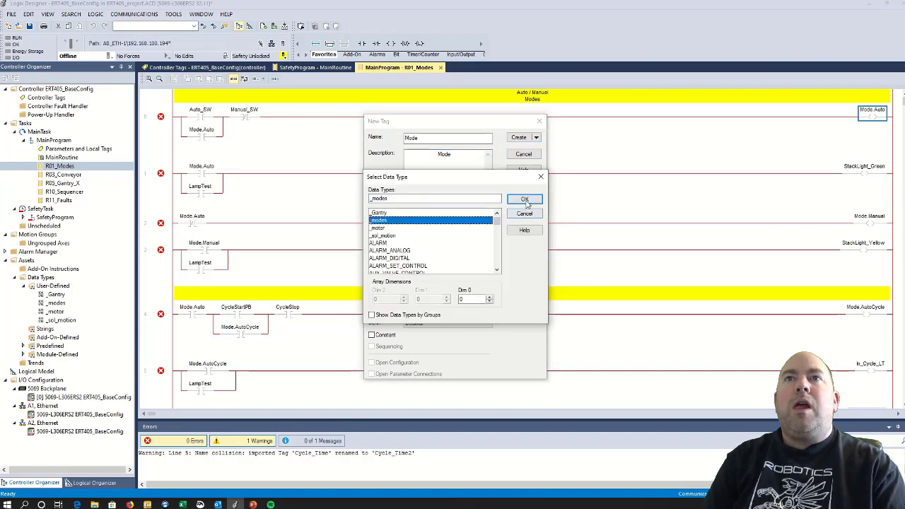
{"action": "left_click", "coordinate": [525, 198]}
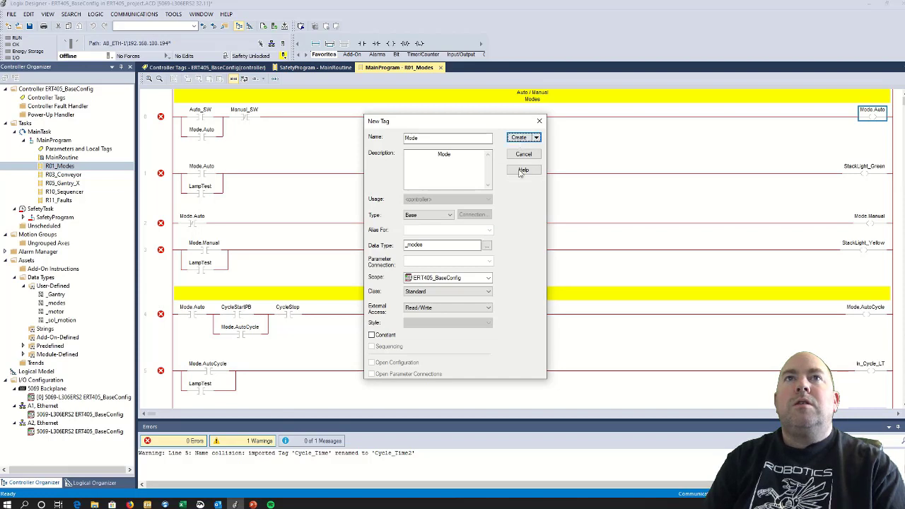
{"action": "left_click", "coordinate": [519, 137]}
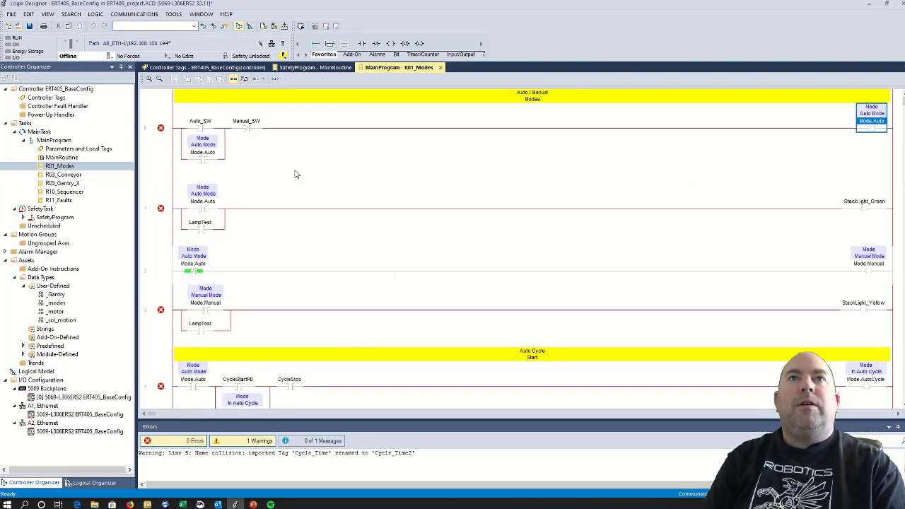
{"action": "mouse_move", "coordinate": [205, 124]}
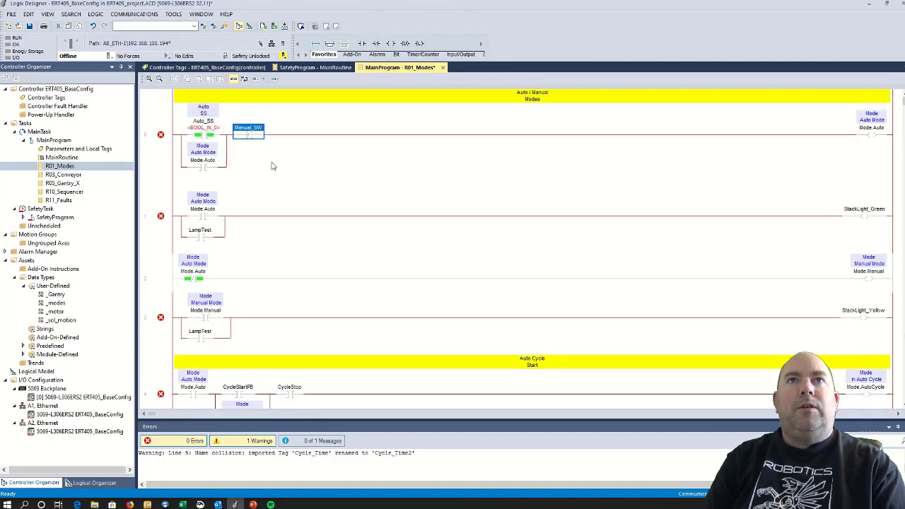
Assign Auto_SS and Manual_SS to the two contacts on the first Modes rung
{"action": "left_click", "coordinate": [249, 128]}
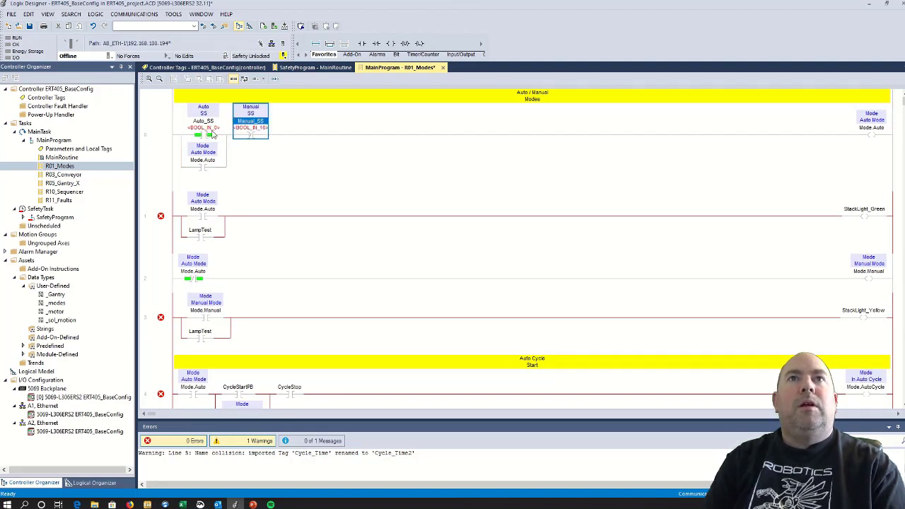
{"action": "mouse_move", "coordinate": [223, 131]}
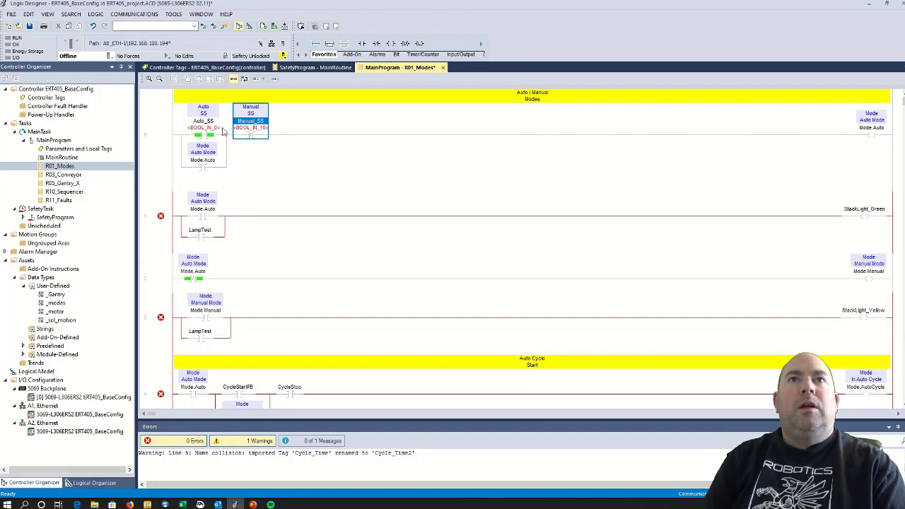
{"action": "mouse_move", "coordinate": [229, 236]}
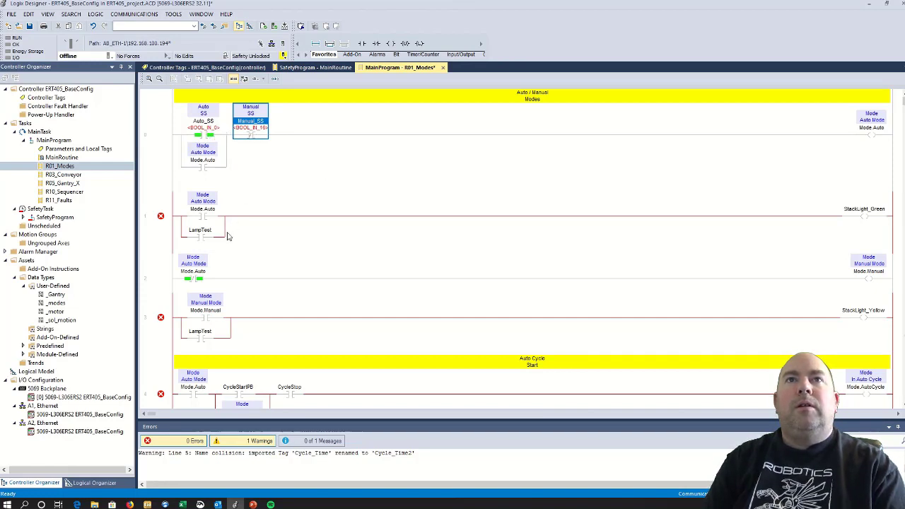
Create the LampTest BOOL tag described as 'Lamptest Function' from the second rung's contact
{"action": "left_click", "coordinate": [199, 229]}
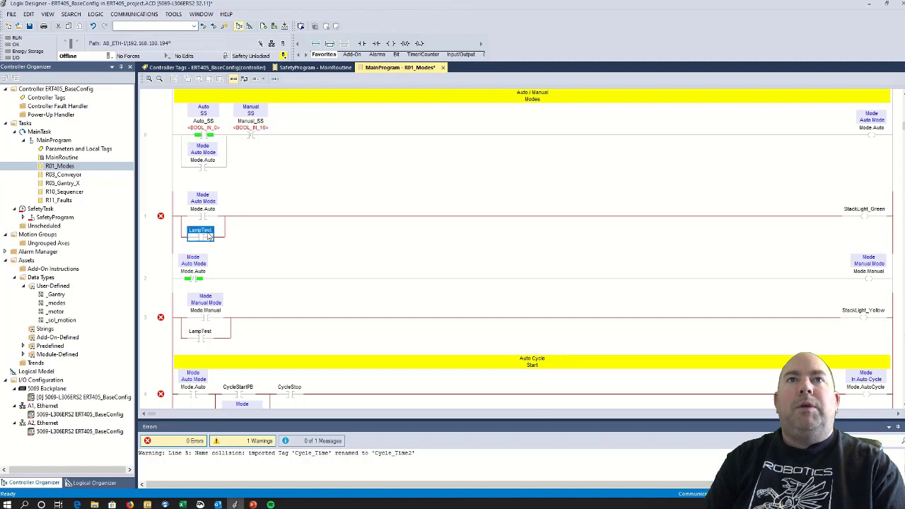
{"action": "right_click", "coordinate": [201, 229]}
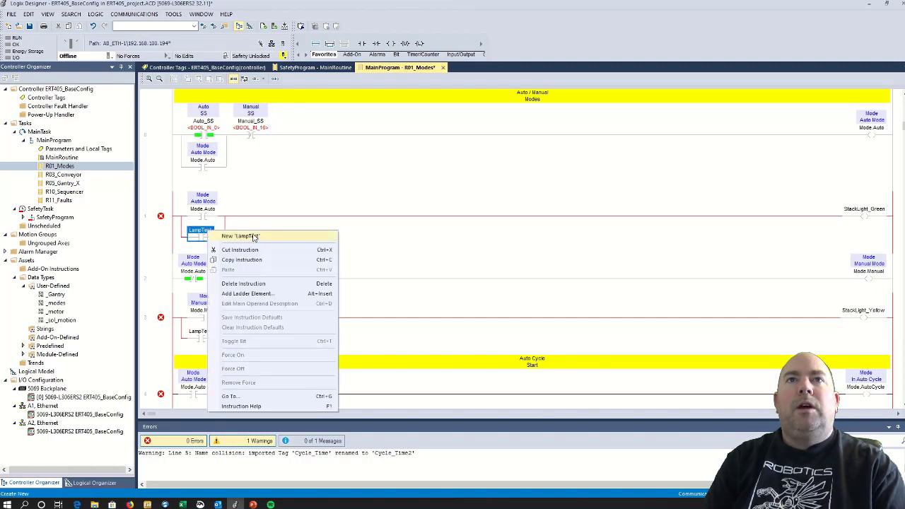
{"action": "left_click", "coordinate": [240, 234]}
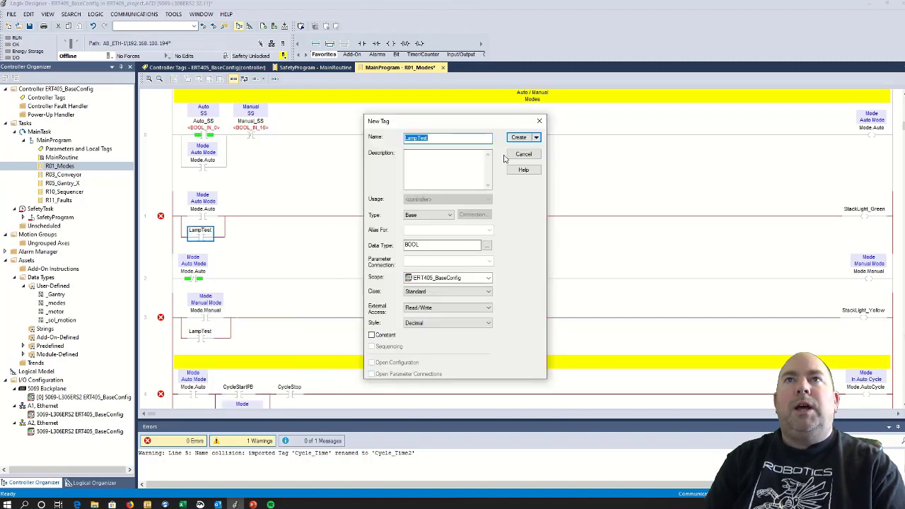
{"action": "left_click", "coordinate": [445, 168]}
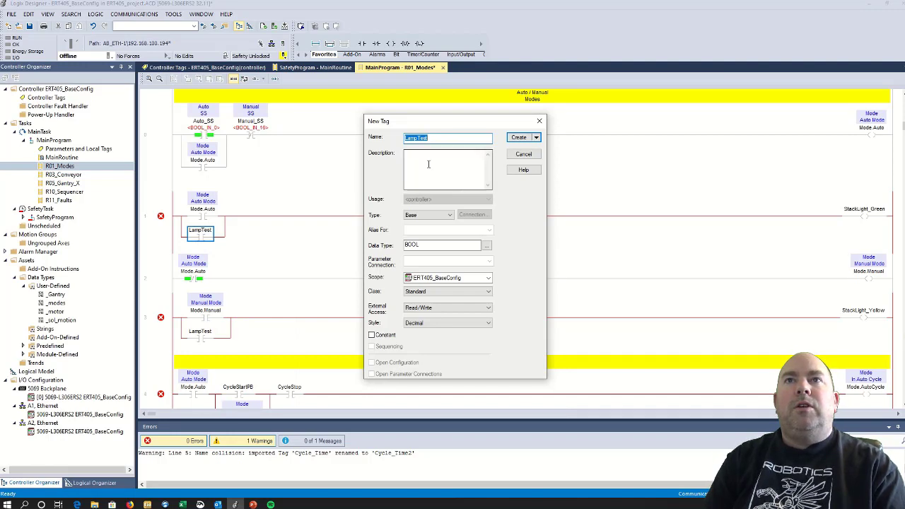
{"action": "left_click", "coordinate": [438, 167]}
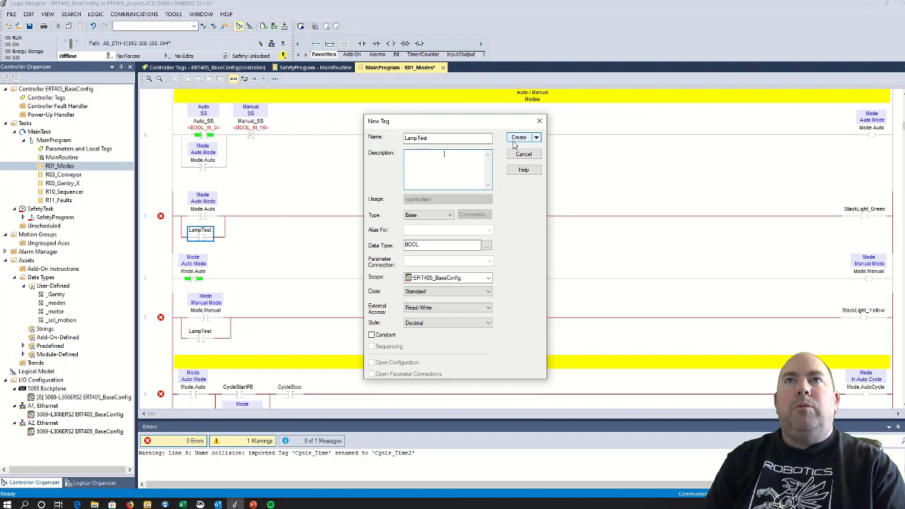
{"action": "type", "text": "Lamptest"}
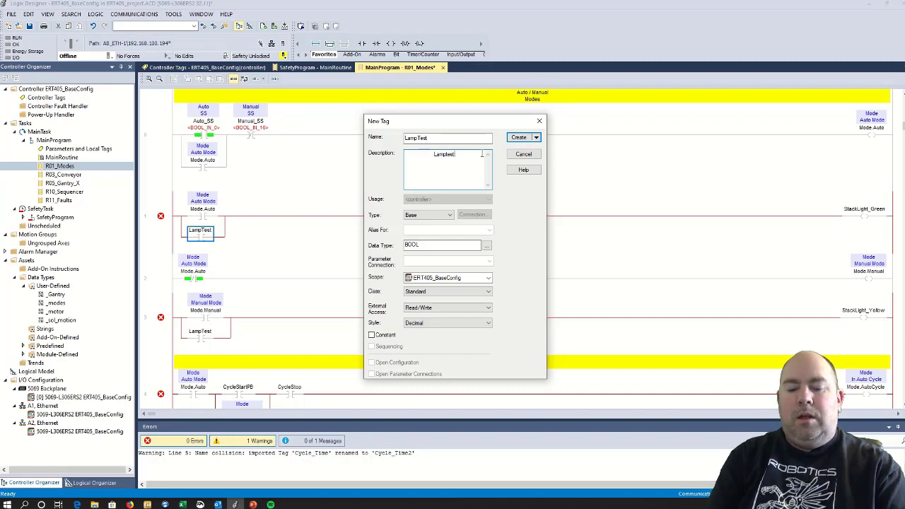
{"action": "type", "text": "Function"}
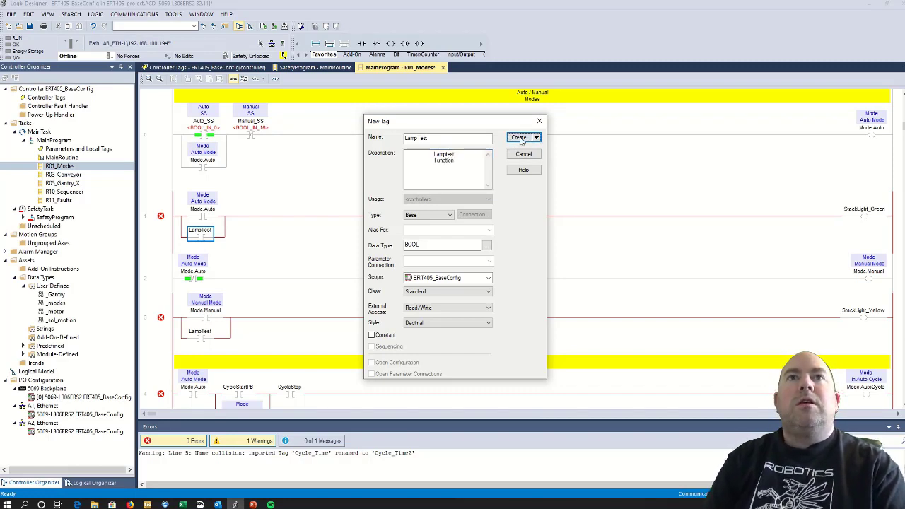
{"action": "left_click", "coordinate": [517, 137]}
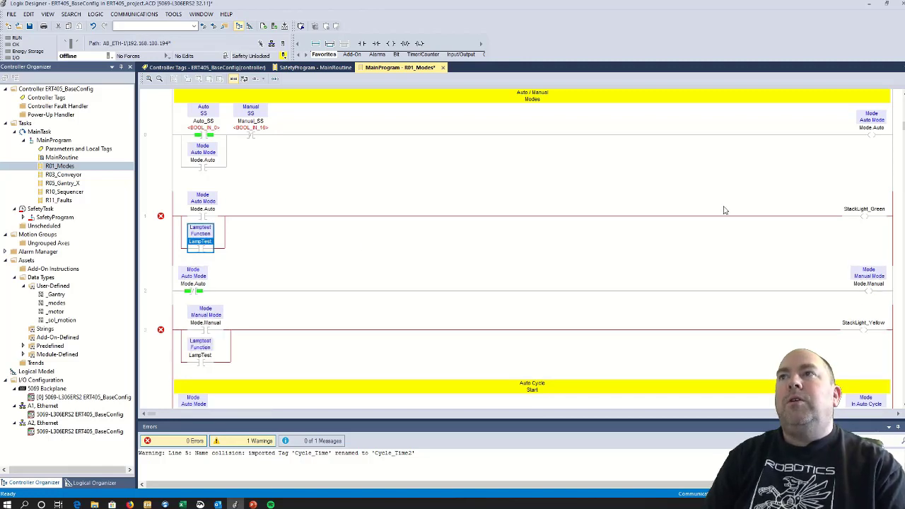
{"action": "mouse_move", "coordinate": [856, 215]}
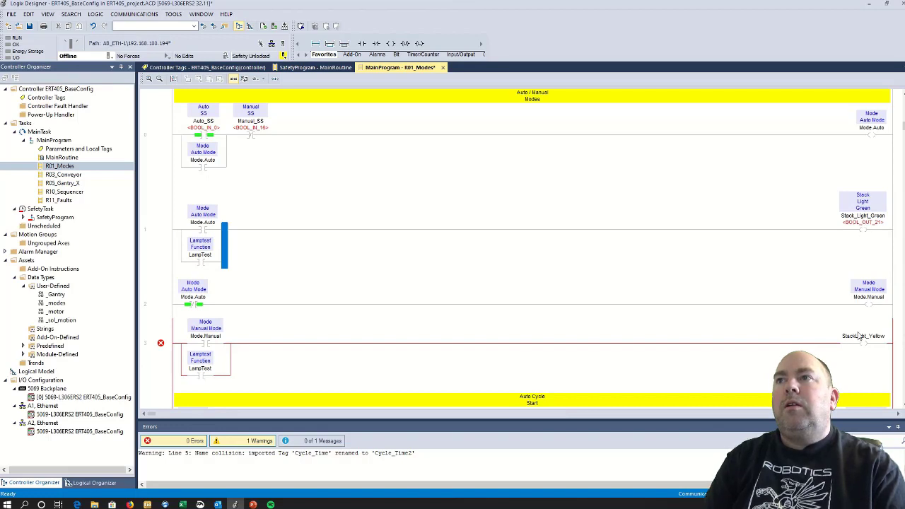
Address the manual-mode coil as Stack_Light_Yellow and the Auto Cycle contacts as Cycle_Start_PB and Cycle_Stop_PB
{"action": "left_click", "coordinate": [862, 337]}
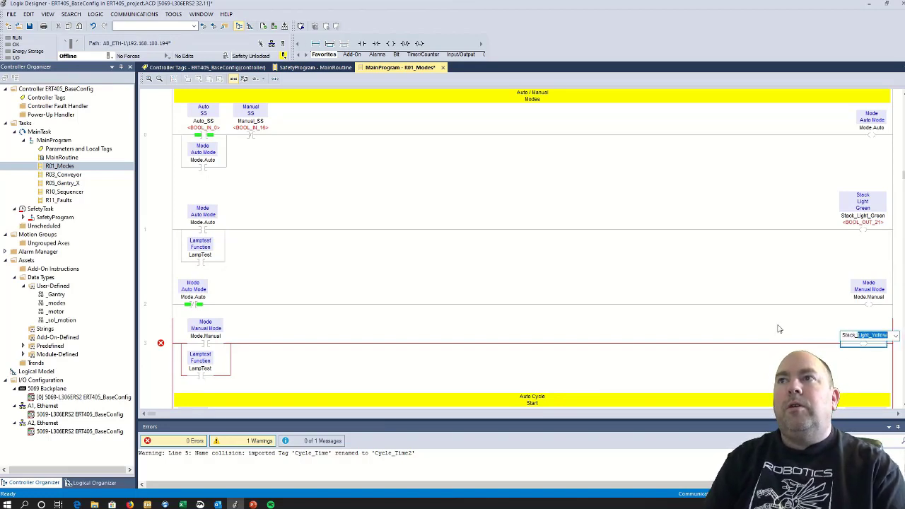
{"action": "scroll", "scroll_direction": "down", "scroll_amount": 3}
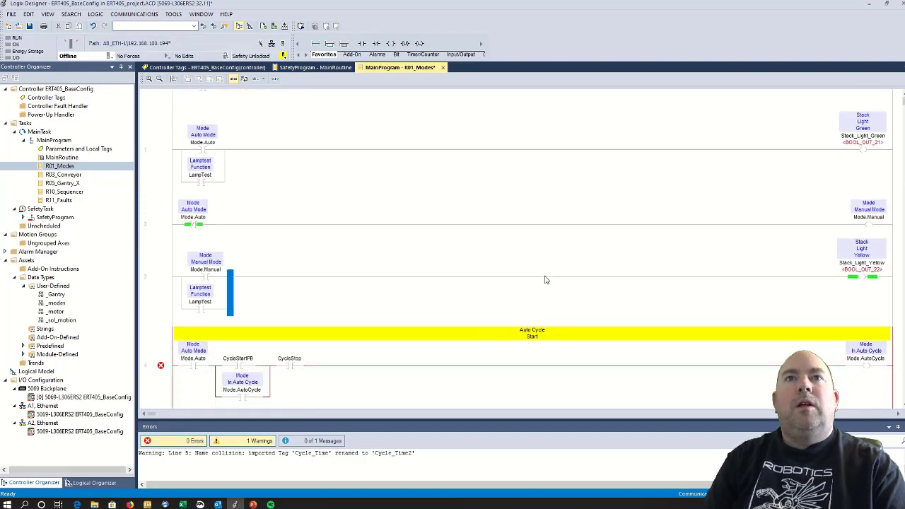
{"action": "scroll", "scroll_direction": "down", "scroll_amount": 3}
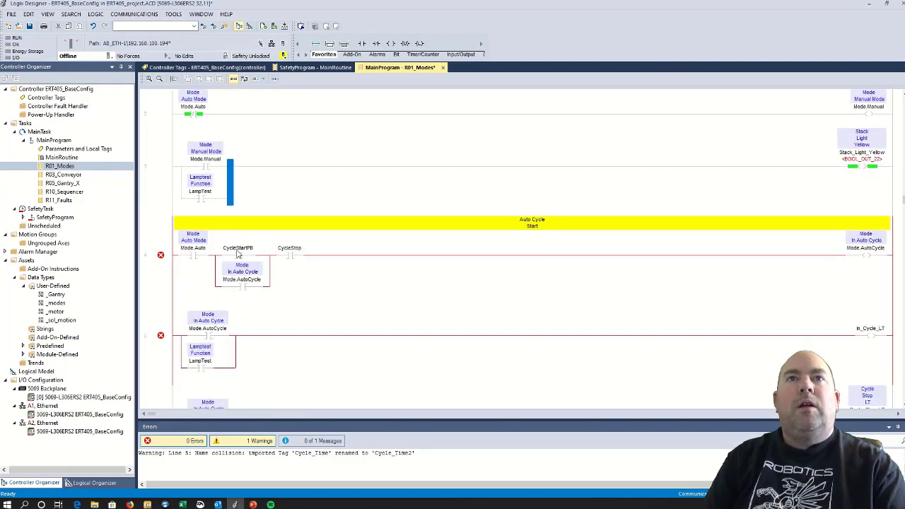
{"action": "left_click", "coordinate": [237, 247]}
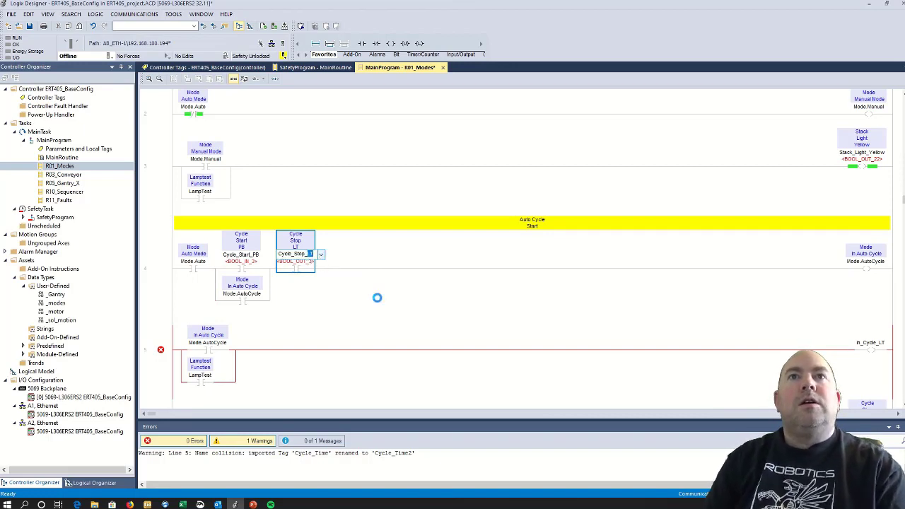
{"action": "left_click", "coordinate": [296, 253]}
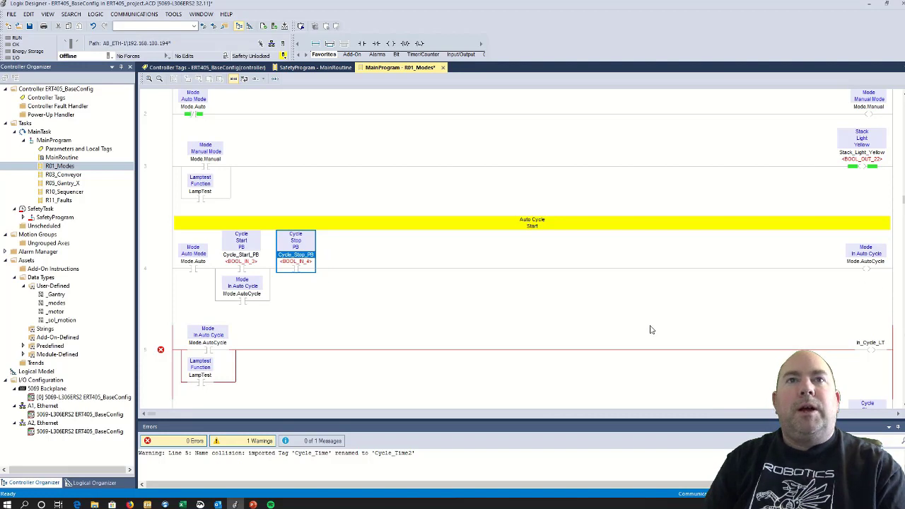
{"action": "scroll", "scroll_direction": "down", "scroll_amount": 3}
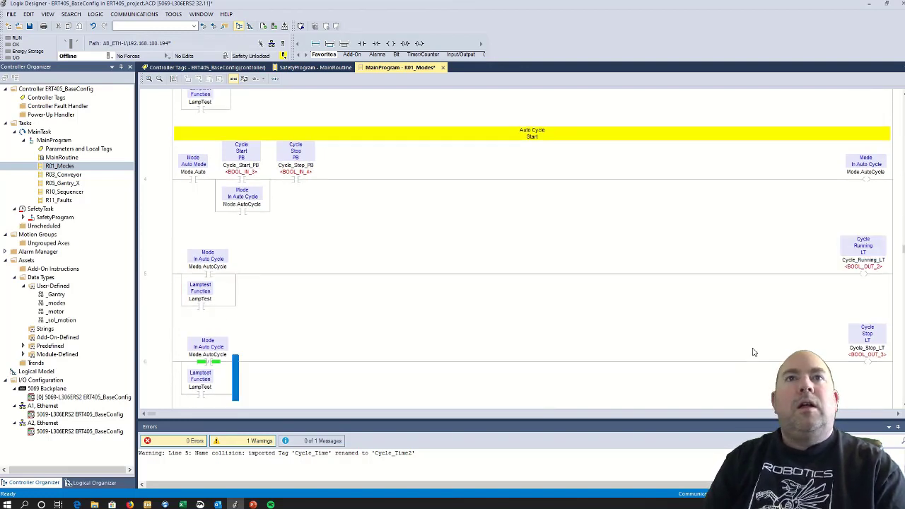
{"action": "scroll", "scroll_direction": "down", "scroll_amount": 3}
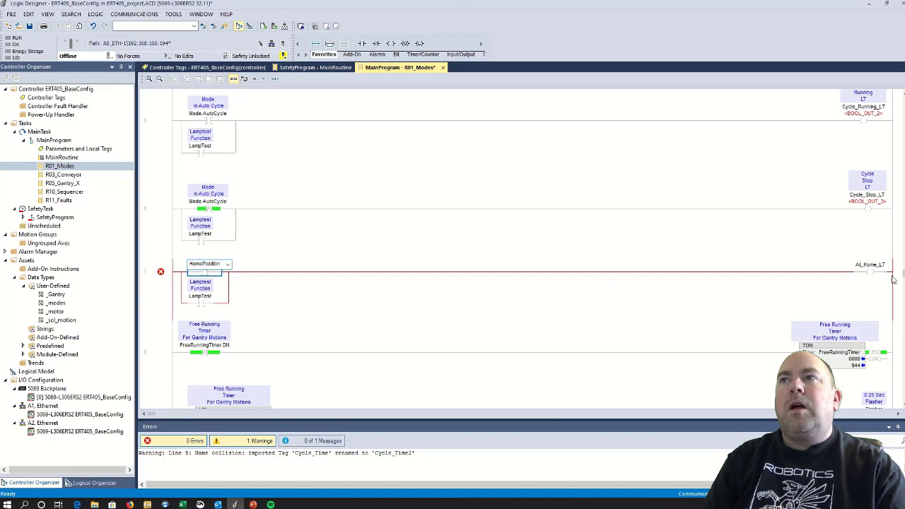
Create the HomePosition tag described as 'All Motions at Home' on the home rung contact
{"action": "left_click", "coordinate": [868, 264]}
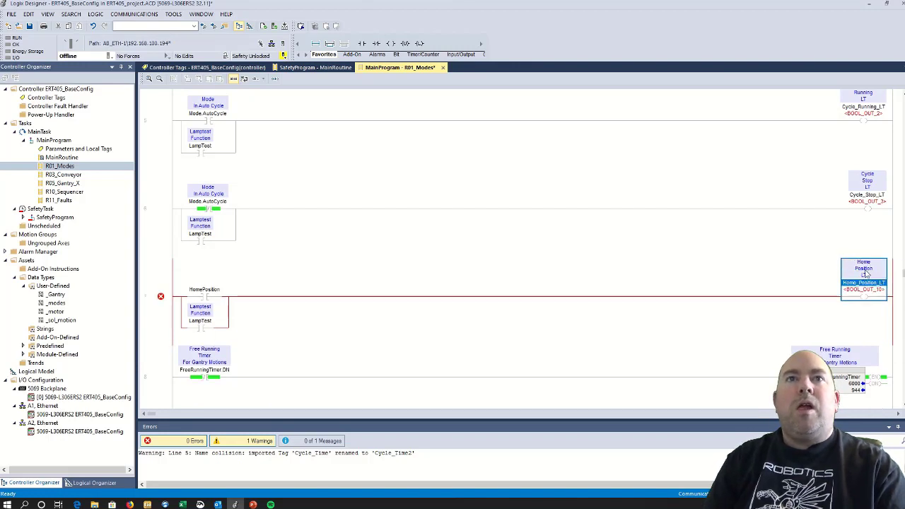
{"action": "left_click", "coordinate": [203, 289]}
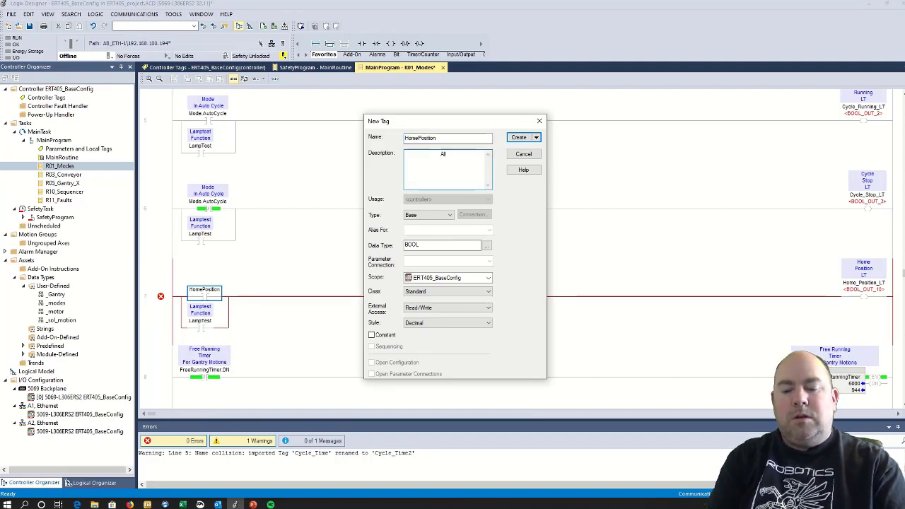
{"action": "type", "text": "ll Motions"}
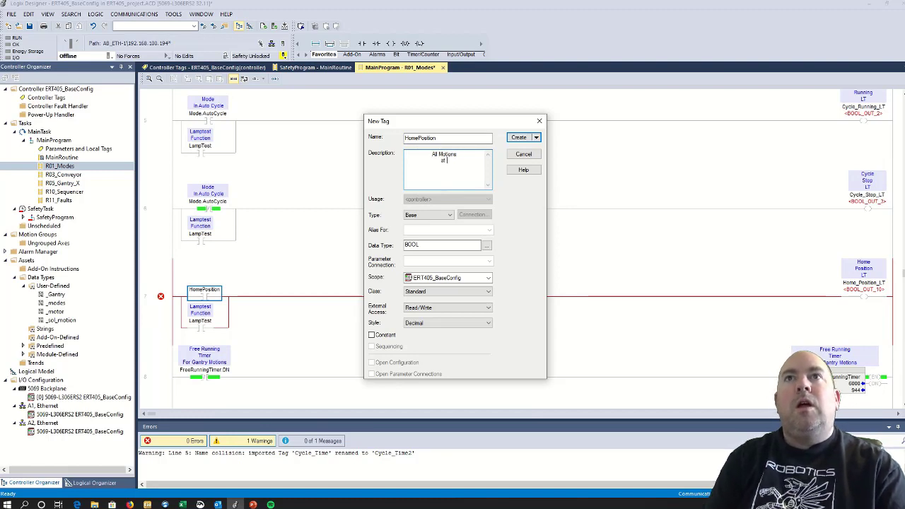
{"action": "type", "text": "Home"}
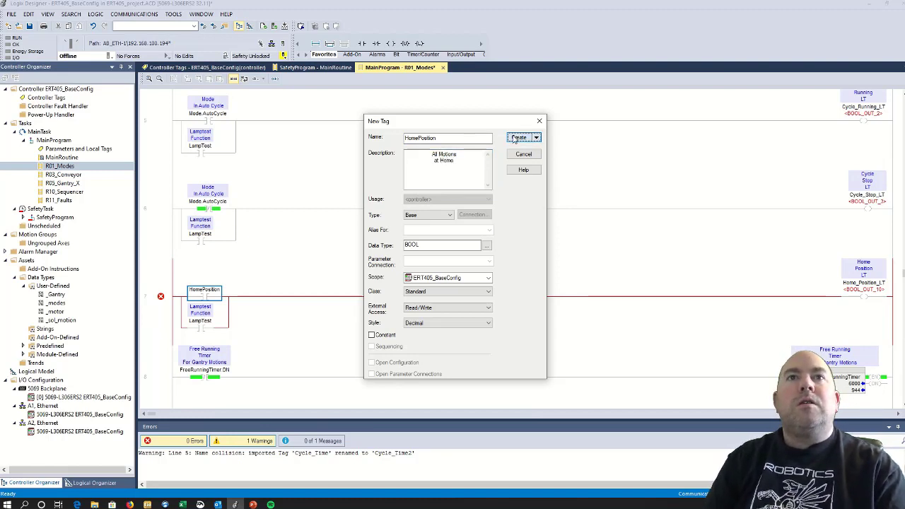
{"action": "left_click", "coordinate": [518, 137]}
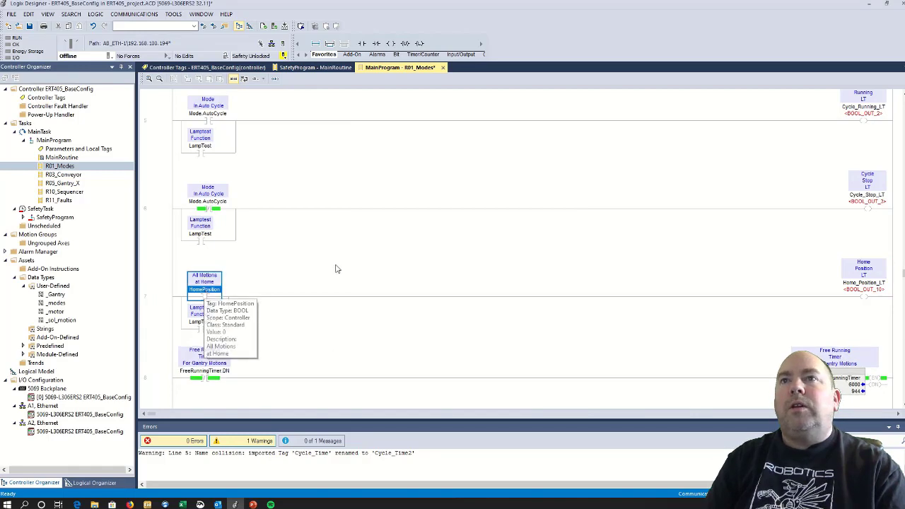
Scroll through the remaining rungs and move on to the R05_Conveyor routine
{"action": "scroll", "scroll_direction": "down", "scroll_amount": 3}
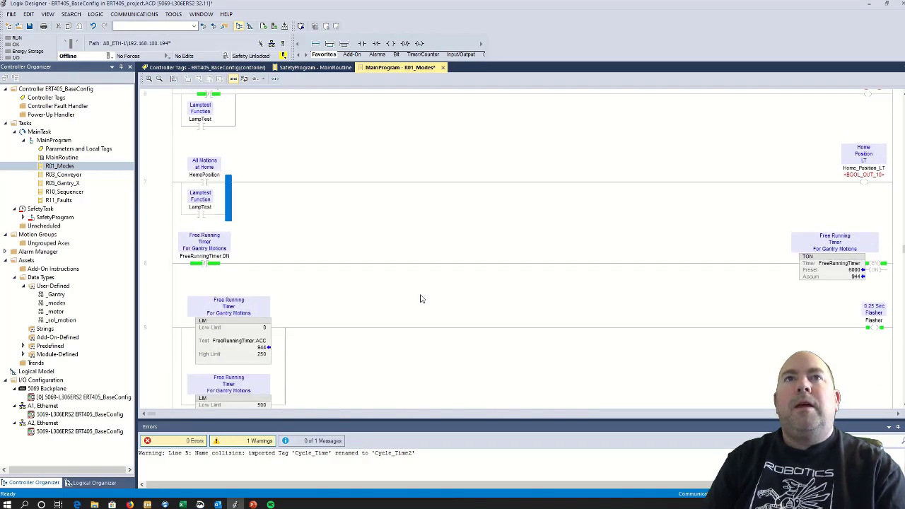
{"action": "scroll", "scroll_direction": "up", "scroll_amount": 3}
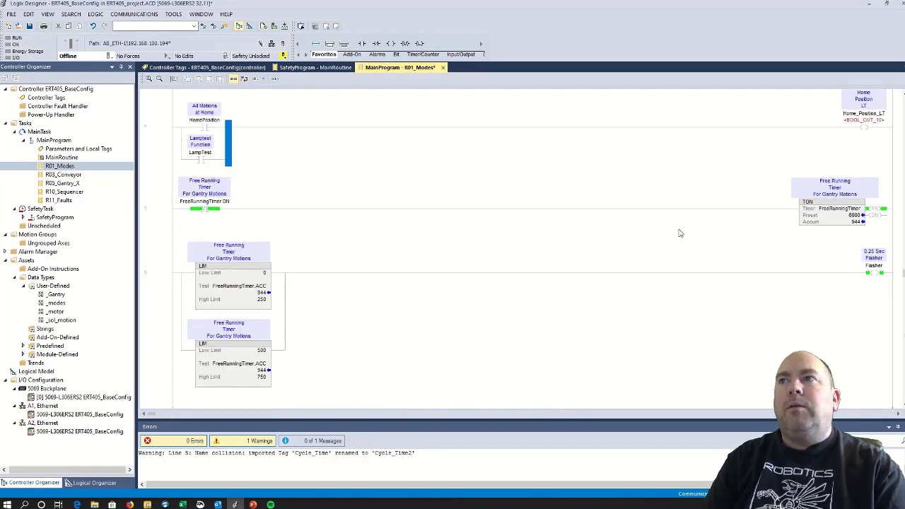
{"action": "scroll", "scroll_direction": "down", "scroll_amount": 3}
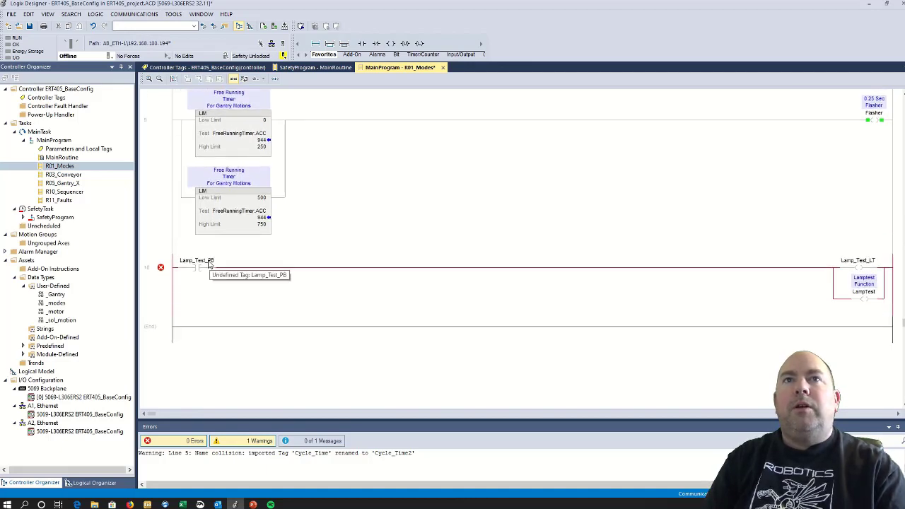
{"action": "mouse_move", "coordinate": [534, 266]}
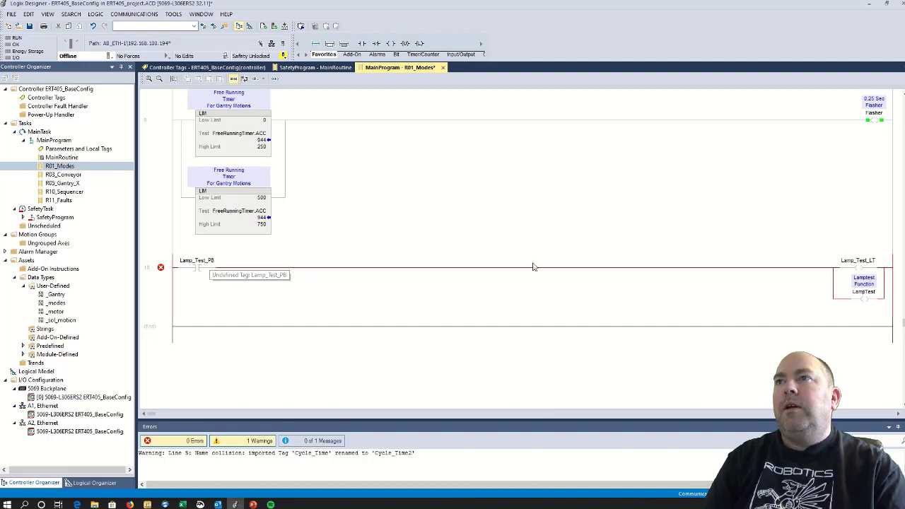
{"action": "mouse_move", "coordinate": [825, 272]}
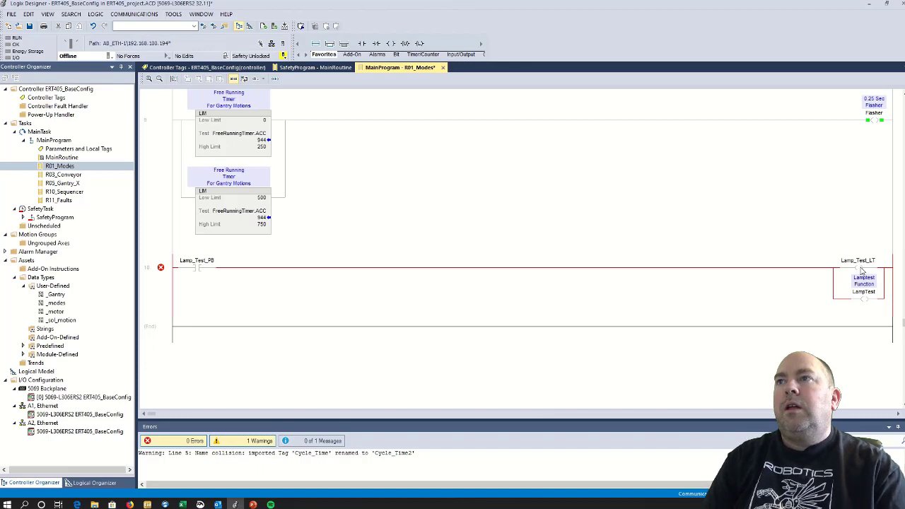
{"action": "mouse_move", "coordinate": [865, 291]}
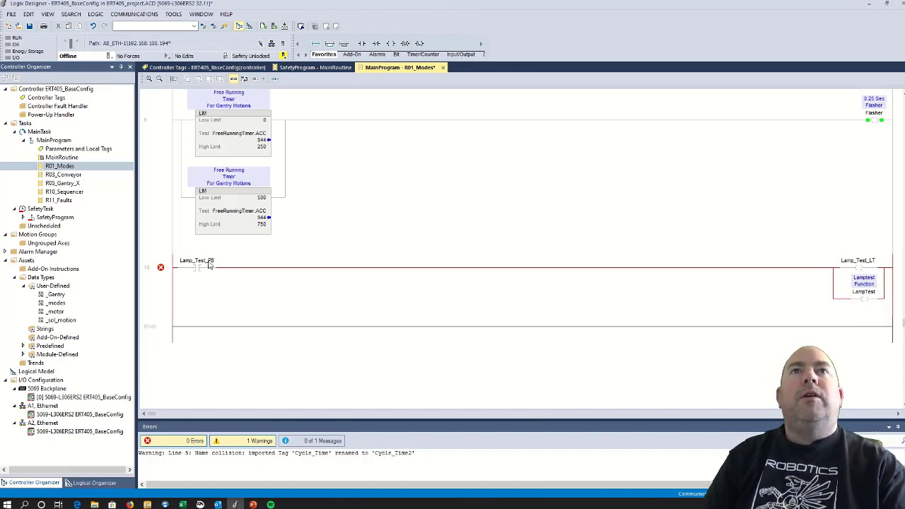
{"action": "mouse_move", "coordinate": [336, 192]}
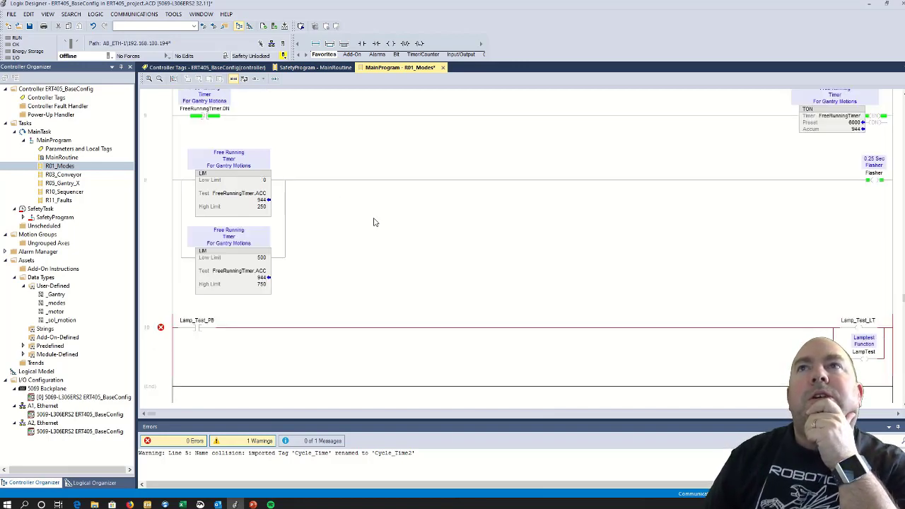
{"action": "scroll", "scroll_direction": "down", "scroll_amount": 3}
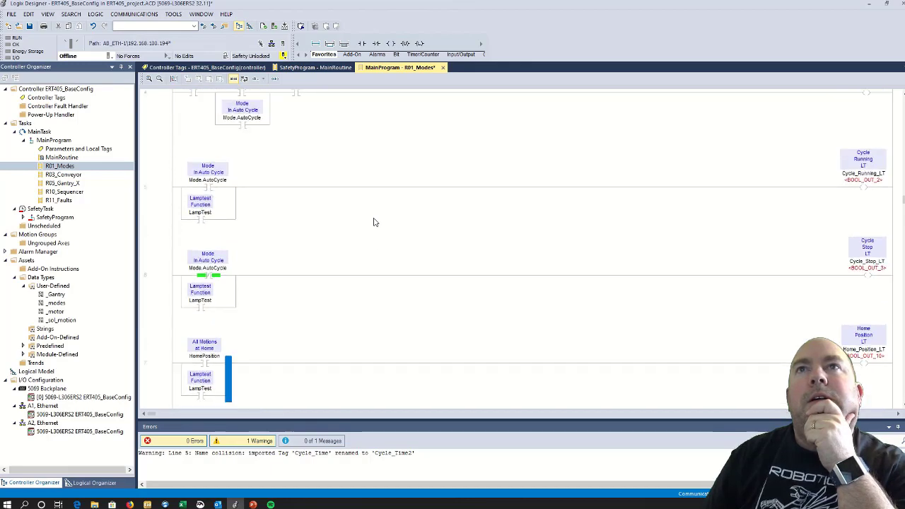
{"action": "scroll", "scroll_direction": "up", "scroll_amount": 3}
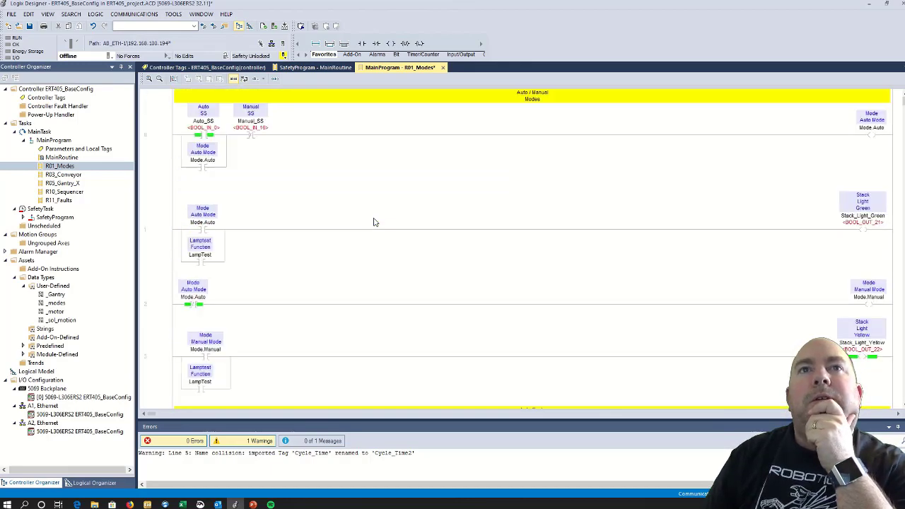
{"action": "scroll", "scroll_direction": "down", "scroll_amount": 3}
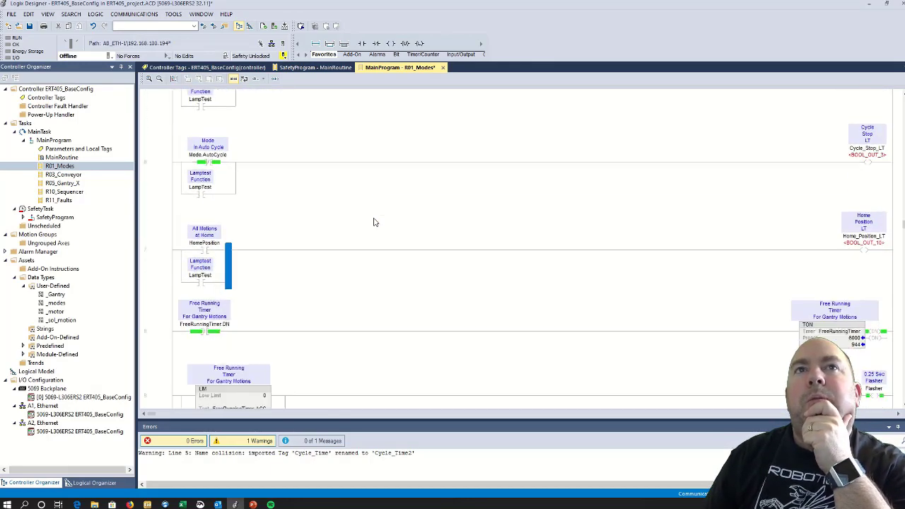
{"action": "scroll", "scroll_direction": "down", "scroll_amount": 3}
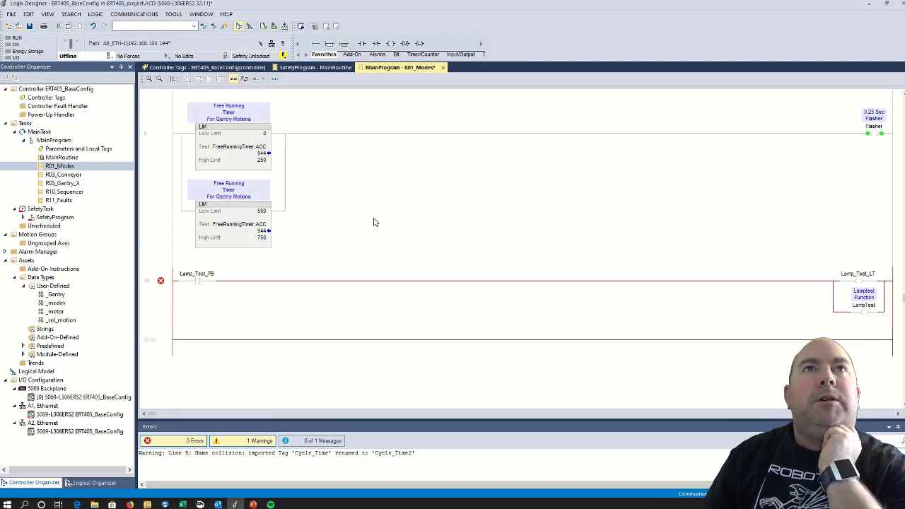
{"action": "scroll", "scroll_direction": "up", "scroll_amount": 3}
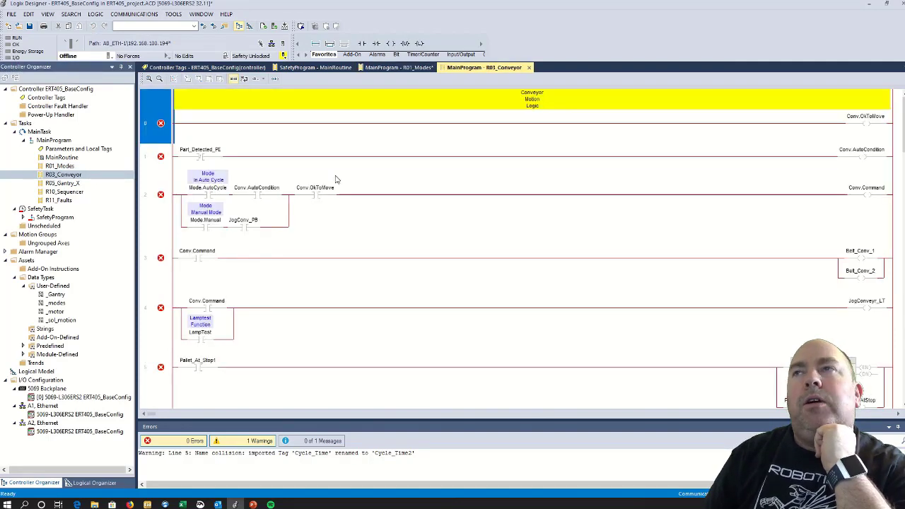
Create the Conv tag described as 'Conveyors' with the conveyor user-defined data type
{"action": "left_click", "coordinate": [313, 187]}
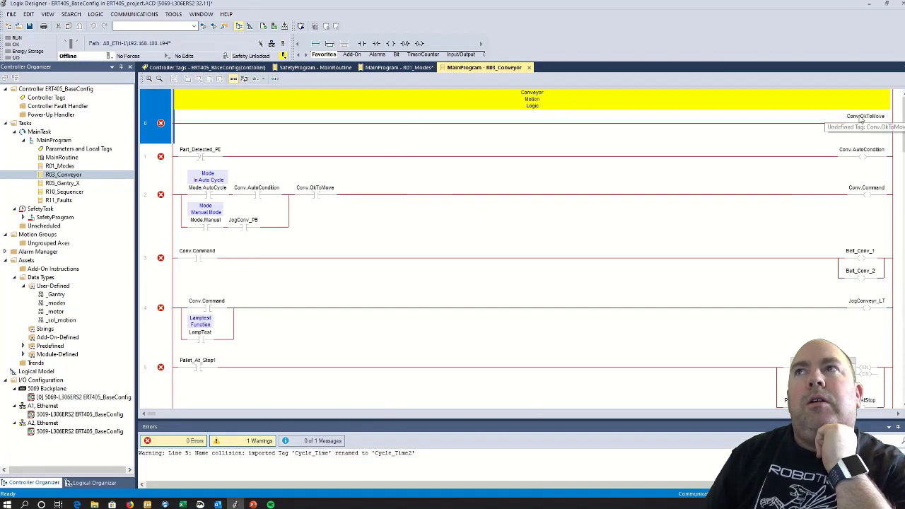
{"action": "left_click", "coordinate": [865, 120]}
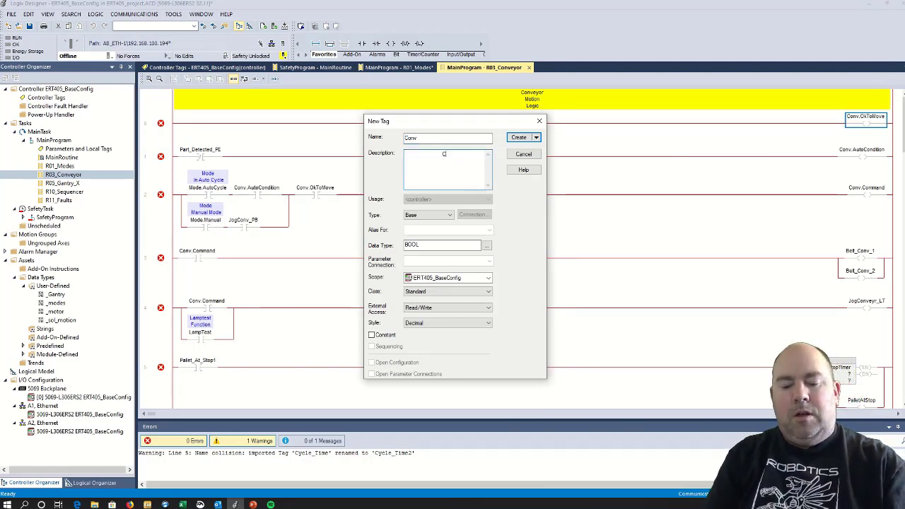
{"action": "type", "text": "onveyor"}
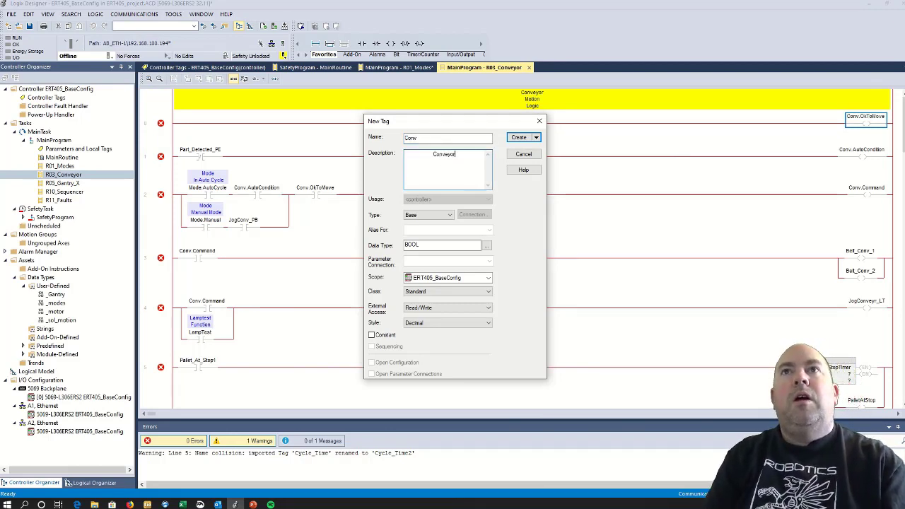
{"action": "type", "text": "s"}
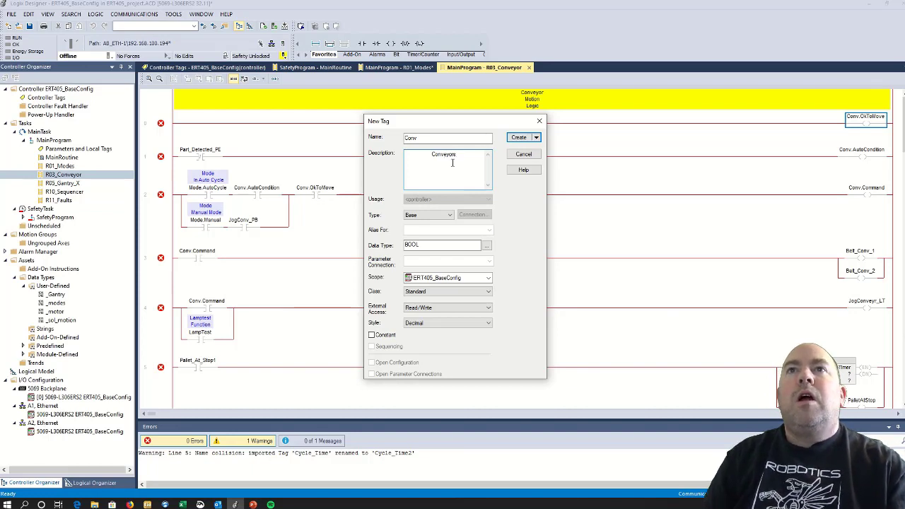
{"action": "left_click", "coordinate": [486, 245]}
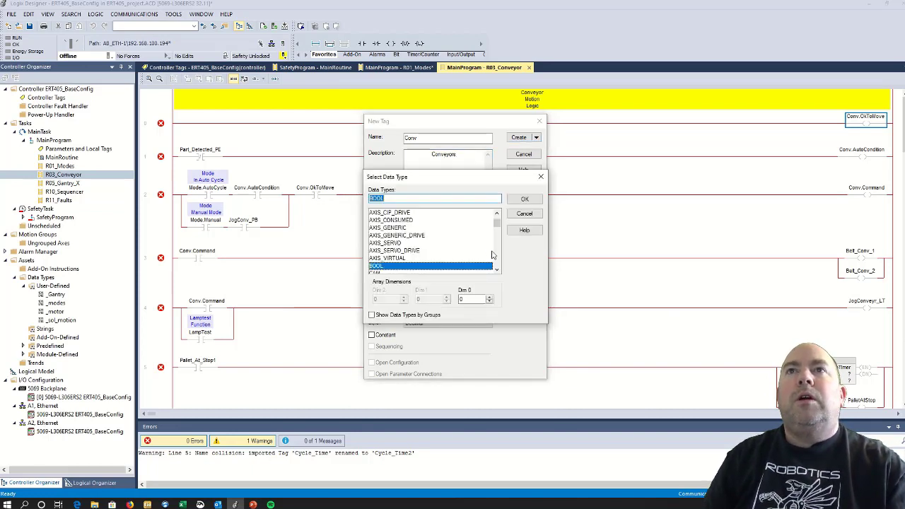
{"action": "scroll", "scroll_direction": "up", "scroll_amount": 3}
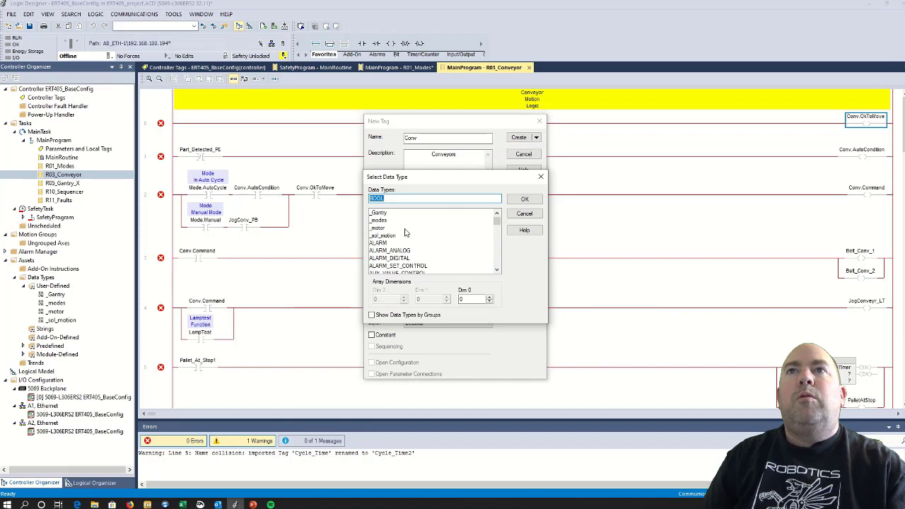
{"action": "left_click", "coordinate": [524, 198]}
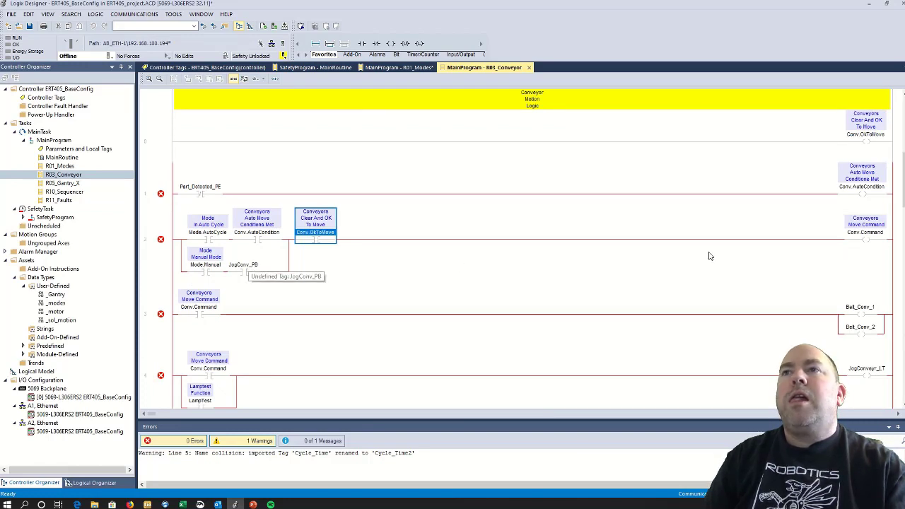
Assign Conv_Run_PB to the Mode.Manual branch contact and verify the Part_Detected rung and following rungs
{"action": "double_click", "coordinate": [243, 265]}
{"action": "type", "text": "conv."}
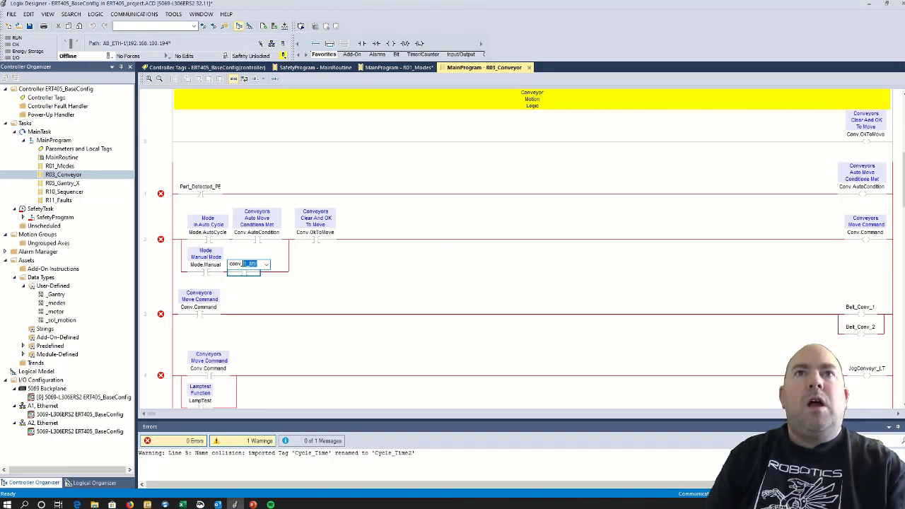
{"action": "left_click", "coordinate": [266, 264]}
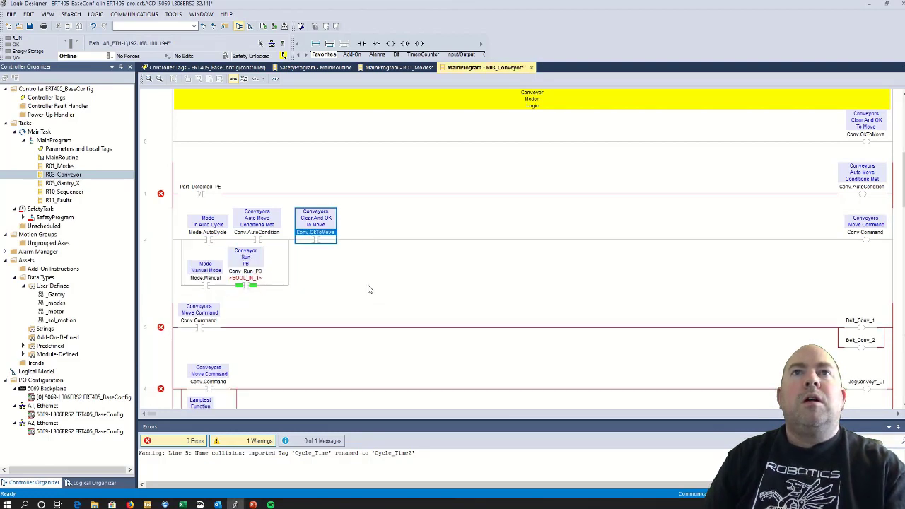
{"action": "mouse_move", "coordinate": [285, 286]}
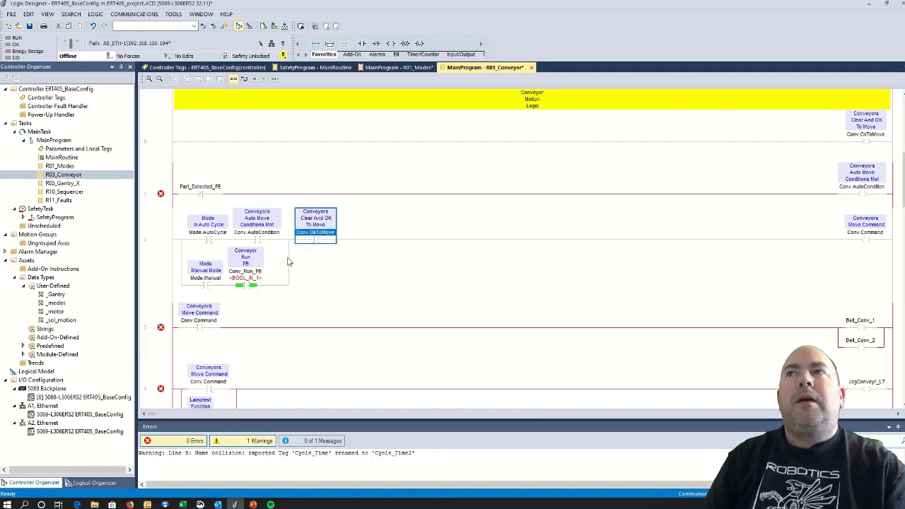
{"action": "mouse_move", "coordinate": [698, 196]}
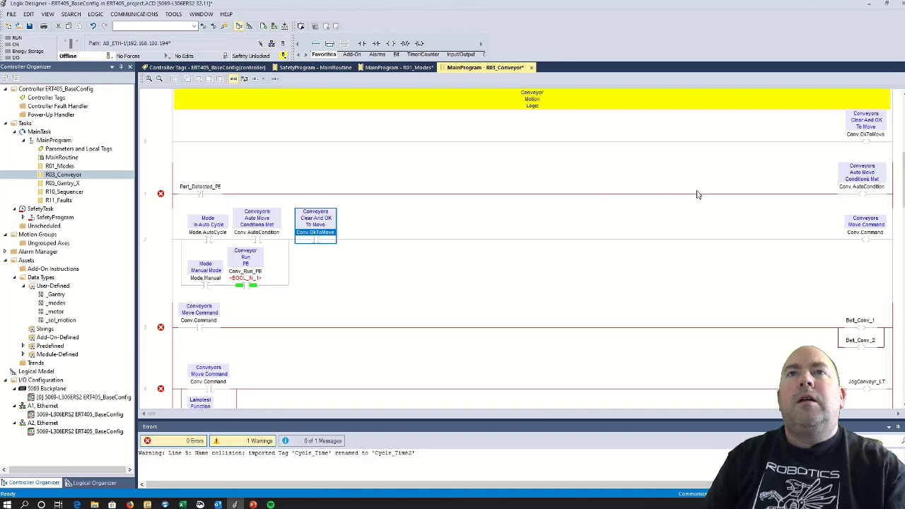
{"action": "mouse_move", "coordinate": [260, 198]}
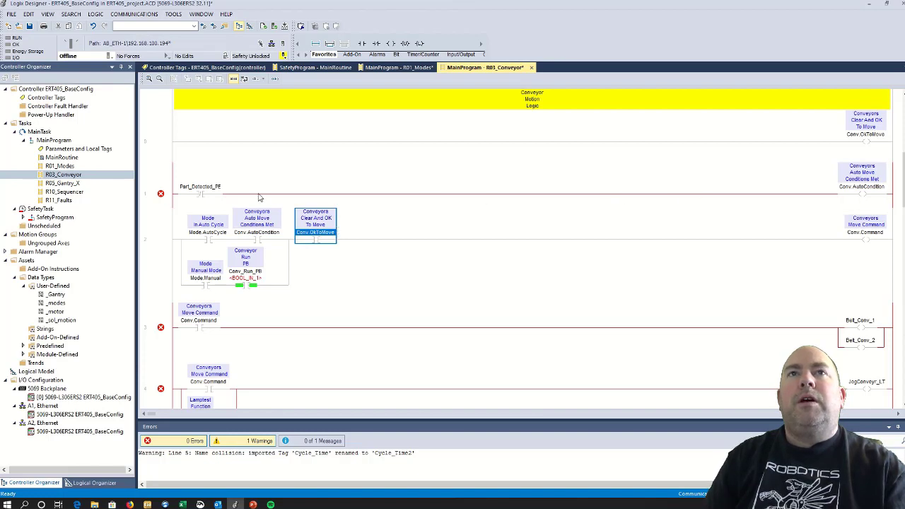
{"action": "left_click", "coordinate": [201, 187]}
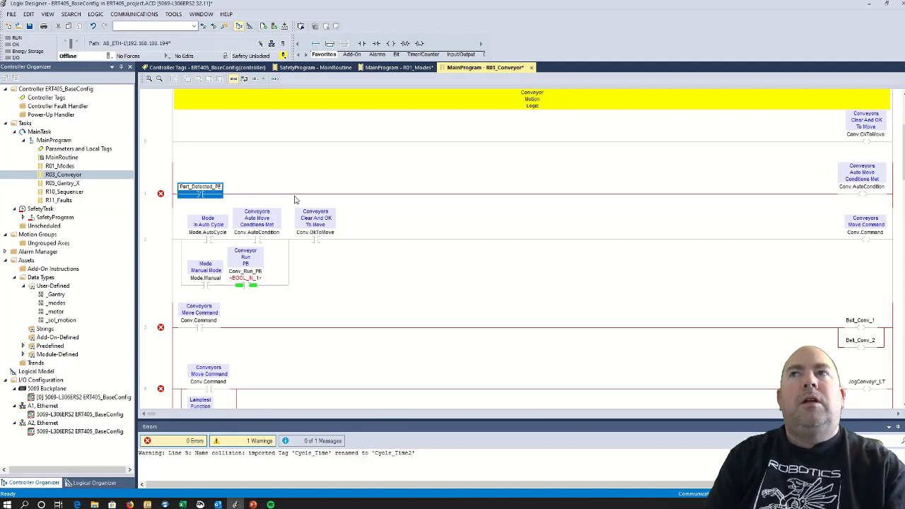
{"action": "left_click", "coordinate": [861, 186]}
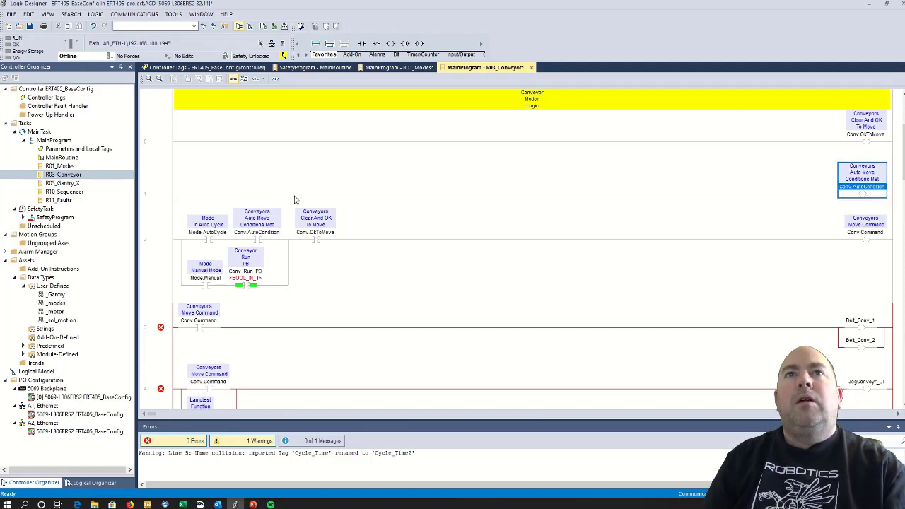
{"action": "scroll", "scroll_direction": "down", "scroll_amount": 3}
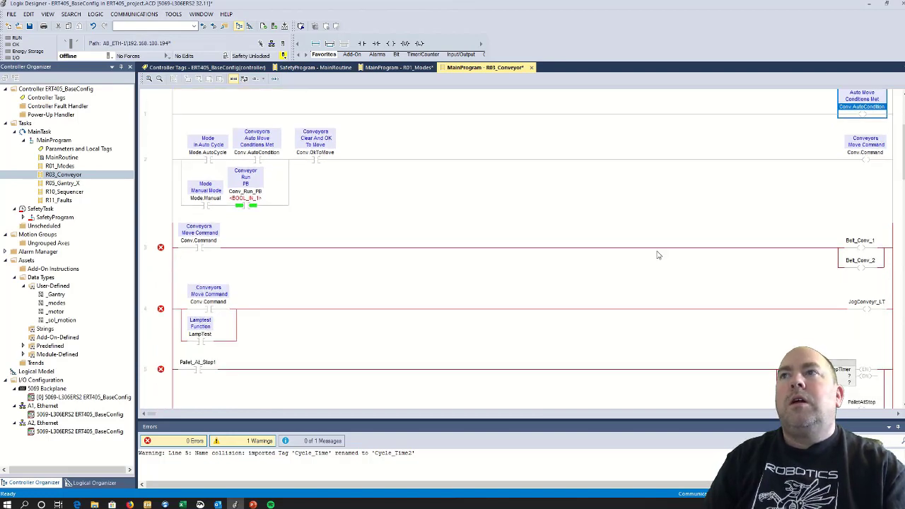
{"action": "left_click", "coordinate": [859, 240]}
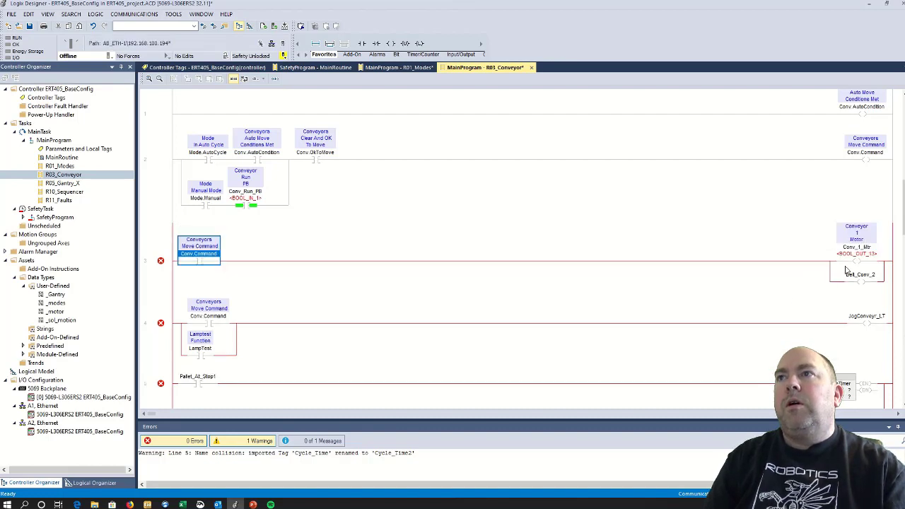
Add two output branches so the move-command rung drives Conv_1_Mtr, Conv_2_Mtr and Conv_3_Mtr coils
{"action": "left_click", "coordinate": [856, 252]}
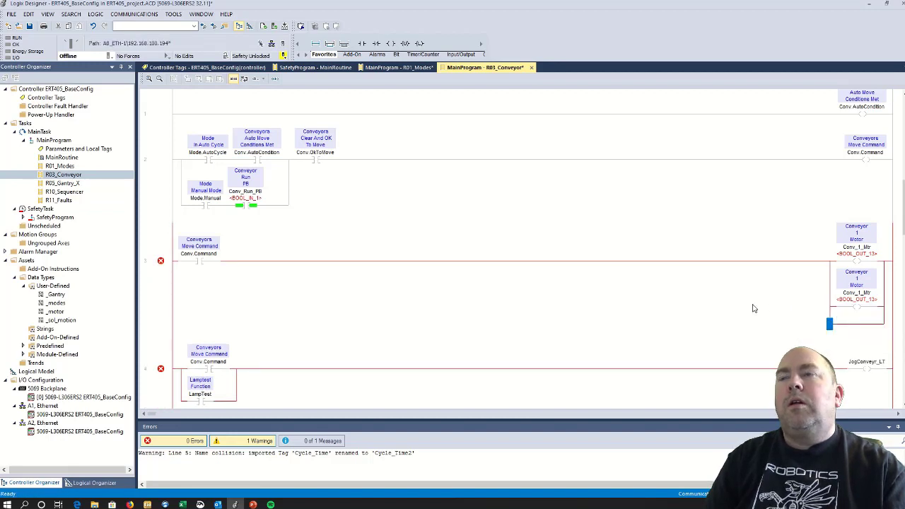
{"action": "mouse_move", "coordinate": [839, 303]}
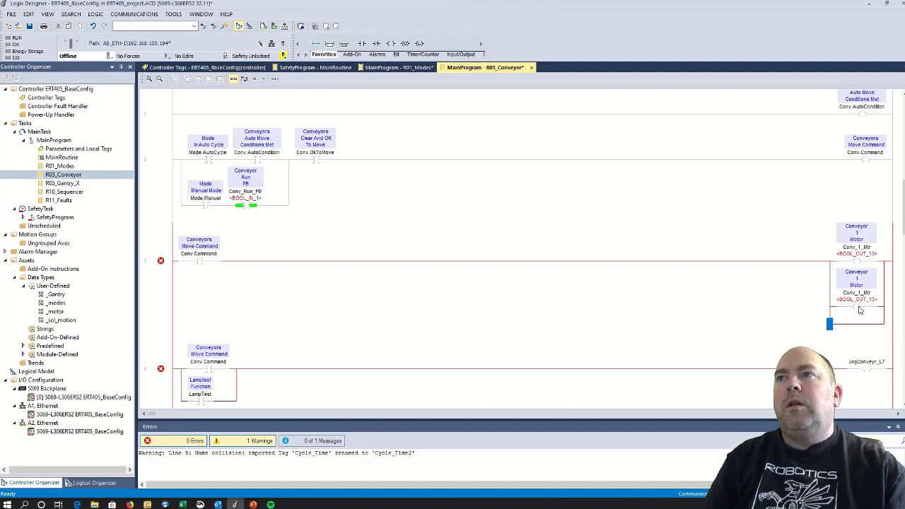
{"action": "left_click", "coordinate": [855, 285]}
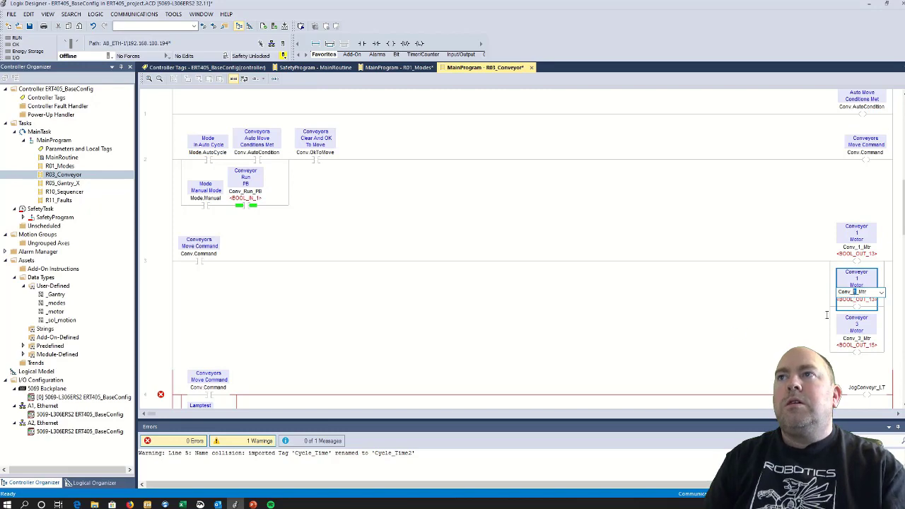
{"action": "left_click", "coordinate": [198, 246]}
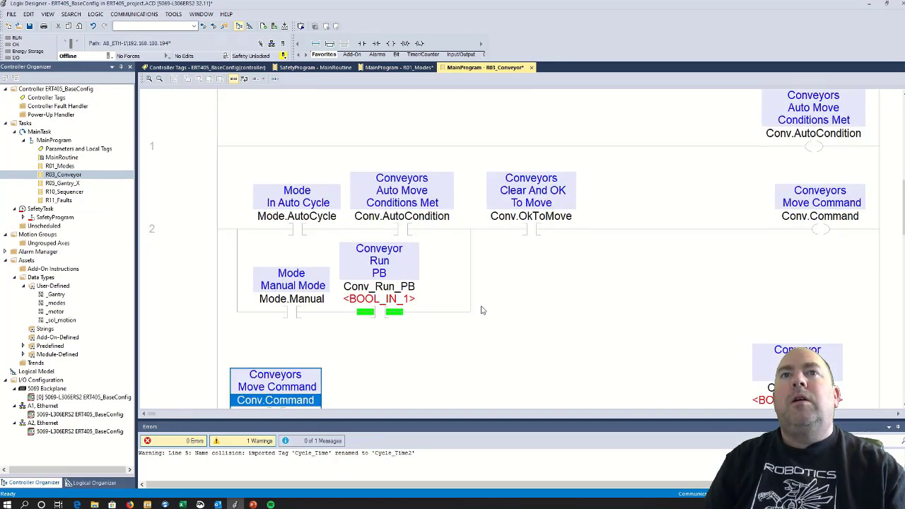
{"action": "scroll", "scroll_direction": "down", "scroll_amount": 3}
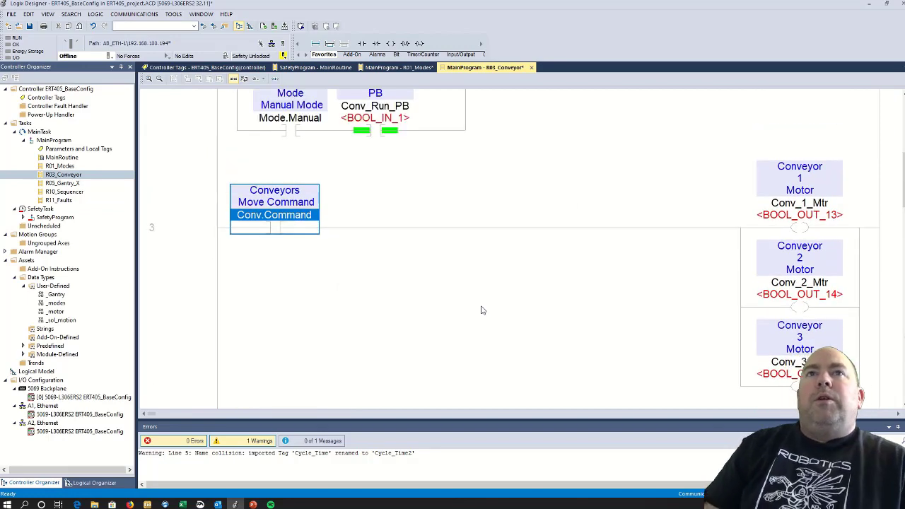
{"action": "scroll", "scroll_direction": "up", "scroll_amount": 3}
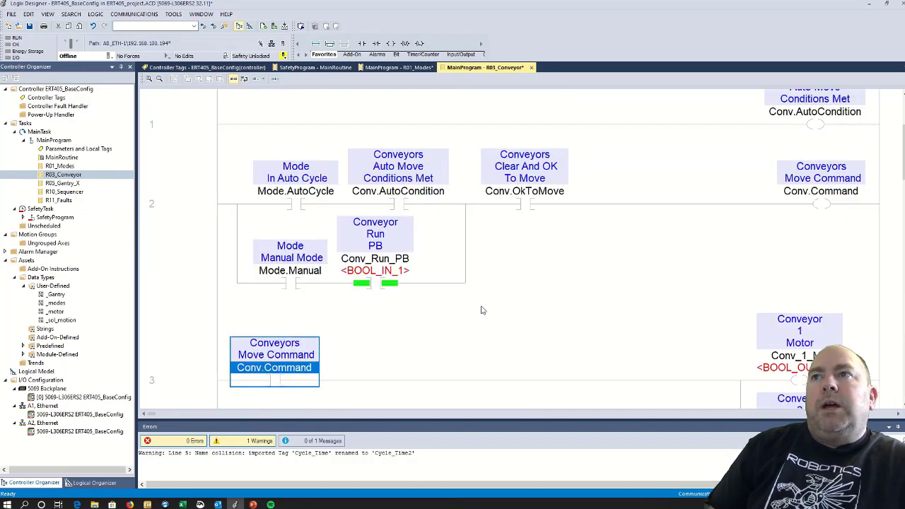
{"action": "scroll", "scroll_direction": "down", "scroll_amount": 3}
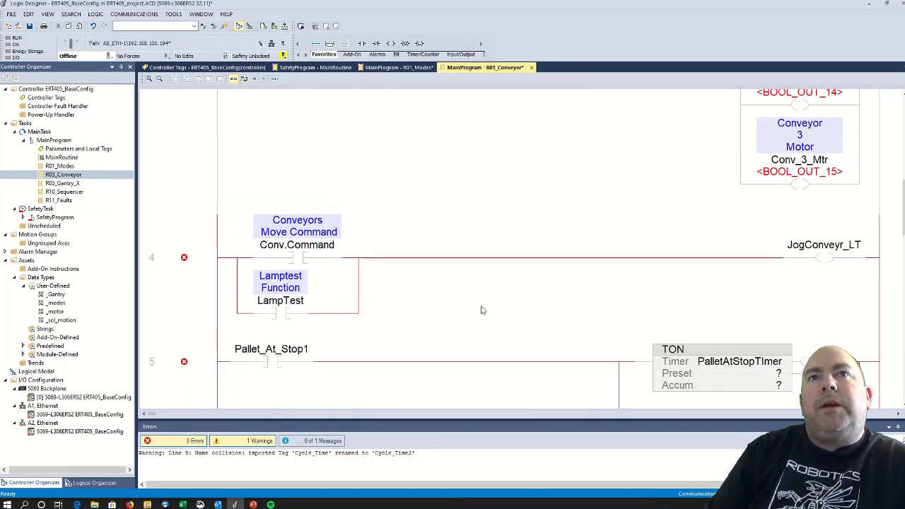
{"action": "scroll", "scroll_direction": "down", "scroll_amount": 3}
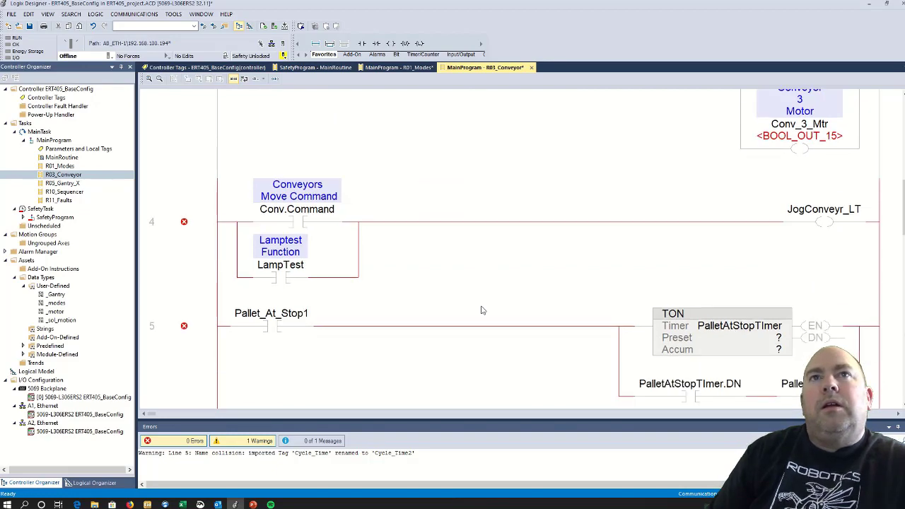
{"action": "scroll", "scroll_direction": "up", "scroll_amount": 3}
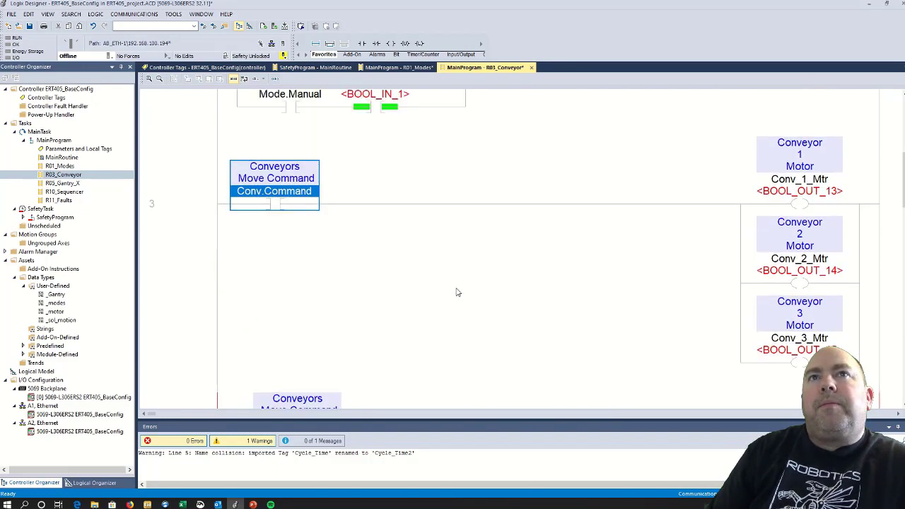
{"action": "scroll", "scroll_direction": "down", "scroll_amount": 3}
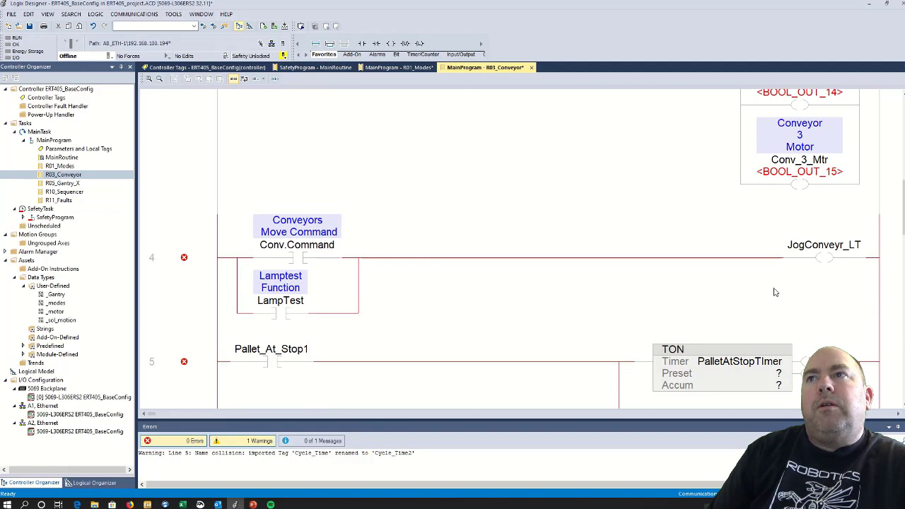
{"action": "left_click", "coordinate": [823, 251]}
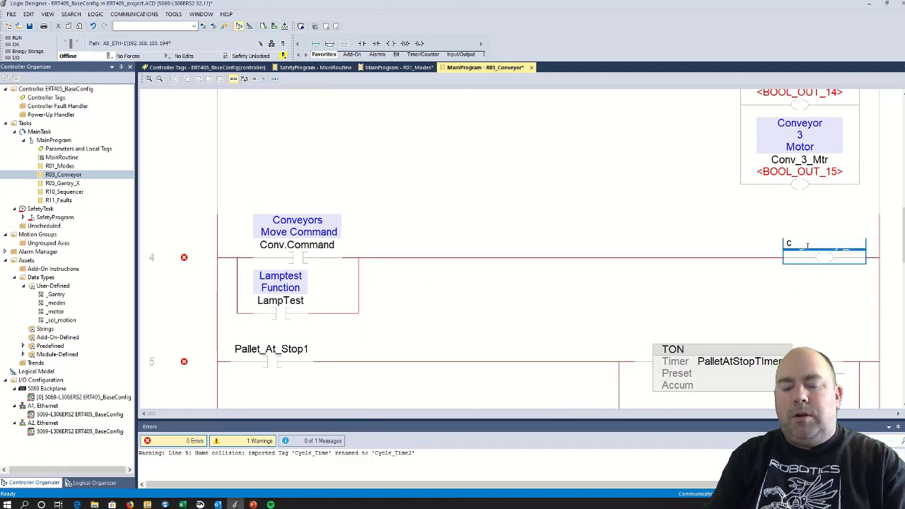
{"action": "type", "text": "conv_run_PB"}
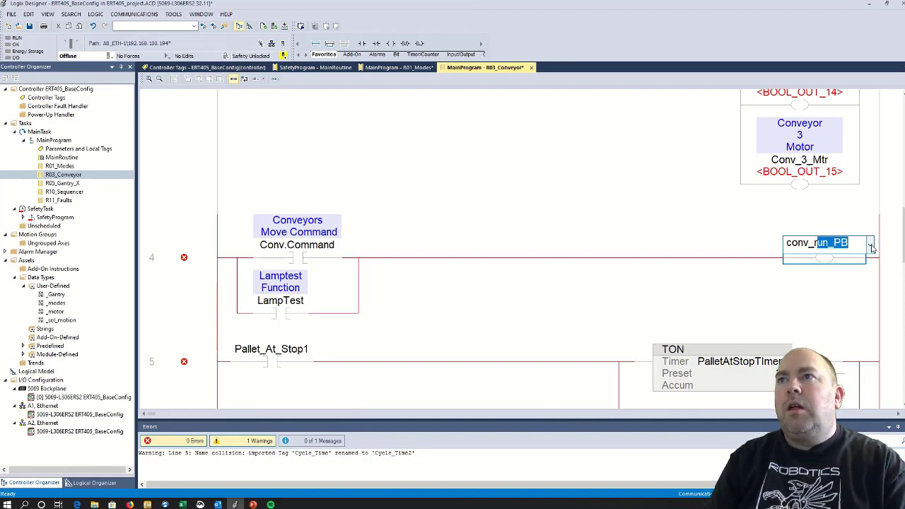
{"action": "type", "text": "Conveyor_Run_LT"}
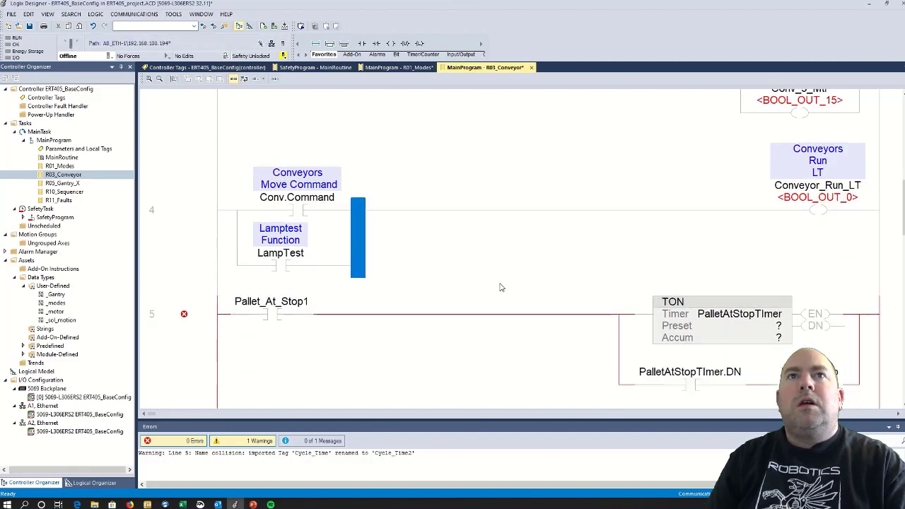
{"action": "left_click", "coordinate": [161, 79]}
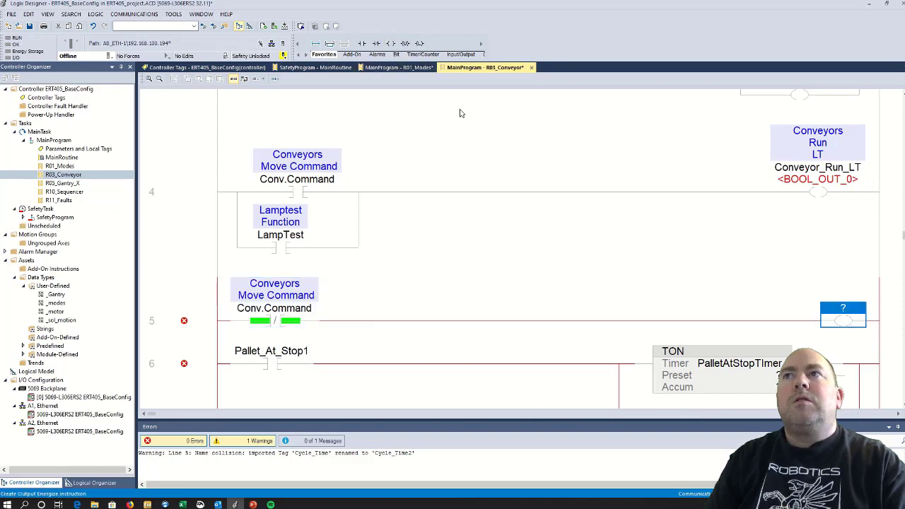
{"action": "mouse_move", "coordinate": [822, 177]}
{"action": "type", "text": "Conveyor_Run_LT"}
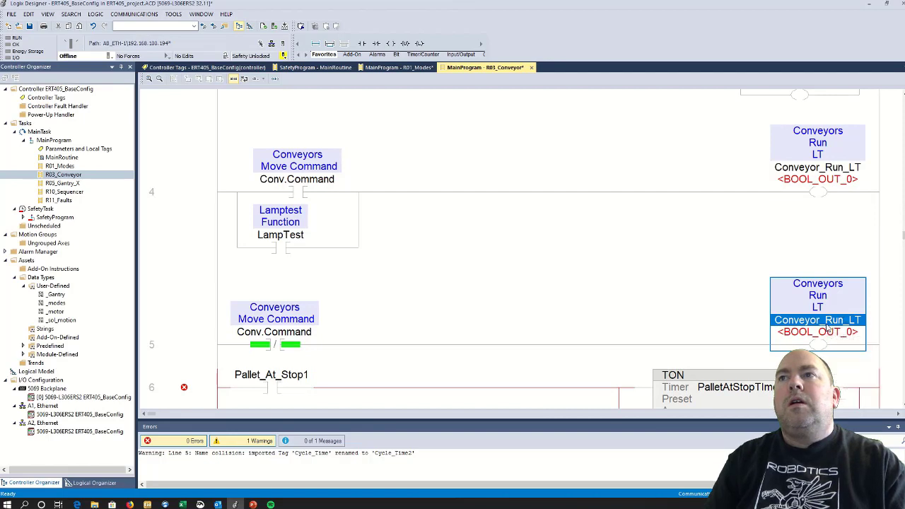
{"action": "double_click", "coordinate": [817, 316]}
{"action": "type", "text": "Stop"}
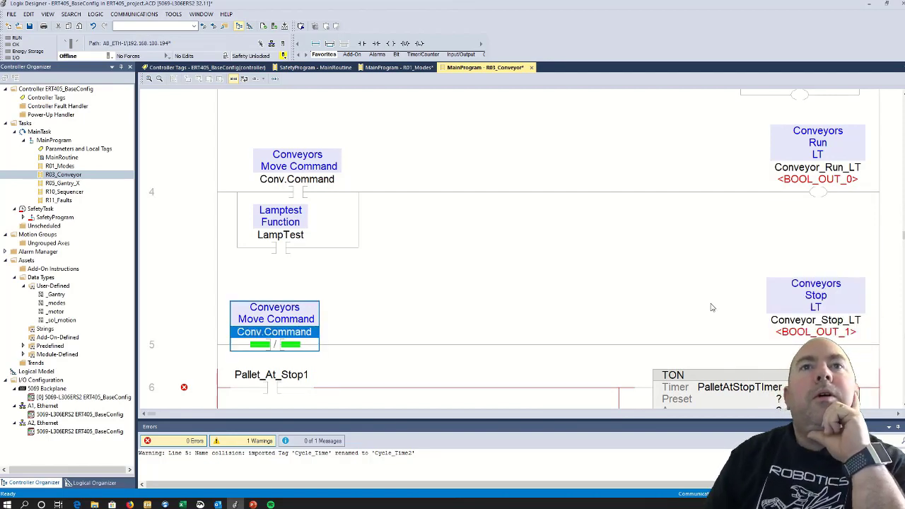
{"action": "scroll", "scroll_direction": "down", "scroll_amount": 3}
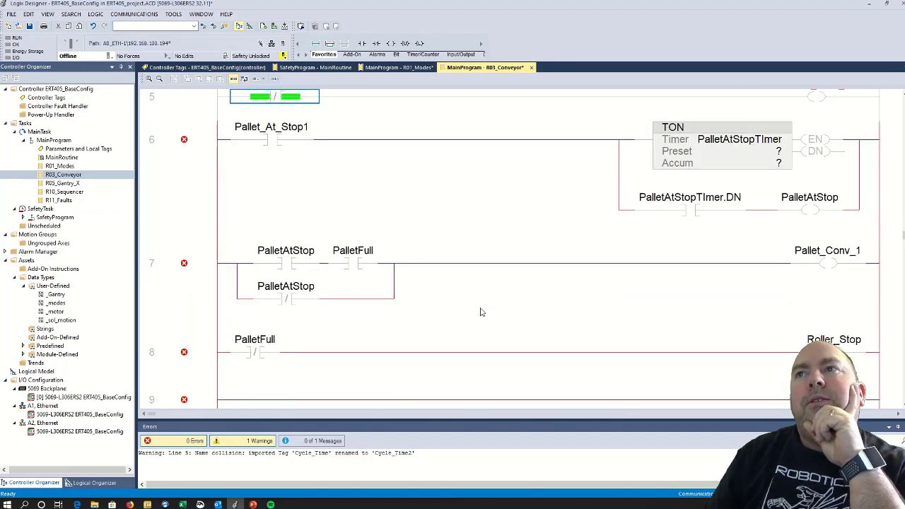
{"action": "scroll", "scroll_direction": "up", "scroll_amount": 3}
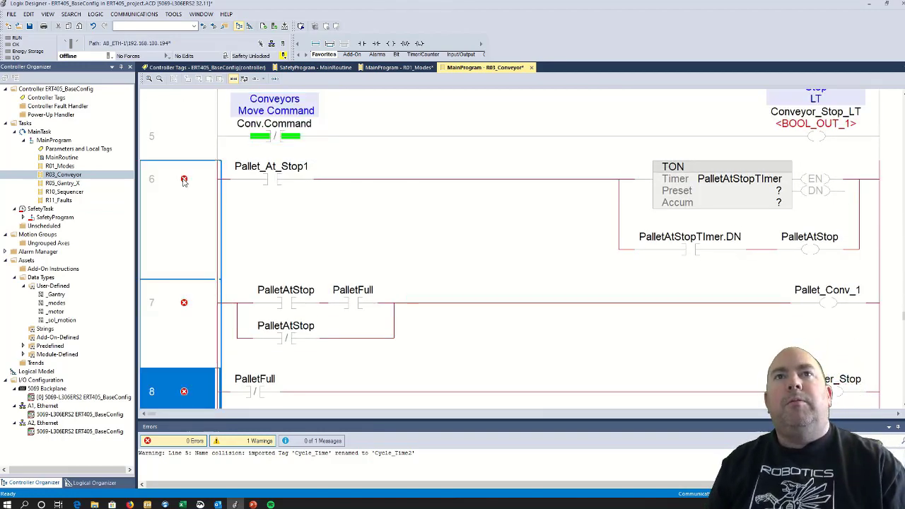
{"action": "scroll", "scroll_direction": "down", "scroll_amount": 3}
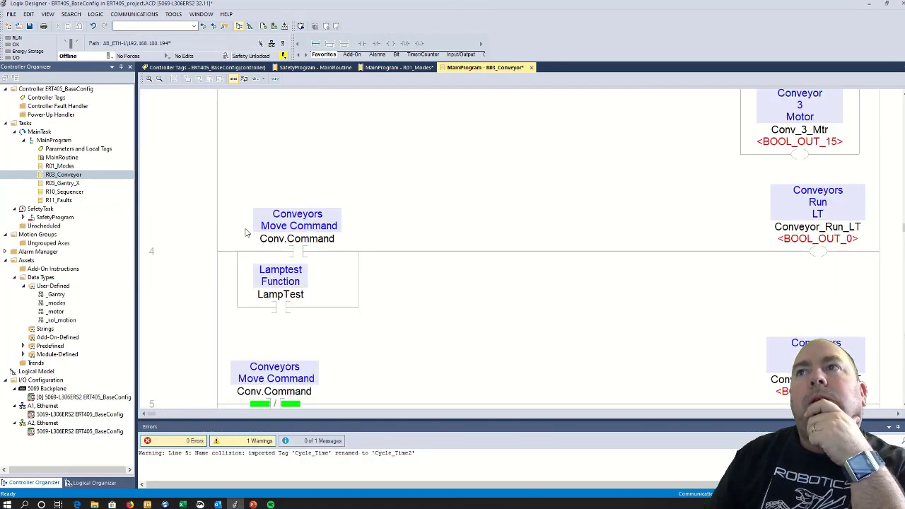
{"action": "scroll", "scroll_direction": "up", "scroll_amount": 3}
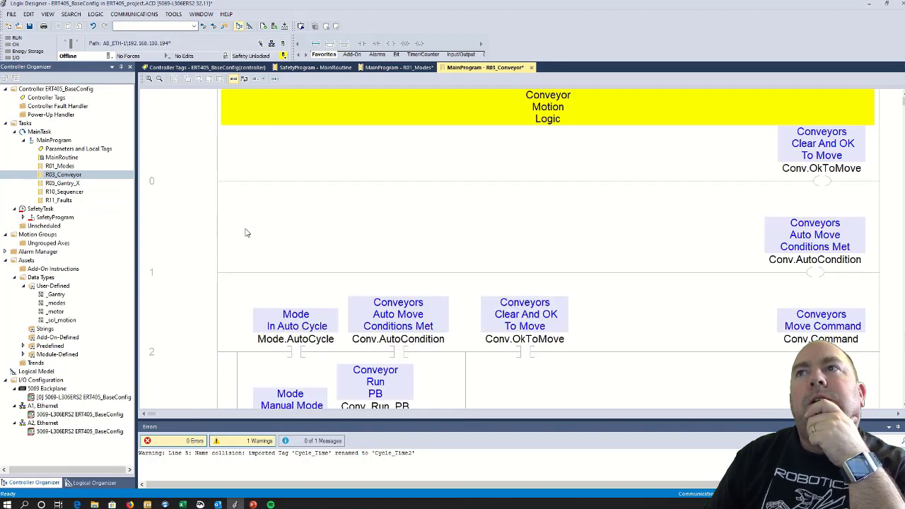
{"action": "scroll", "scroll_direction": "down", "scroll_amount": 3}
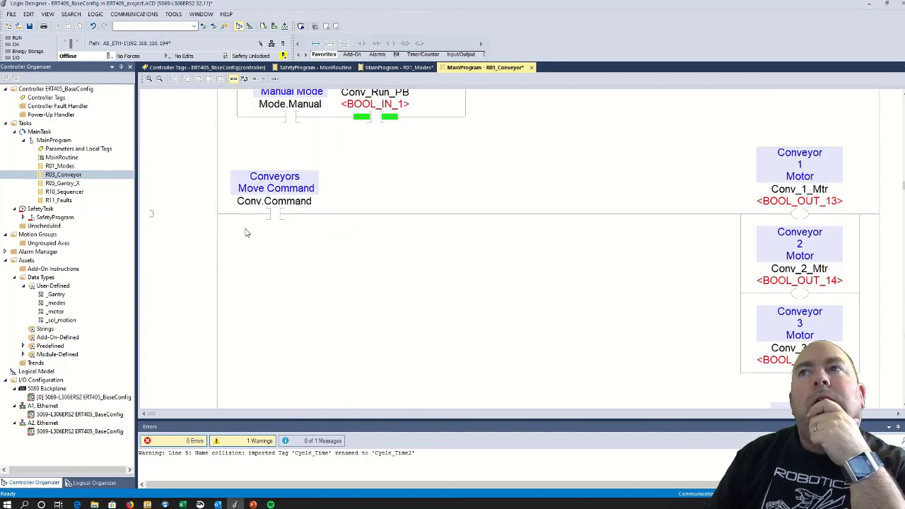
{"action": "scroll", "scroll_direction": "down", "scroll_amount": 3}
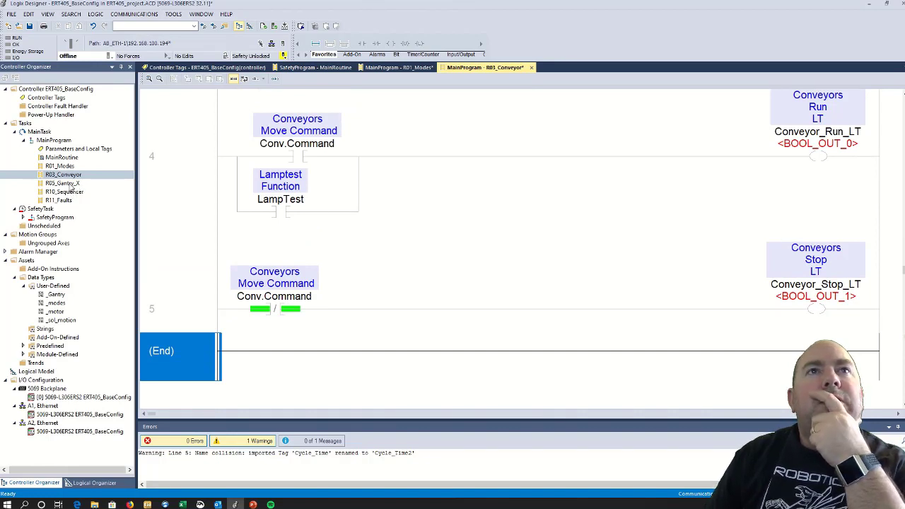
{"action": "left_click", "coordinate": [62, 184]}
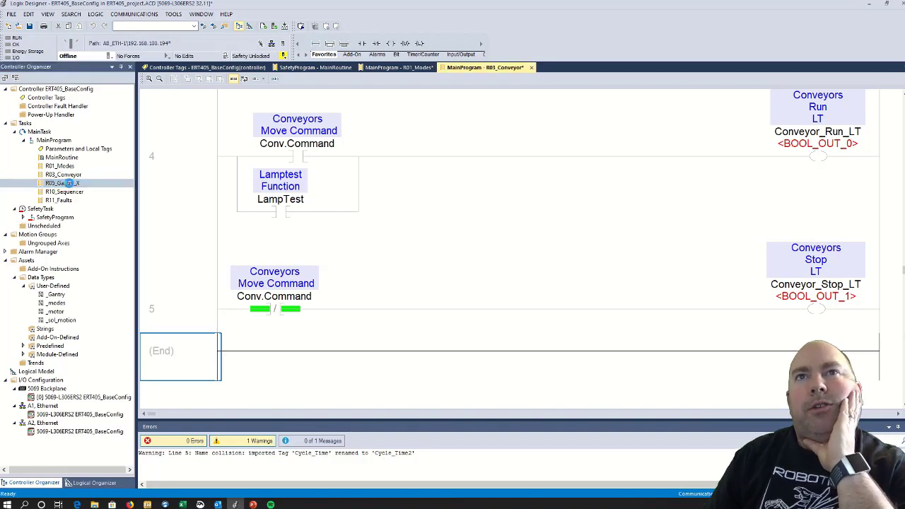
Open R03_Gantry_X, scroll its advance and return rungs, then select the _Gantry data type
{"action": "double_click", "coordinate": [63, 184]}
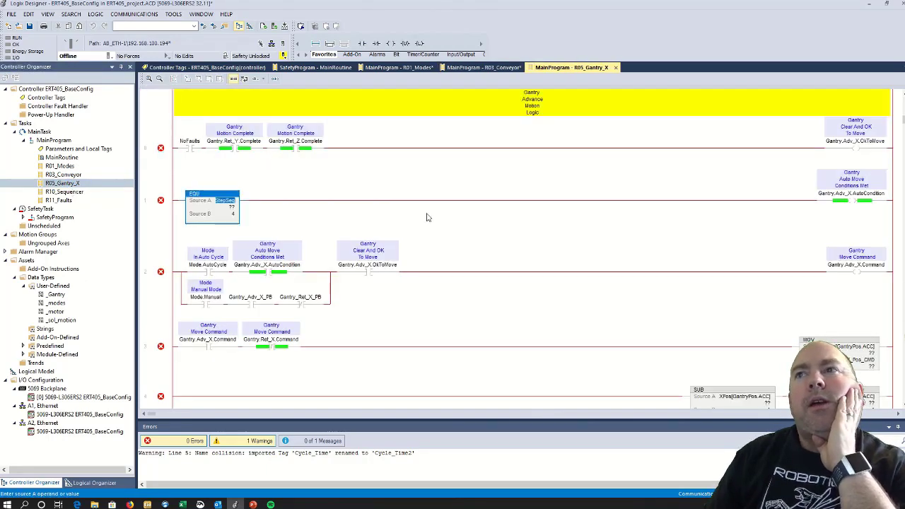
{"action": "scroll", "scroll_direction": "up", "scroll_amount": 3}
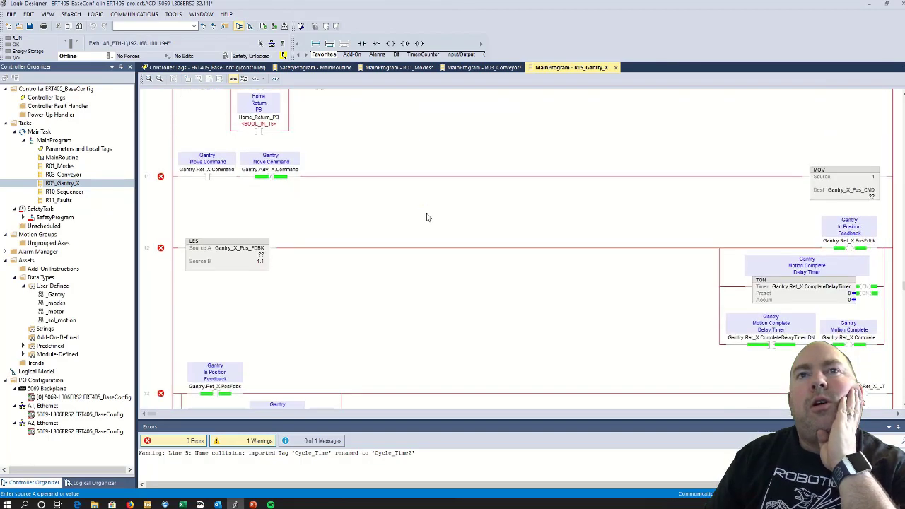
{"action": "scroll", "scroll_direction": "down", "scroll_amount": 3}
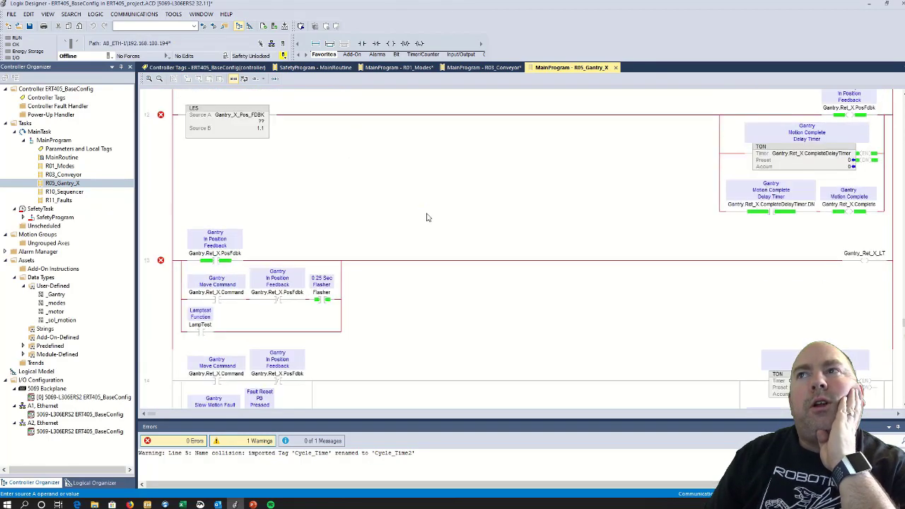
{"action": "scroll", "scroll_direction": "down", "scroll_amount": 3}
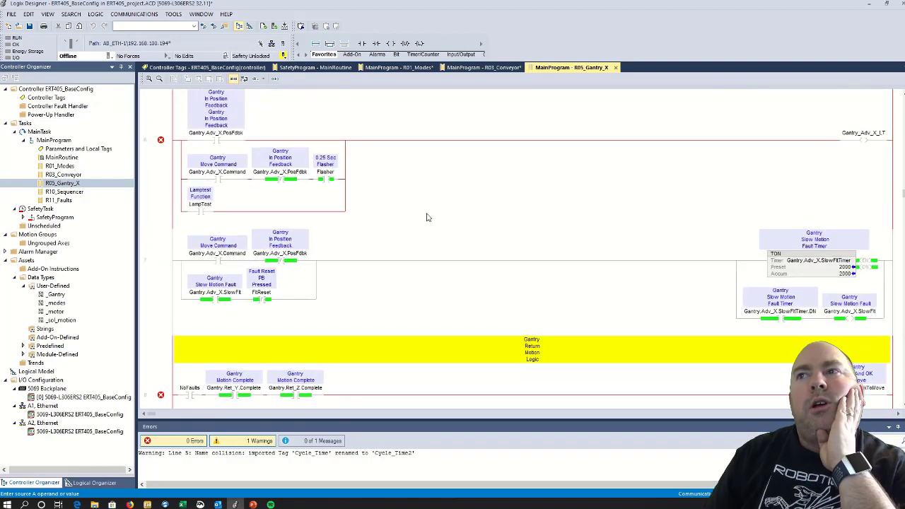
{"action": "scroll", "scroll_direction": "up", "scroll_amount": 3}
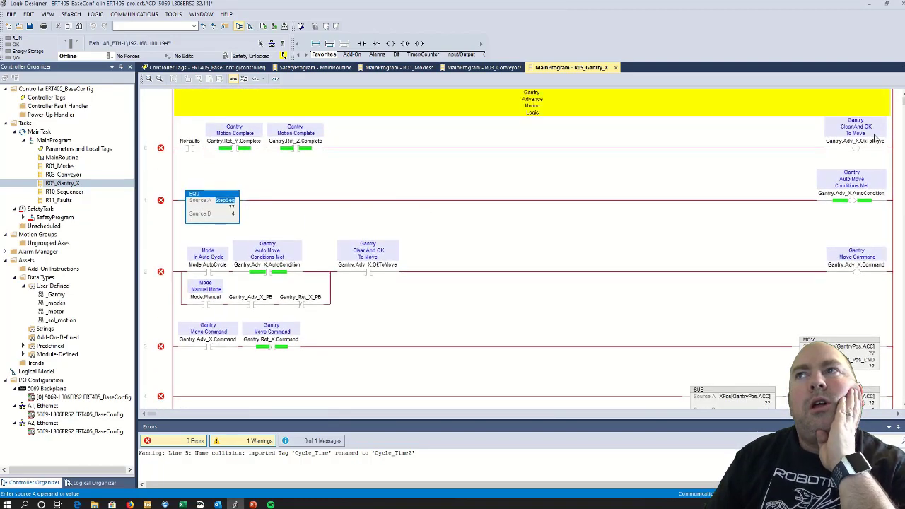
{"action": "mouse_move", "coordinate": [855, 141]}
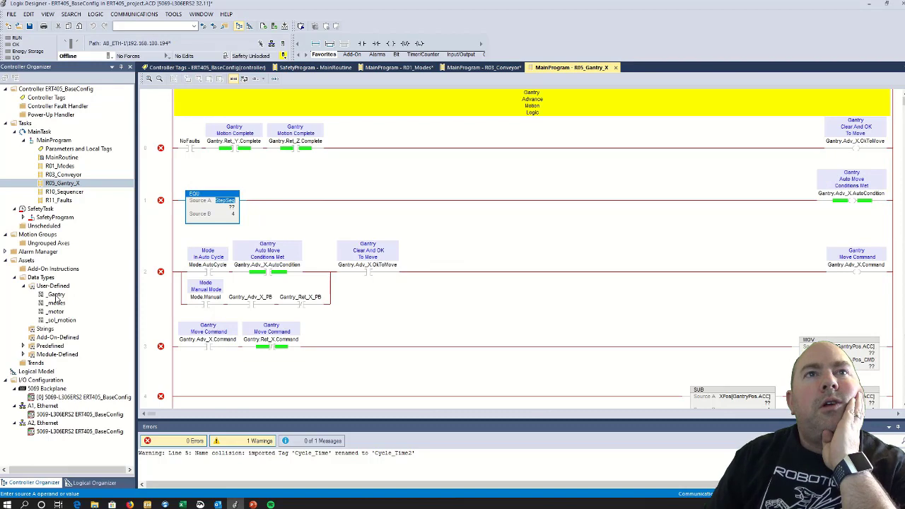
{"action": "left_click", "coordinate": [56, 294]}
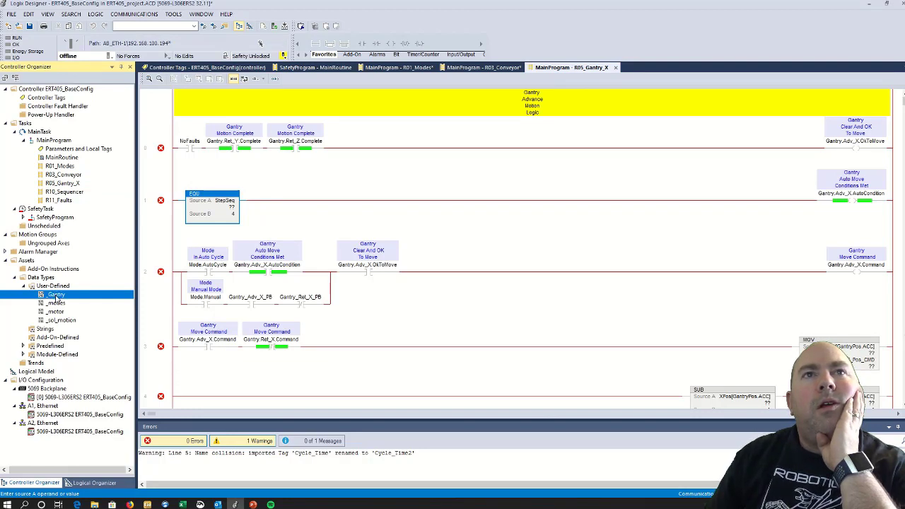
Inspect the _Gantry UDT, then copy and paste it to create _Gantry1, _Gantry2 and _Gantry3
{"action": "double_click", "coordinate": [56, 294]}
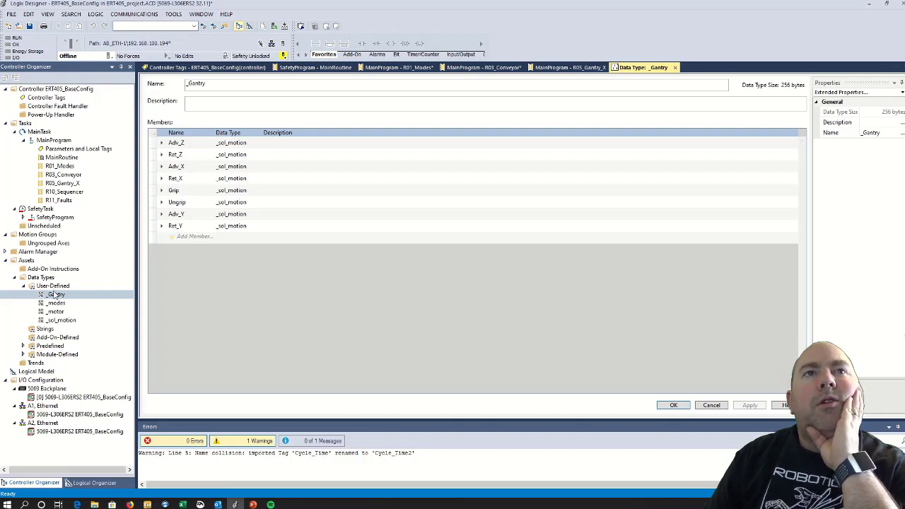
{"action": "mouse_move", "coordinate": [704, 416]}
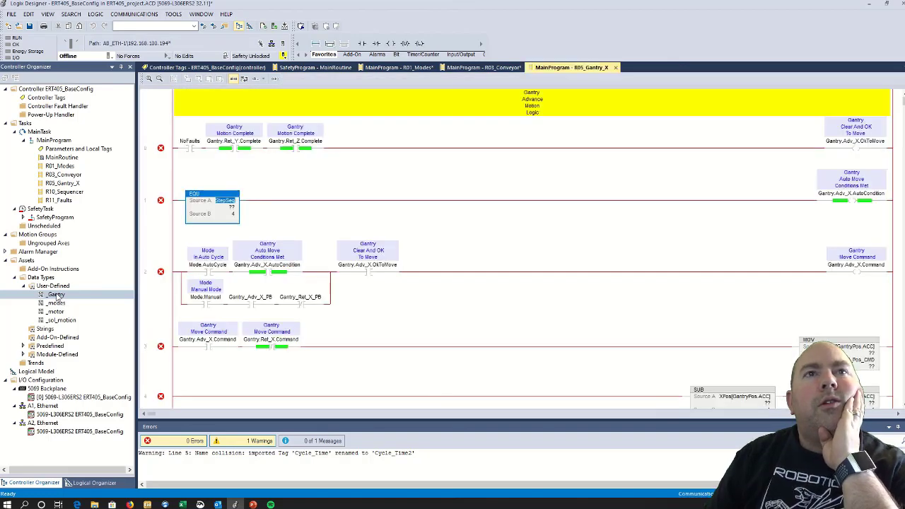
{"action": "left_click", "coordinate": [57, 294]}
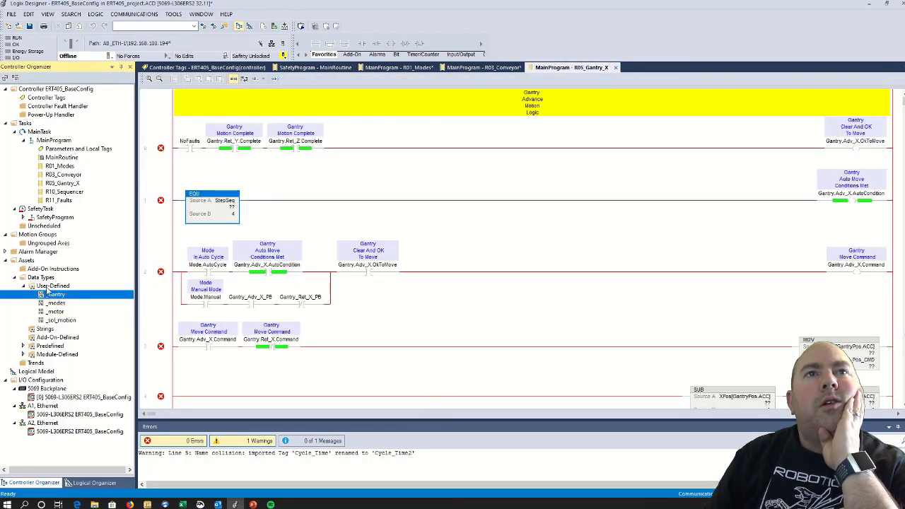
{"action": "right_click", "coordinate": [51, 285]}
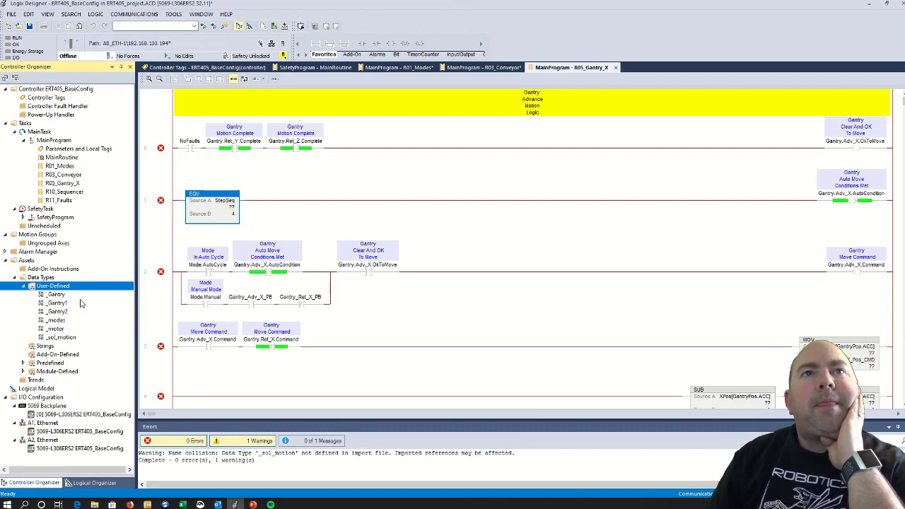
{"action": "right_click", "coordinate": [54, 286]}
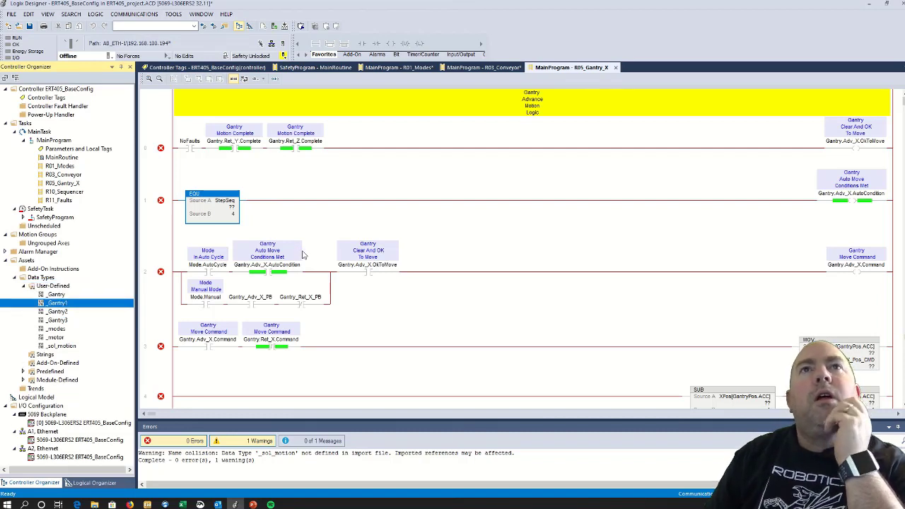
Rename the first gantry data type copy to _Elevator
{"action": "double_click", "coordinate": [57, 302]}
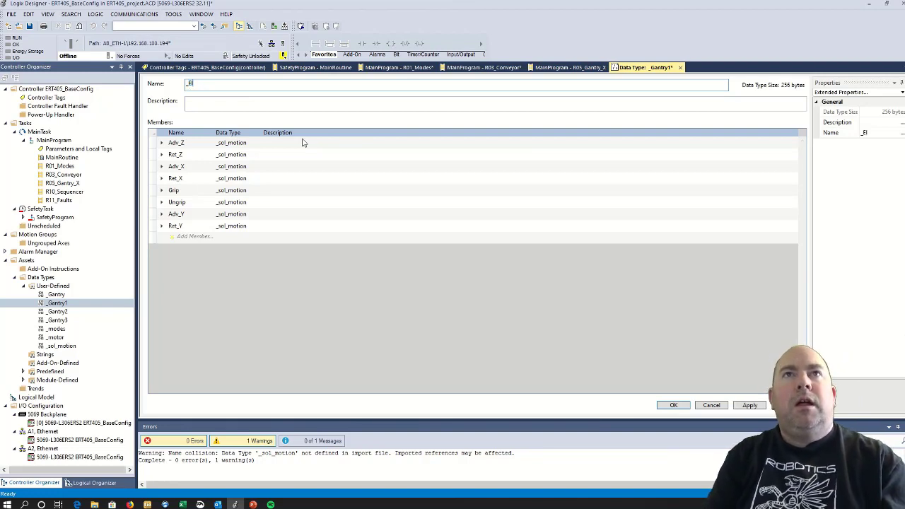
{"action": "type", "text": "ev"}
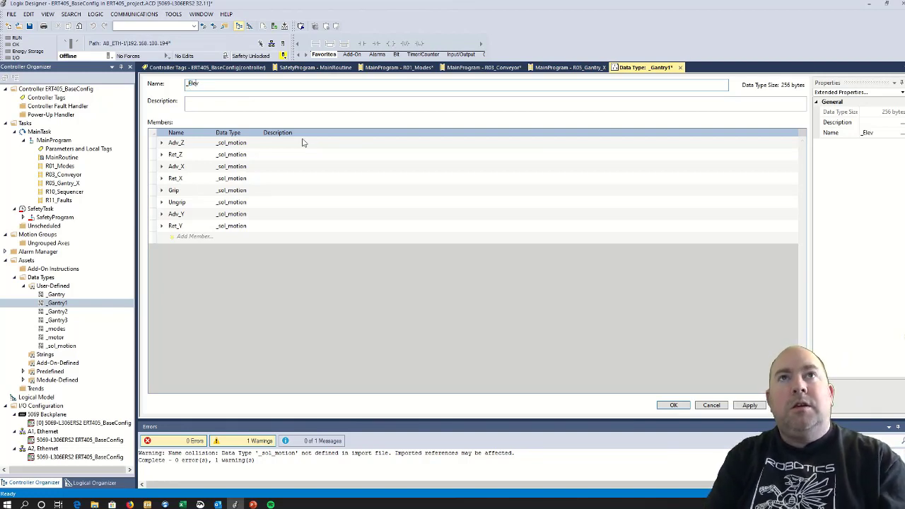
{"action": "type", "text": "ator"}
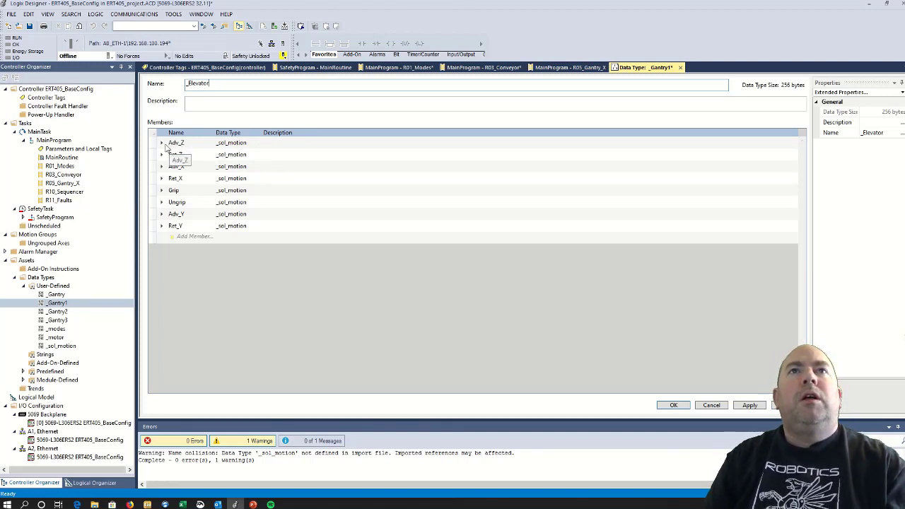
Rename the motion members to Raise, Home, Load and Unload
{"action": "left_click", "coordinate": [175, 142]}
{"action": "type", "text": "Raise"}
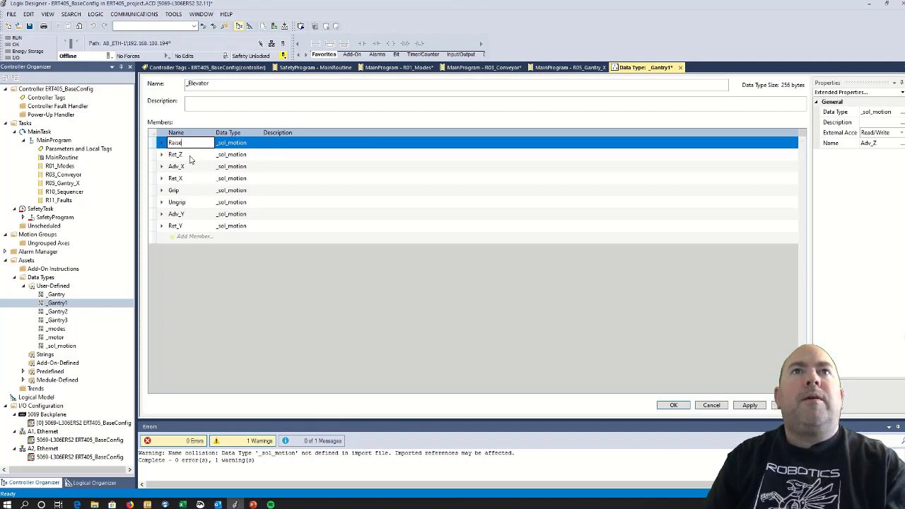
{"action": "left_click", "coordinate": [176, 155]}
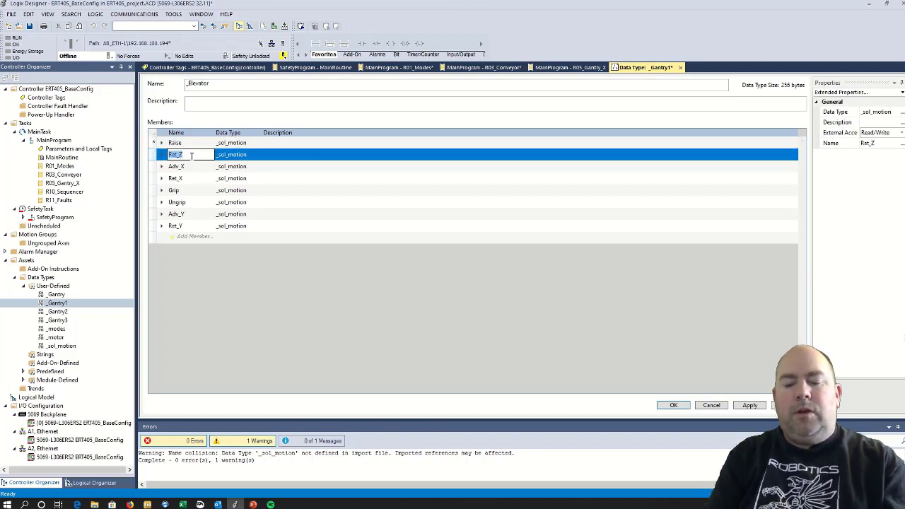
{"action": "type", "text": "Home"}
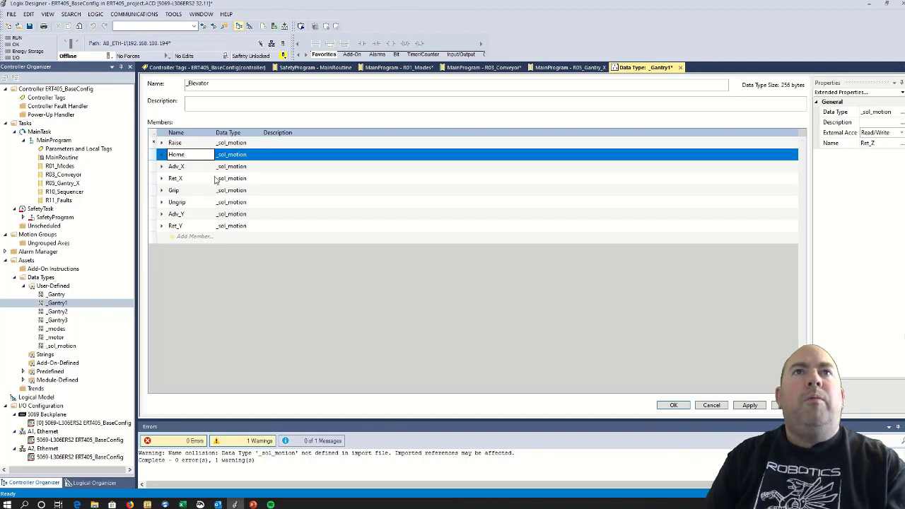
{"action": "left_click", "coordinate": [177, 167]}
{"action": "type", "text": "L"}
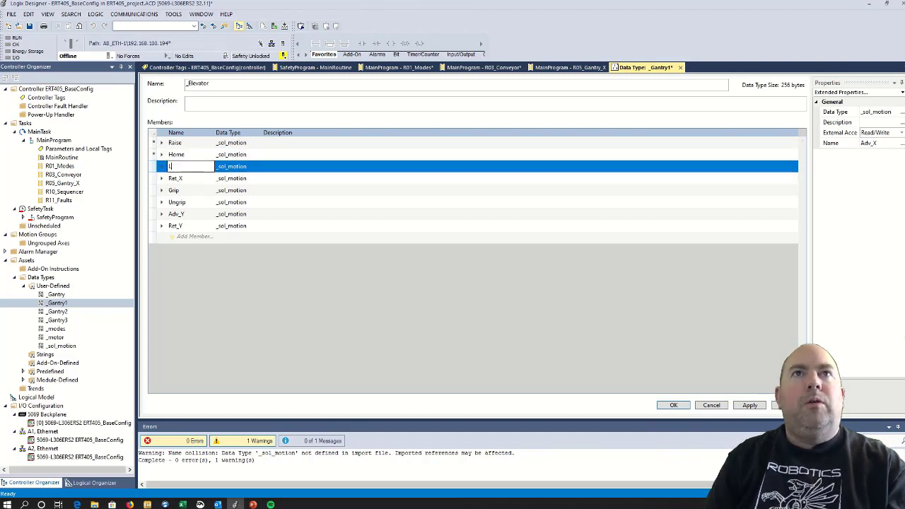
{"action": "left_click", "coordinate": [191, 178]}
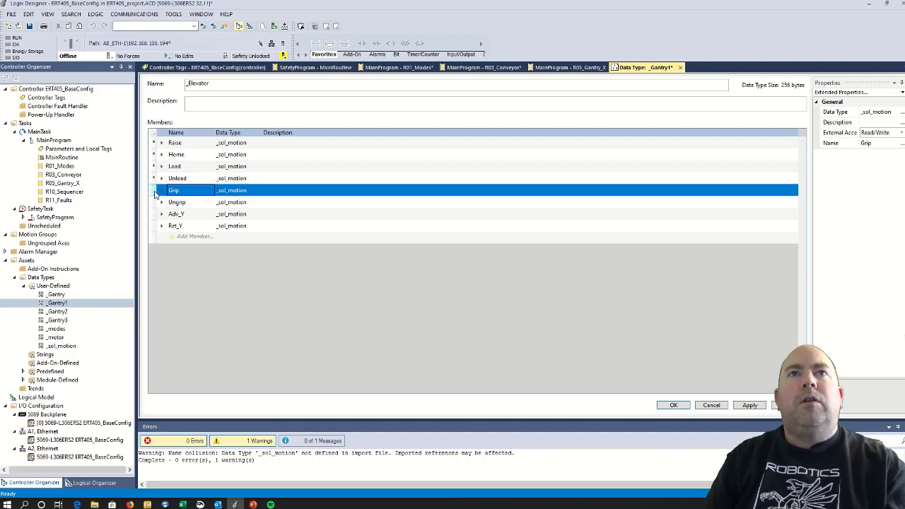
Delete the leftover gantry members, apply the _Elevator changes and close its definition
{"action": "right_click", "coordinate": [173, 190]}
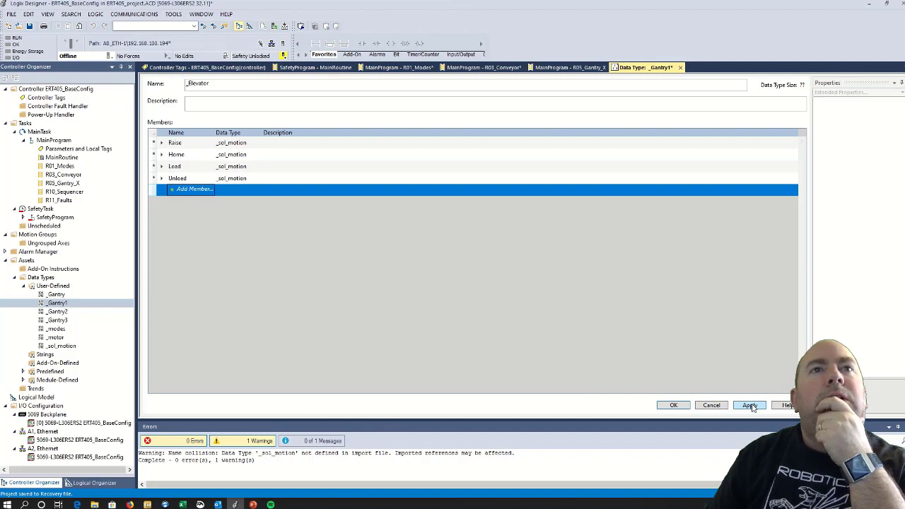
{"action": "left_click", "coordinate": [749, 404]}
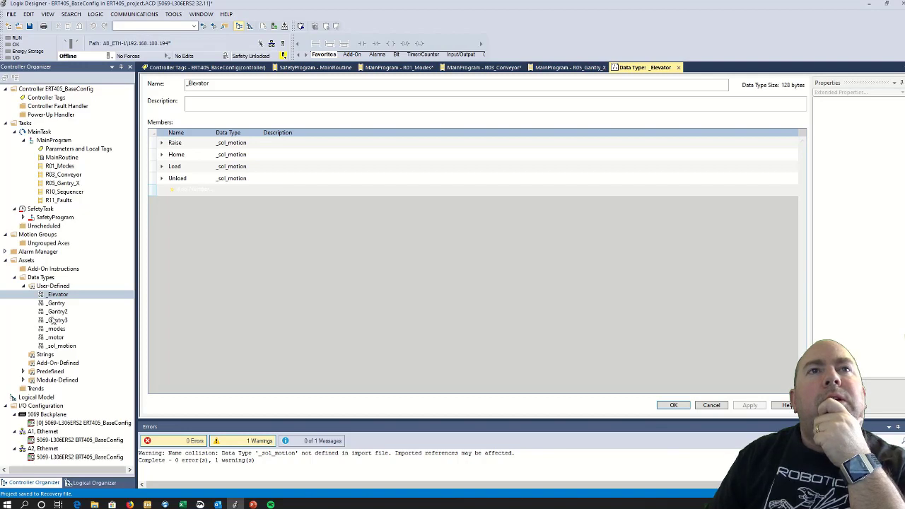
{"action": "left_click", "coordinate": [57, 312]}
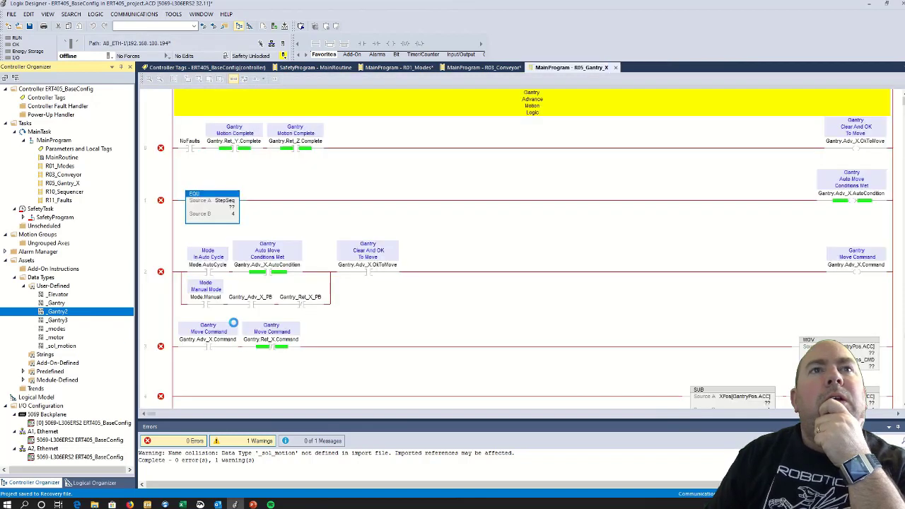
Rename the second gantry data type copy to _RollerStop
{"action": "right_click", "coordinate": [57, 311]}
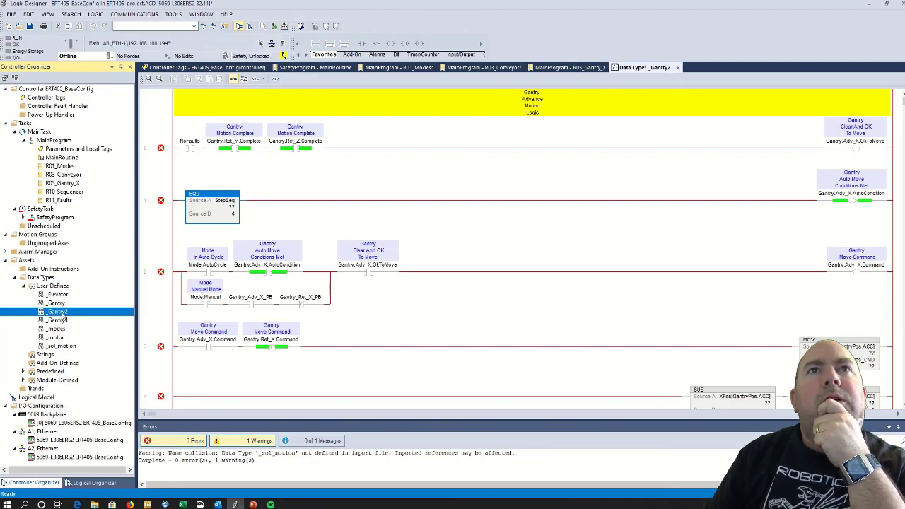
{"action": "double_click", "coordinate": [58, 311]}
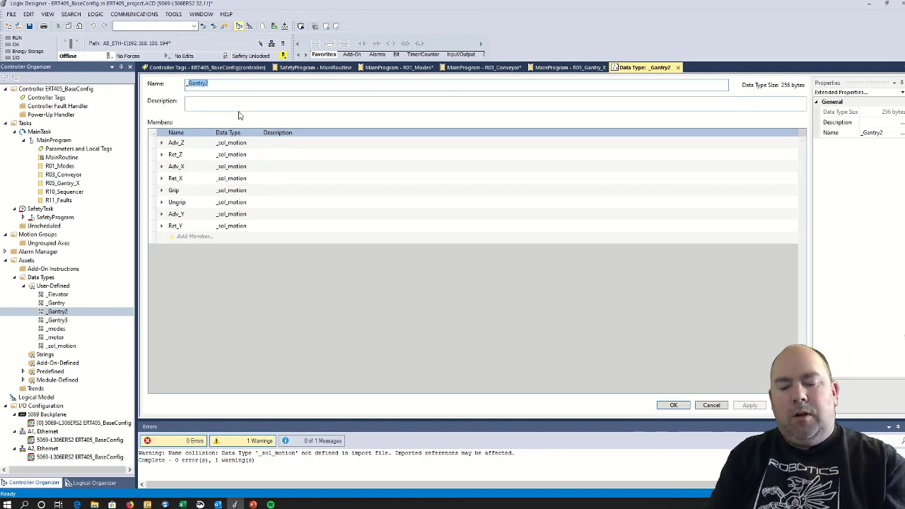
{"action": "type", "text": "_Roll"}
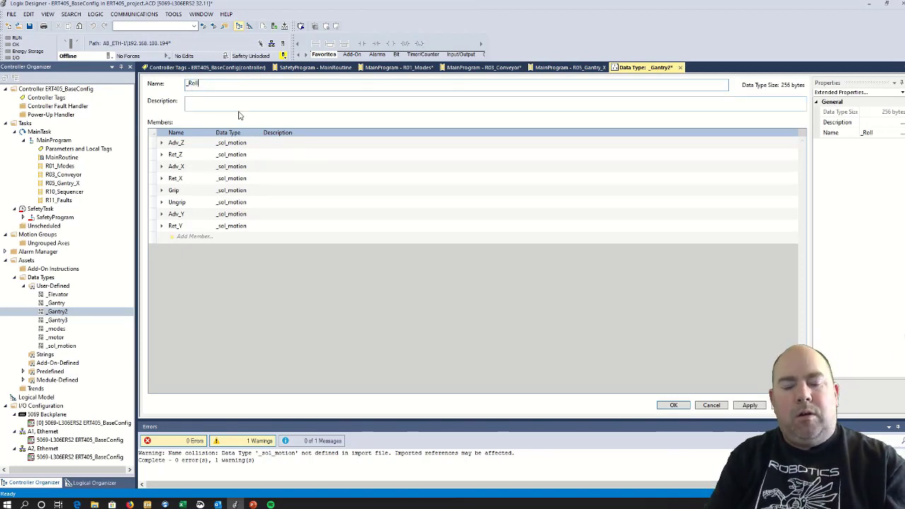
{"action": "type", "text": "erStop"}
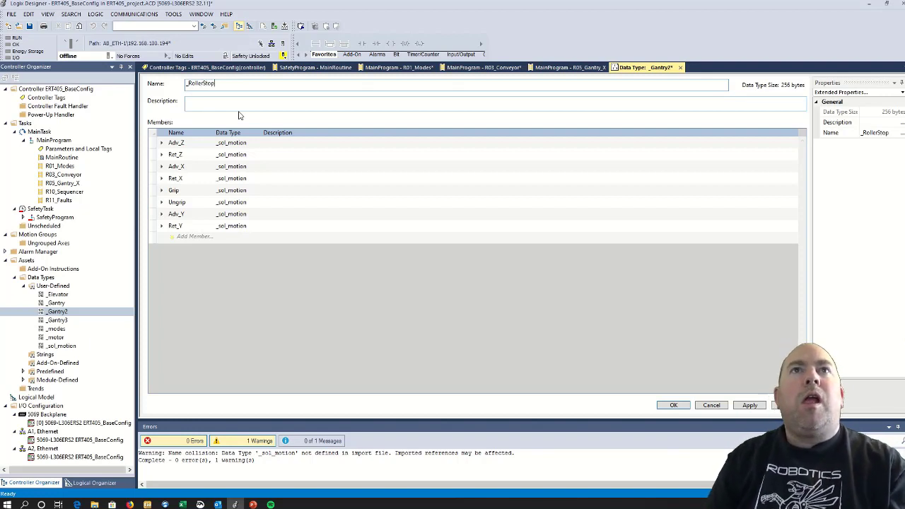
Rename the first two _RollerStop members to Raise and Lower and inspect the Raise fields
{"action": "double_click", "coordinate": [175, 142]}
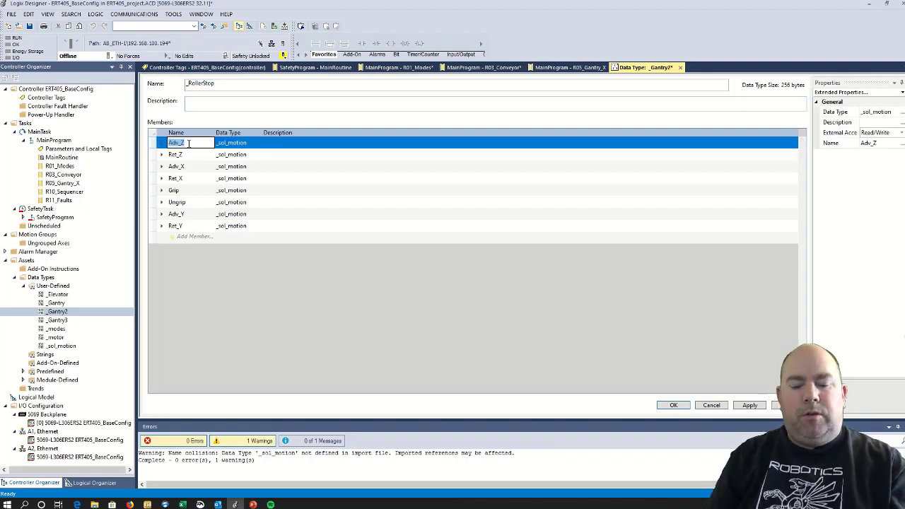
{"action": "type", "text": "Raise"}
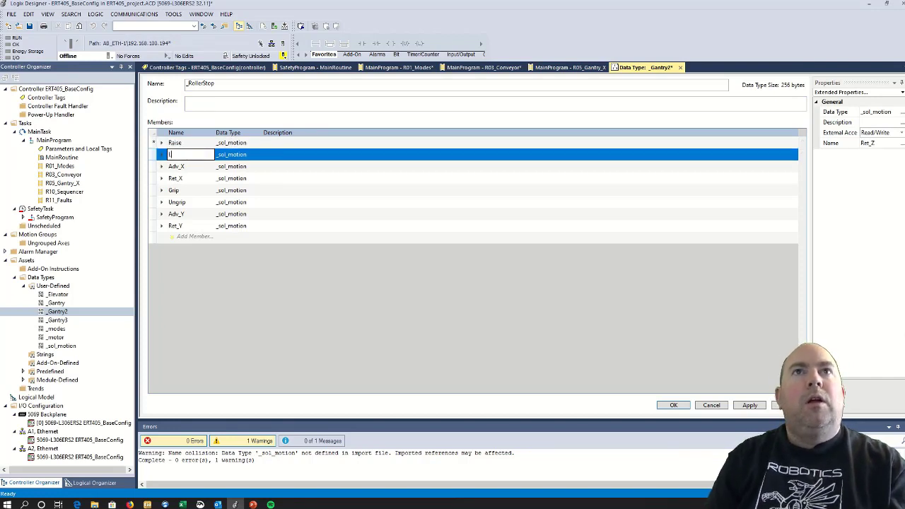
{"action": "type", "text": "Lower"}
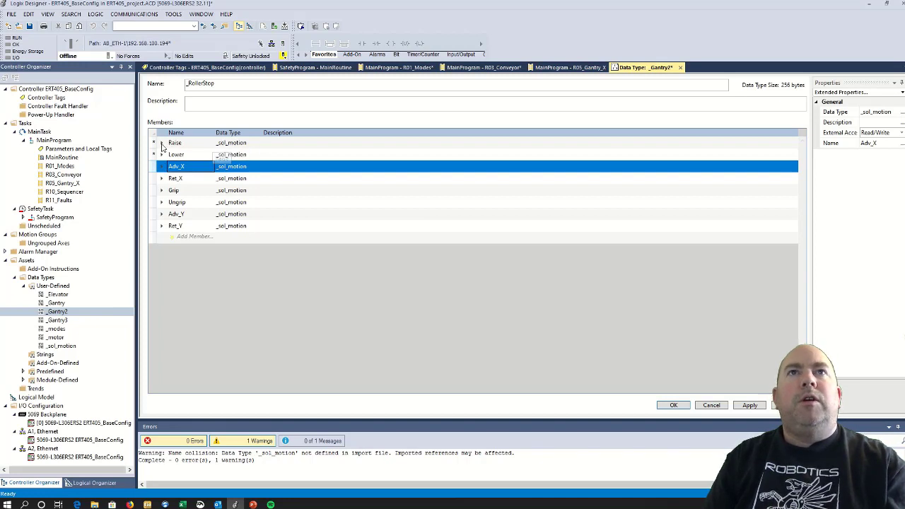
{"action": "left_click", "coordinate": [161, 142]}
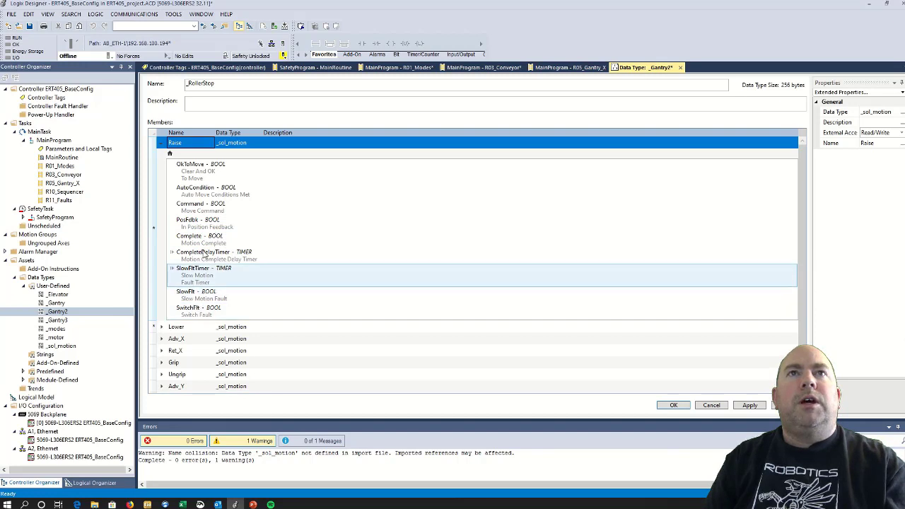
{"action": "left_click", "coordinate": [161, 142]}
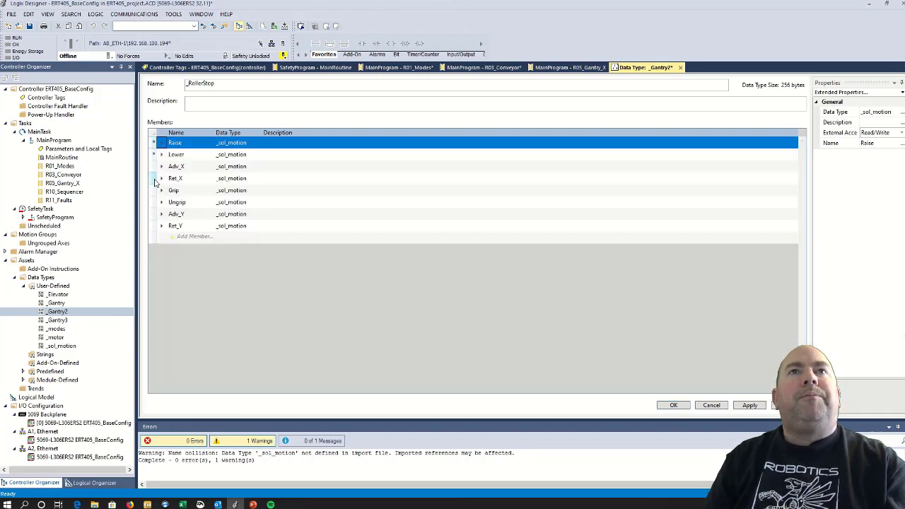
{"action": "left_click", "coordinate": [177, 167]}
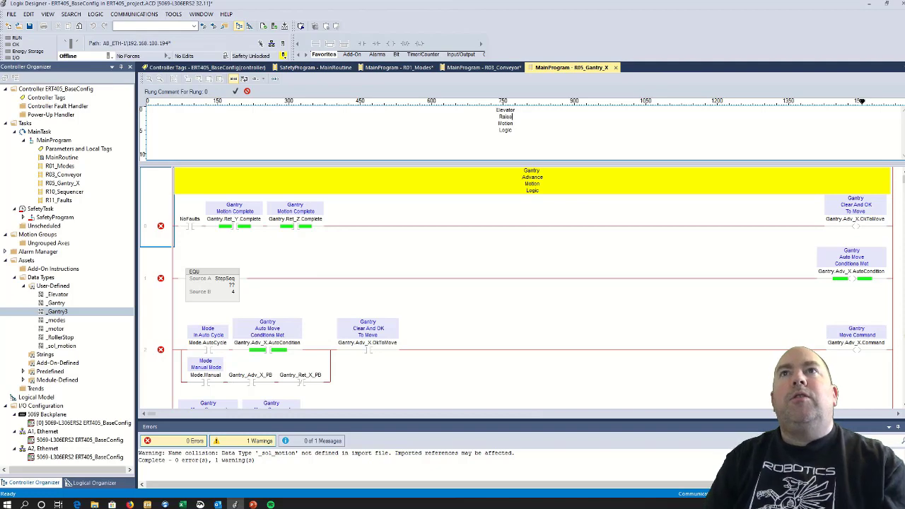
{"action": "mouse_move", "coordinate": [492, 243]}
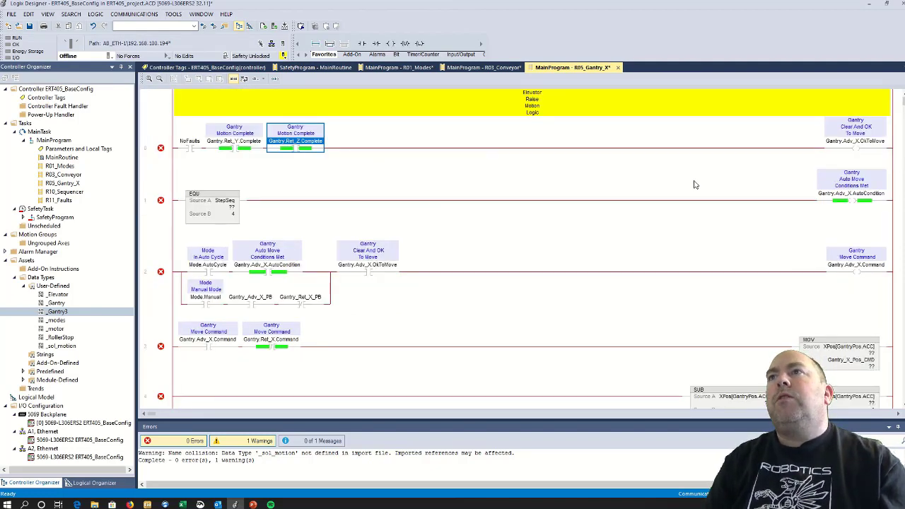
{"action": "mouse_move", "coordinate": [855, 142]}
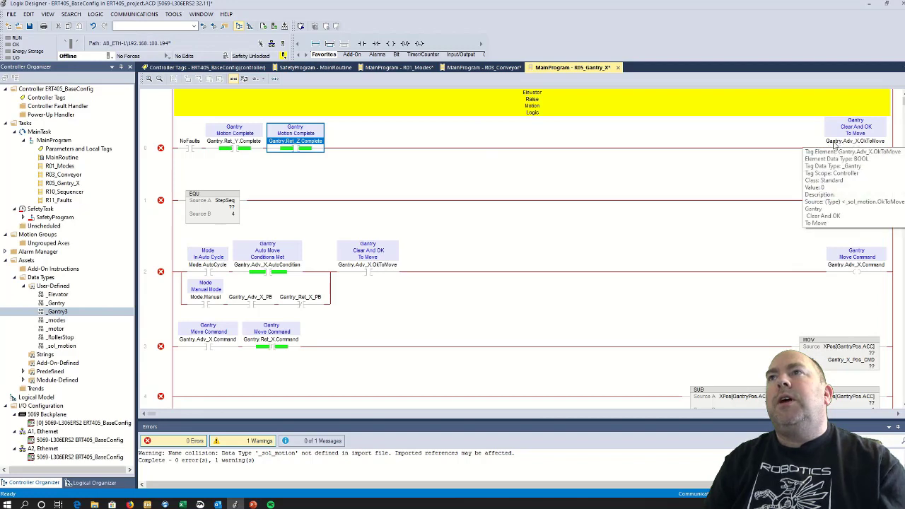
{"action": "mouse_move", "coordinate": [125, 144]}
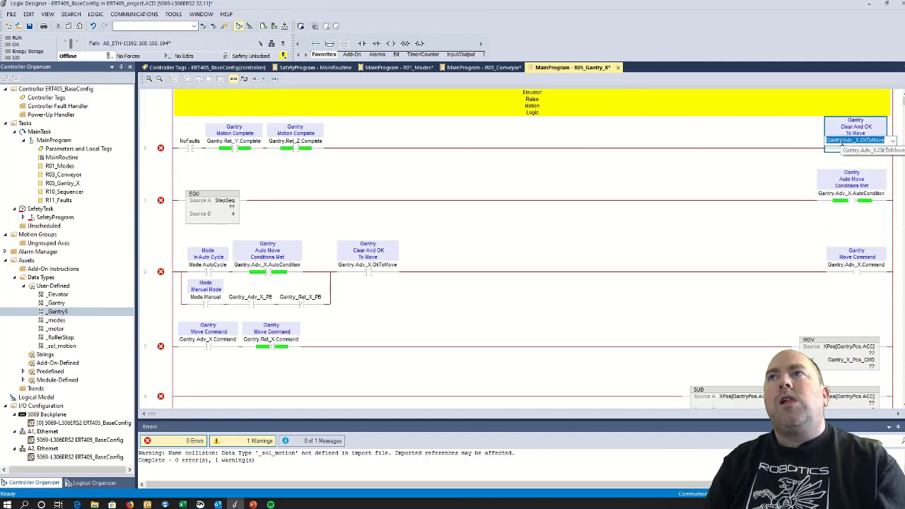
Select a gantry tag in the copied elevator routine before replacing references
{"action": "left_click", "coordinate": [294, 135]}
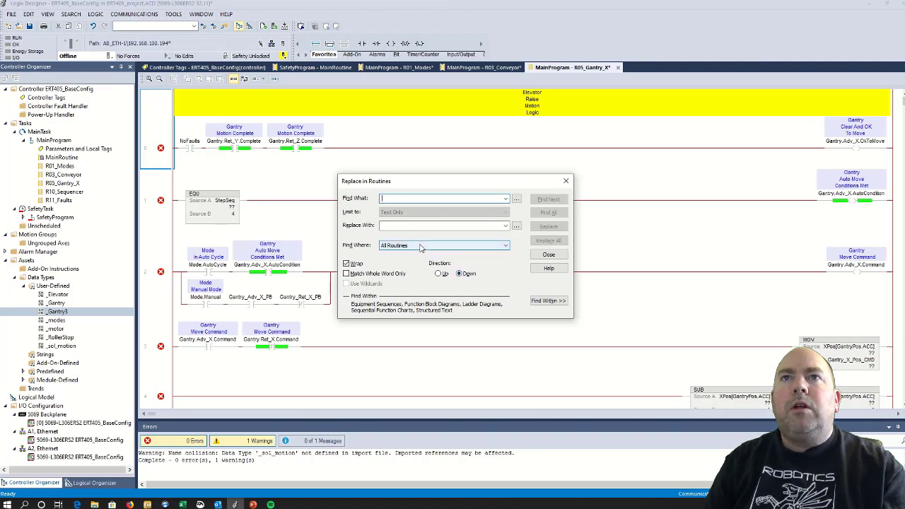
Set up a current-routine replace of gantry with Elevator
{"action": "left_click", "coordinate": [444, 245]}
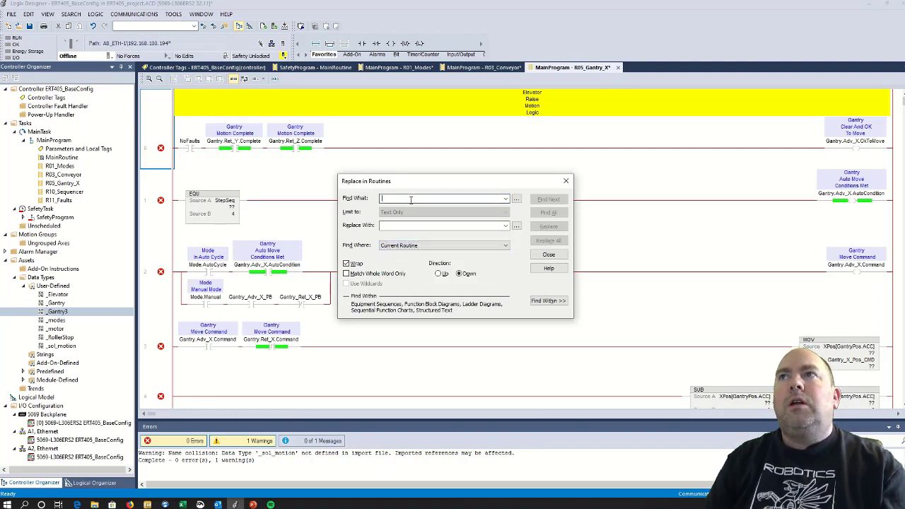
{"action": "type", "text": "g"}
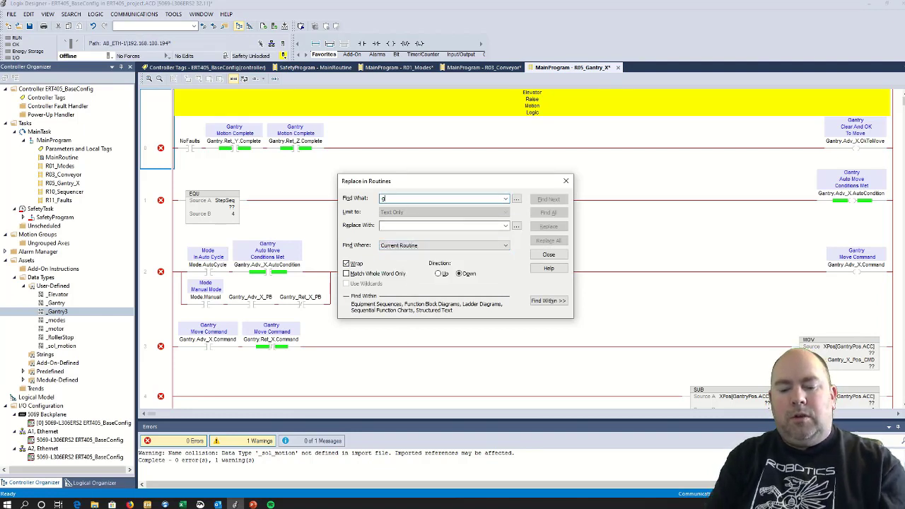
{"action": "type", "text": "antry"}
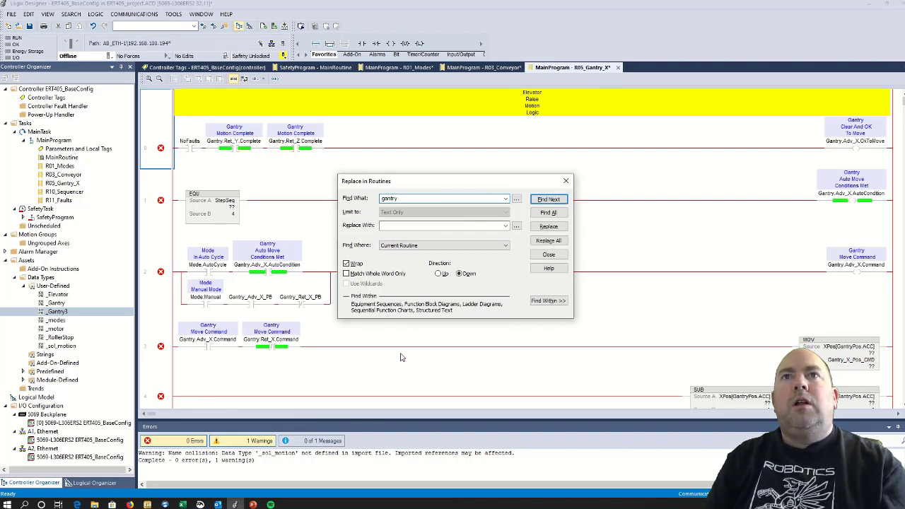
{"action": "left_click", "coordinate": [438, 224]}
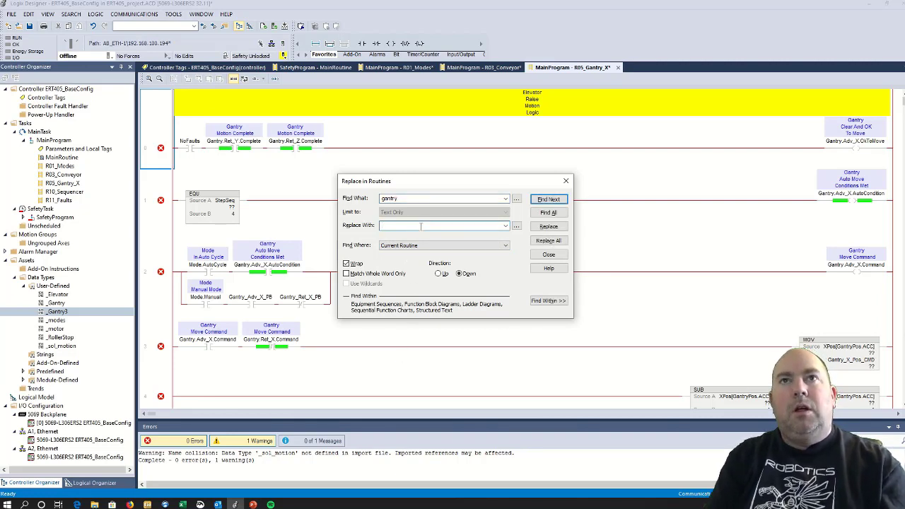
{"action": "type", "text": "B"}
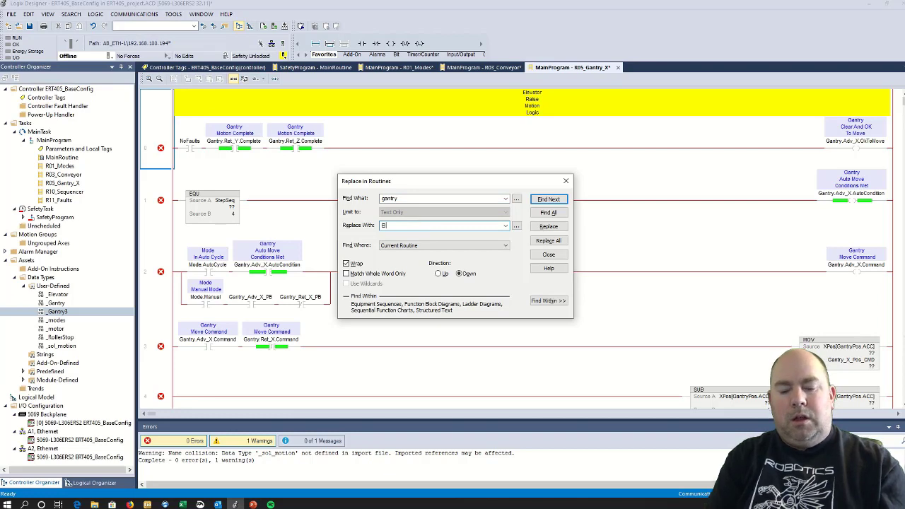
{"action": "type", "text": "Elevator"}
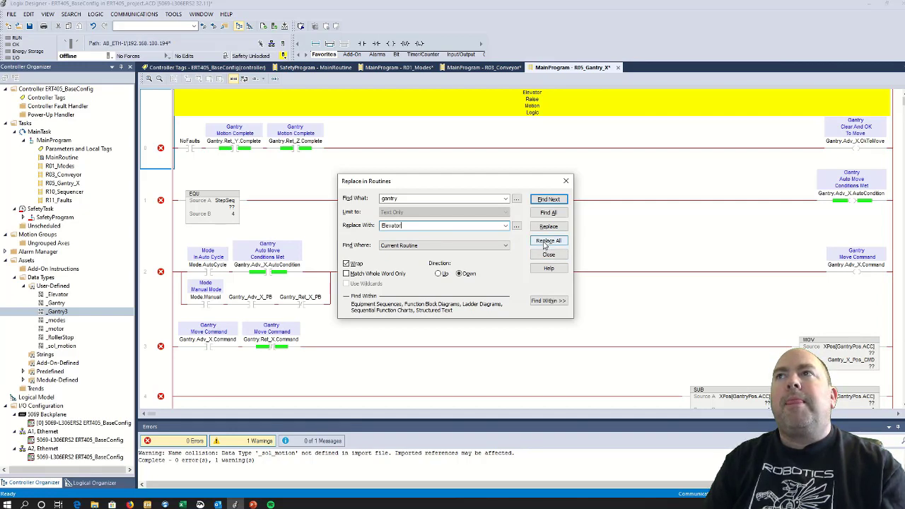
Replace all 42 gantry occurrences in the routine with Elevator
{"action": "left_click", "coordinate": [549, 241]}
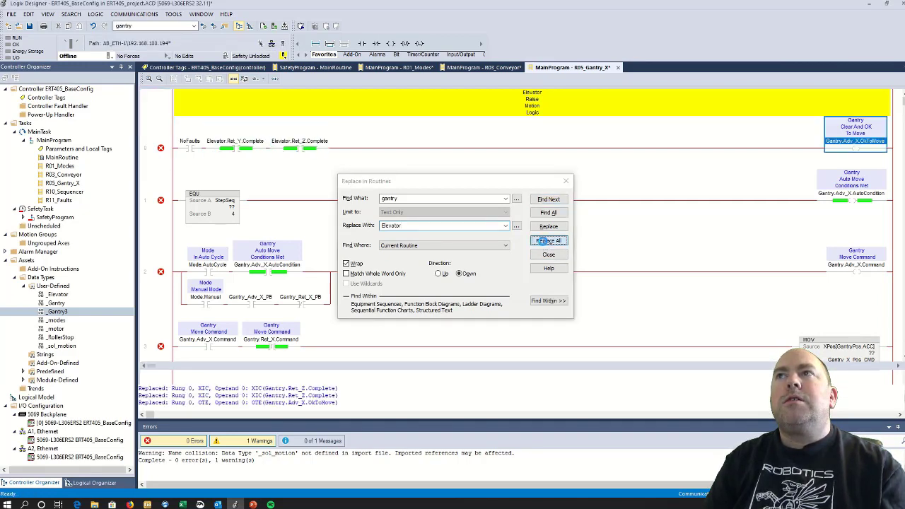
{"action": "left_click", "coordinate": [548, 241]}
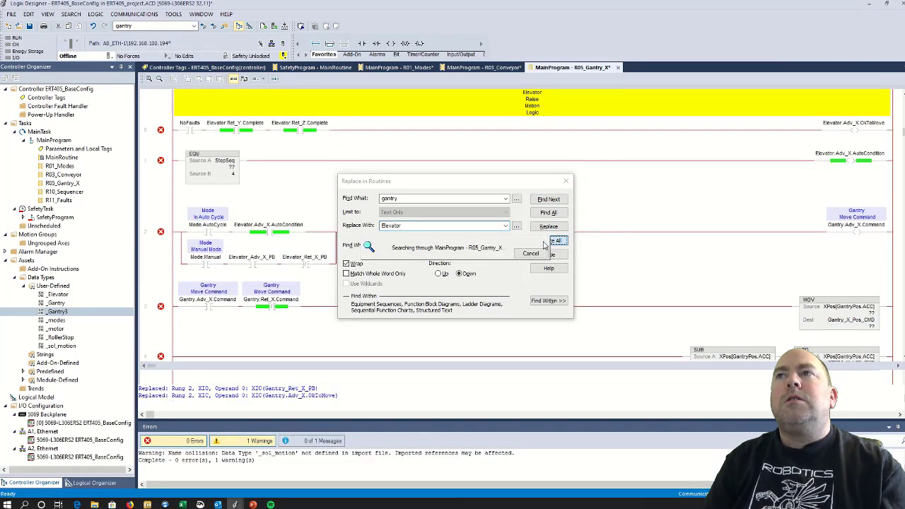
{"action": "left_click", "coordinate": [556, 241]}
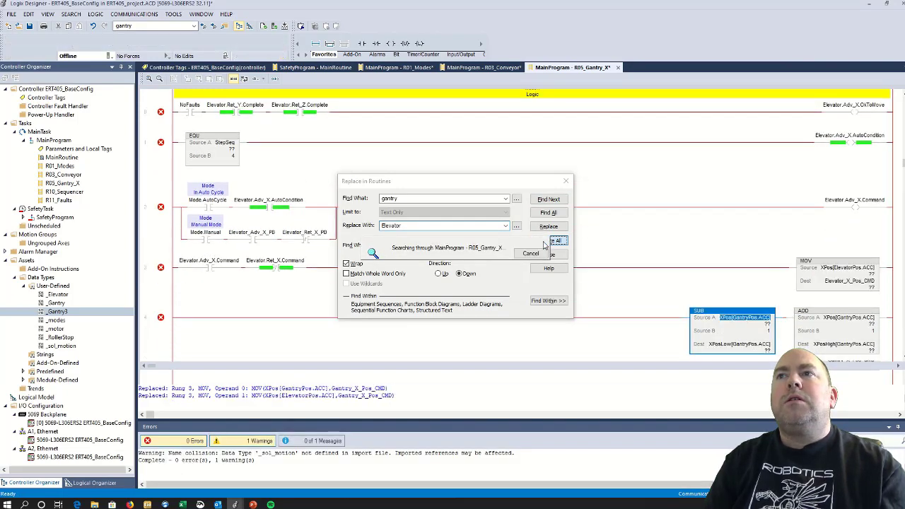
{"action": "left_click", "coordinate": [556, 241]}
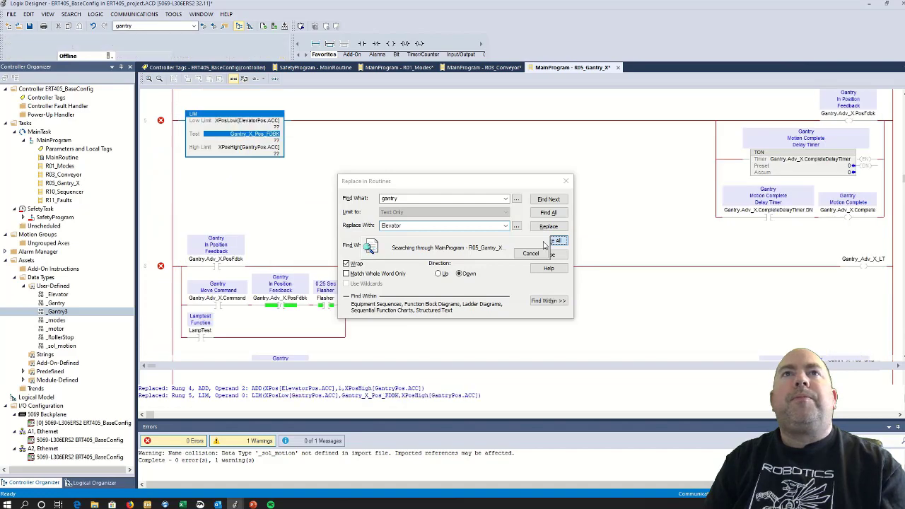
{"action": "left_click", "coordinate": [557, 240]}
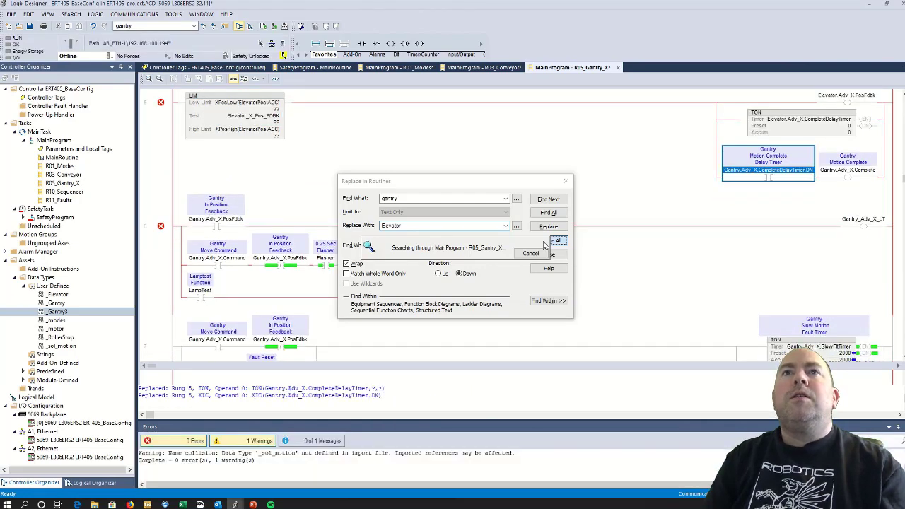
{"action": "left_click", "coordinate": [557, 240]}
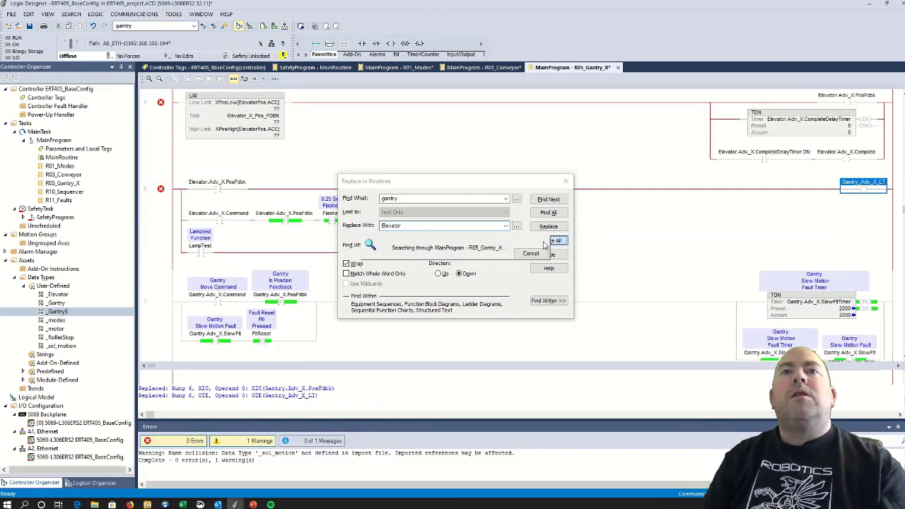
{"action": "left_click", "coordinate": [557, 241]}
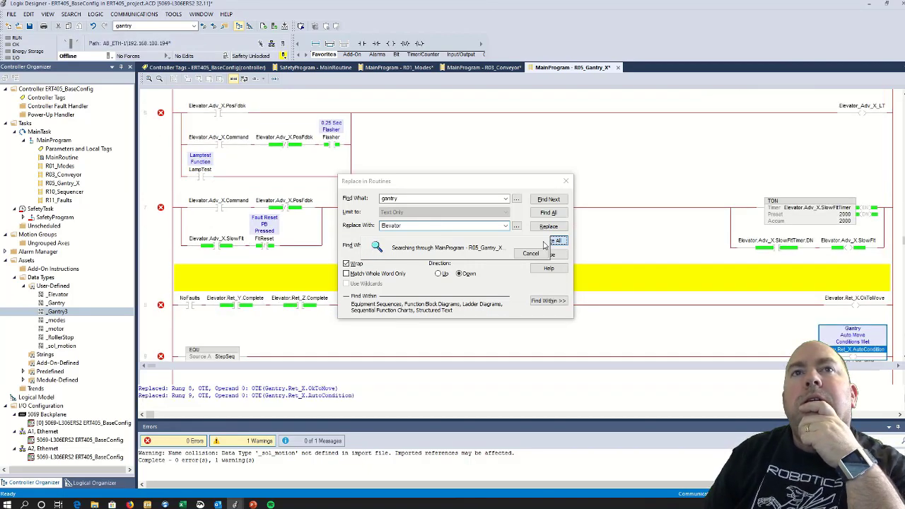
{"action": "left_click", "coordinate": [557, 240]}
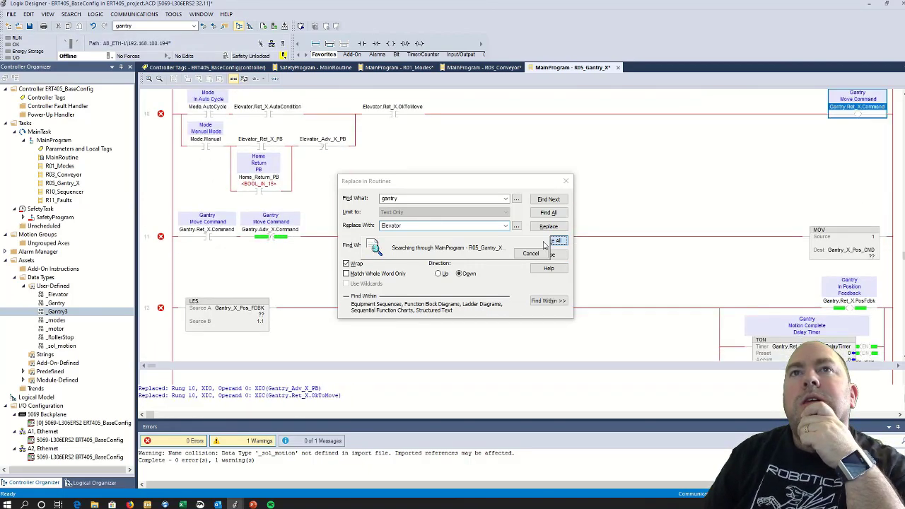
{"action": "left_click", "coordinate": [557, 240]}
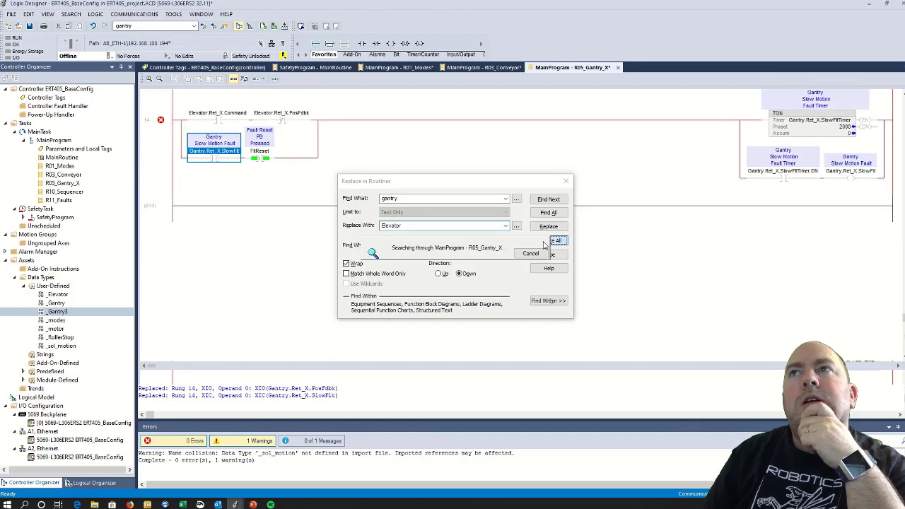
{"action": "left_click", "coordinate": [556, 240]}
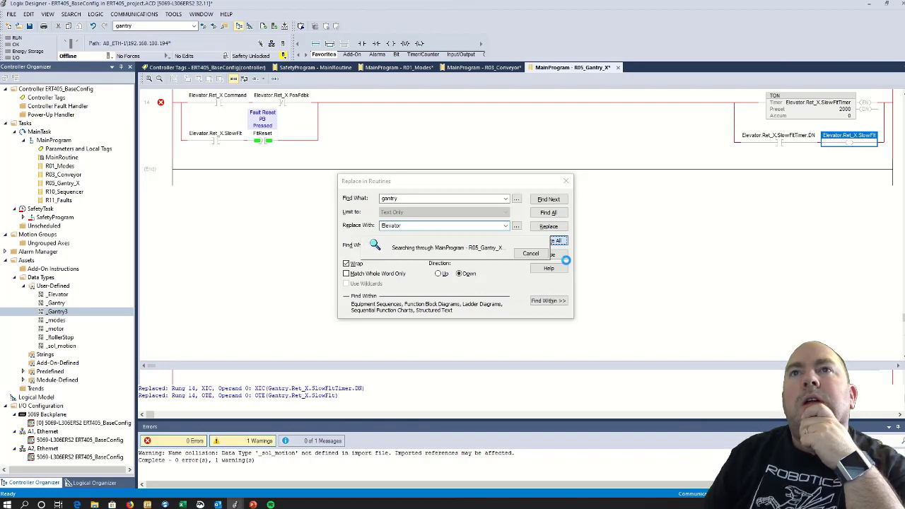
{"action": "left_click", "coordinate": [549, 240]}
{"action": "type", "text": "adv"}
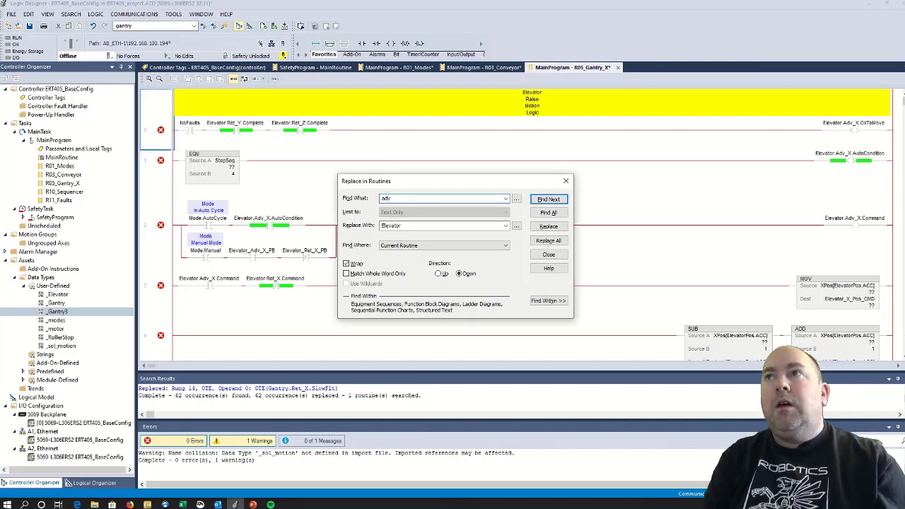
Replace the routine's 20 adv_x member references with Raise
{"action": "type", "text": "_x"}
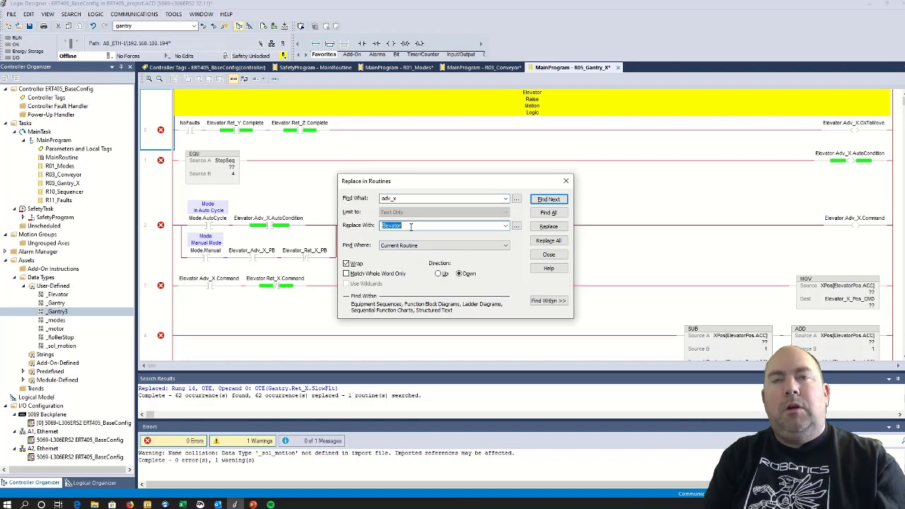
{"action": "type", "text": "Raise"}
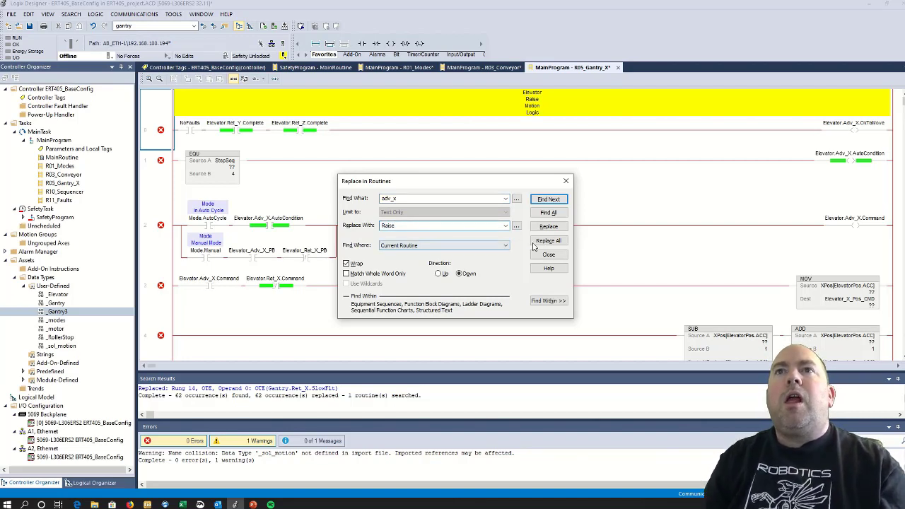
{"action": "left_click", "coordinate": [548, 240]}
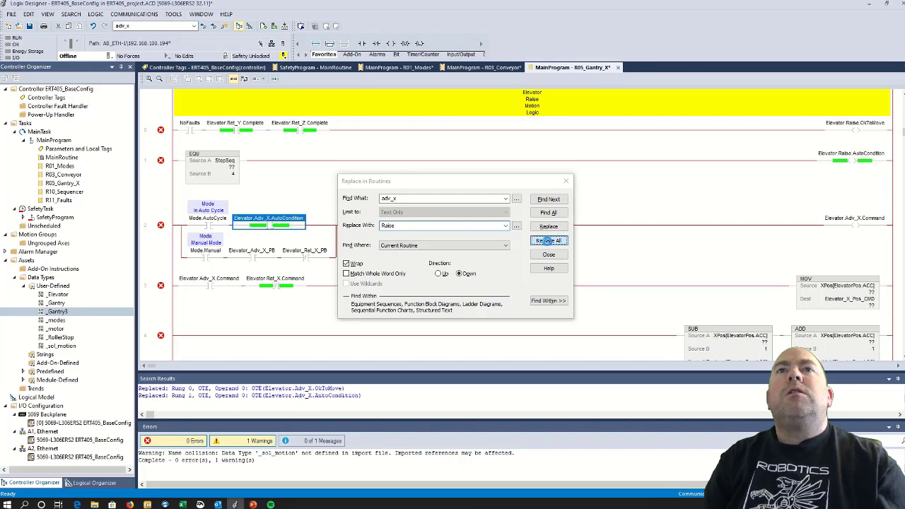
{"action": "left_click", "coordinate": [549, 240]}
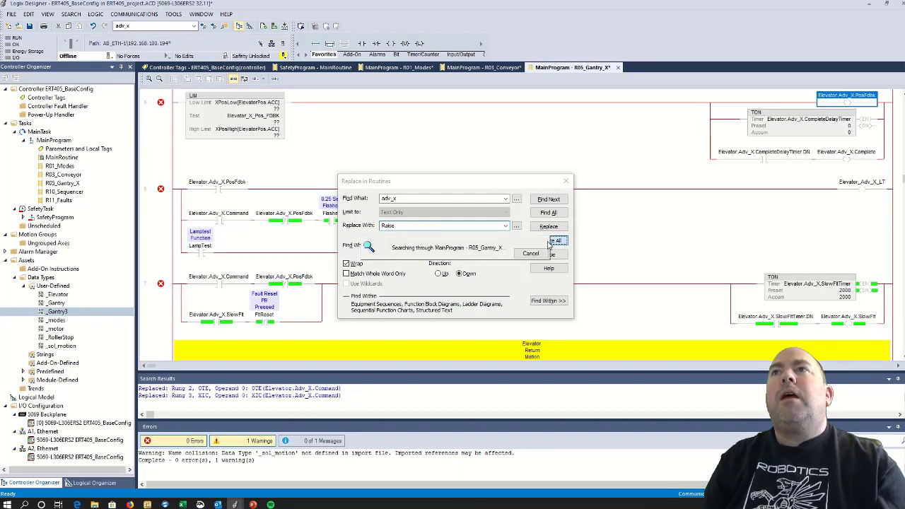
{"action": "left_click", "coordinate": [557, 240]}
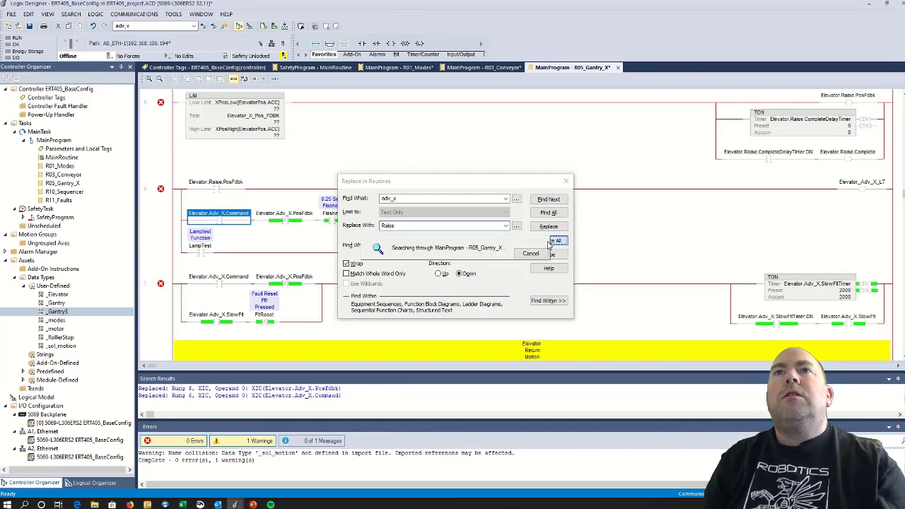
{"action": "left_click", "coordinate": [557, 241]}
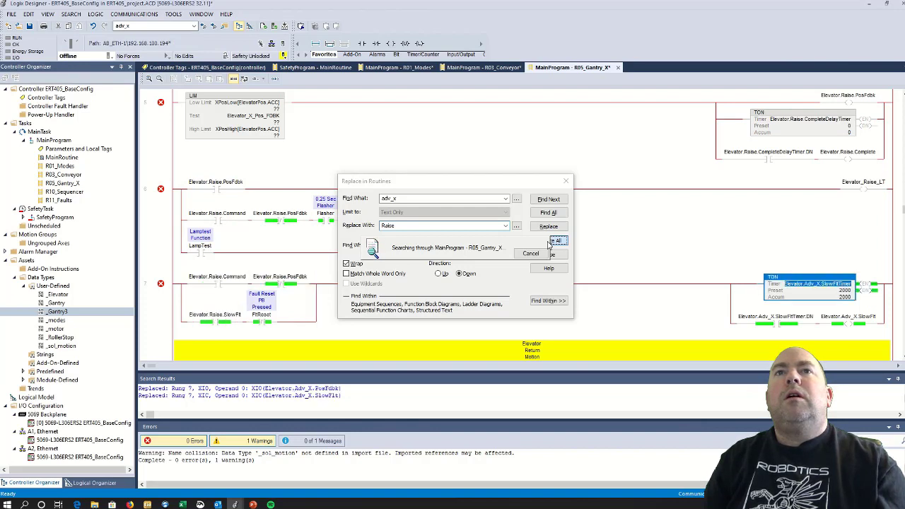
{"action": "left_click", "coordinate": [556, 240]}
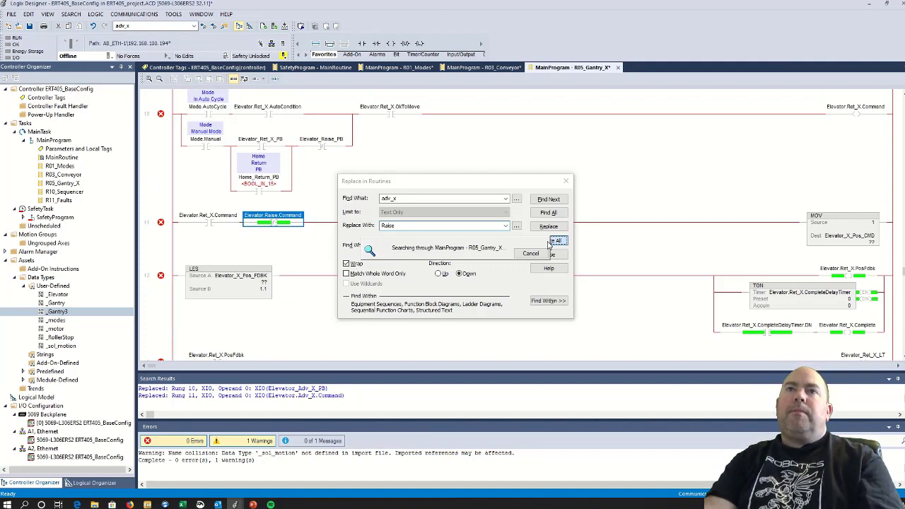
{"action": "left_click", "coordinate": [549, 240]}
{"action": "type", "text": "Home"}
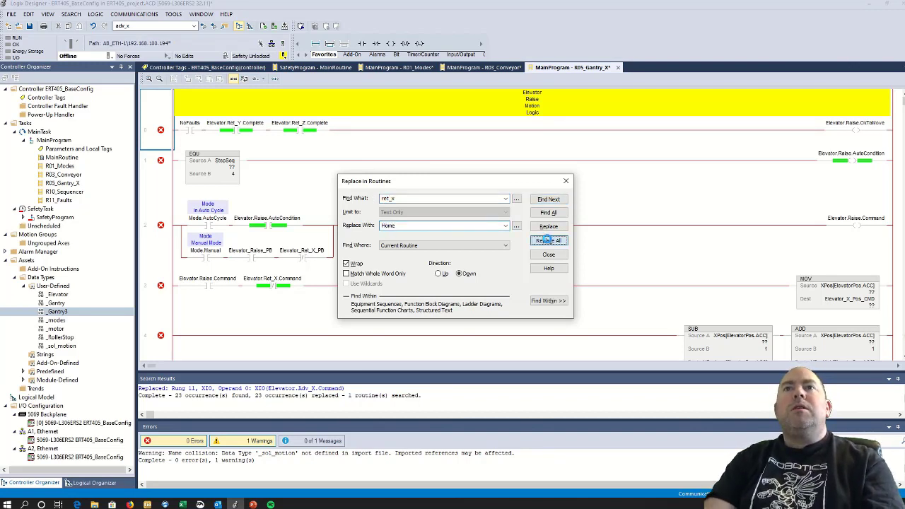
Replace the 20 ret_x member references with Home and close the replace window
{"action": "left_click", "coordinate": [549, 240]}
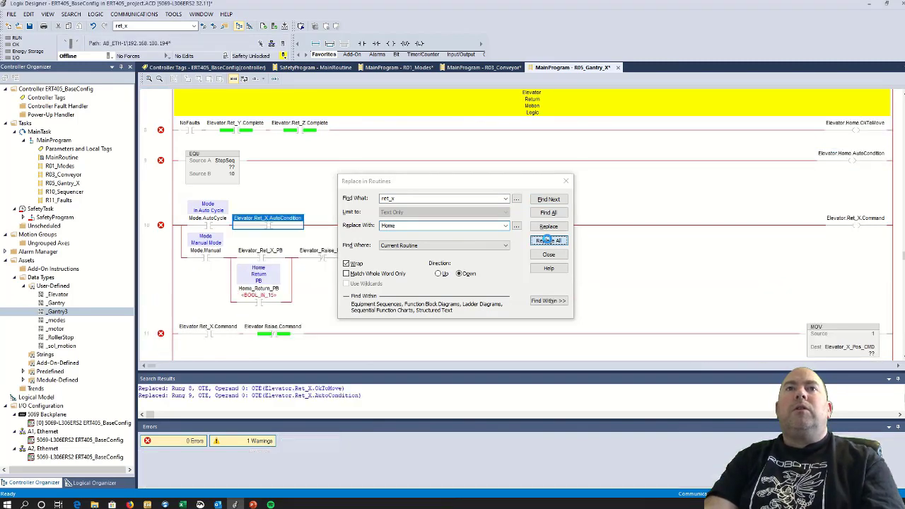
{"action": "left_click", "coordinate": [549, 241]}
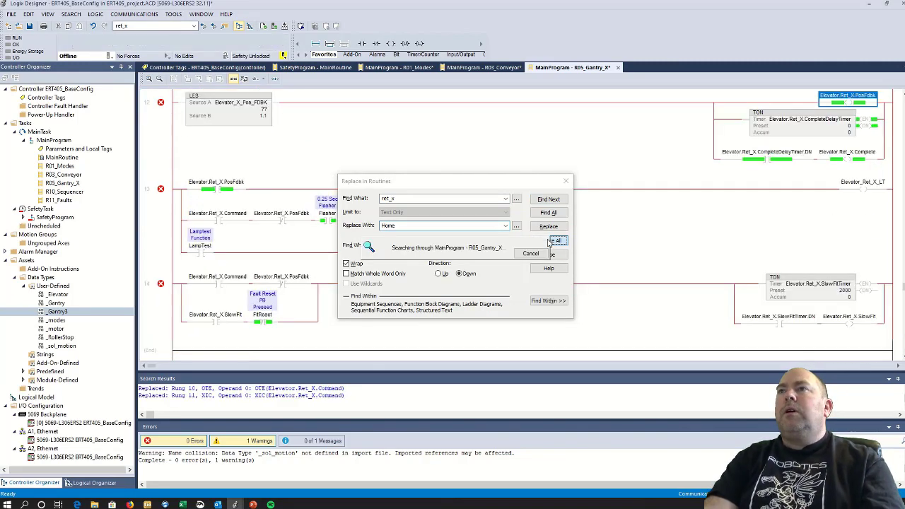
{"action": "left_click", "coordinate": [557, 241]}
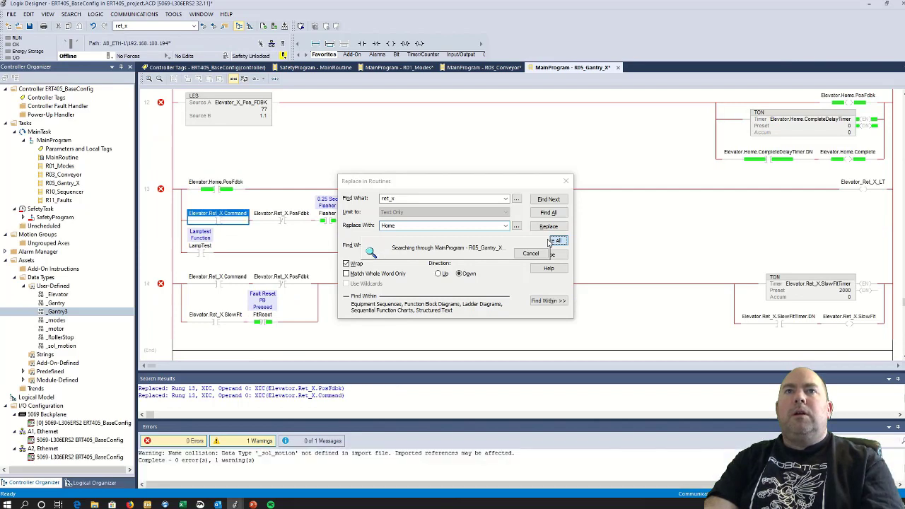
{"action": "left_click", "coordinate": [557, 240]}
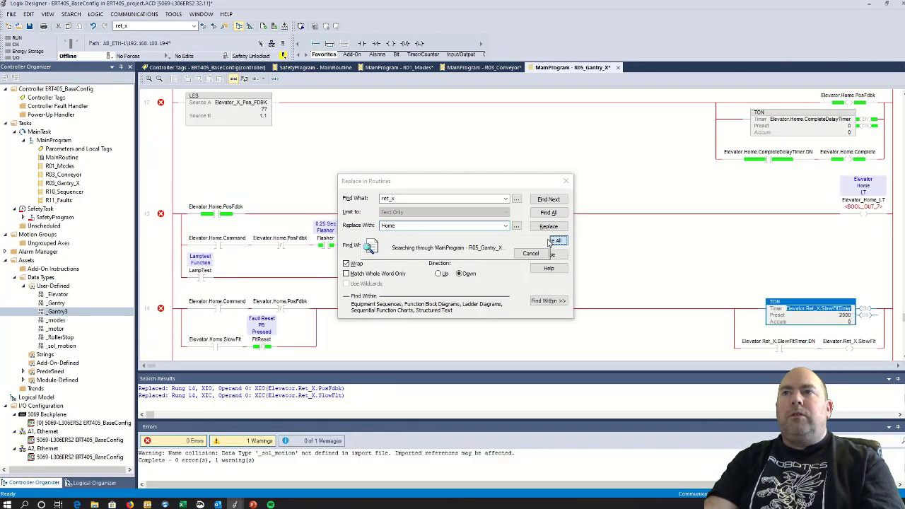
{"action": "left_click", "coordinate": [557, 240]}
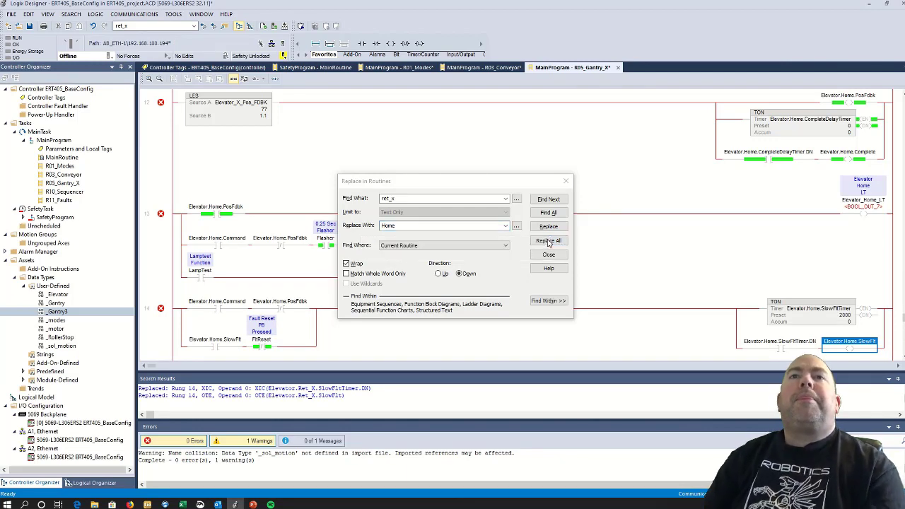
{"action": "left_click", "coordinate": [549, 240]}
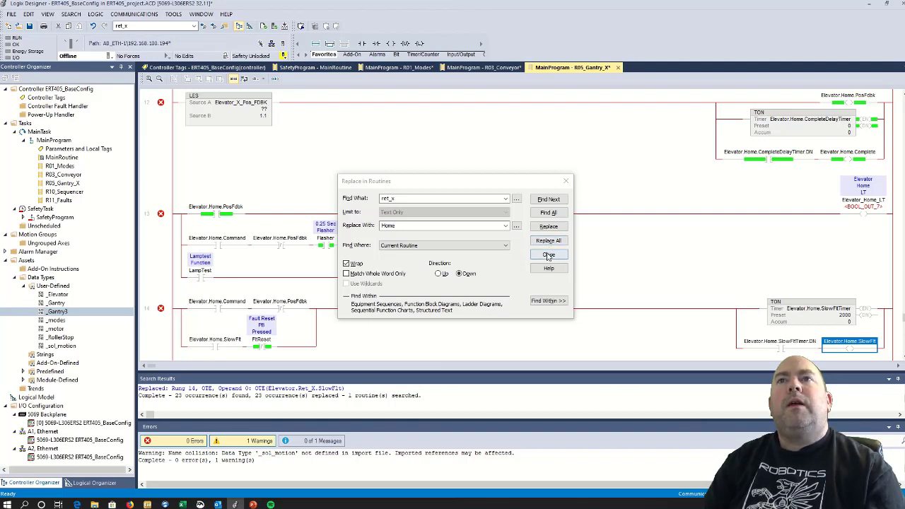
{"action": "left_click", "coordinate": [548, 254]}
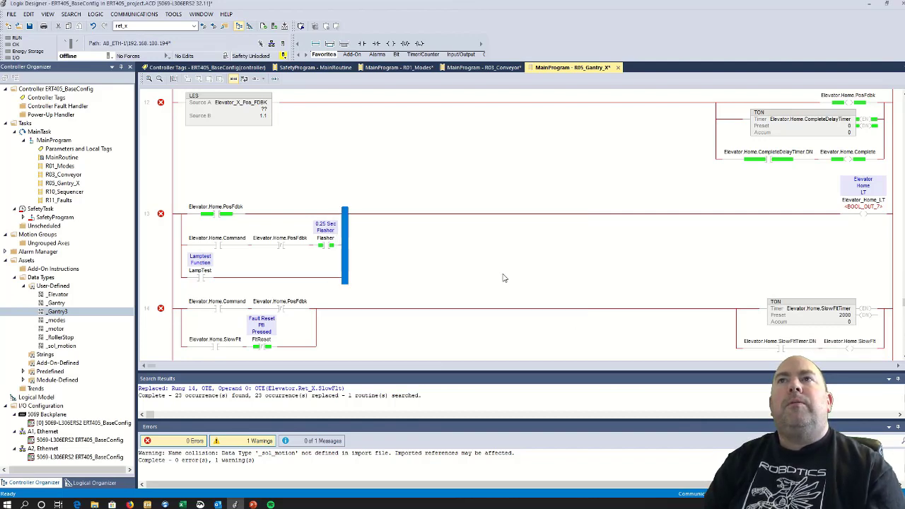
Create the Elevator tag with the _Elevator user-defined data type
{"action": "scroll", "scroll_direction": "up", "scroll_amount": 3}
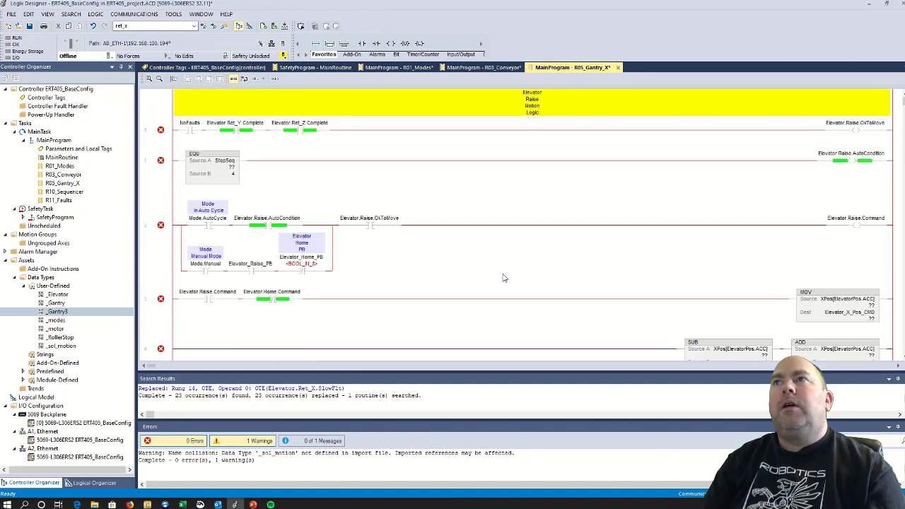
{"action": "right_click", "coordinate": [855, 122]}
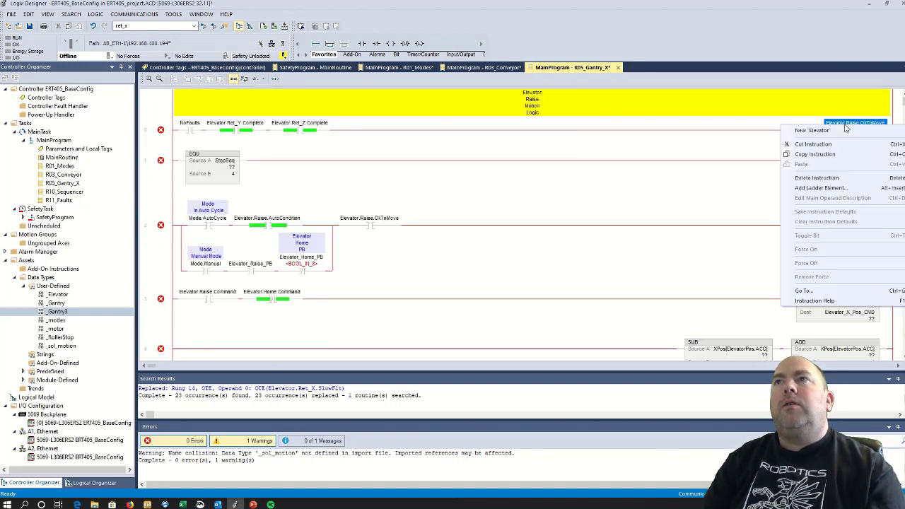
{"action": "left_click", "coordinate": [811, 130]}
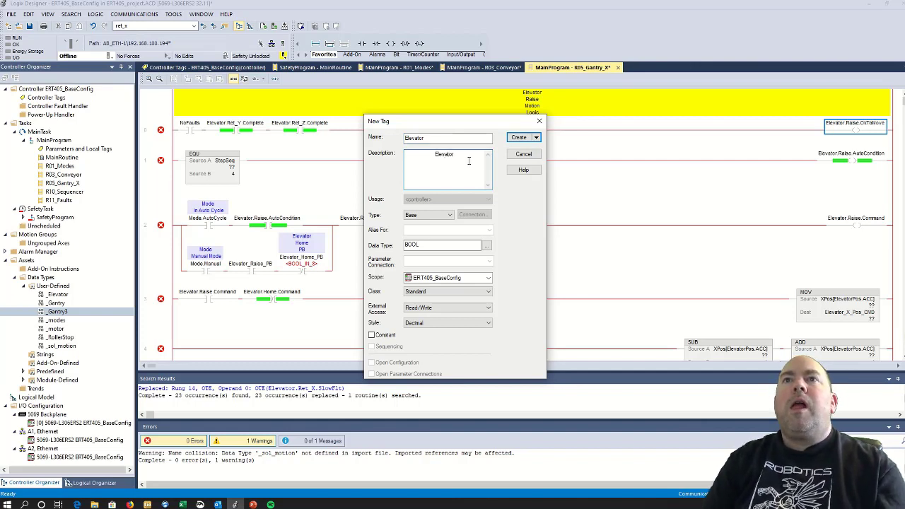
{"action": "left_click", "coordinate": [486, 244]}
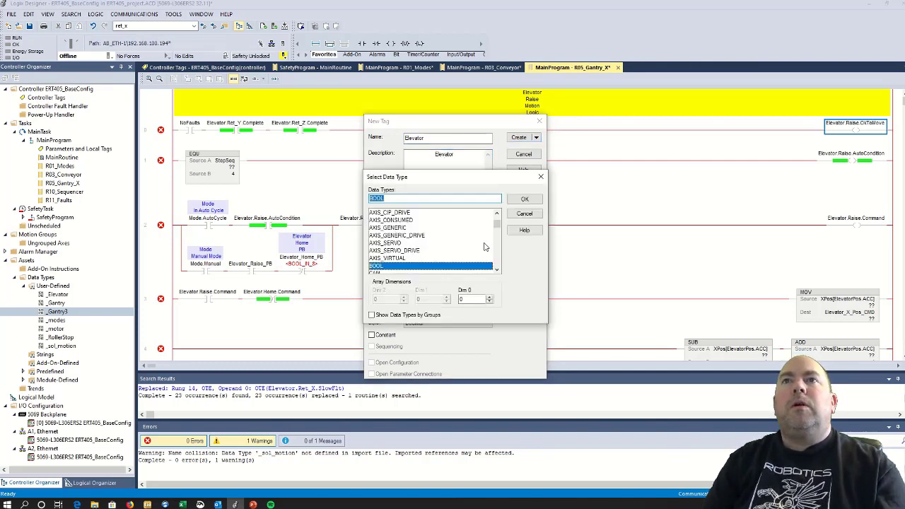
{"action": "type", "text": "_Elevator"}
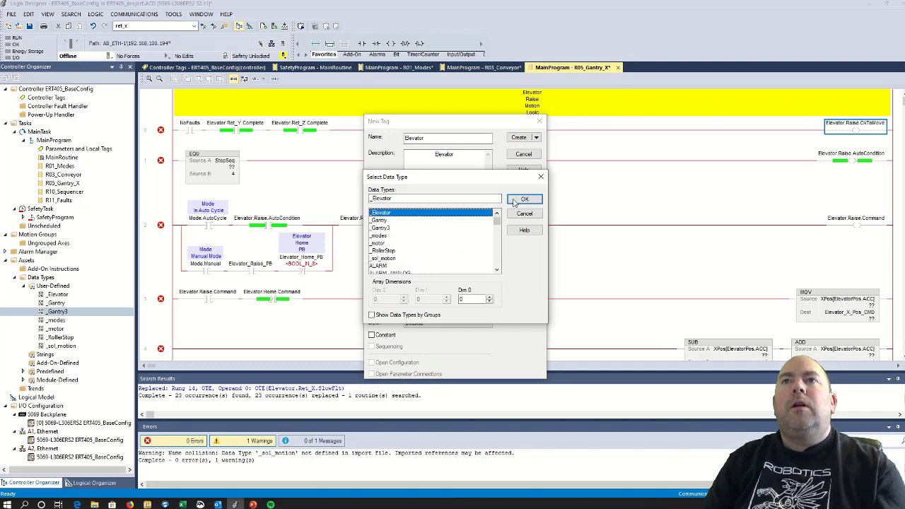
{"action": "left_click", "coordinate": [523, 198]}
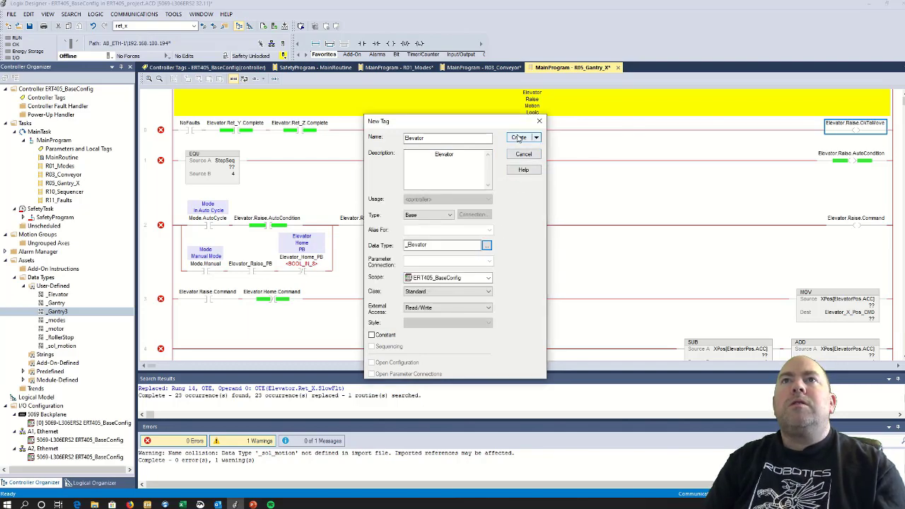
{"action": "left_click", "coordinate": [519, 137]}
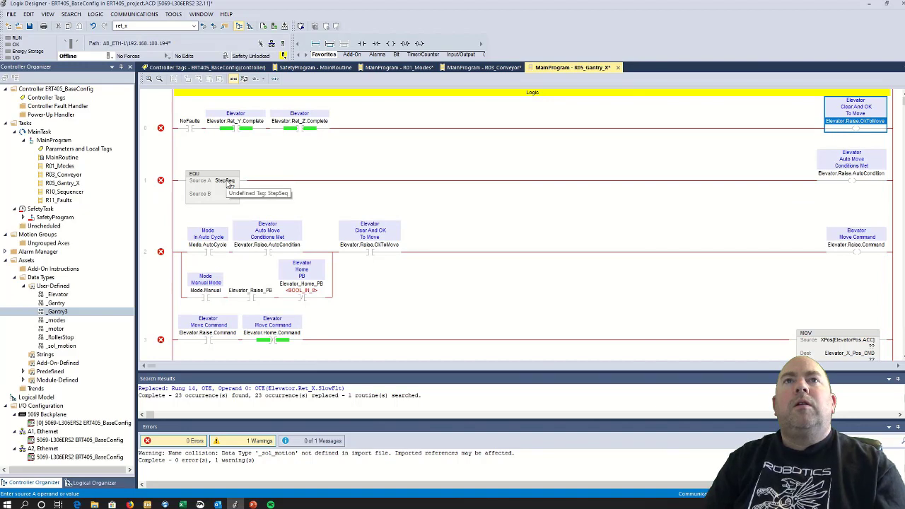
Create the StepSeq DINT tag described Step Sequencer
{"action": "right_click", "coordinate": [224, 181]}
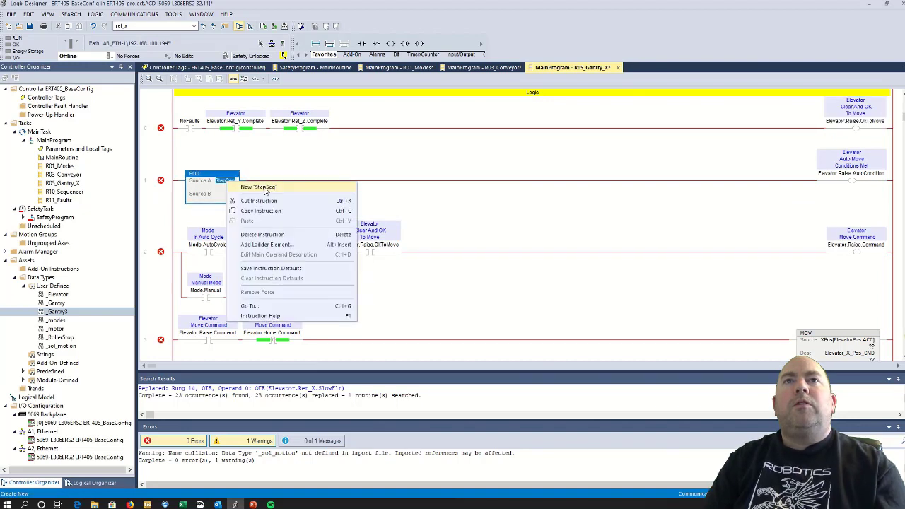
{"action": "left_click", "coordinate": [257, 187]}
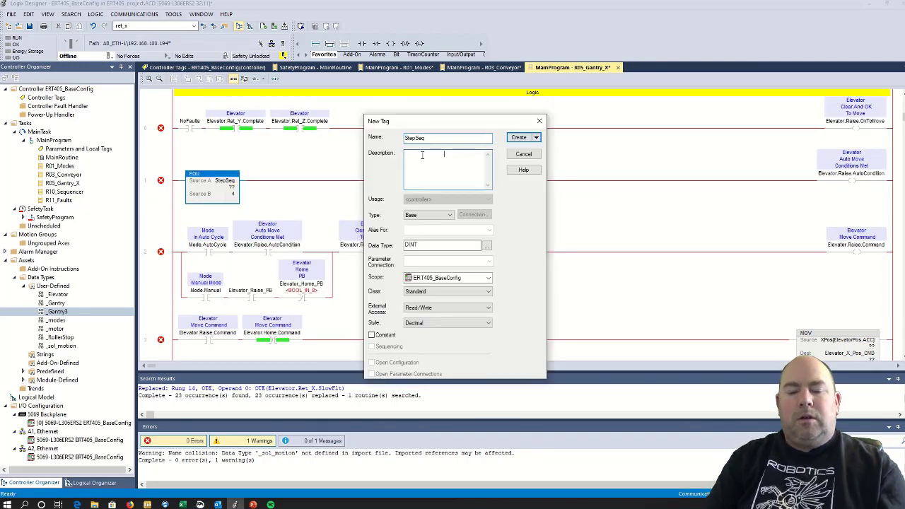
{"action": "type", "text": "Step"}
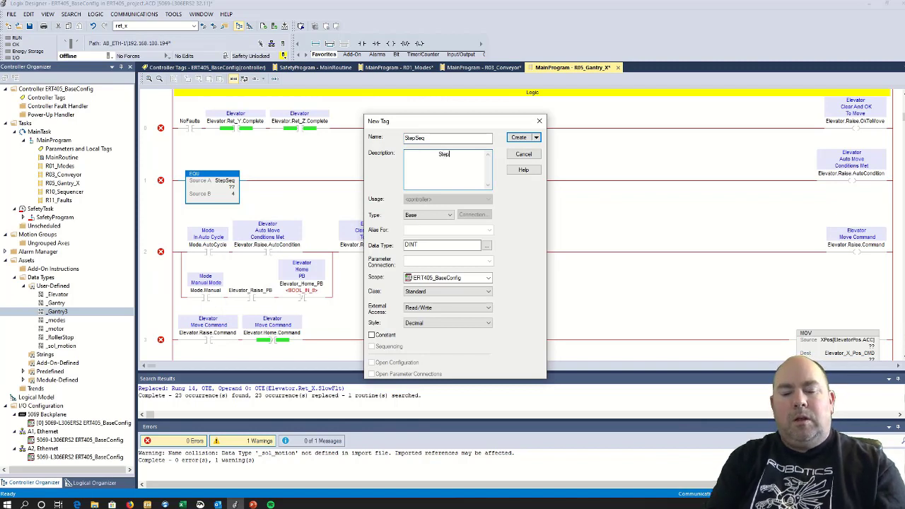
{"action": "type", "text": "sequ"}
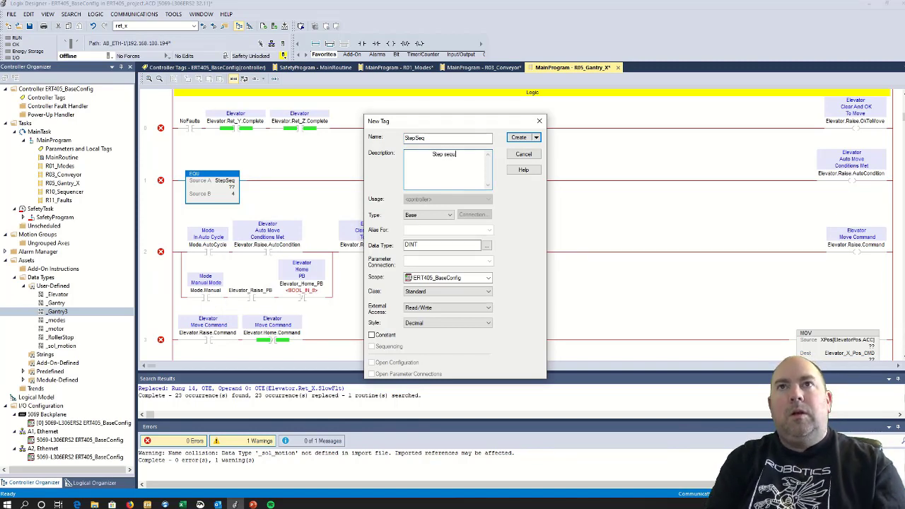
{"action": "type", "text": "uencer"}
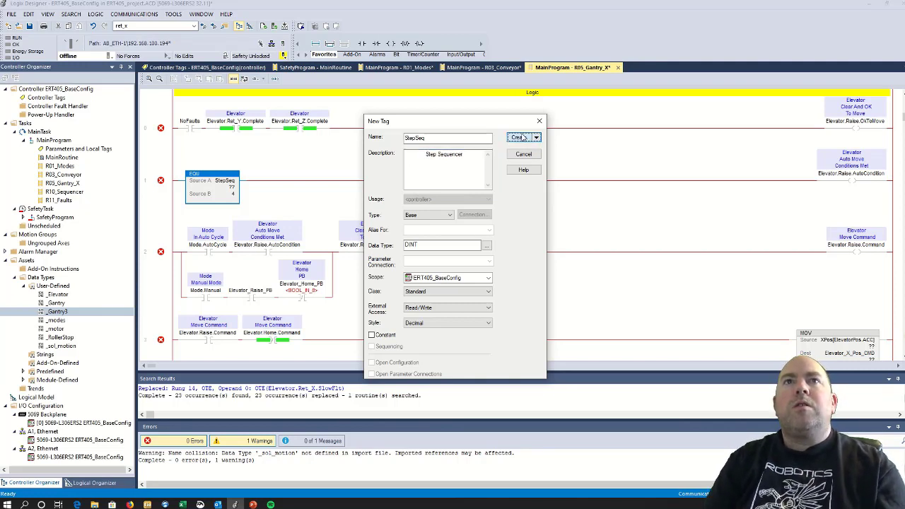
{"action": "left_click", "coordinate": [518, 137]}
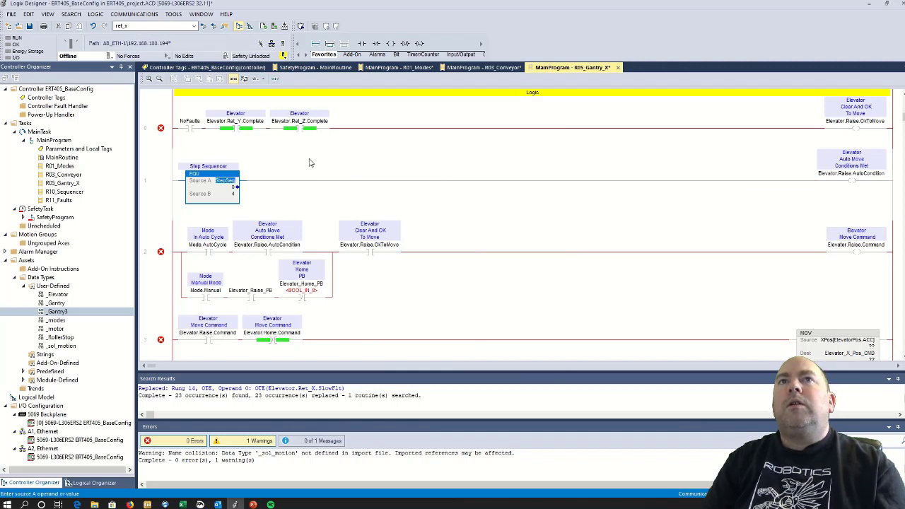
{"action": "mouse_move", "coordinate": [229, 124]}
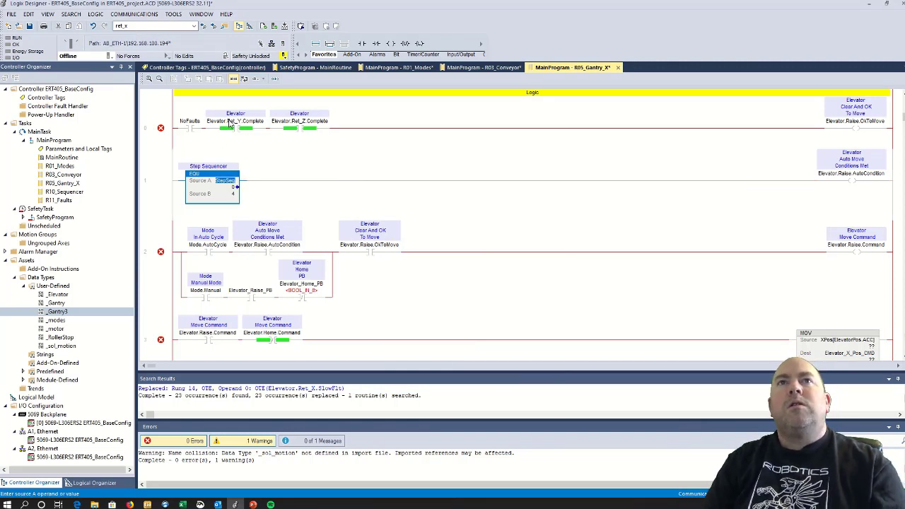
Create the NoFaults BOOL tag described No faults Present
{"action": "left_click", "coordinate": [234, 120]}
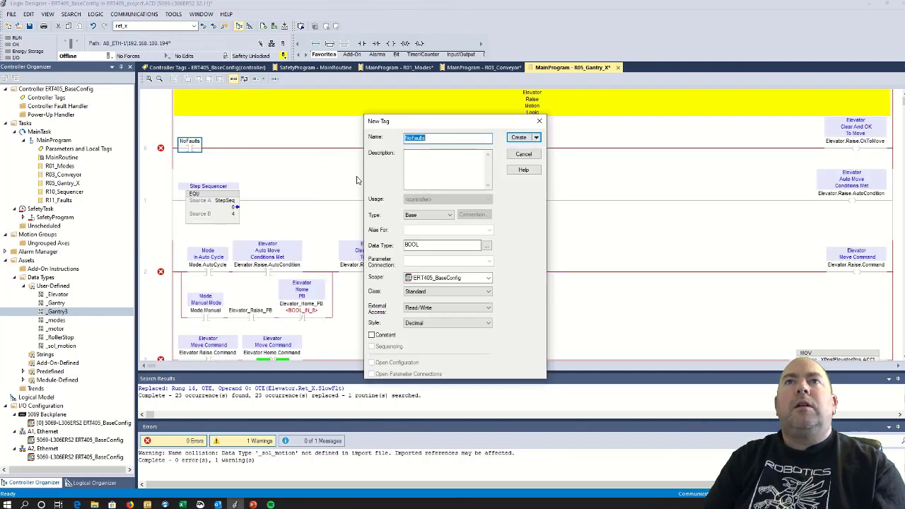
{"action": "left_click", "coordinate": [430, 164]}
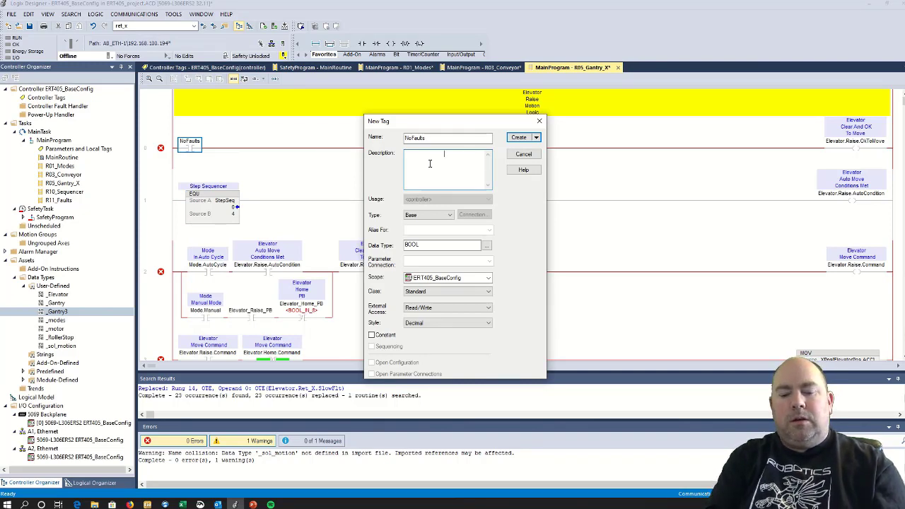
{"action": "type", "text": "No"}
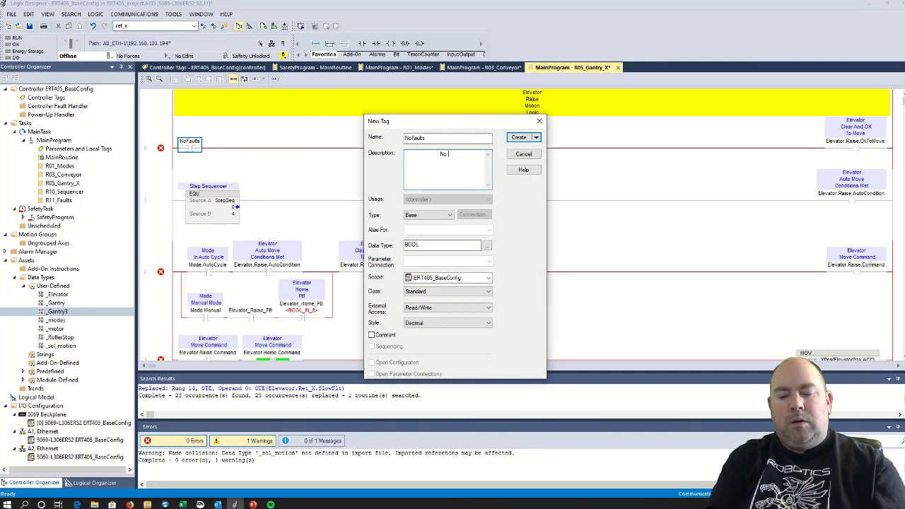
{"action": "type", "text": "faults"}
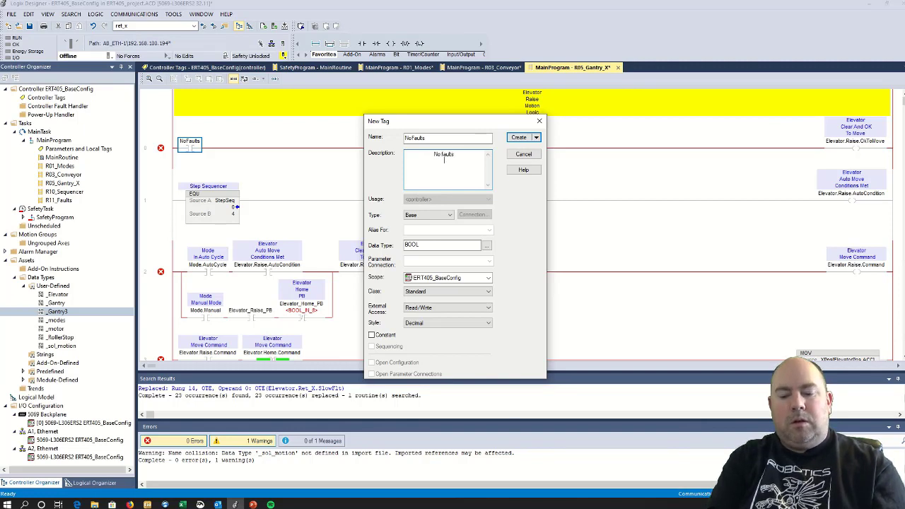
{"action": "type", "text": "Present"}
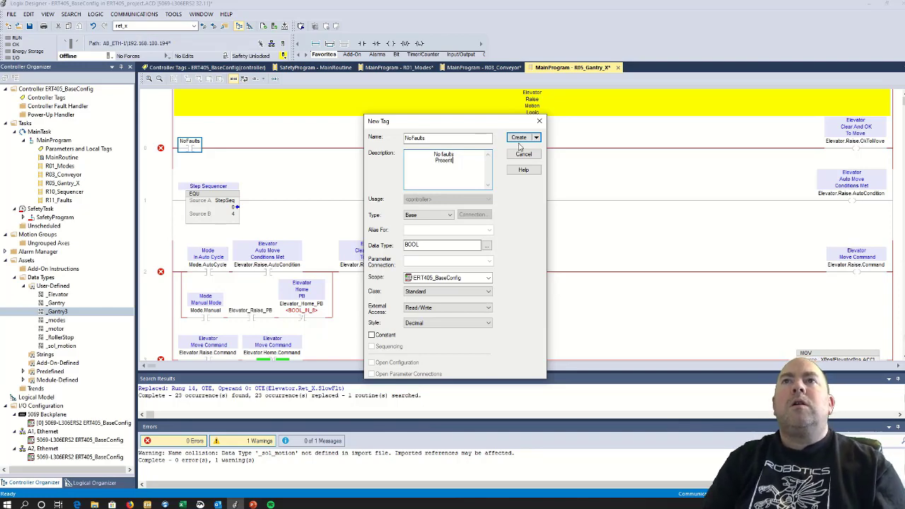
{"action": "left_click", "coordinate": [518, 137]}
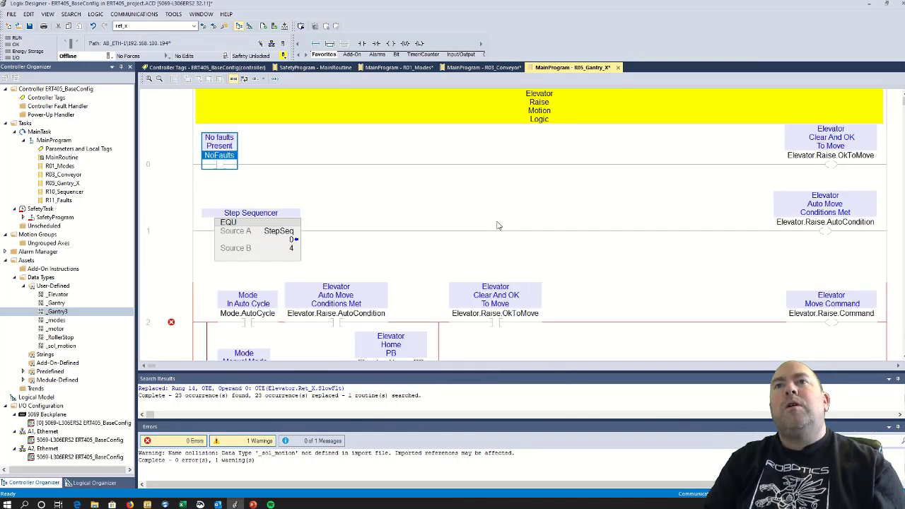
Swap rung 2's Elevator_Raise_PB contact tag for Elevator_Up_PB
{"action": "scroll", "scroll_direction": "down", "scroll_amount": 3}
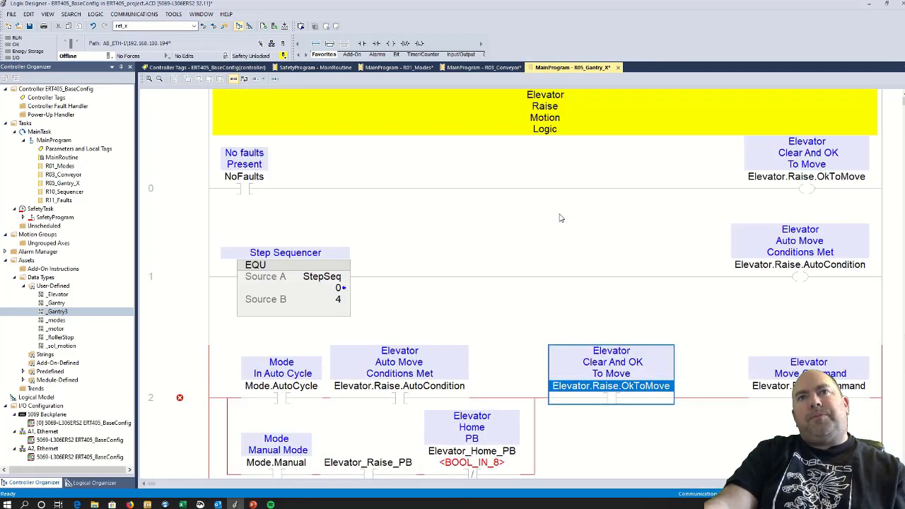
{"action": "scroll", "scroll_direction": "down", "scroll_amount": 3}
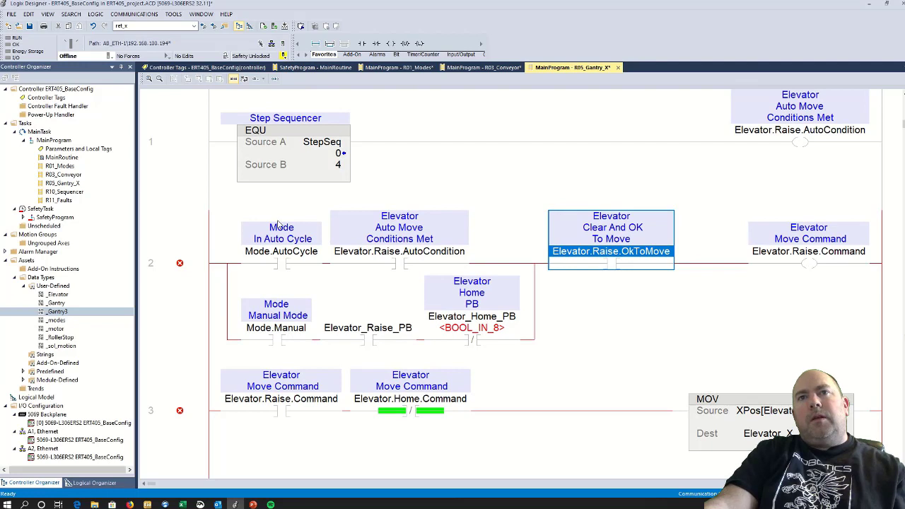
{"action": "mouse_move", "coordinate": [382, 328]}
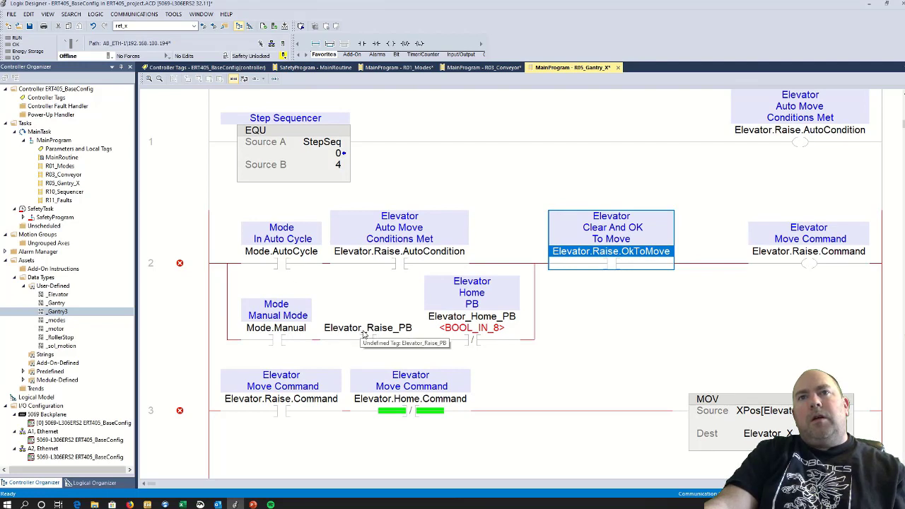
{"action": "mouse_move", "coordinate": [375, 333]}
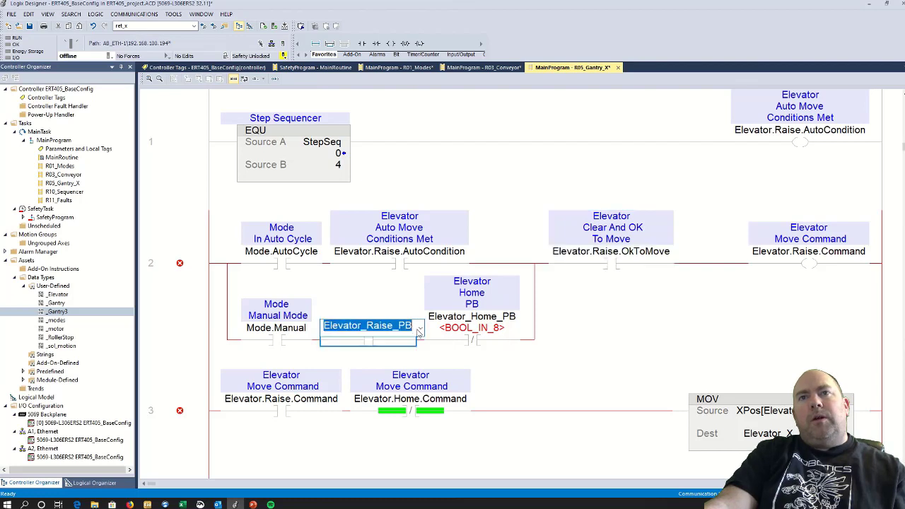
{"action": "left_click", "coordinate": [419, 326]}
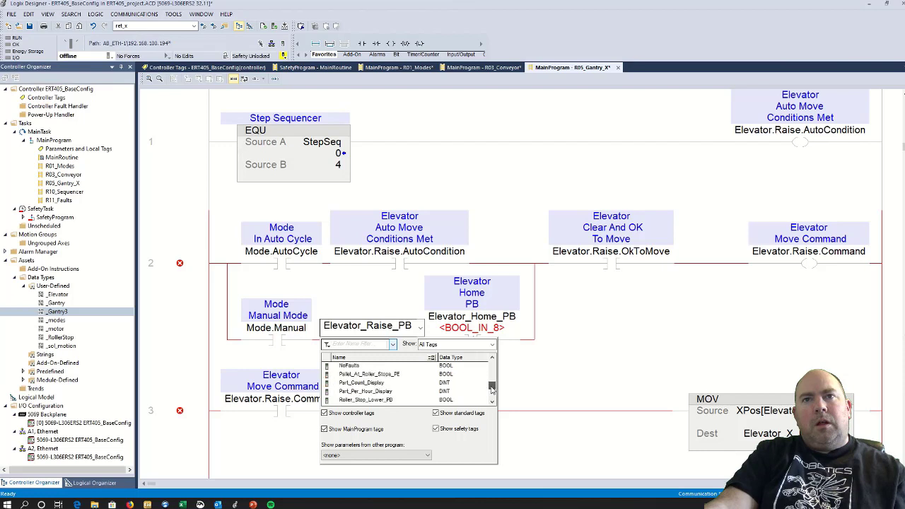
{"action": "scroll", "scroll_direction": "down", "scroll_amount": 3}
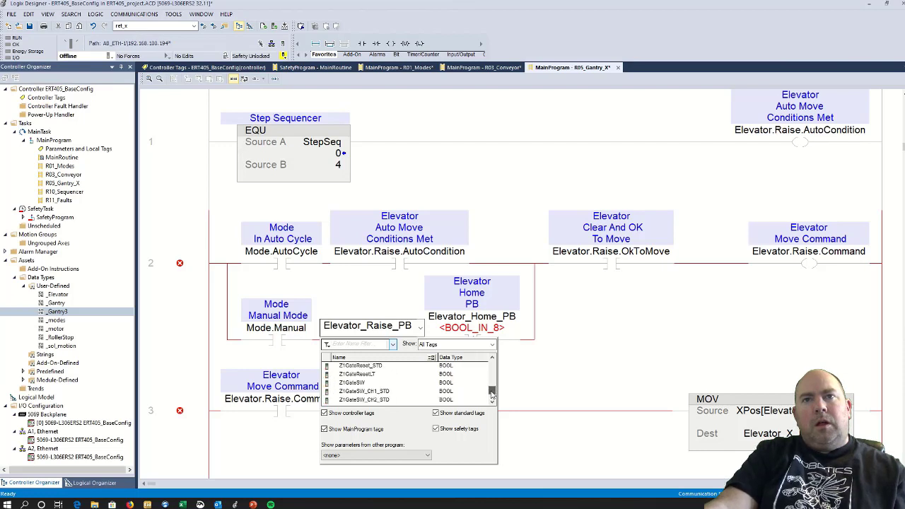
{"action": "scroll", "scroll_direction": "down", "scroll_amount": 3}
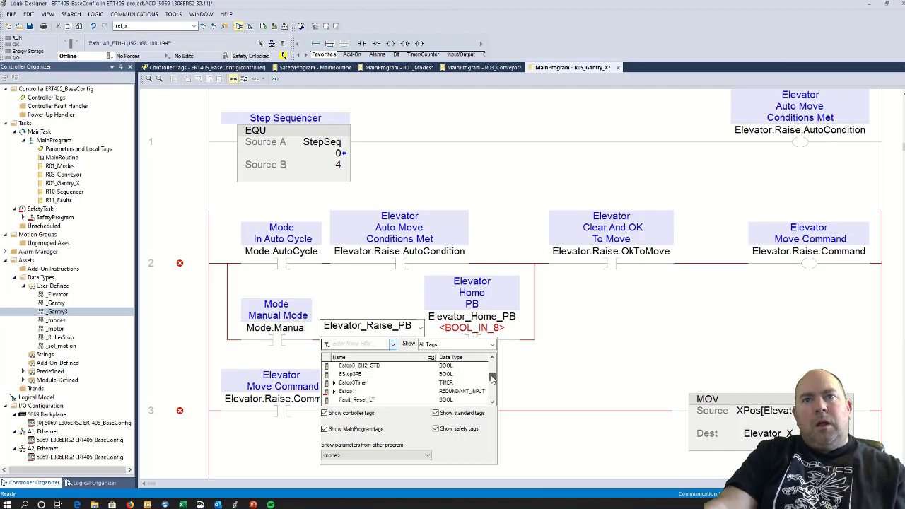
{"action": "scroll", "scroll_direction": "down", "scroll_amount": 3}
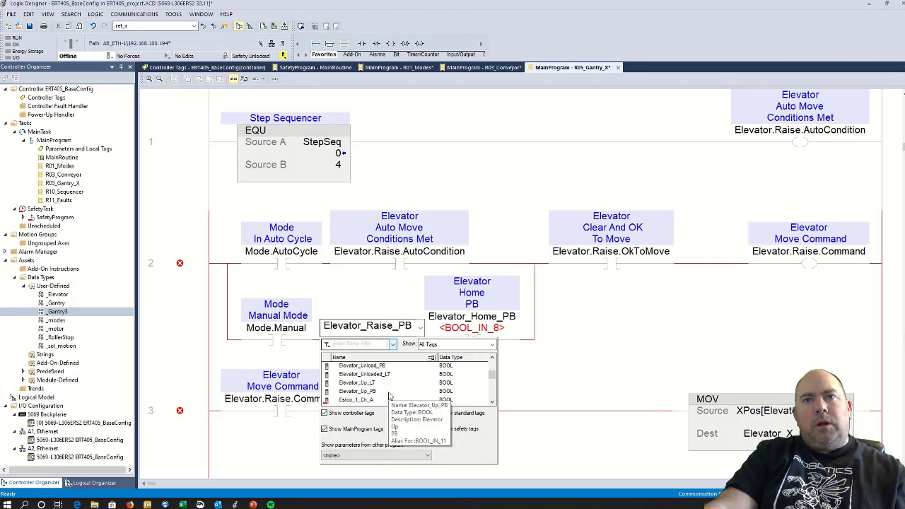
{"action": "left_click", "coordinate": [361, 390]}
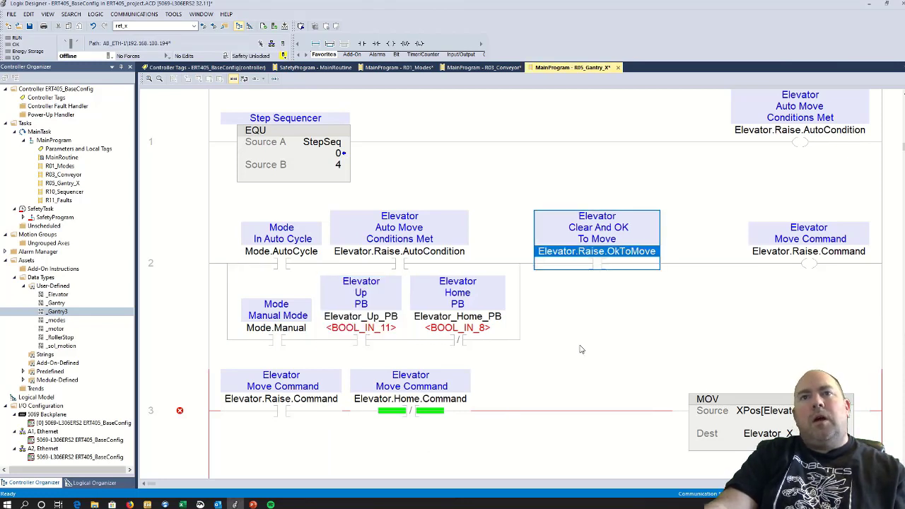
Swap rung 6's Elevator_Raise_LT coil tag for Elevator_Up_LT from the tag list
{"action": "scroll", "scroll_direction": "down", "scroll_amount": 3}
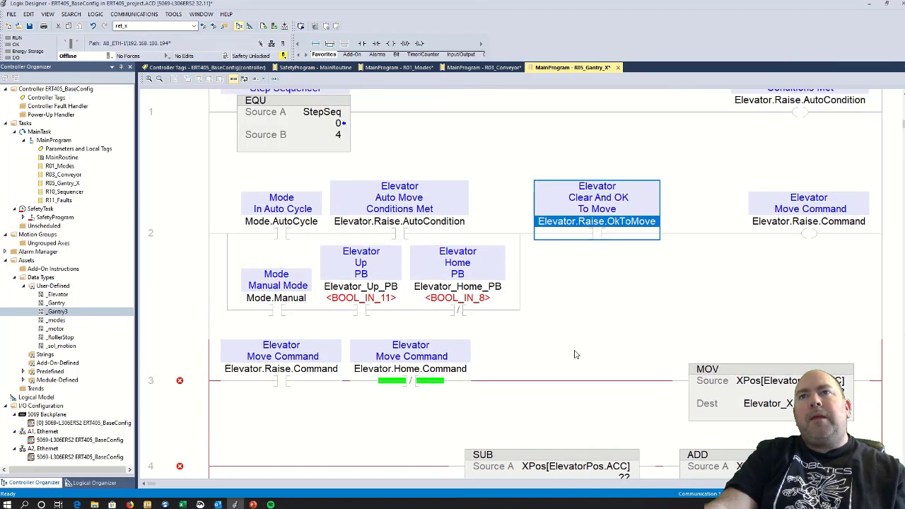
{"action": "scroll", "scroll_direction": "down", "scroll_amount": 3}
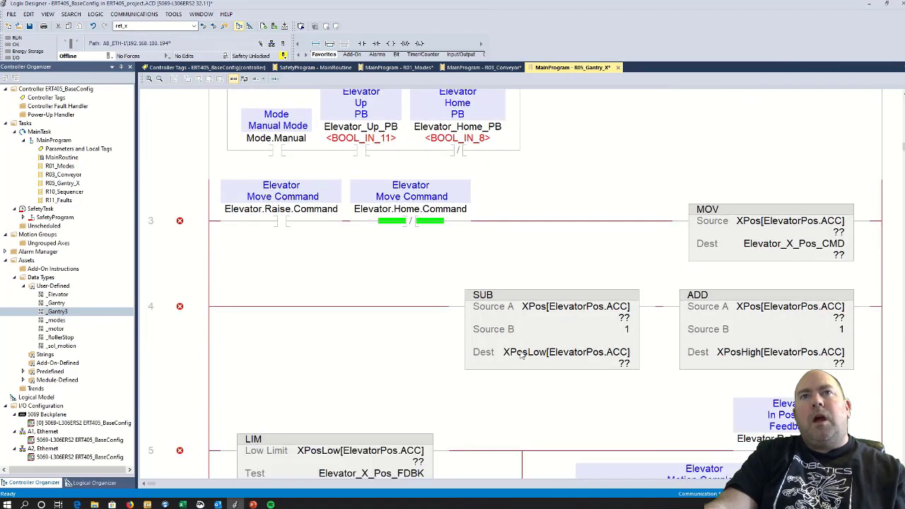
{"action": "mouse_move", "coordinate": [421, 223]}
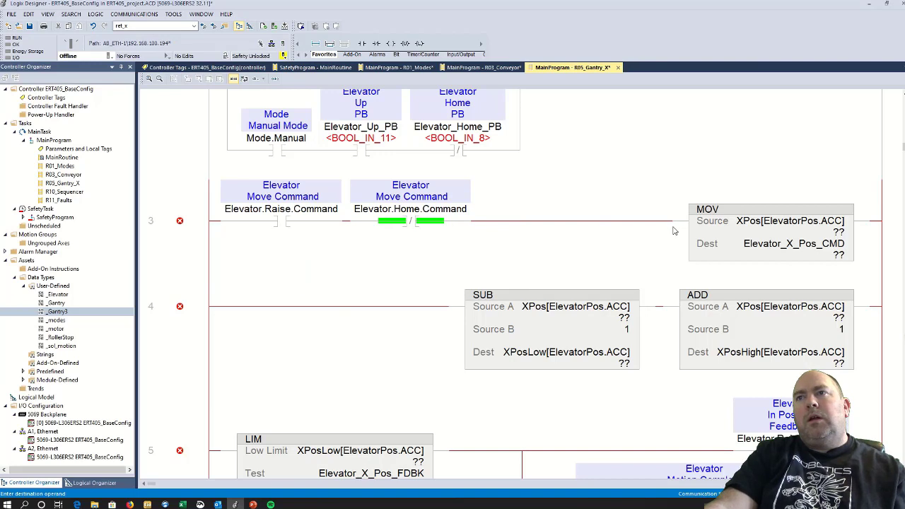
{"action": "mouse_move", "coordinate": [792, 243]}
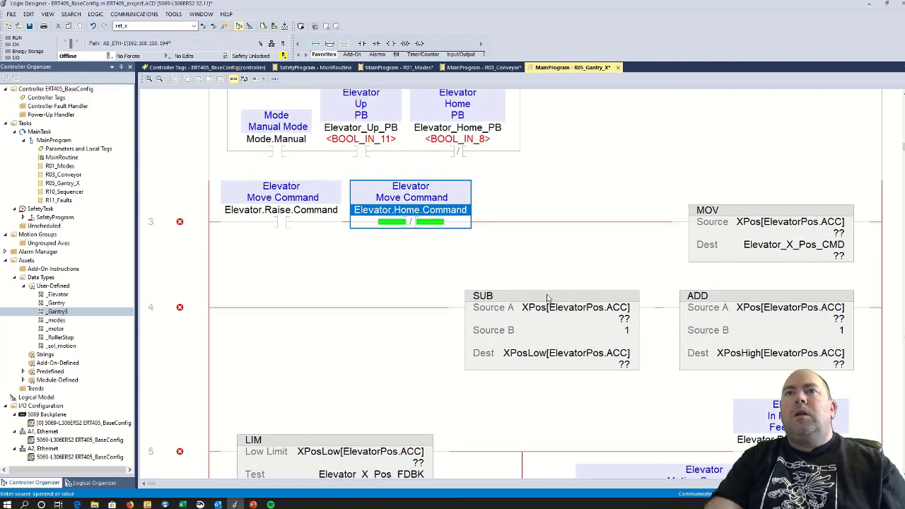
{"action": "scroll", "scroll_direction": "down", "scroll_amount": 3}
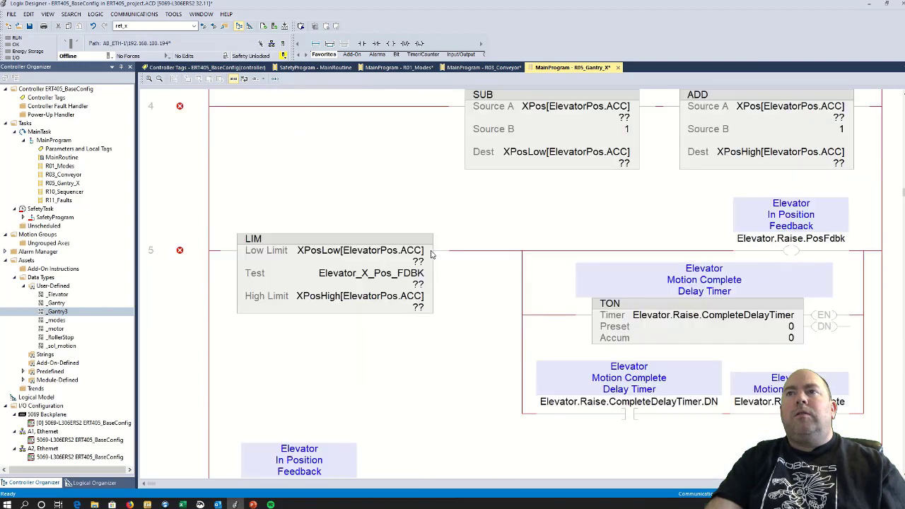
{"action": "scroll", "scroll_direction": "down", "scroll_amount": 3}
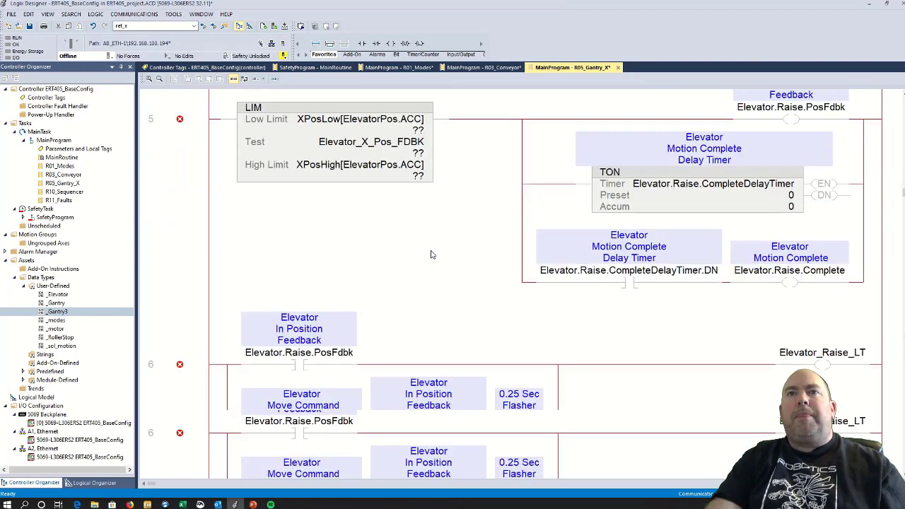
{"action": "scroll", "scroll_direction": "down", "scroll_amount": 3}
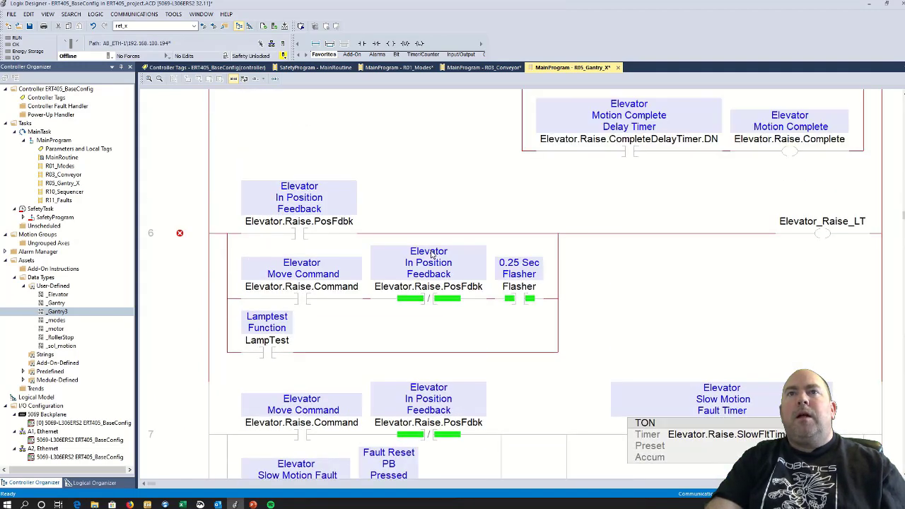
{"action": "scroll", "scroll_direction": "down", "scroll_amount": 3}
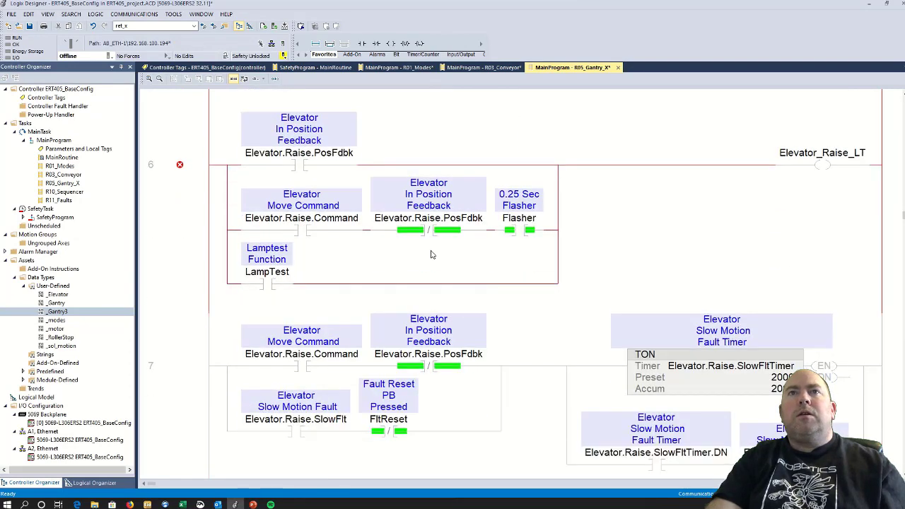
{"action": "scroll", "scroll_direction": "up", "scroll_amount": 3}
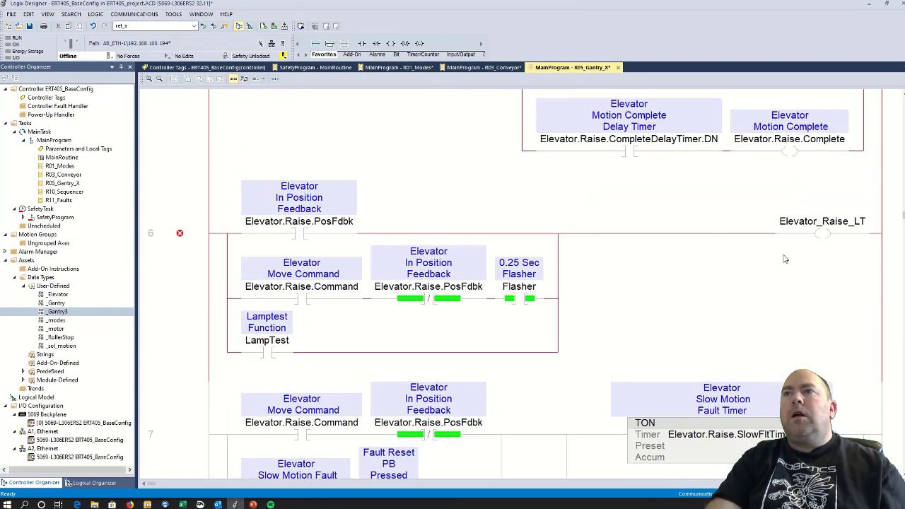
{"action": "double_click", "coordinate": [822, 221]}
{"action": "type", "text": "Up"}
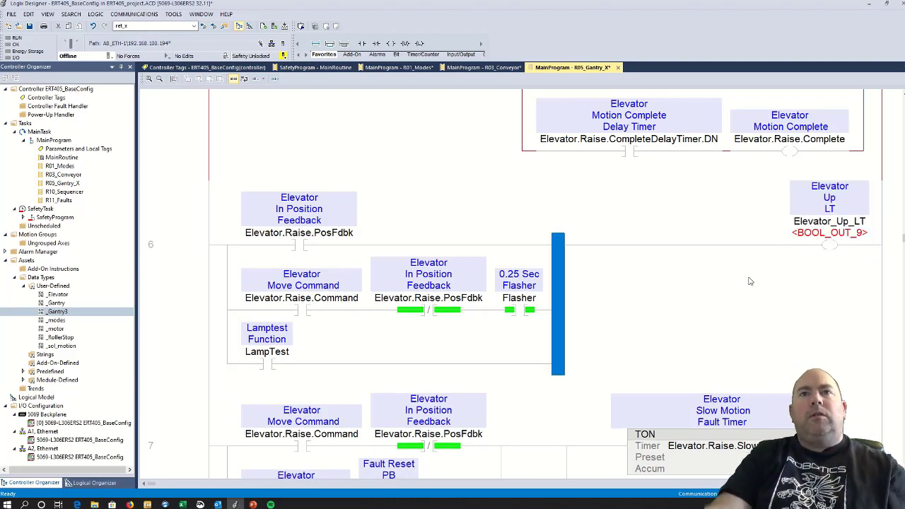
{"action": "mouse_move", "coordinate": [633, 272]}
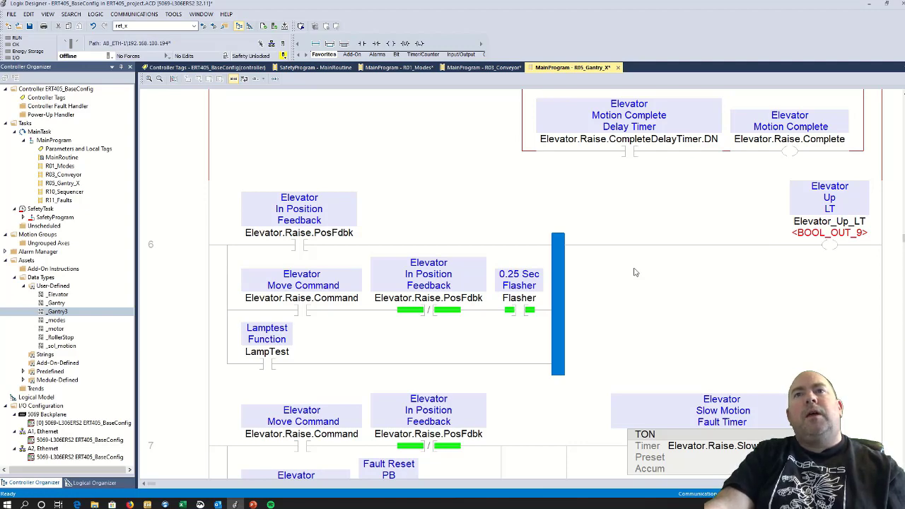
{"action": "scroll", "scroll_direction": "down", "scroll_amount": 3}
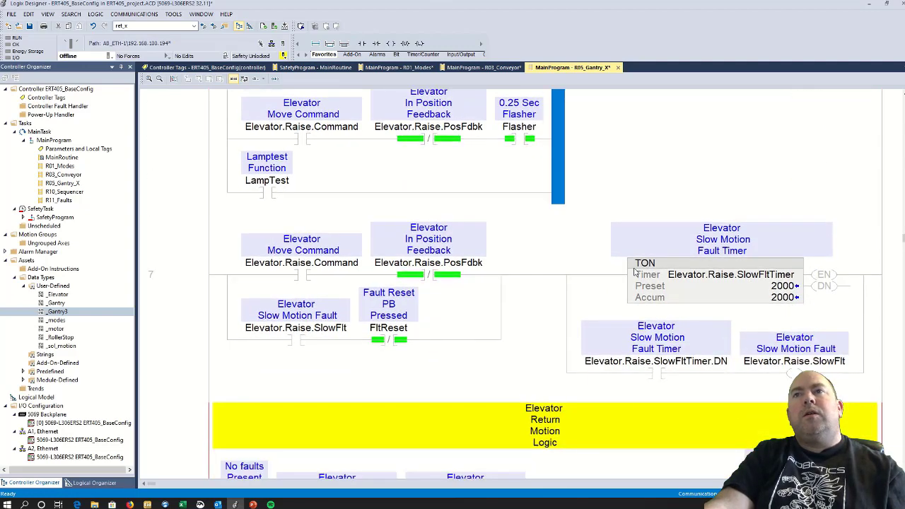
{"action": "scroll", "scroll_direction": "down", "scroll_amount": 3}
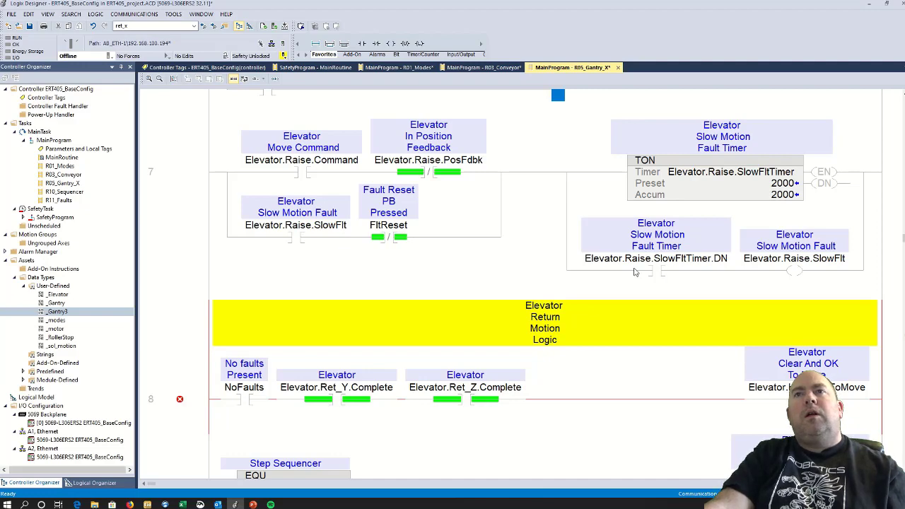
{"action": "scroll", "scroll_direction": "down", "scroll_amount": 3}
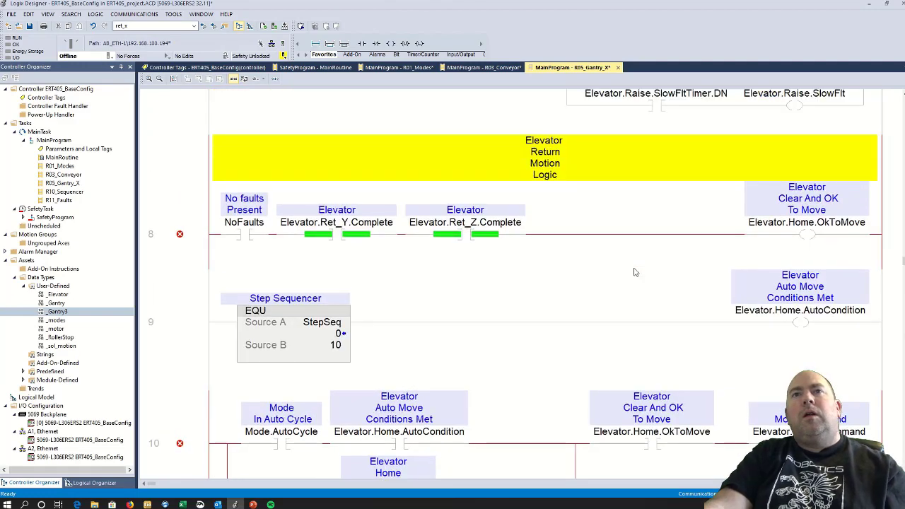
Remove the Elevator.Ret_Y.Complete and Elevator.Ret_Z.Complete contacts from rung 8
{"action": "left_click", "coordinate": [336, 222]}
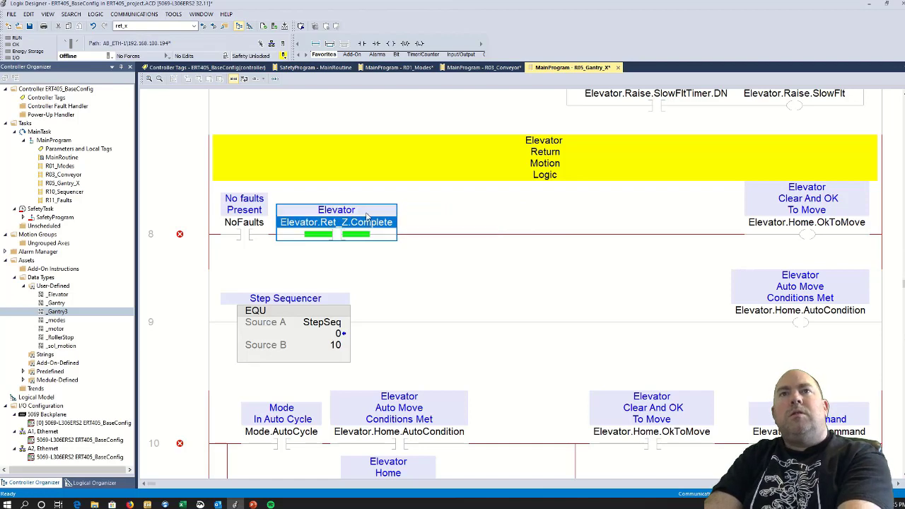
{"action": "left_click", "coordinate": [806, 212]}
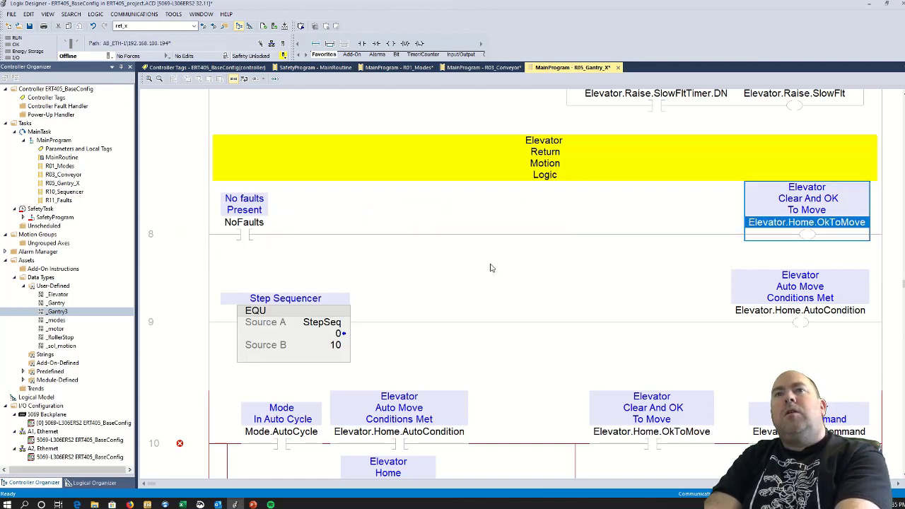
{"action": "scroll", "scroll_direction": "down", "scroll_amount": 3}
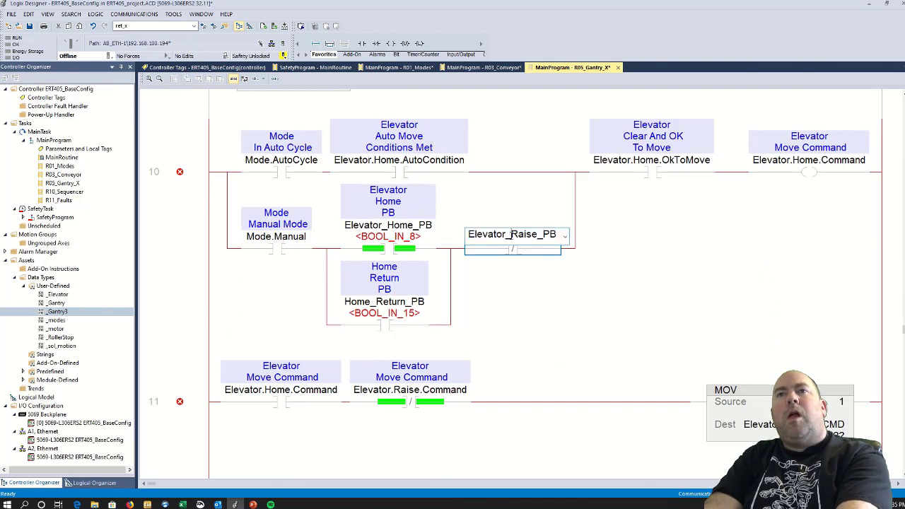
Set rung 10's manual-branch raise pushbutton contact to Elevator_Up_PB
{"action": "double_click", "coordinate": [523, 234]}
{"action": "type", "text": "Up"}
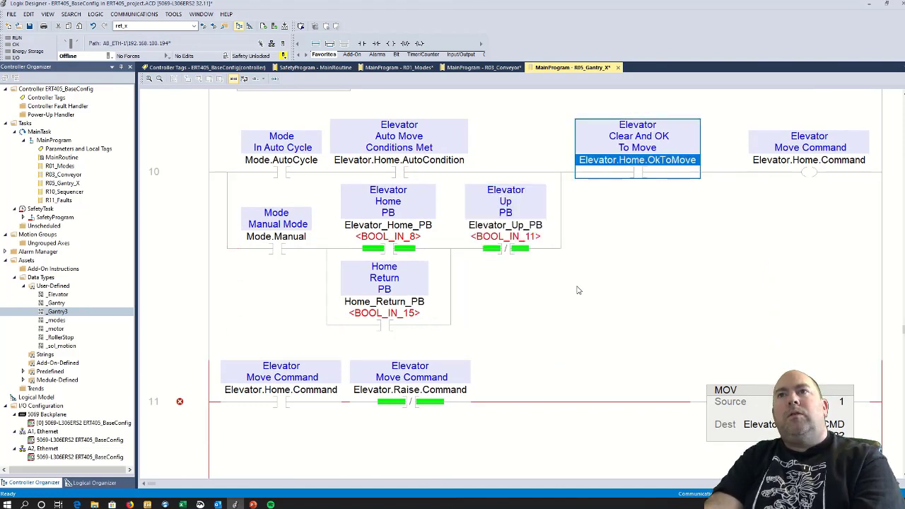
{"action": "scroll", "scroll_direction": "down", "scroll_amount": 3}
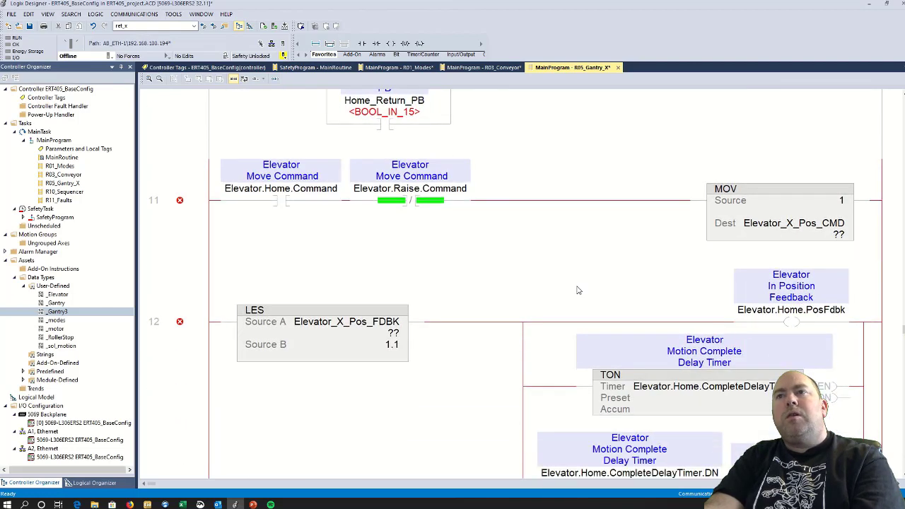
{"action": "scroll", "scroll_direction": "down", "scroll_amount": 3}
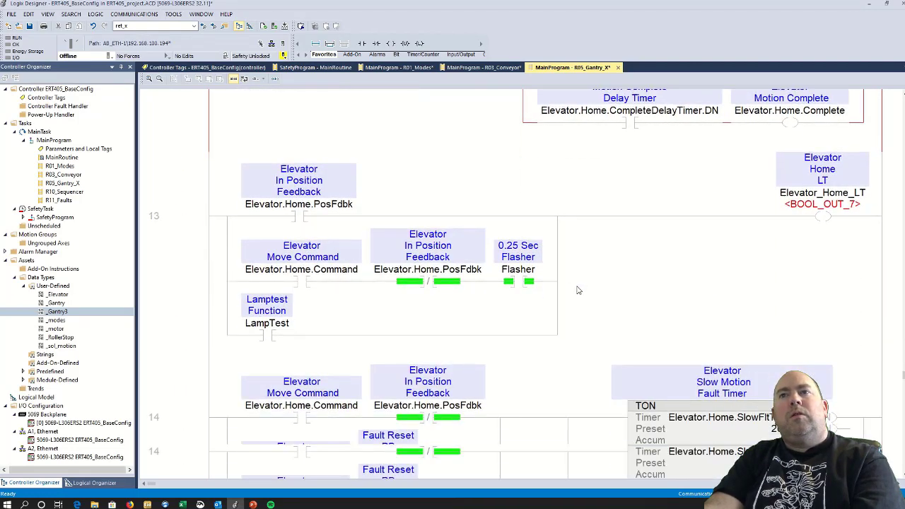
{"action": "scroll", "scroll_direction": "down", "scroll_amount": 3}
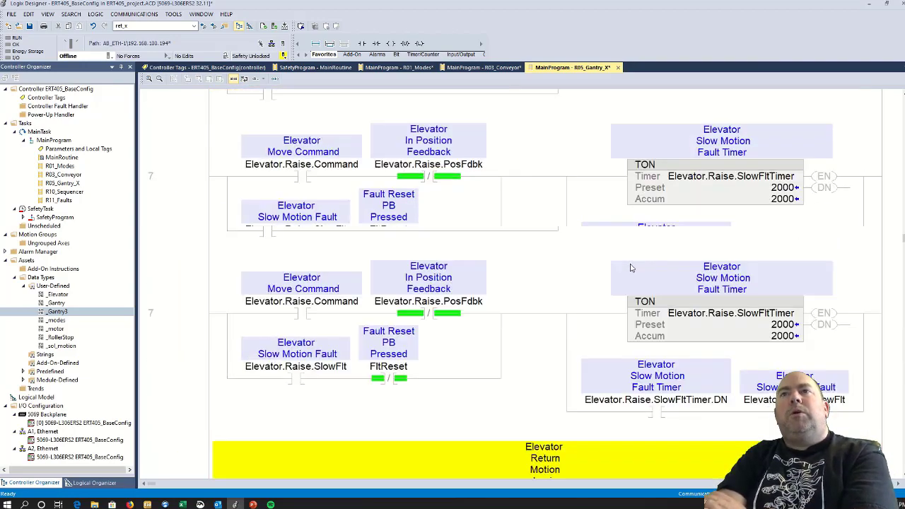
{"action": "scroll", "scroll_direction": "up", "scroll_amount": 3}
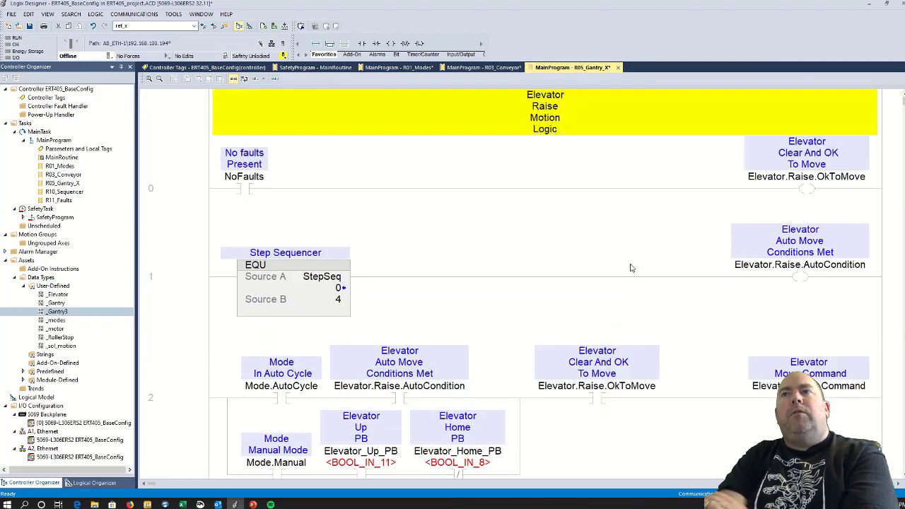
{"action": "scroll", "scroll_direction": "down", "scroll_amount": 3}
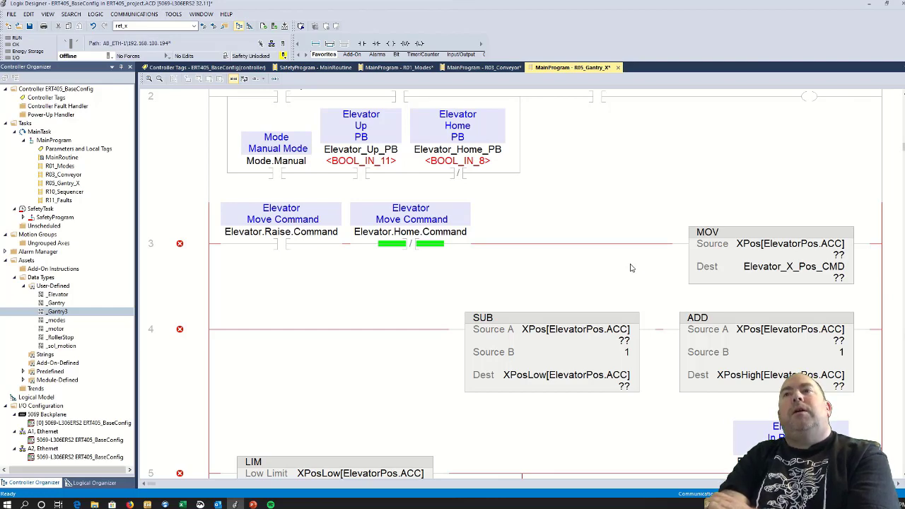
{"action": "scroll", "scroll_direction": "down", "scroll_amount": 3}
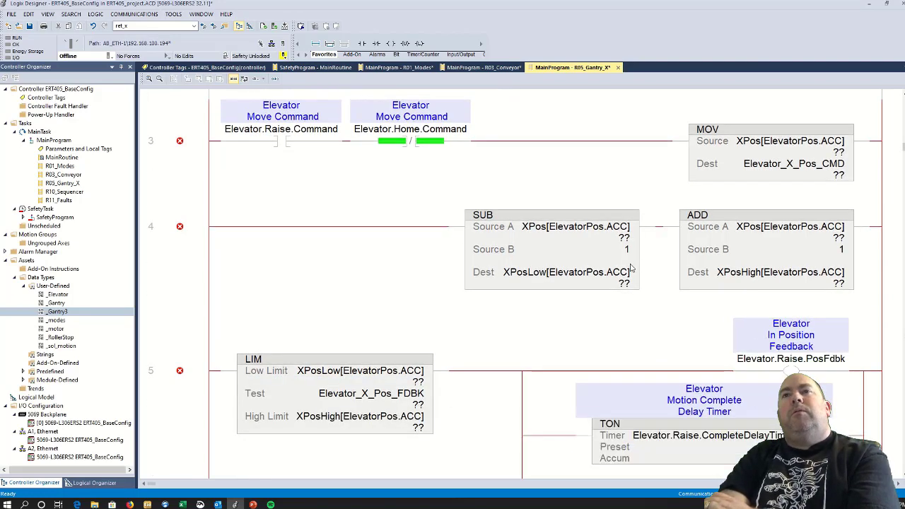
{"action": "scroll", "scroll_direction": "down", "scroll_amount": 3}
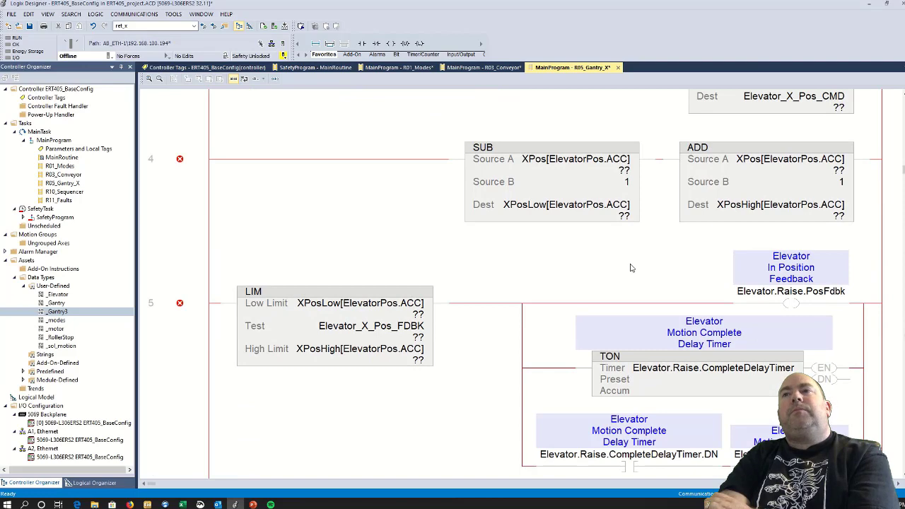
{"action": "scroll", "scroll_direction": "up", "scroll_amount": 3}
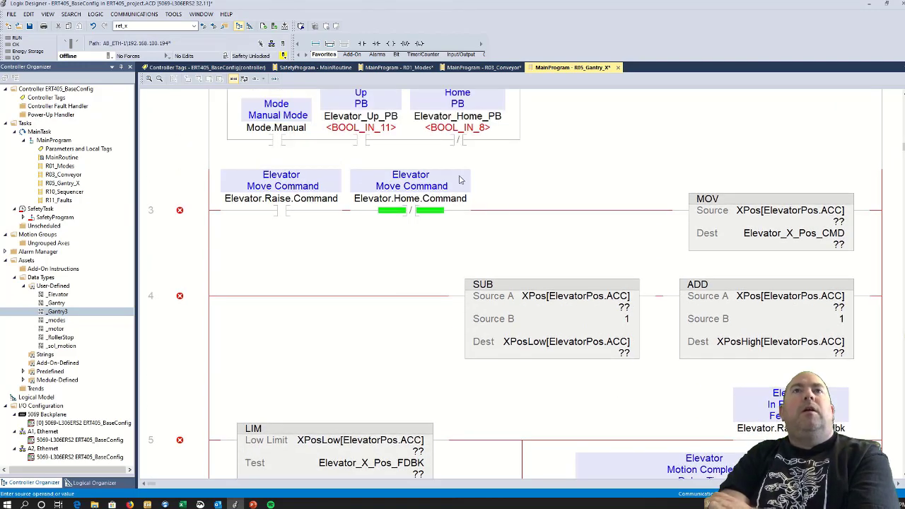
{"action": "left_click", "coordinate": [330, 44]}
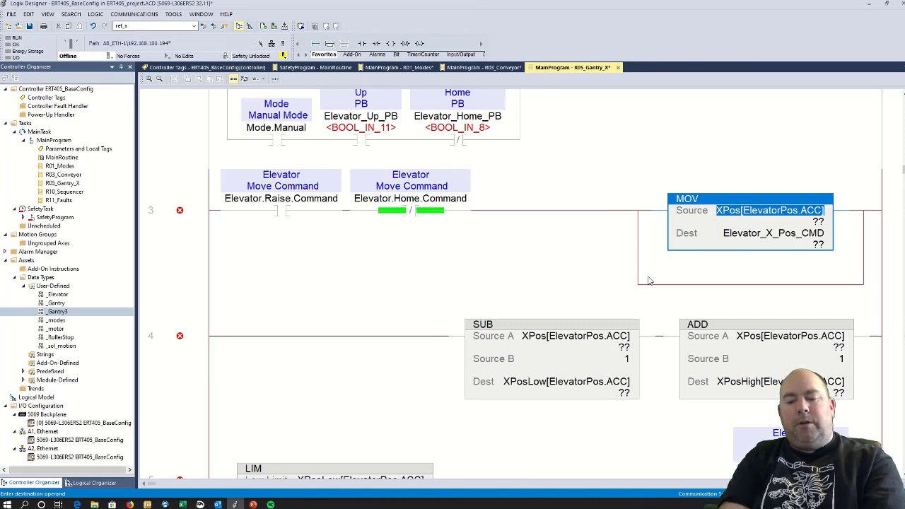
Set rung 3's MOV to load 4.5 into Elevator_Cmd_Register
{"action": "type", "text": "4.5"}
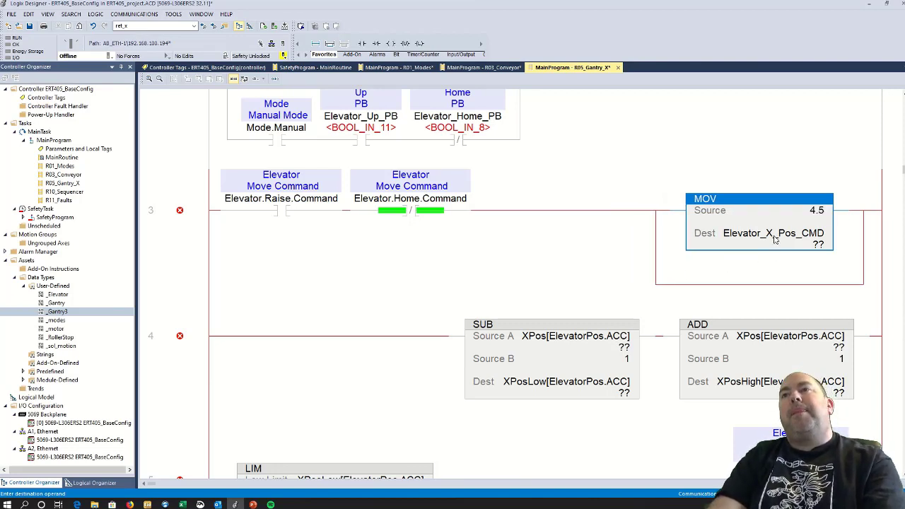
{"action": "double_click", "coordinate": [772, 232]}
{"action": "type", "text": "up"}
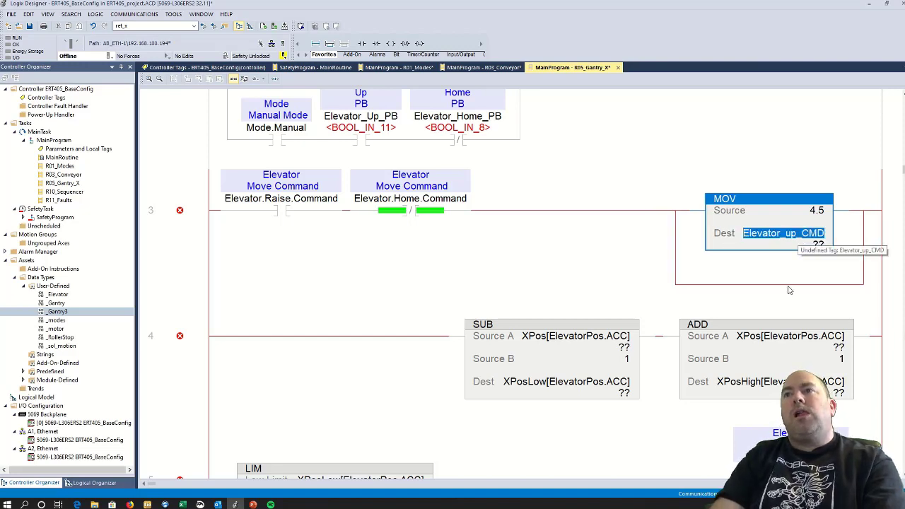
{"action": "left_click", "coordinate": [783, 233]}
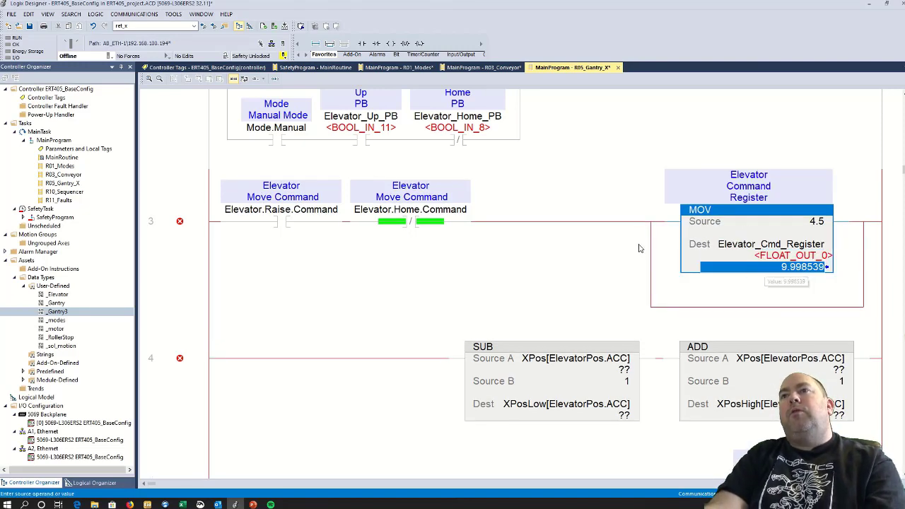
{"action": "left_click", "coordinate": [410, 196]}
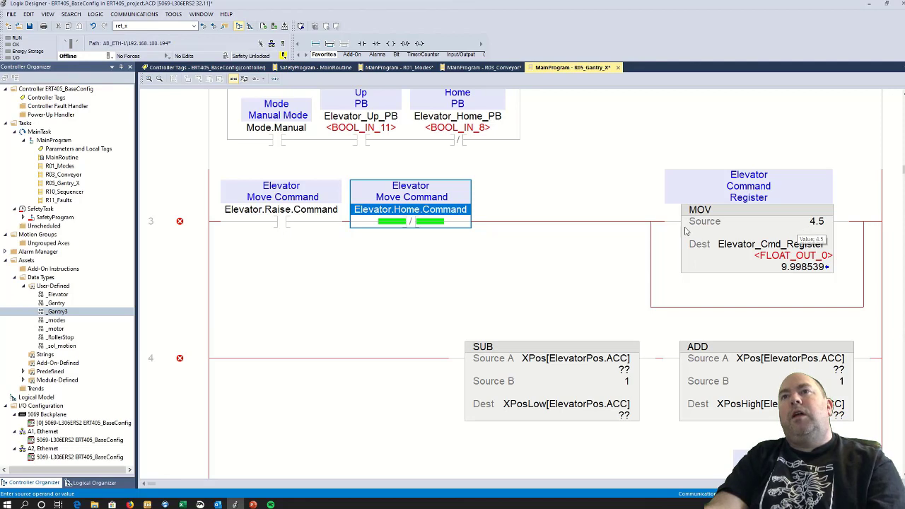
Gate rung 3's MOV with a new BOOL contact GreenPart, described 'Green Pat Preset'
{"action": "left_click", "coordinate": [361, 44]}
{"action": "type", "text": "G"}
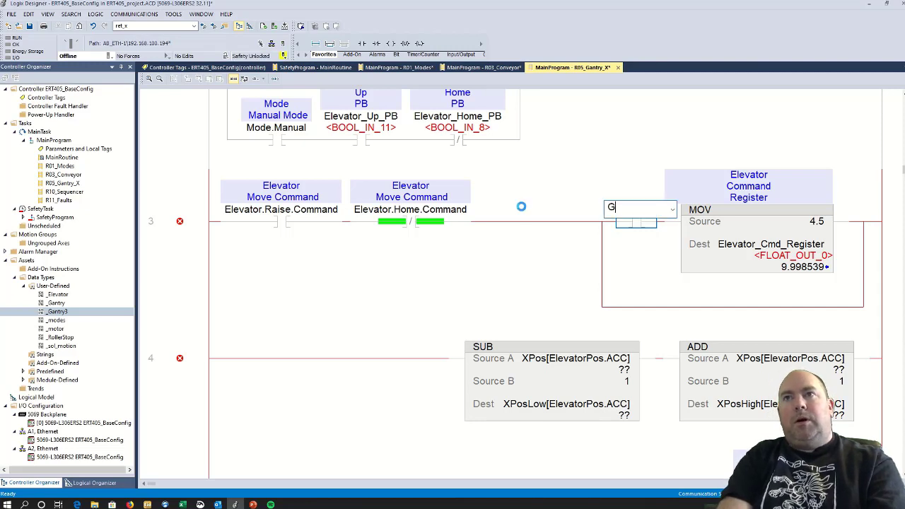
{"action": "type", "text": "reenPart"}
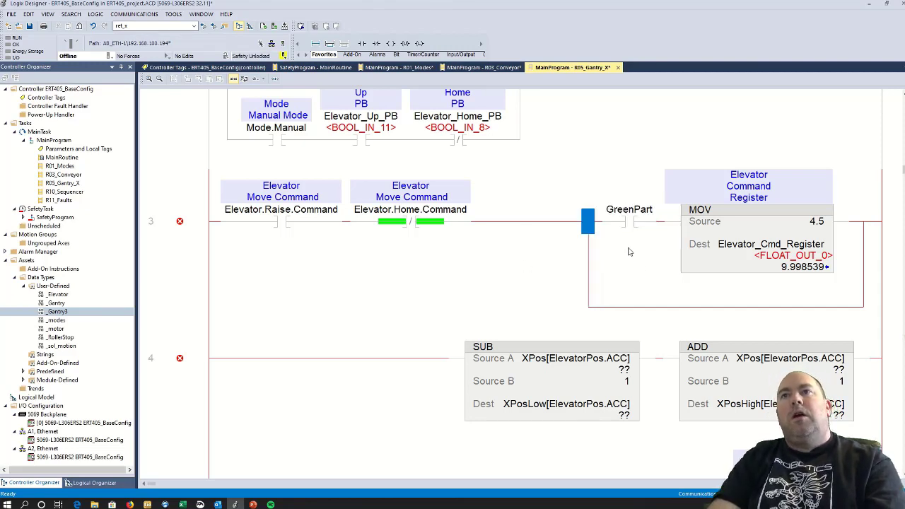
{"action": "right_click", "coordinate": [628, 209]}
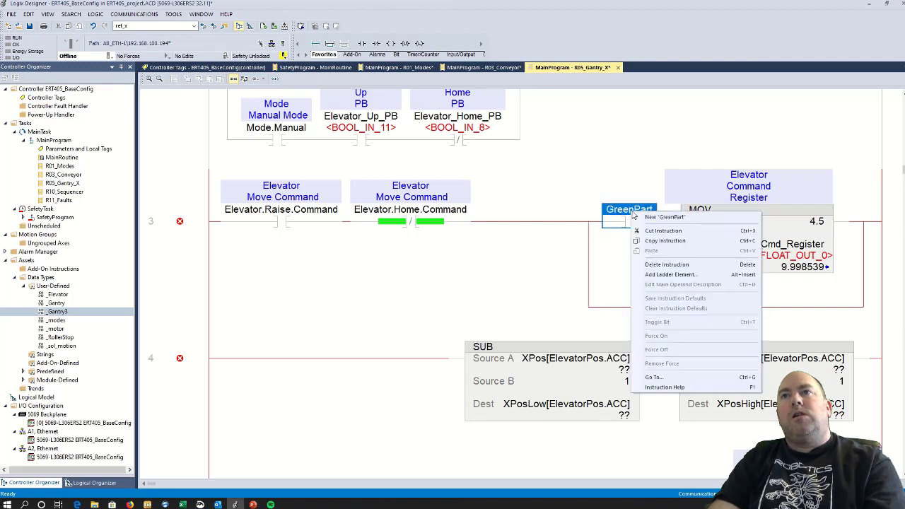
{"action": "left_click", "coordinate": [663, 218]}
{"action": "type", "text": "Green"}
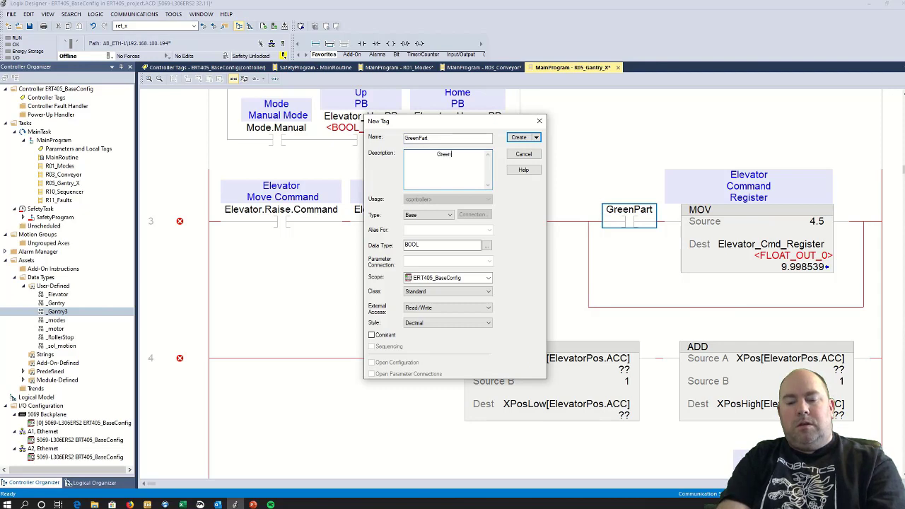
{"action": "type", "text": "Pat"}
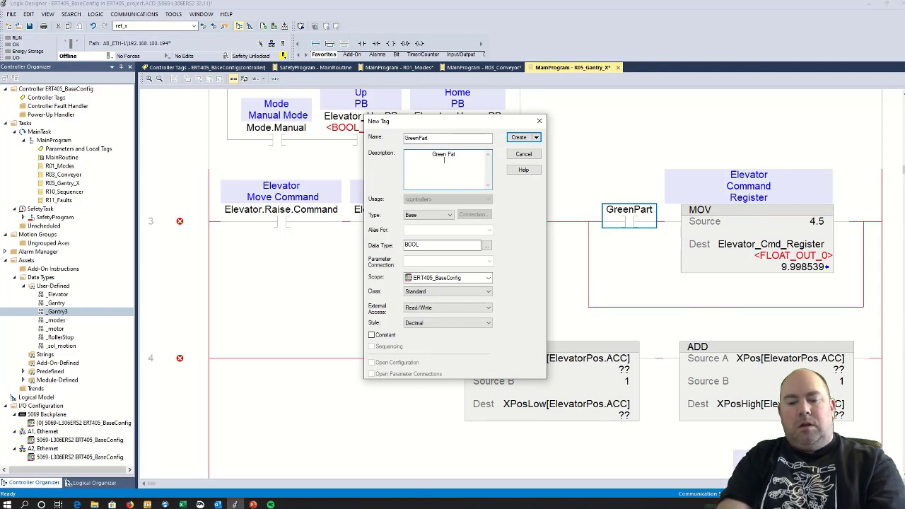
{"action": "type", "text": "Preset"}
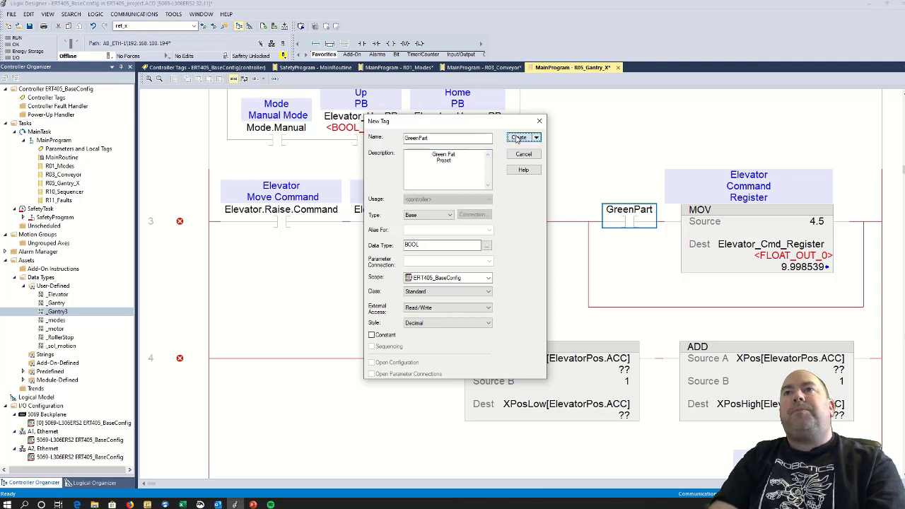
{"action": "left_click", "coordinate": [518, 137]}
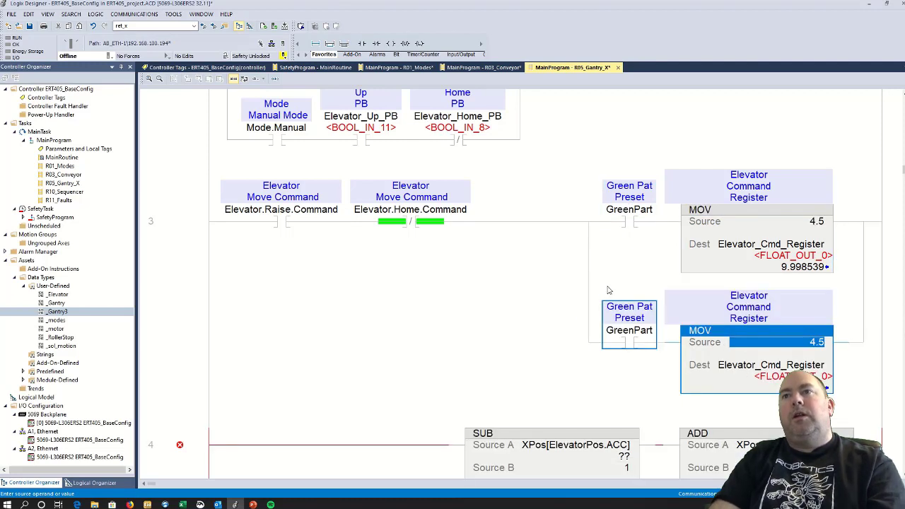
{"action": "mouse_move", "coordinate": [629, 330]}
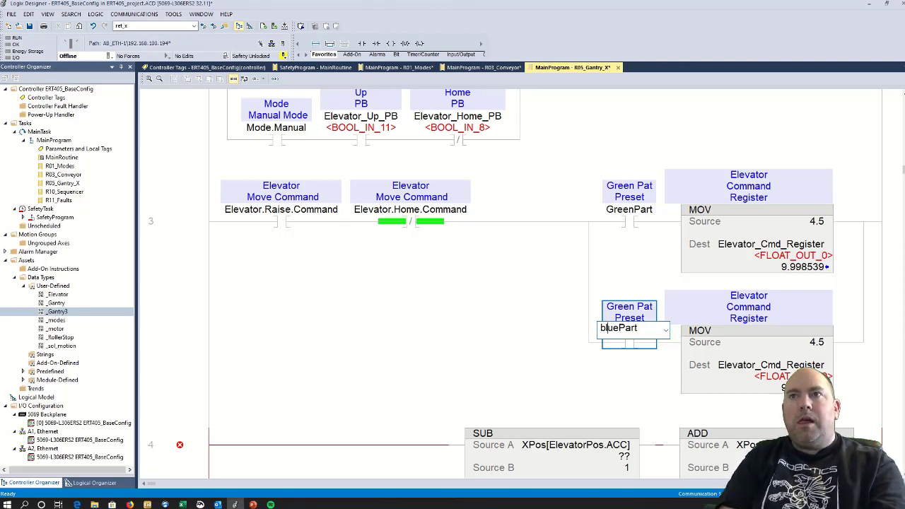
Change the duplicated branch's contact to a new BluePart tag described 'Blue Part Preset'
{"action": "type", "text": "bB"}
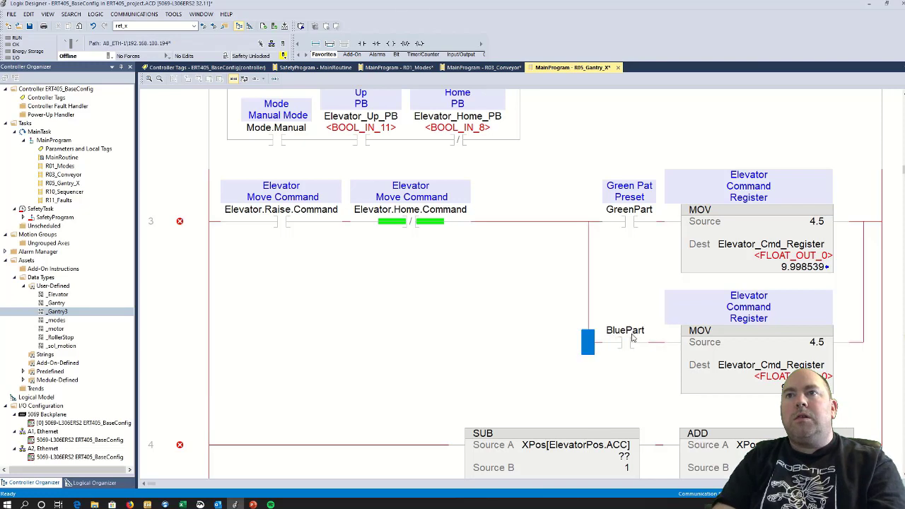
{"action": "right_click", "coordinate": [625, 331]}
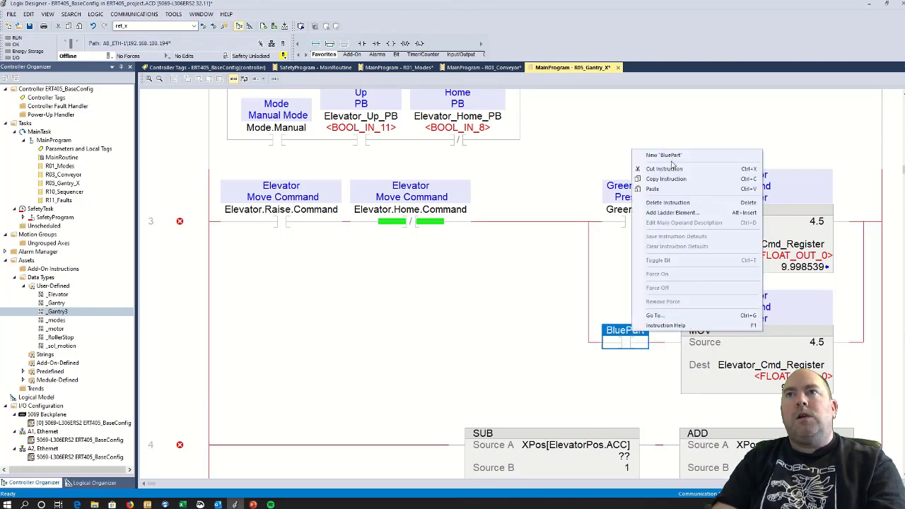
{"action": "left_click", "coordinate": [486, 249]}
{"action": "type", "text": "B"}
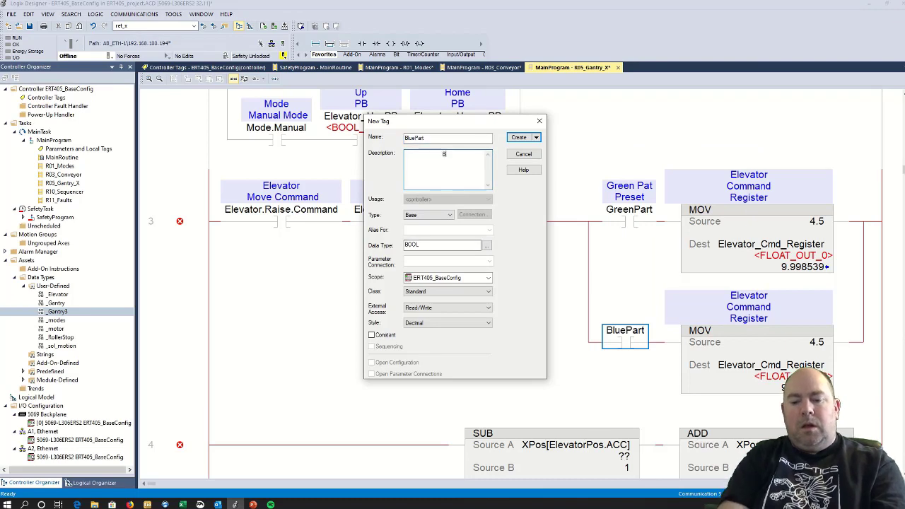
{"action": "type", "text": "lue"}
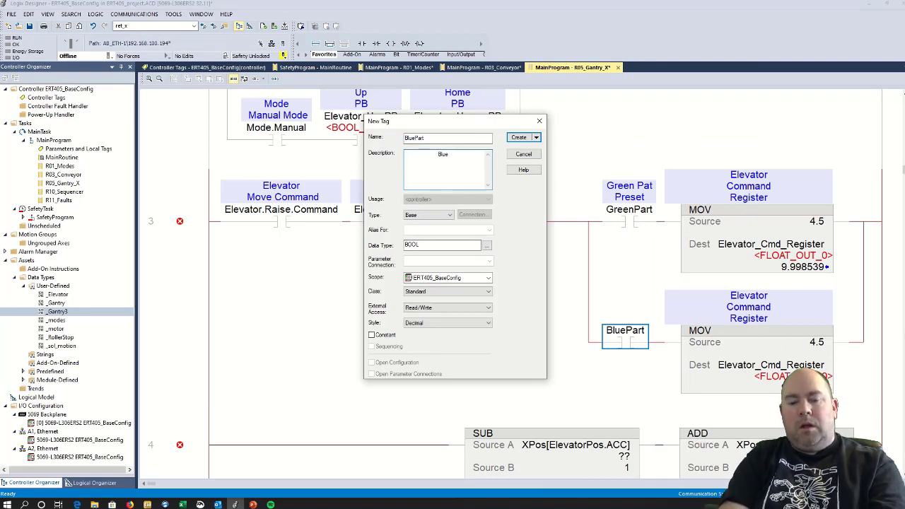
{"action": "type", "text": "pe"}
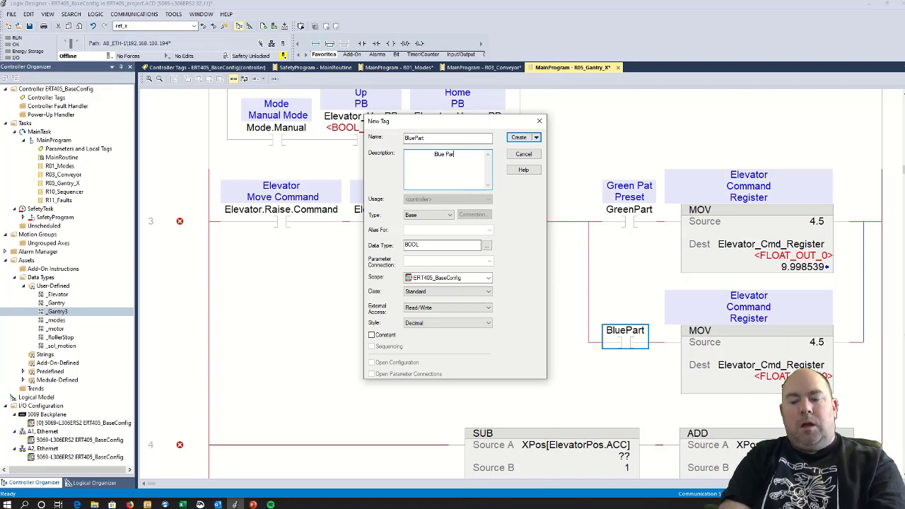
{"action": "type", "text": "Preset"}
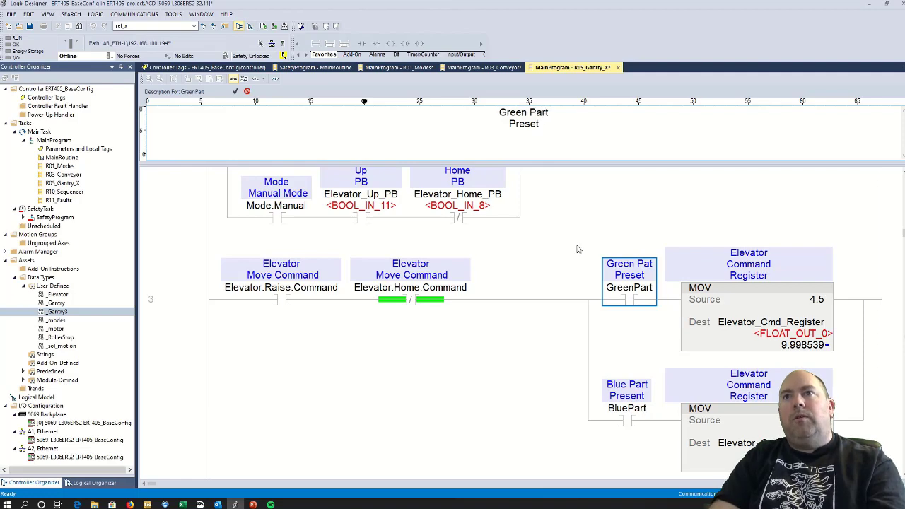
Set the BluePart branch's MOV source to 9.5
{"action": "scroll", "scroll_direction": "down", "scroll_amount": 3}
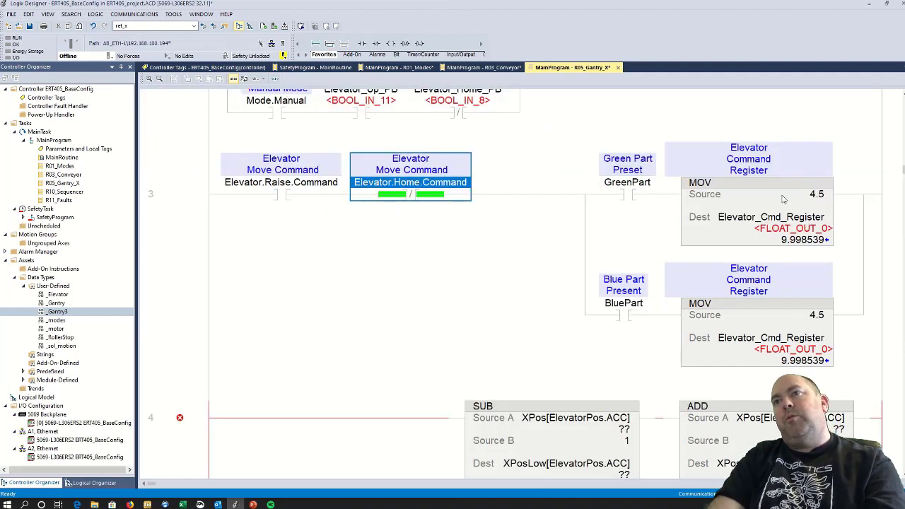
{"action": "double_click", "coordinate": [816, 314]}
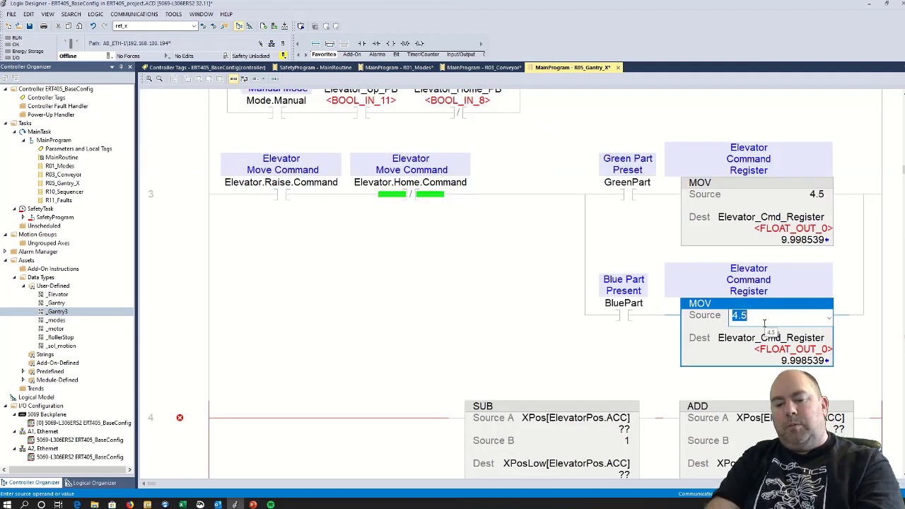
{"action": "type", "text": "9.5"}
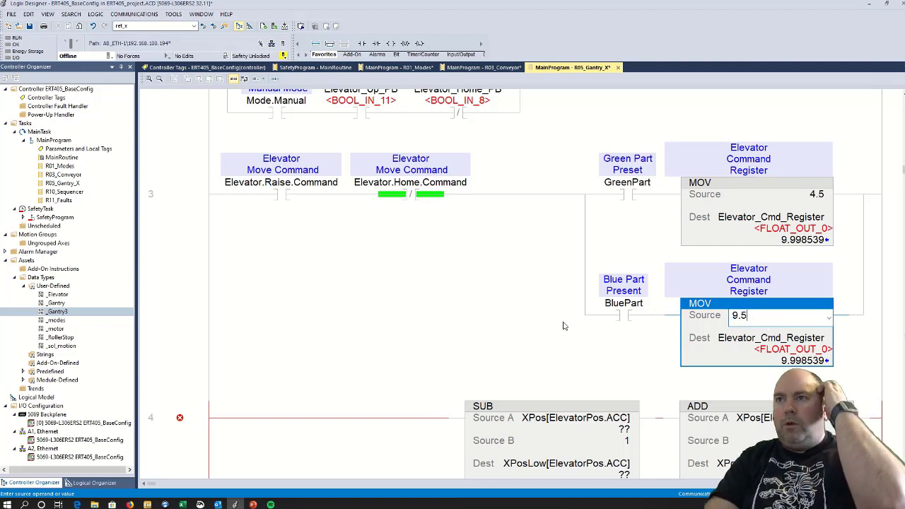
{"action": "scroll", "scroll_direction": "down", "scroll_amount": 3}
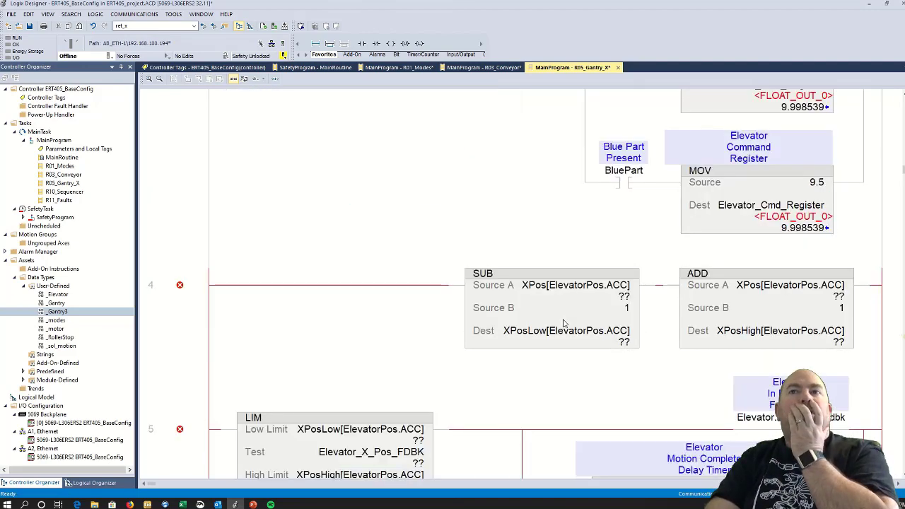
Set Source A of rung 4's SUB and ADD to Elevator_Cmd_Register
{"action": "scroll", "scroll_direction": "down", "scroll_amount": 3}
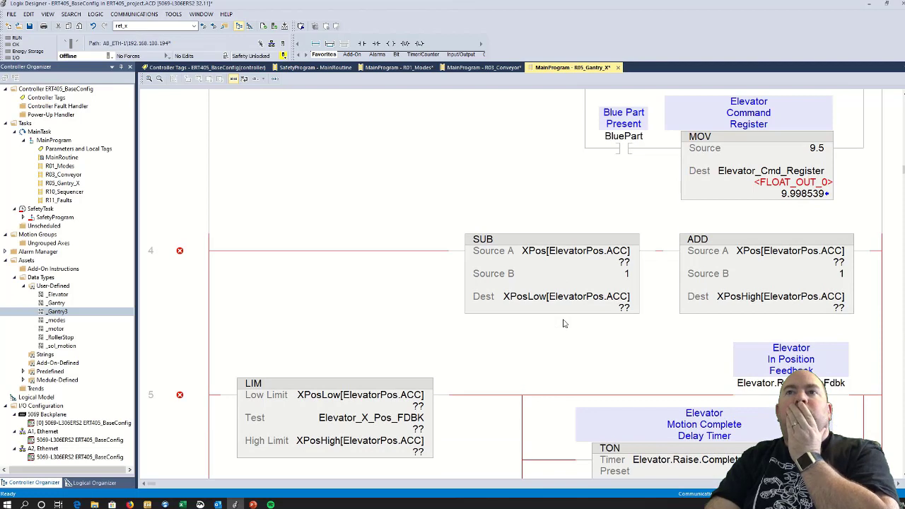
{"action": "scroll", "scroll_direction": "down", "scroll_amount": 3}
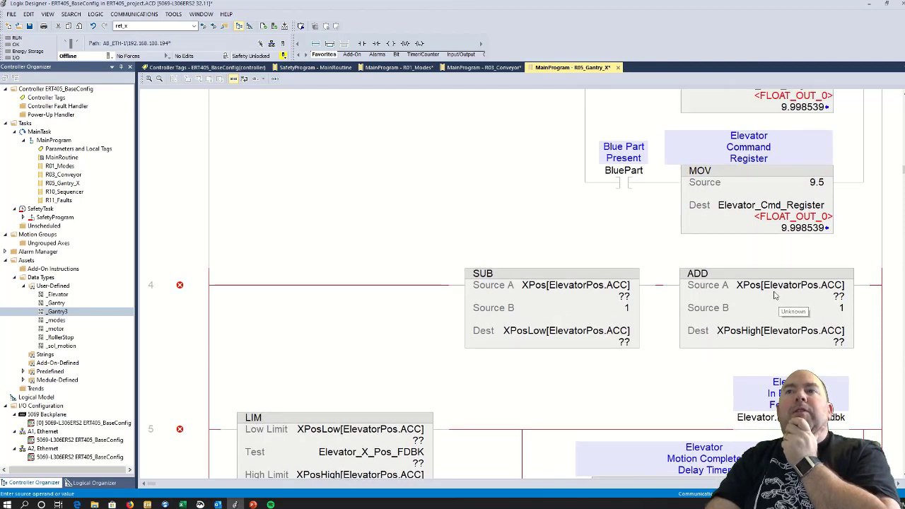
{"action": "mouse_move", "coordinate": [704, 359]}
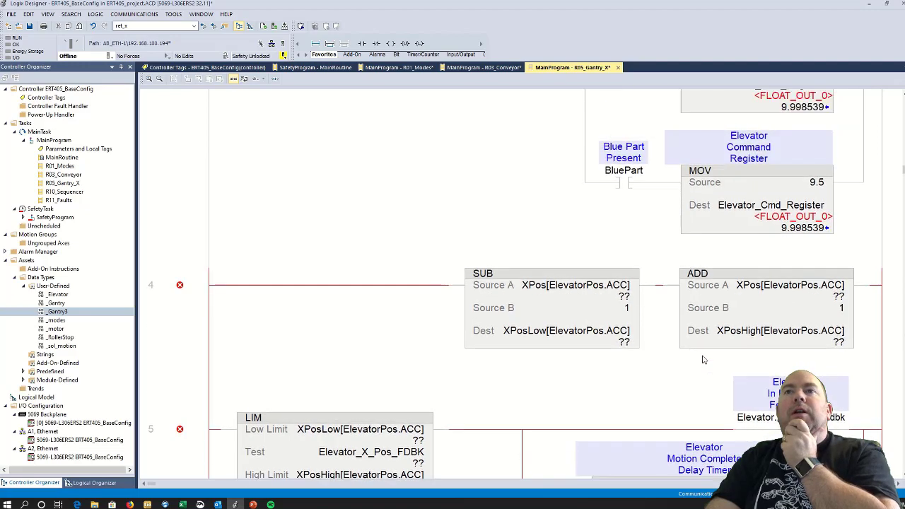
{"action": "double_click", "coordinate": [566, 331]}
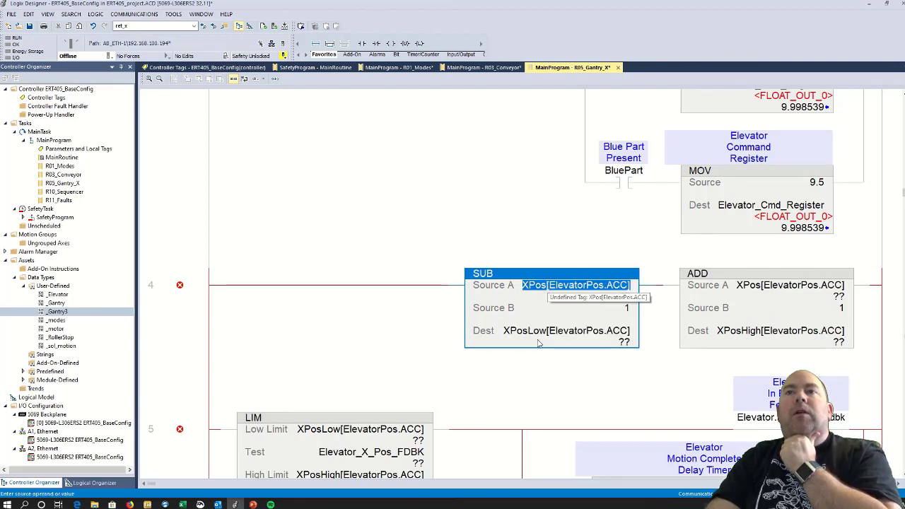
{"action": "left_click", "coordinate": [565, 331]}
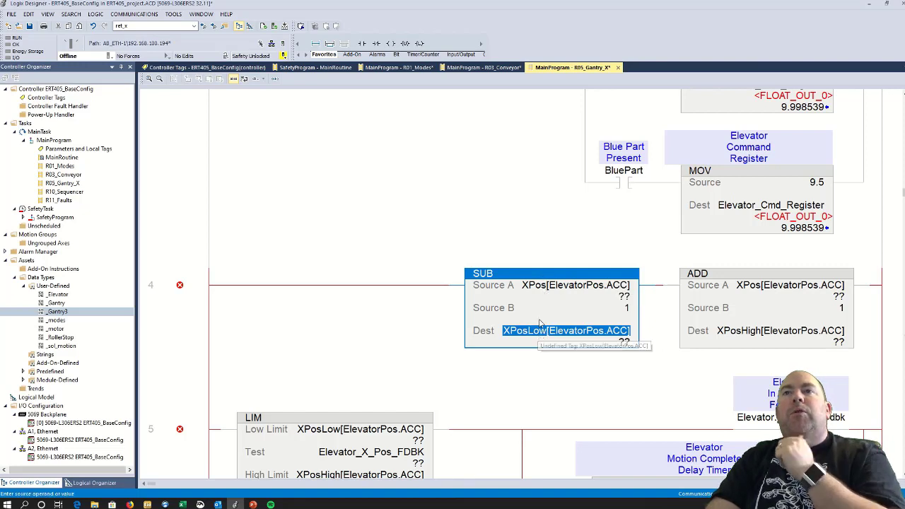
{"action": "mouse_move", "coordinate": [550, 285]}
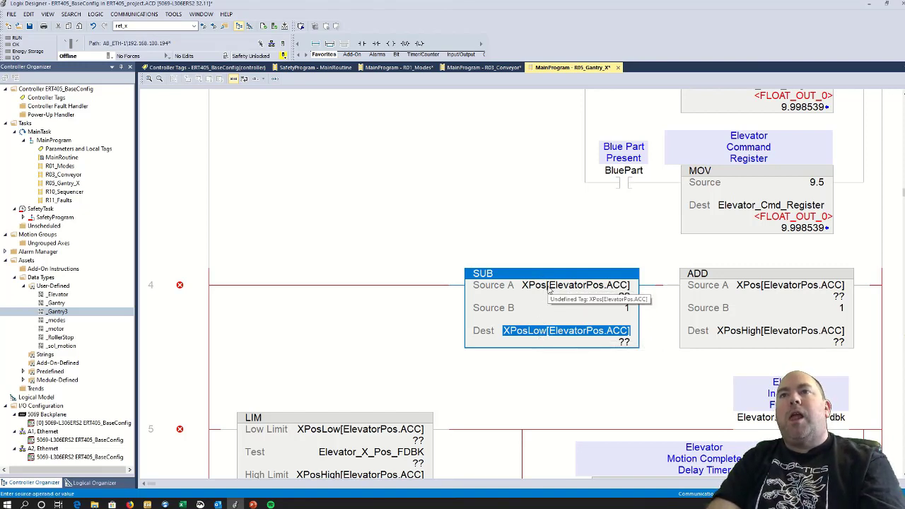
{"action": "left_click", "coordinate": [770, 205]}
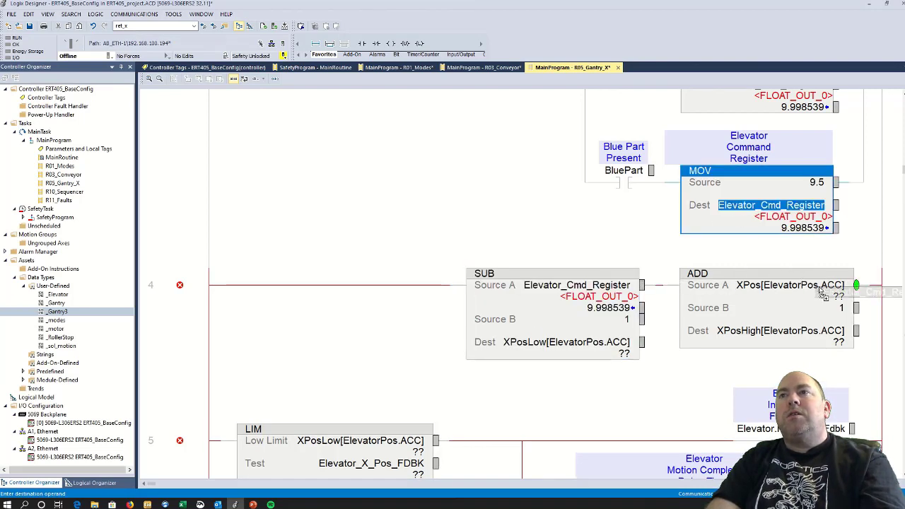
{"action": "left_click", "coordinate": [790, 285]}
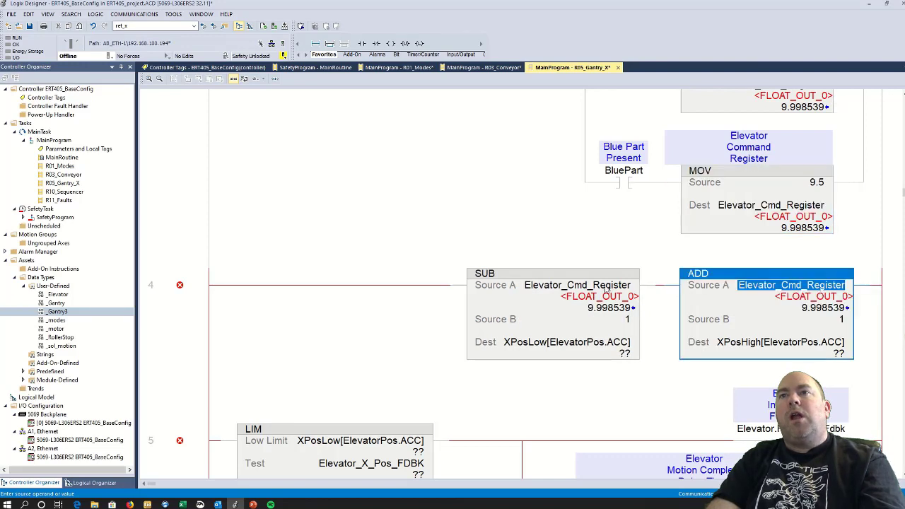
{"action": "mouse_move", "coordinate": [576, 286]}
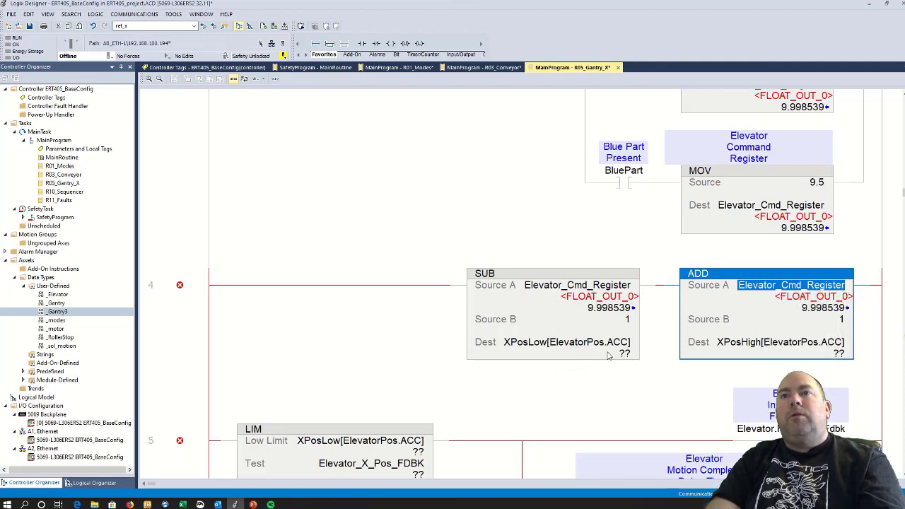
Enter Elevator_Low_Limit as the SUB's Dest on rung 4
{"action": "double_click", "coordinate": [565, 342]}
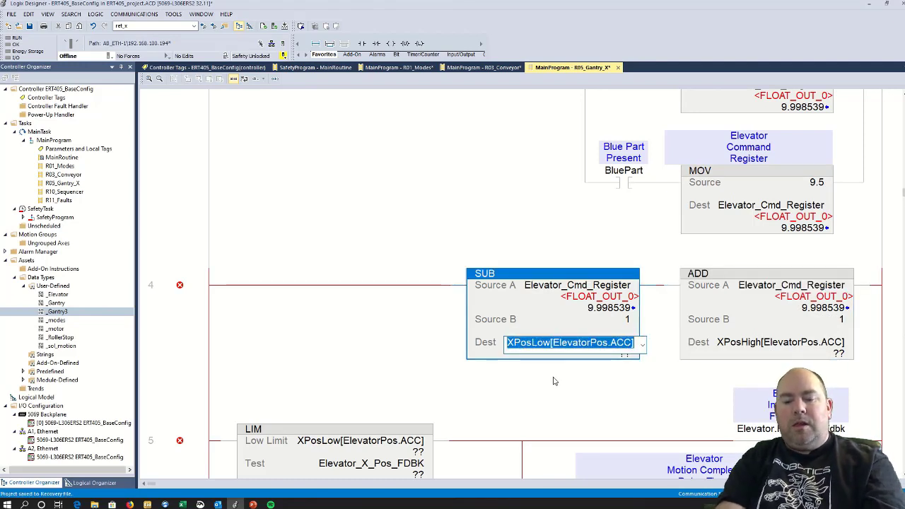
{"action": "type", "text": "Elevator"}
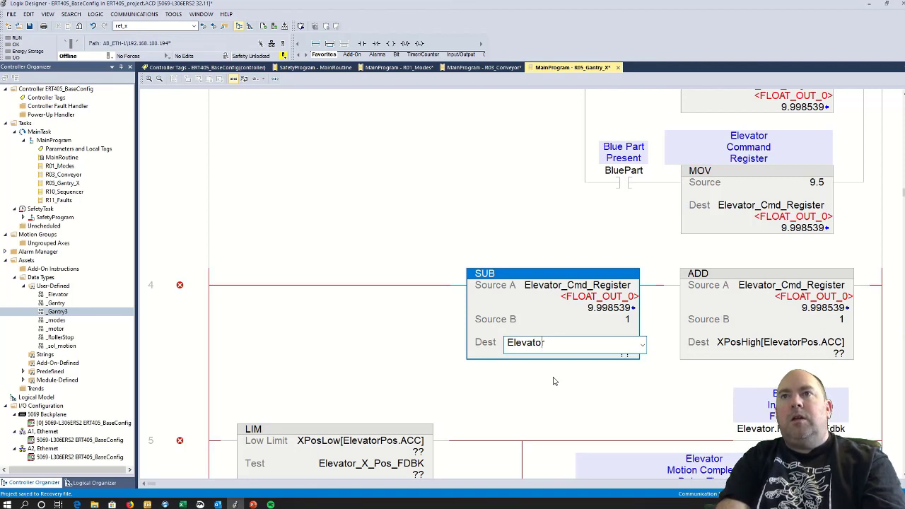
{"action": "type", "text": "_Cmd_Register"}
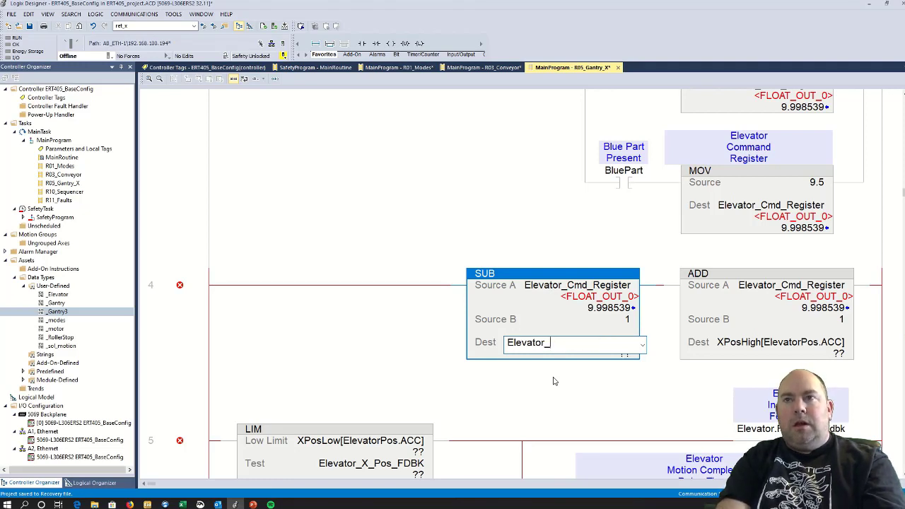
{"action": "type", "text": "Low"}
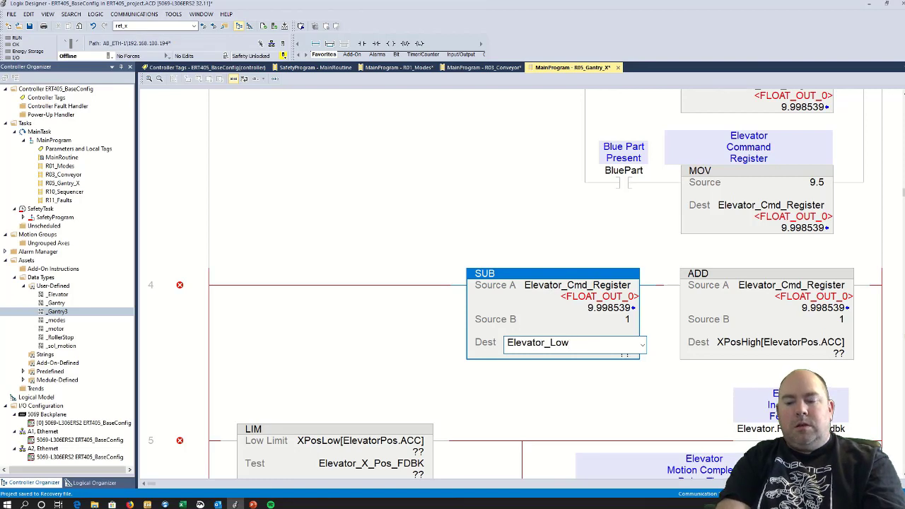
{"action": "type", "text": "_Limit"}
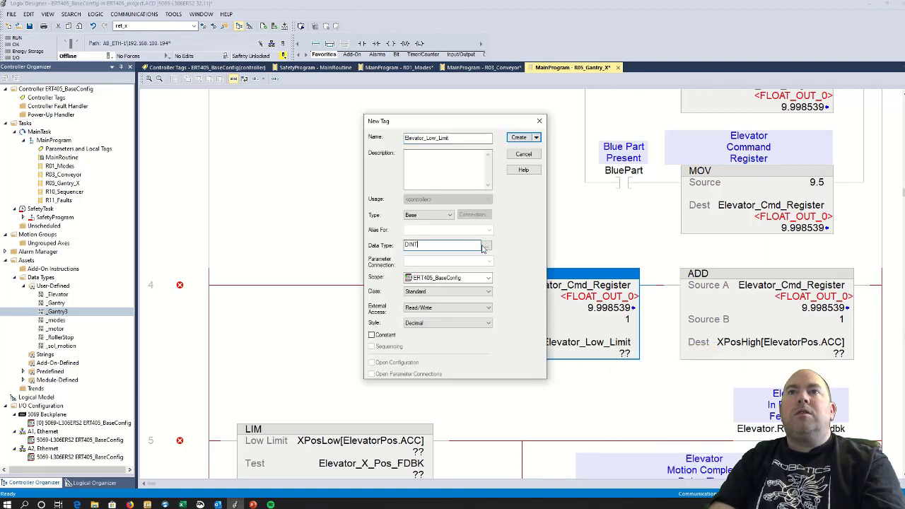
Create Elevator_Low_Limit as a REAL tag
{"action": "left_click", "coordinate": [486, 246]}
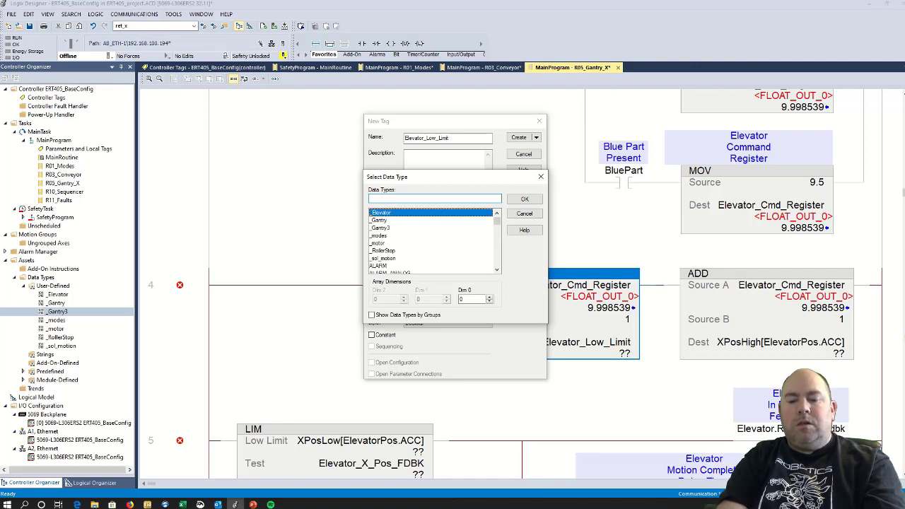
{"action": "type", "text": "RAMP_SOAK"}
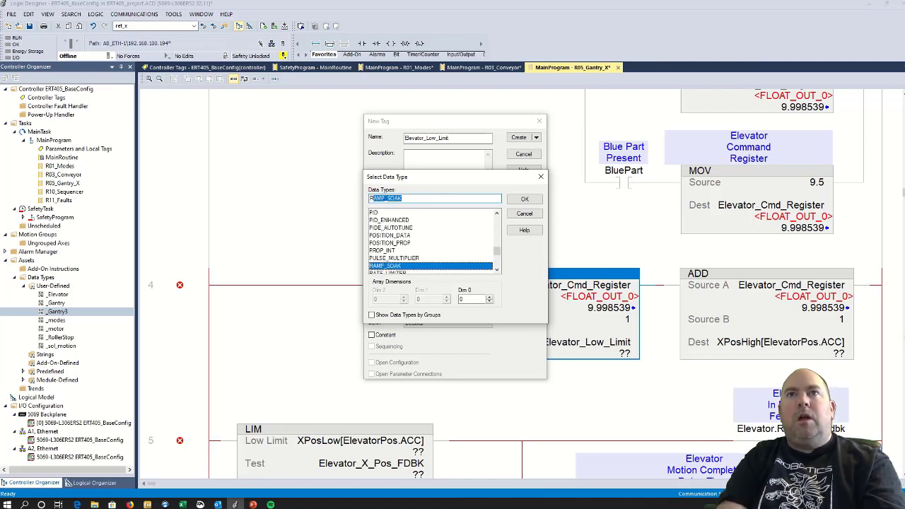
{"action": "left_click", "coordinate": [523, 198]}
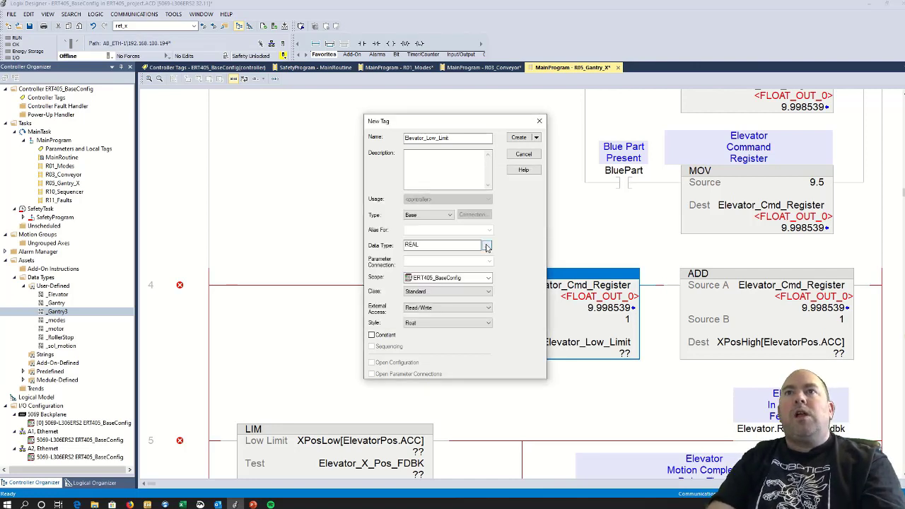
{"action": "left_click", "coordinate": [517, 136]}
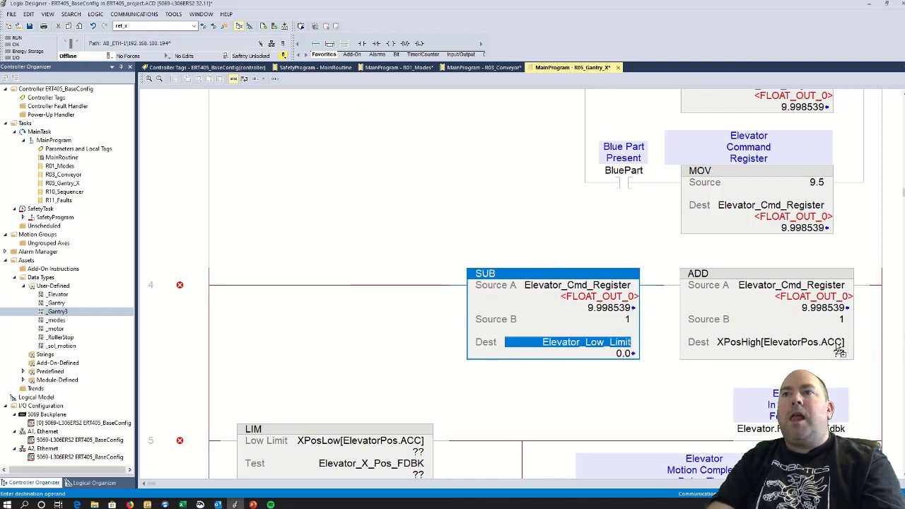
{"action": "left_click", "coordinate": [777, 341]}
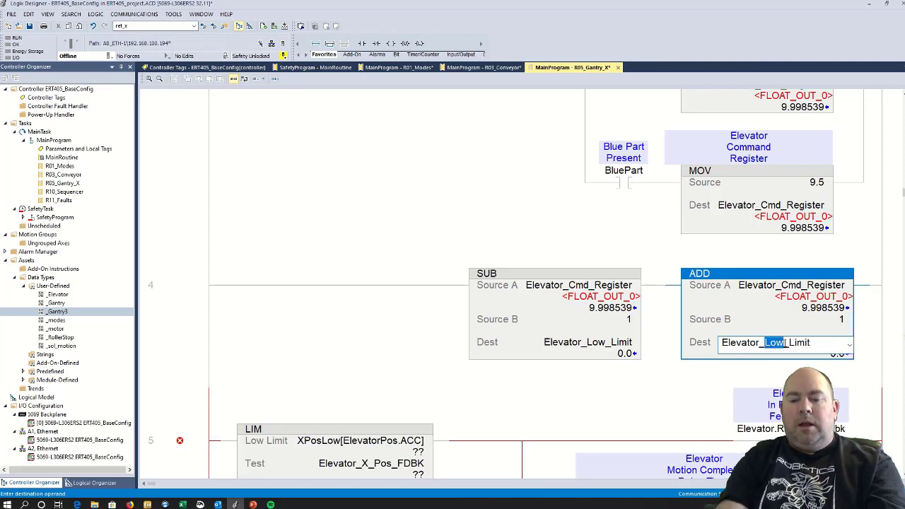
Set the ADD's Dest to a new REAL tag, Elevator_High_Limit
{"action": "type", "text": "Elevator_Hight_Limit"}
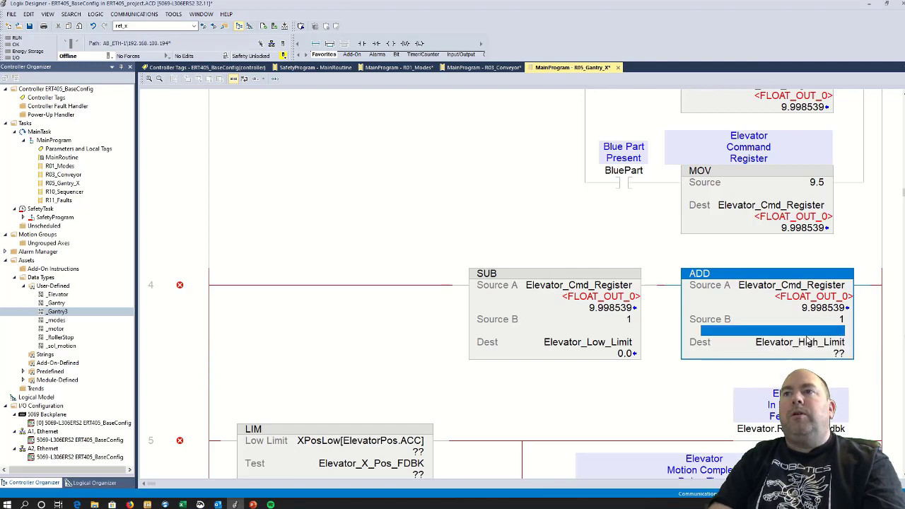
{"action": "right_click", "coordinate": [800, 340]}
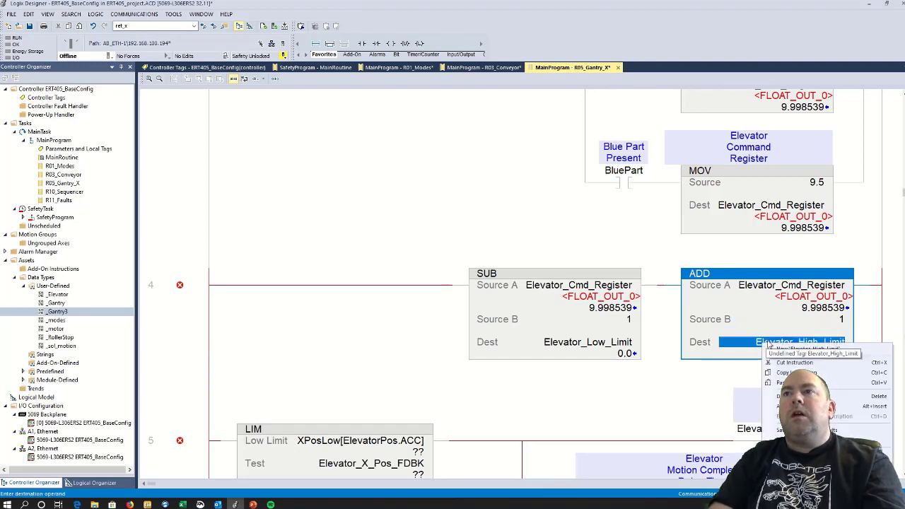
{"action": "left_click", "coordinate": [805, 349]}
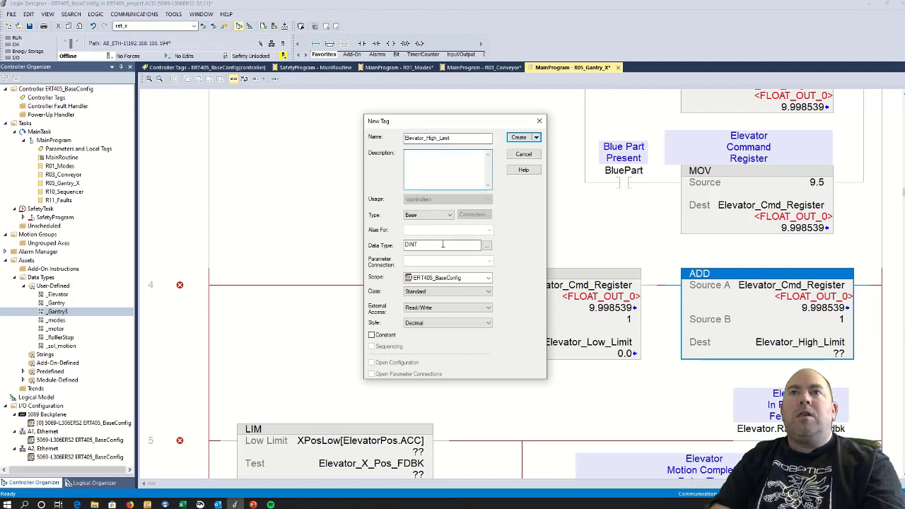
{"action": "left_click", "coordinate": [486, 244]}
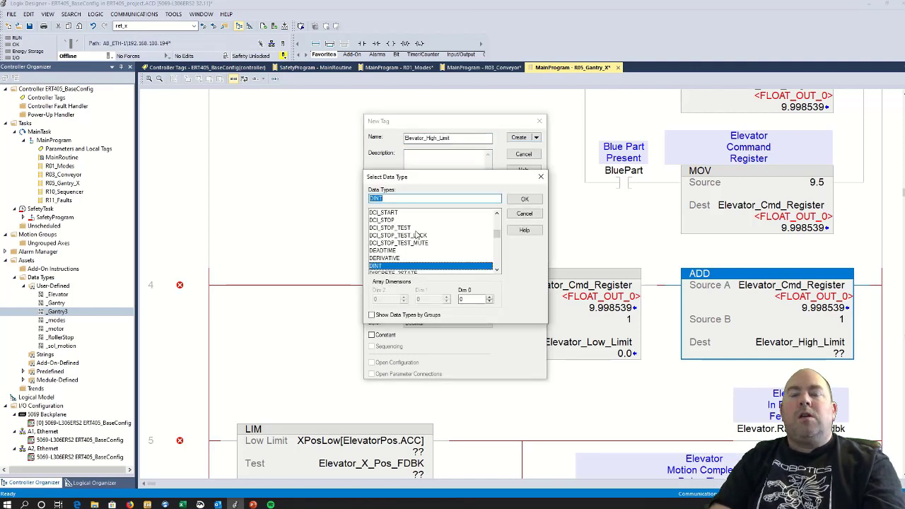
{"action": "type", "text": "REAL"}
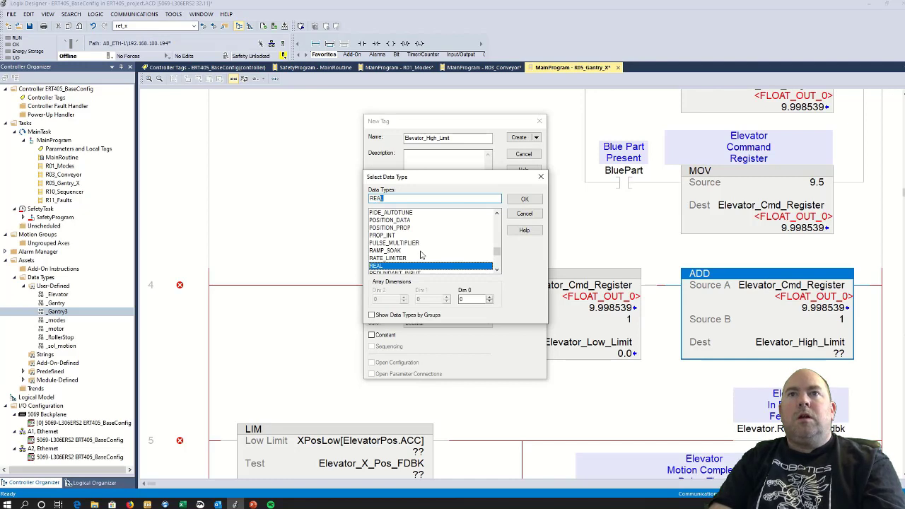
{"action": "left_click", "coordinate": [525, 198]}
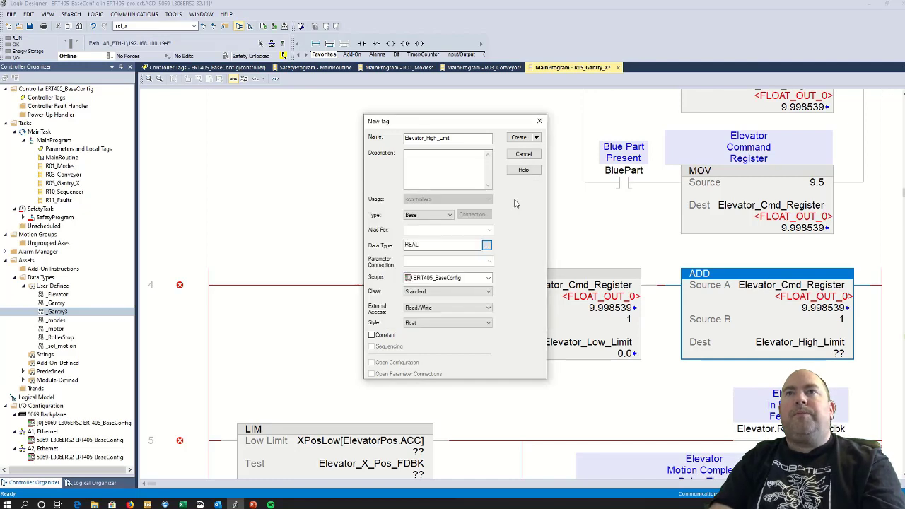
{"action": "left_click", "coordinate": [517, 137]}
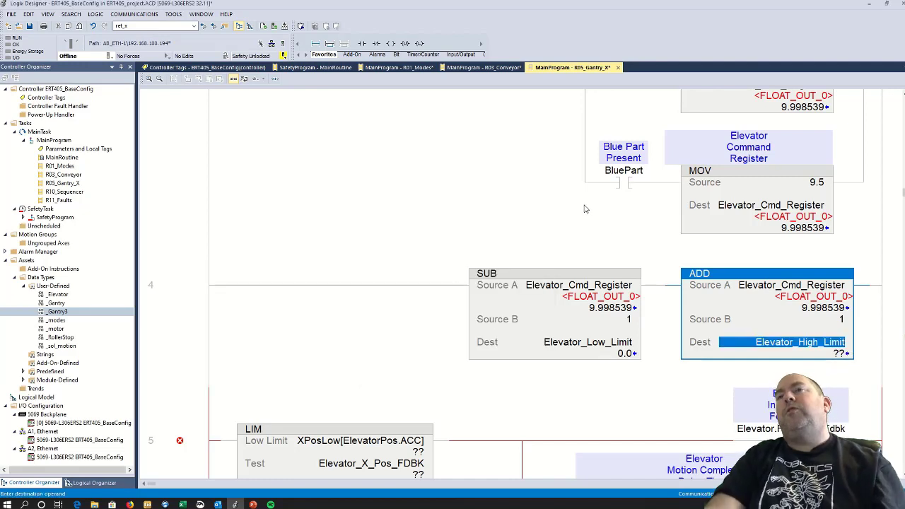
{"action": "scroll", "scroll_direction": "up", "scroll_amount": 3}
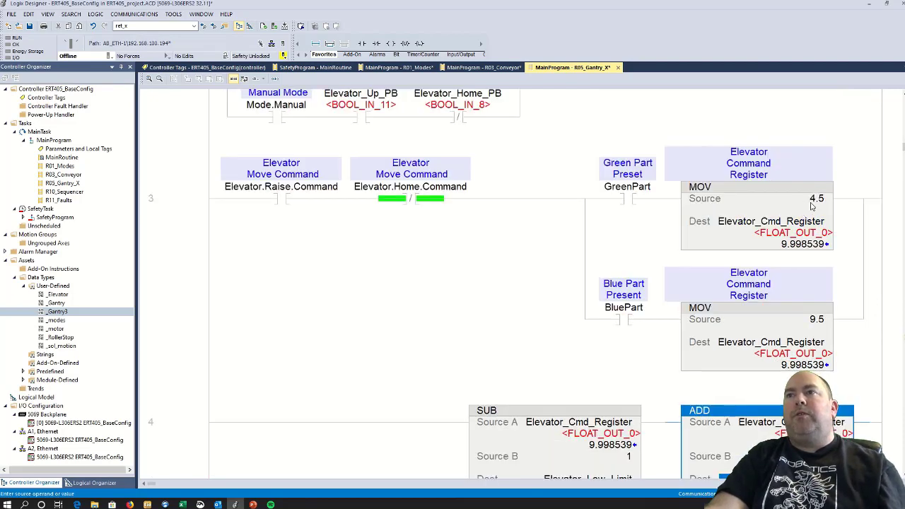
Set rung 5's LIM to test Elevator_Position_Fdbk between Elevator_Low_Limit and Elevator_High_Limit
{"action": "scroll", "scroll_direction": "down", "scroll_amount": 3}
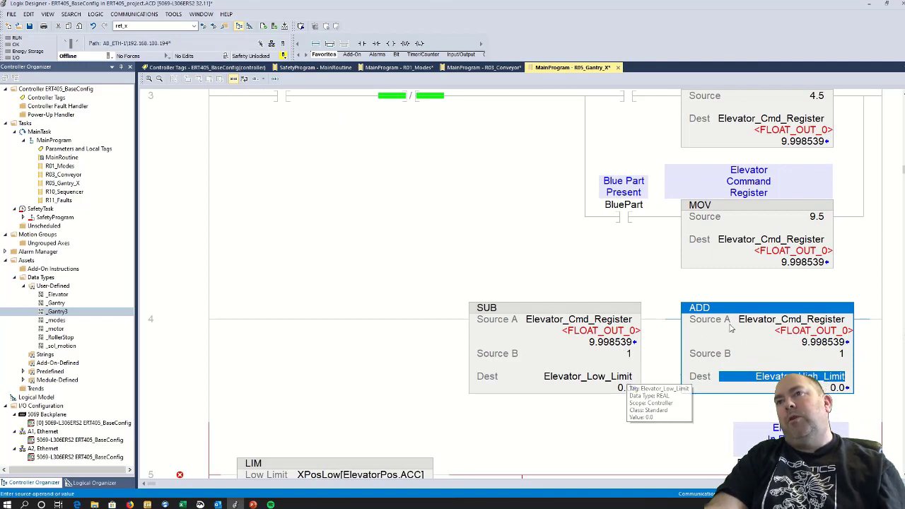
{"action": "mouse_move", "coordinate": [841, 357]}
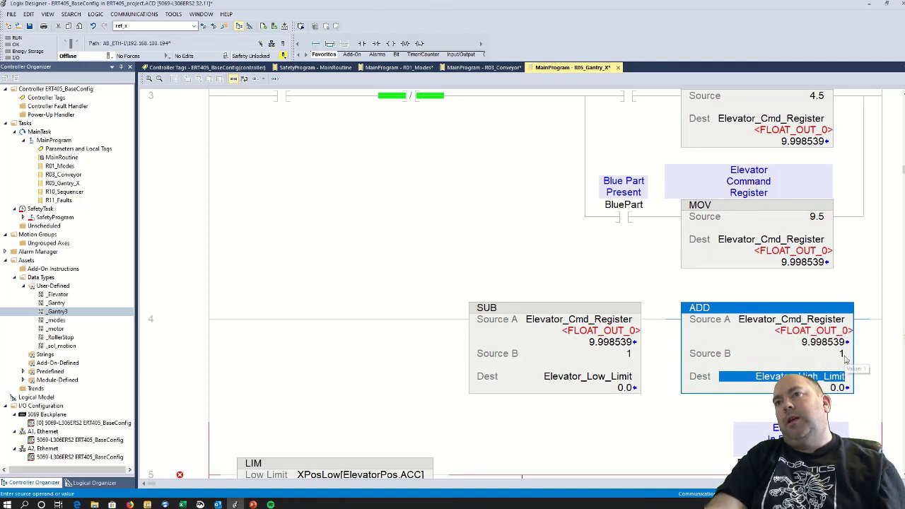
{"action": "scroll", "scroll_direction": "down", "scroll_amount": 3}
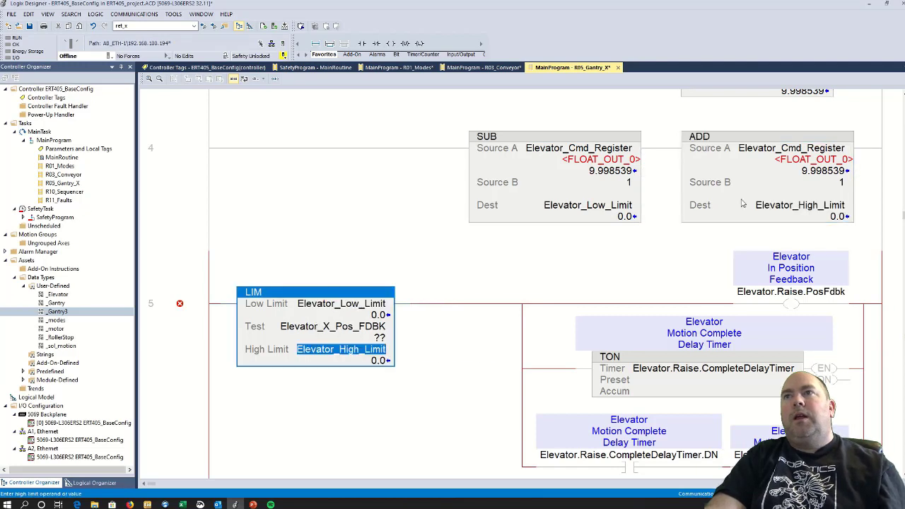
{"action": "left_click", "coordinate": [791, 148]}
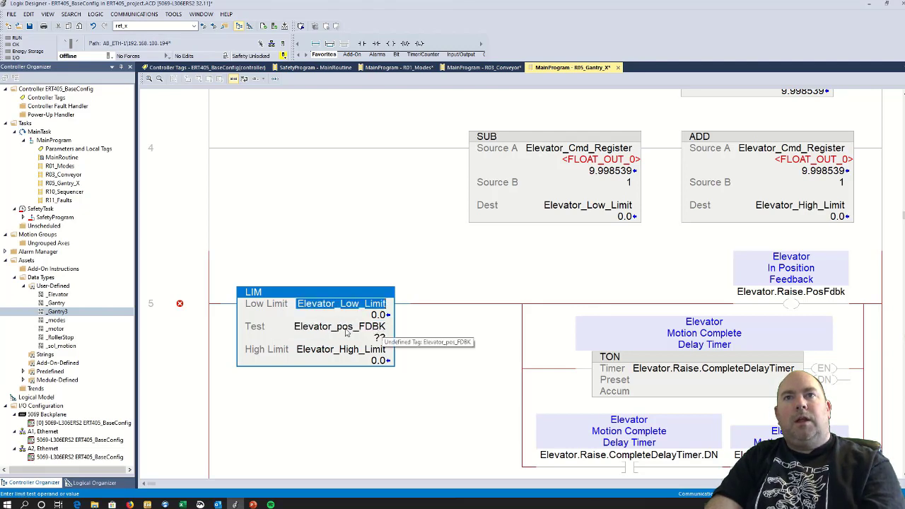
{"action": "double_click", "coordinate": [340, 325]}
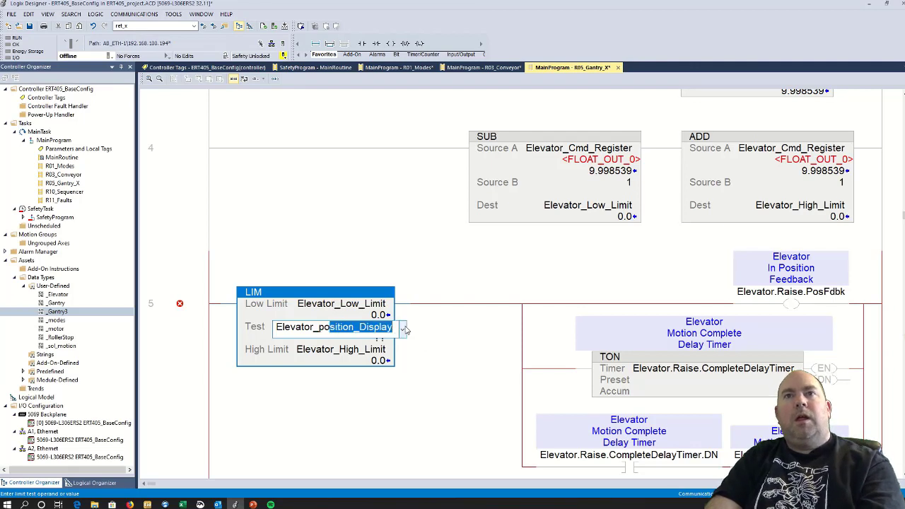
{"action": "left_click", "coordinate": [403, 331]}
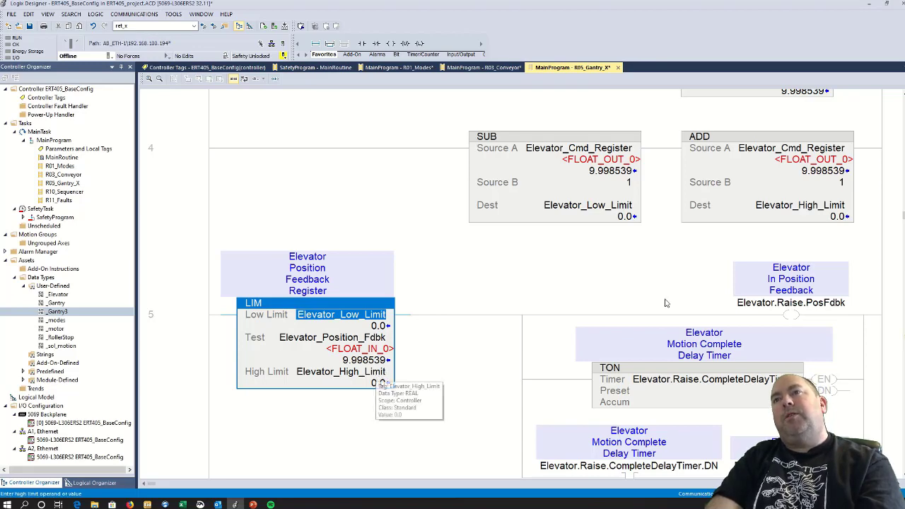
{"action": "mouse_move", "coordinate": [451, 325]}
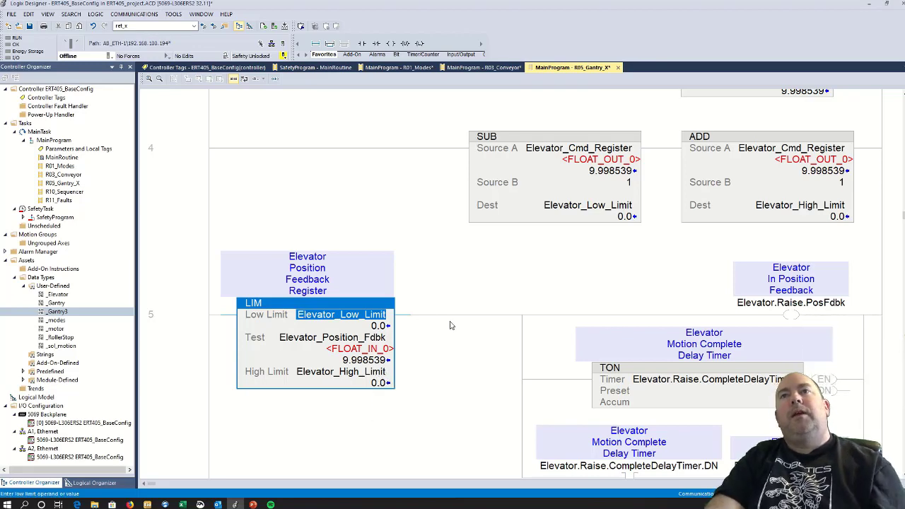
{"action": "scroll", "scroll_direction": "down", "scroll_amount": 3}
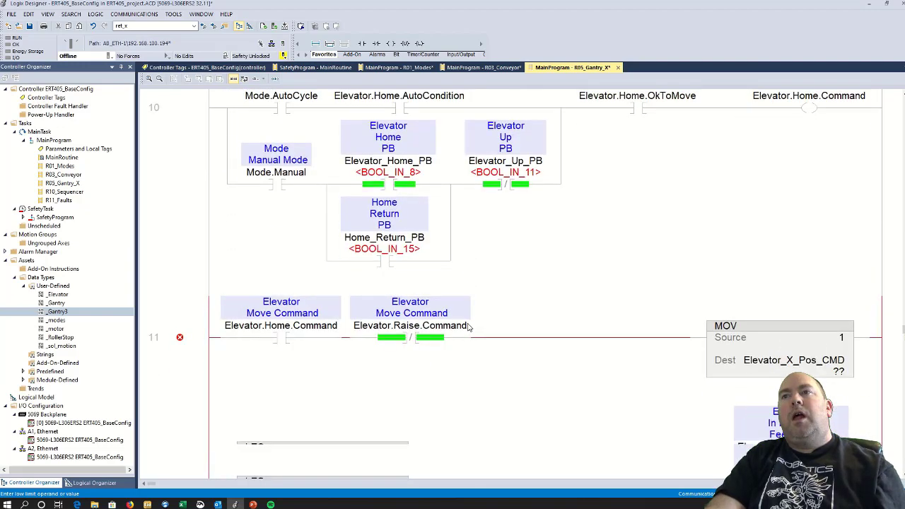
Set rung 11's MOV destination to Elevator_Cmd_Register
{"action": "scroll", "scroll_direction": "down", "scroll_amount": 3}
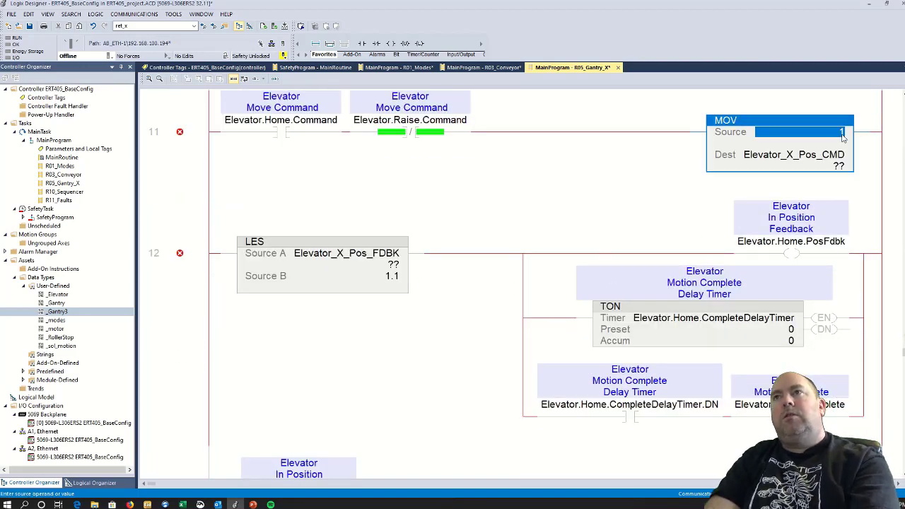
{"action": "left_click", "coordinate": [792, 154]}
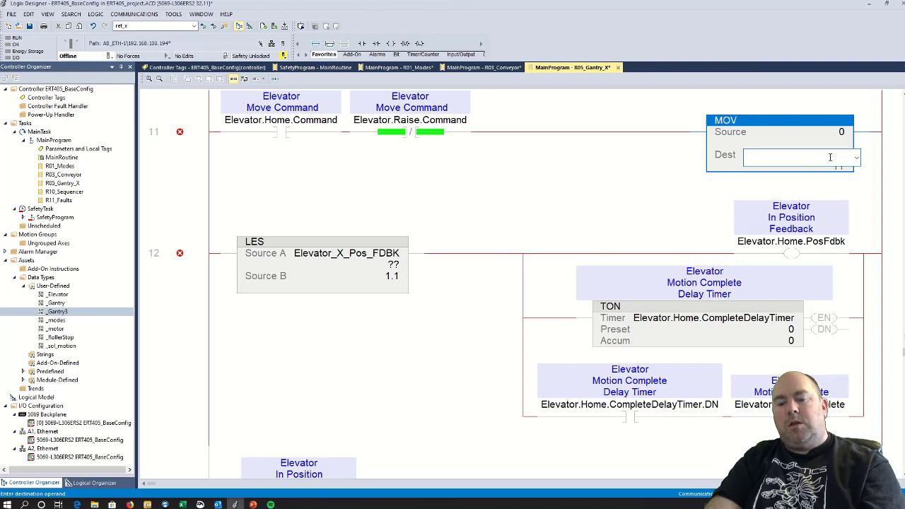
{"action": "type", "text": "Elevator_X_Pos_CMD"}
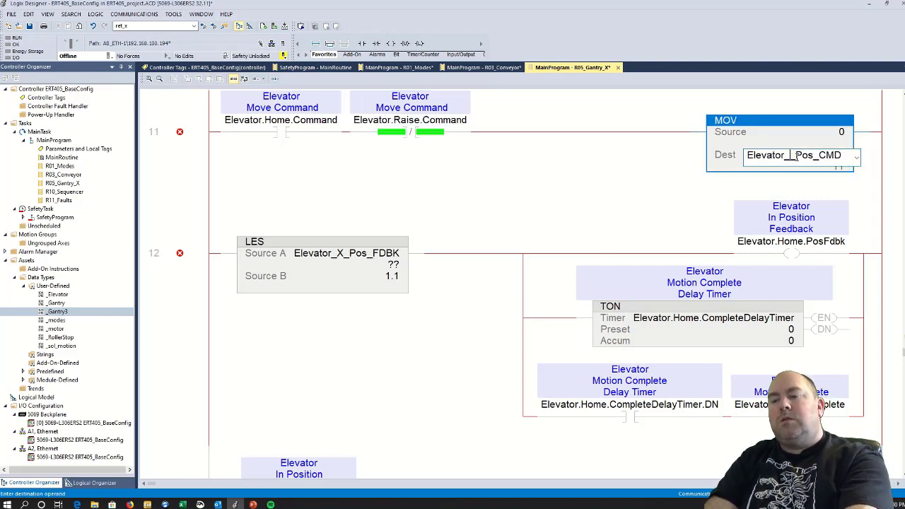
{"action": "double_click", "coordinate": [791, 154]}
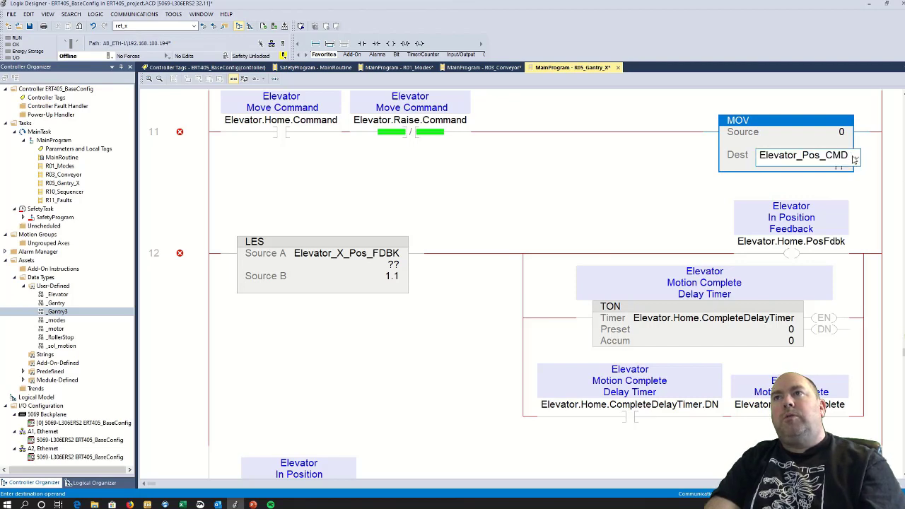
{"action": "double_click", "coordinate": [803, 154]}
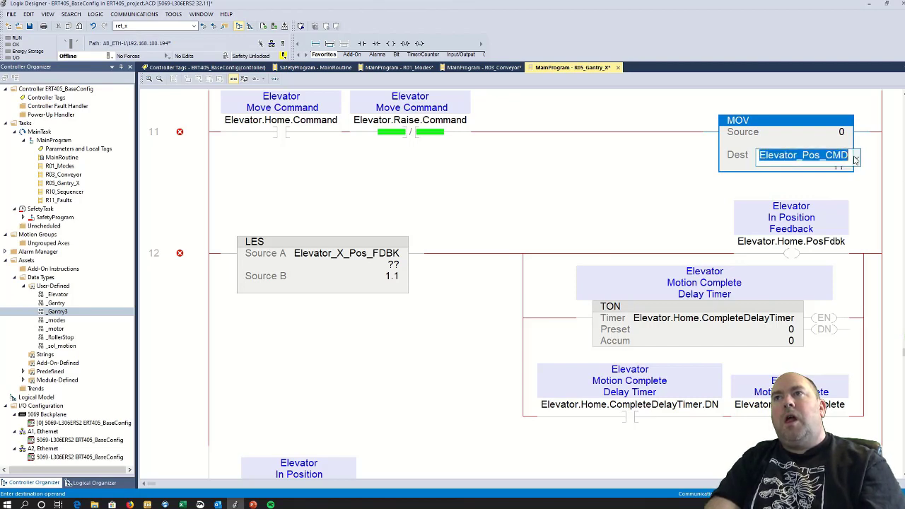
{"action": "left_click", "coordinate": [855, 156]}
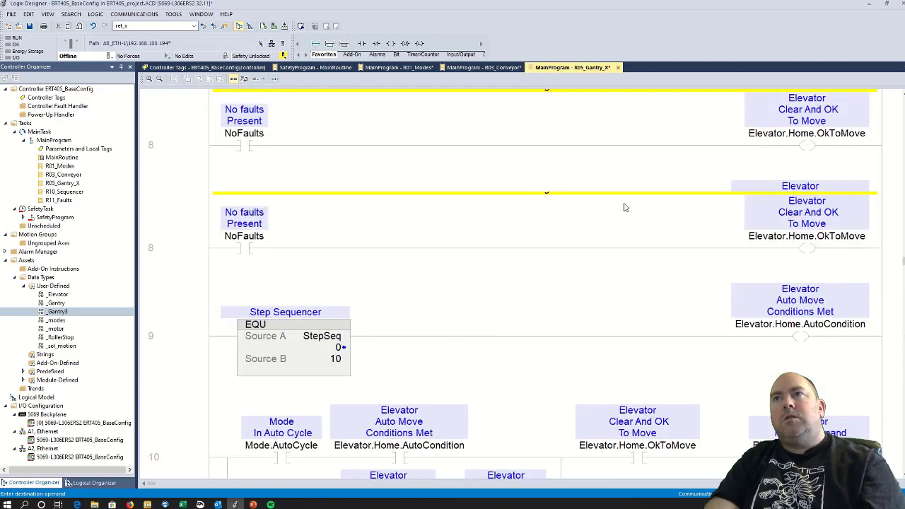
Set rung 12's LES Source A to Elevator_Position_Fdbk, compared against 1.1
{"action": "scroll", "scroll_direction": "up", "scroll_amount": 3}
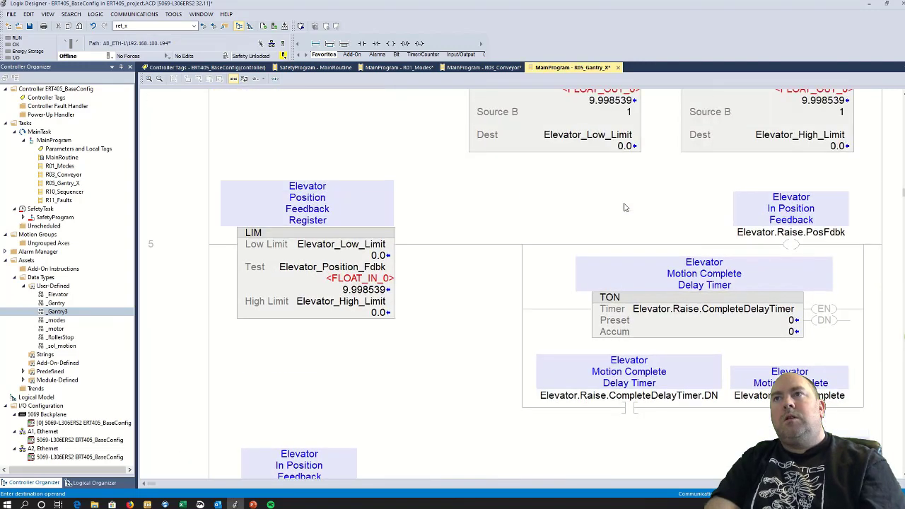
{"action": "scroll", "scroll_direction": "up", "scroll_amount": 3}
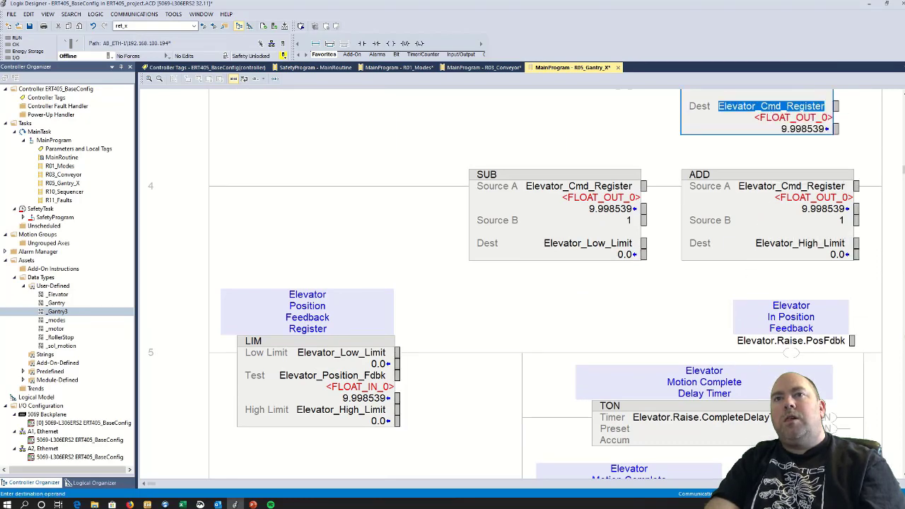
{"action": "scroll", "scroll_direction": "down", "scroll_amount": 3}
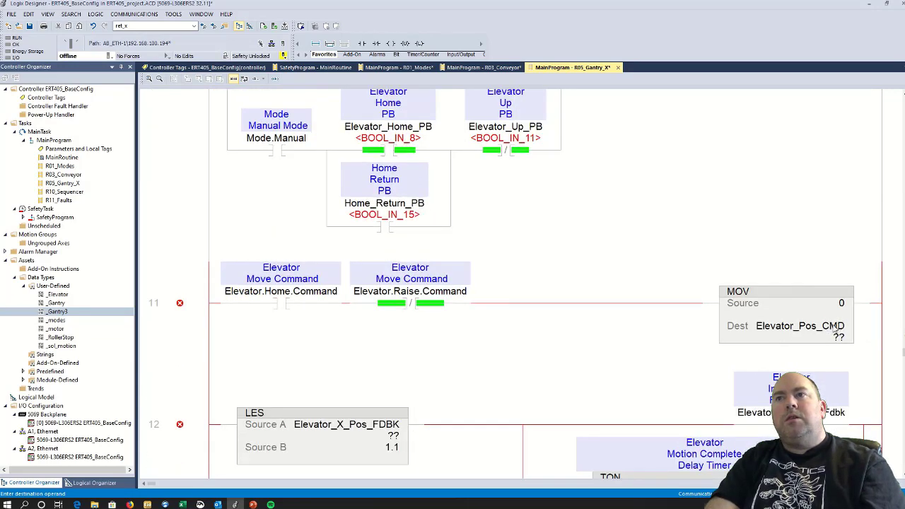
{"action": "scroll", "scroll_direction": "down", "scroll_amount": 3}
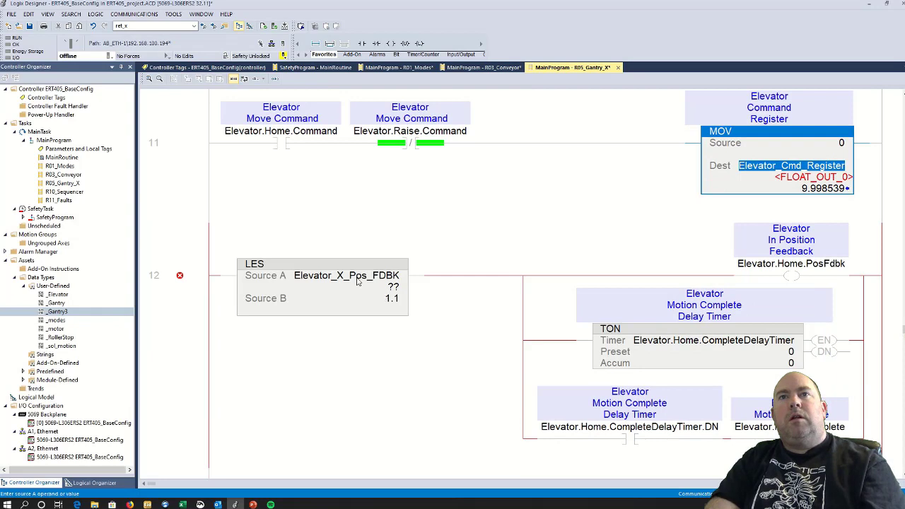
{"action": "left_click", "coordinate": [345, 274]}
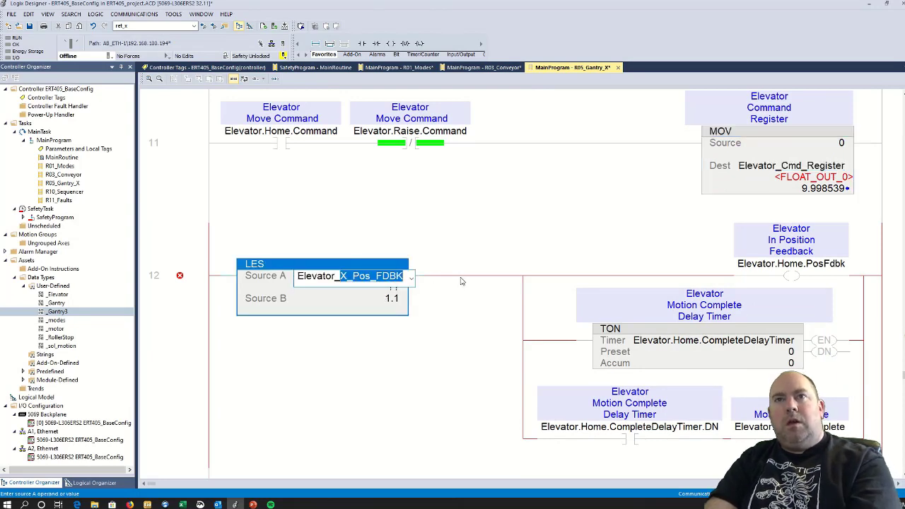
{"action": "type", "text": "Elevator_position_Display"}
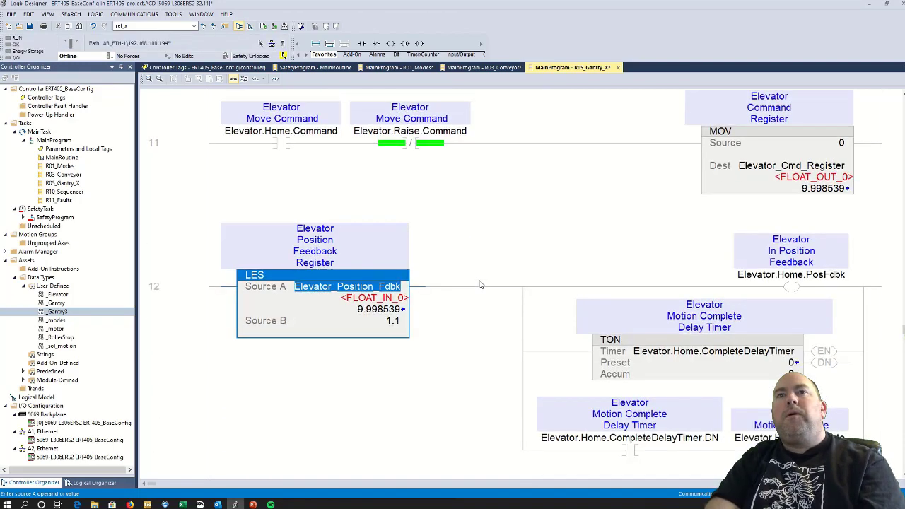
{"action": "scroll", "scroll_direction": "down", "scroll_amount": 3}
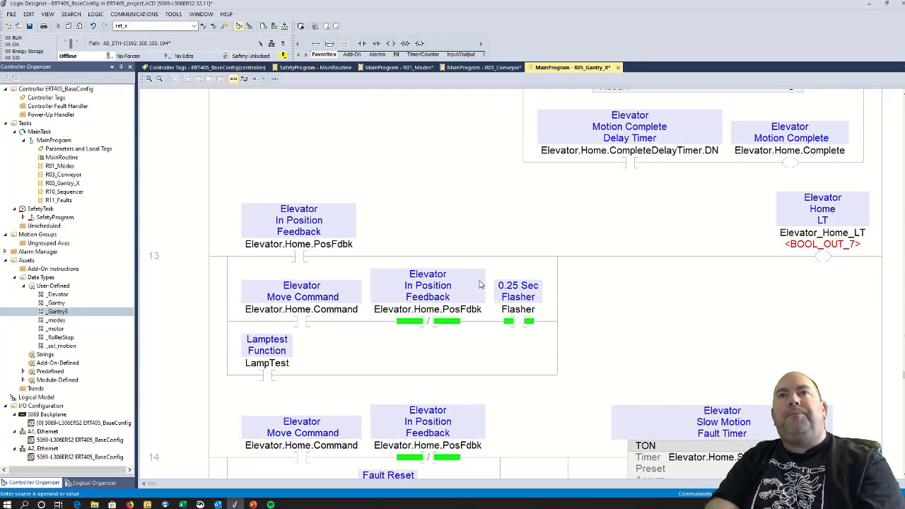
Scroll through the elevator routine's raise and return rungs to review them after verification
{"action": "scroll", "scroll_direction": "down", "scroll_amount": 3}
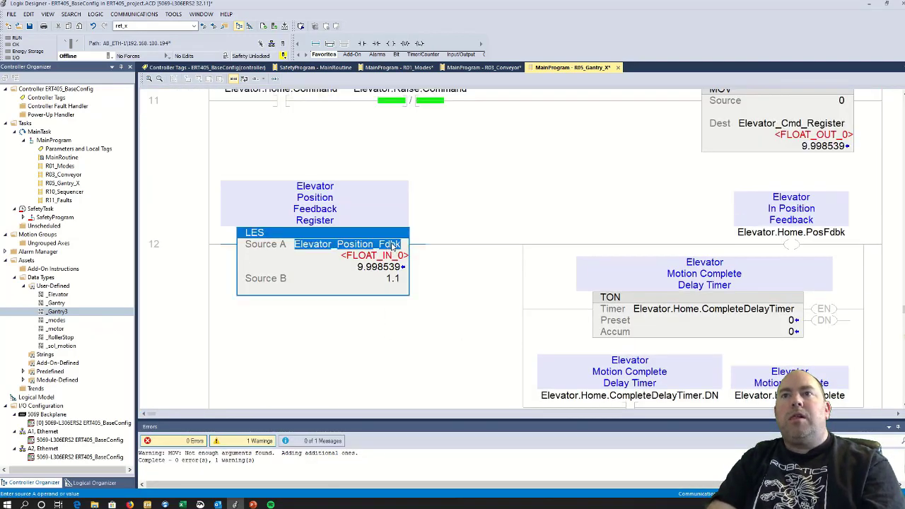
{"action": "scroll", "scroll_direction": "down", "scroll_amount": 3}
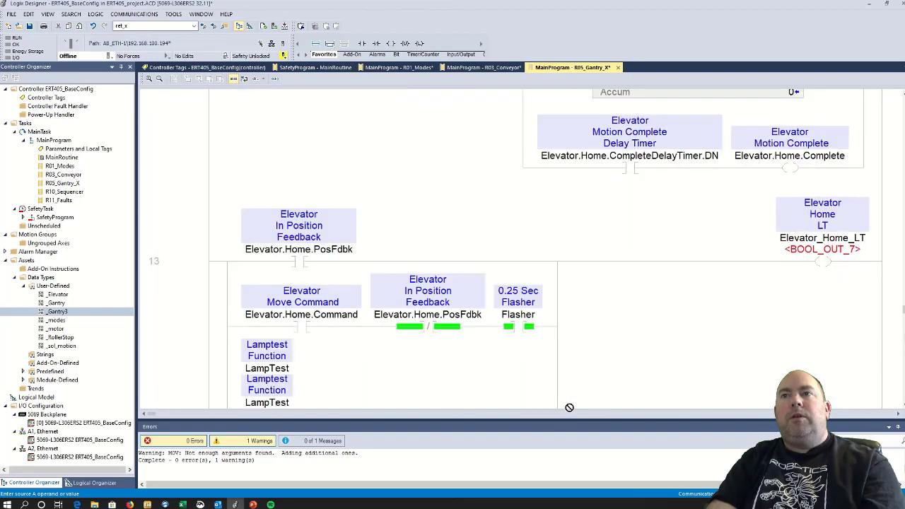
{"action": "scroll", "scroll_direction": "down", "scroll_amount": 3}
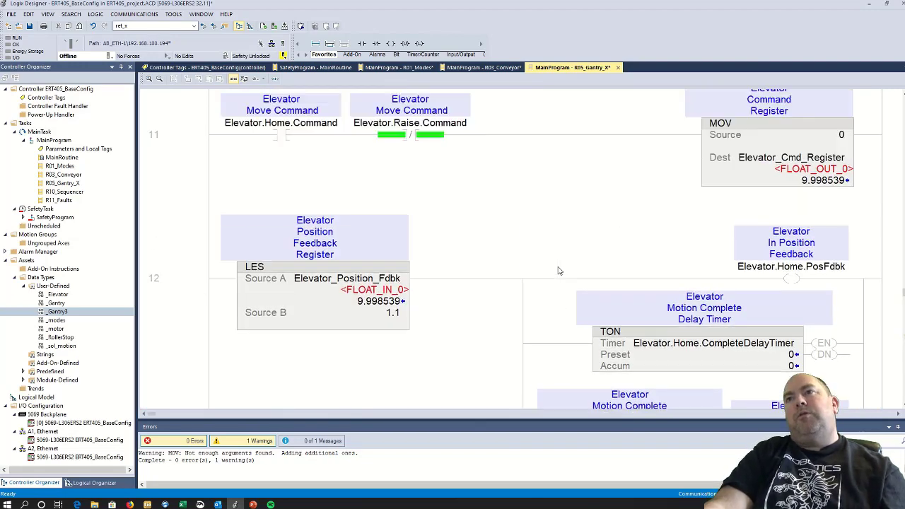
{"action": "scroll", "scroll_direction": "up", "scroll_amount": 3}
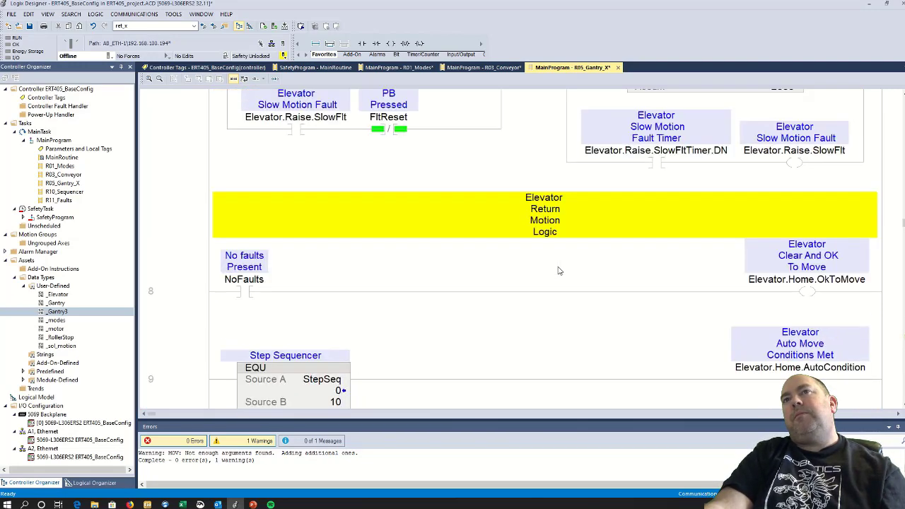
{"action": "scroll", "scroll_direction": "down", "scroll_amount": 3}
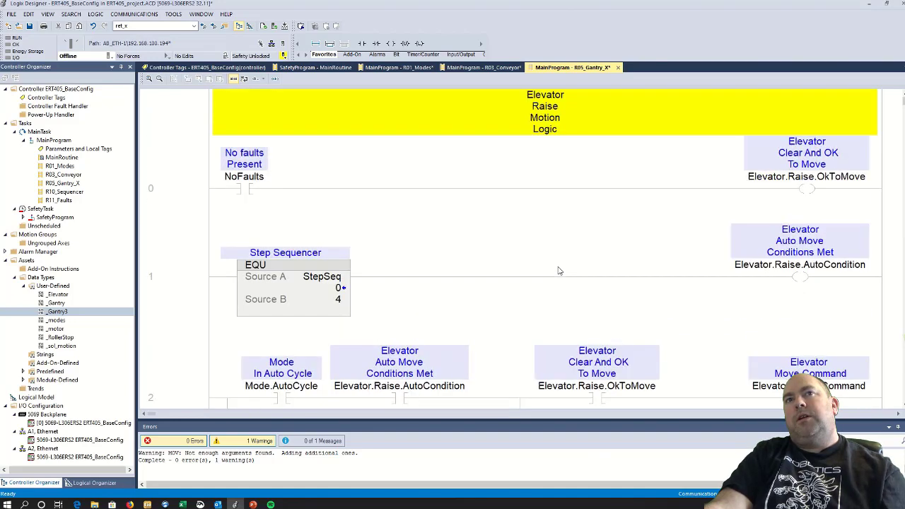
{"action": "mouse_move", "coordinate": [314, 185]}
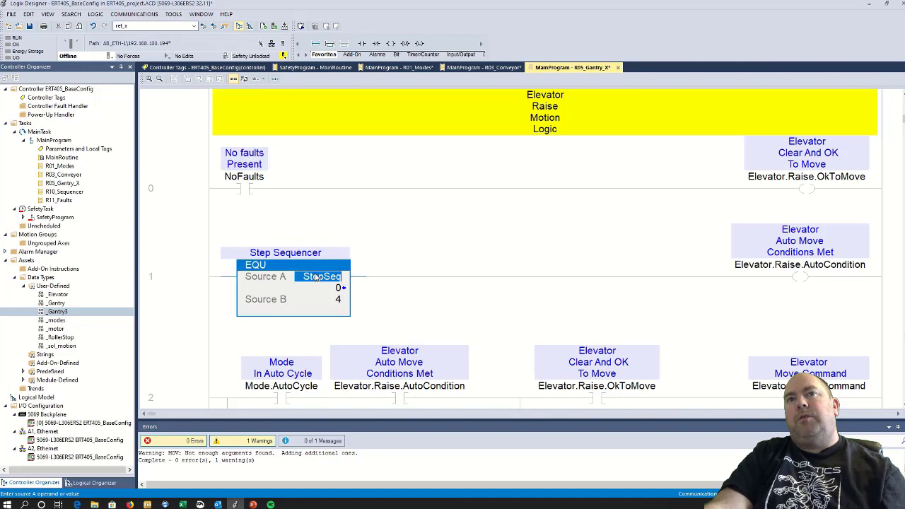
{"action": "scroll", "scroll_direction": "down", "scroll_amount": 3}
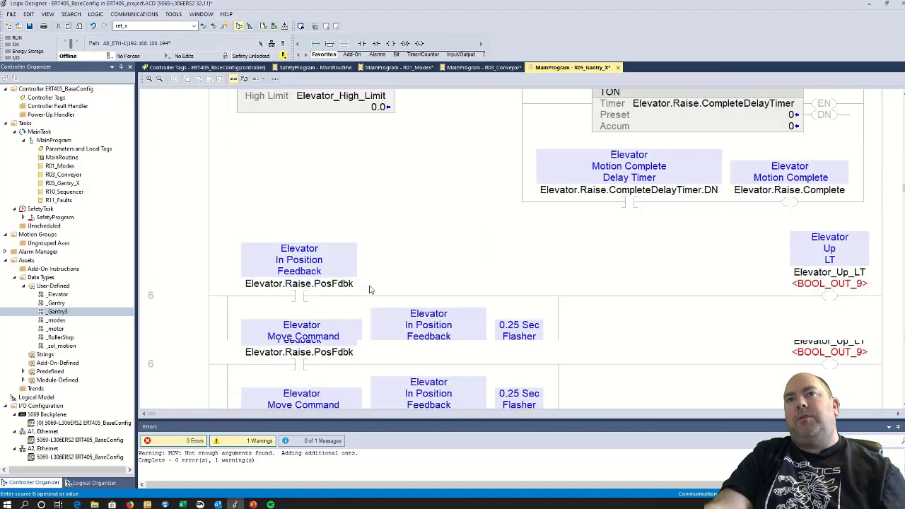
{"action": "scroll", "scroll_direction": "up", "scroll_amount": 3}
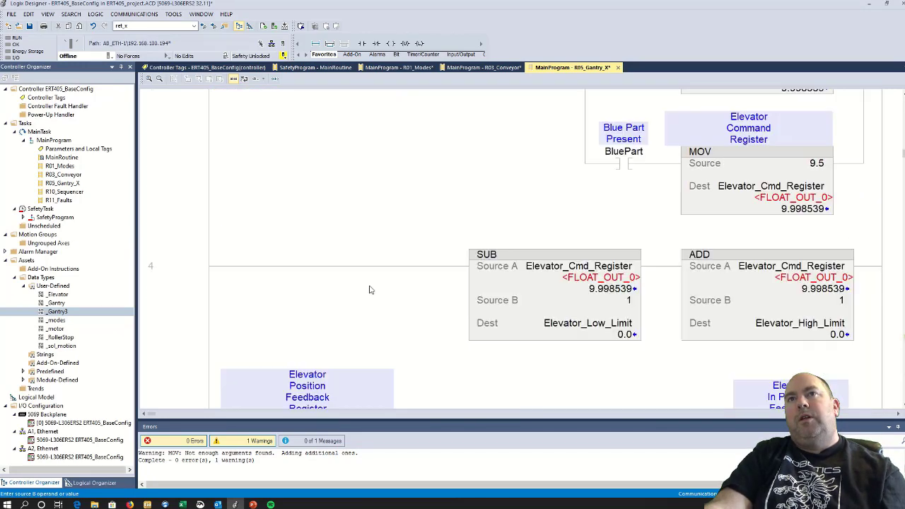
{"action": "scroll", "scroll_direction": "up", "scroll_amount": 3}
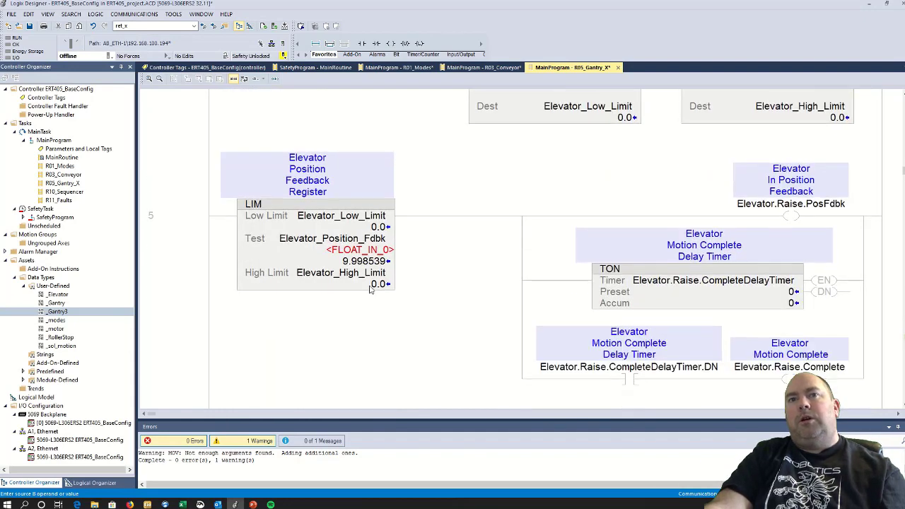
{"action": "scroll", "scroll_direction": "down", "scroll_amount": 3}
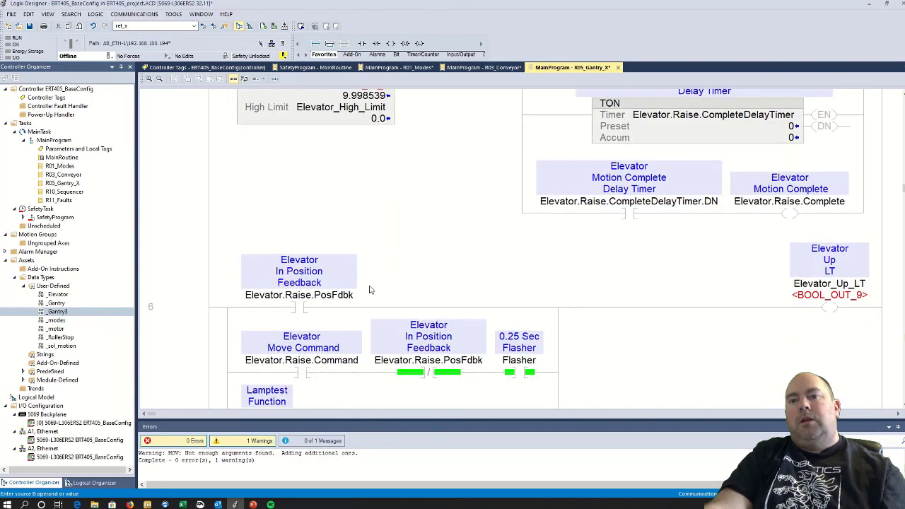
{"action": "scroll", "scroll_direction": "down", "scroll_amount": 3}
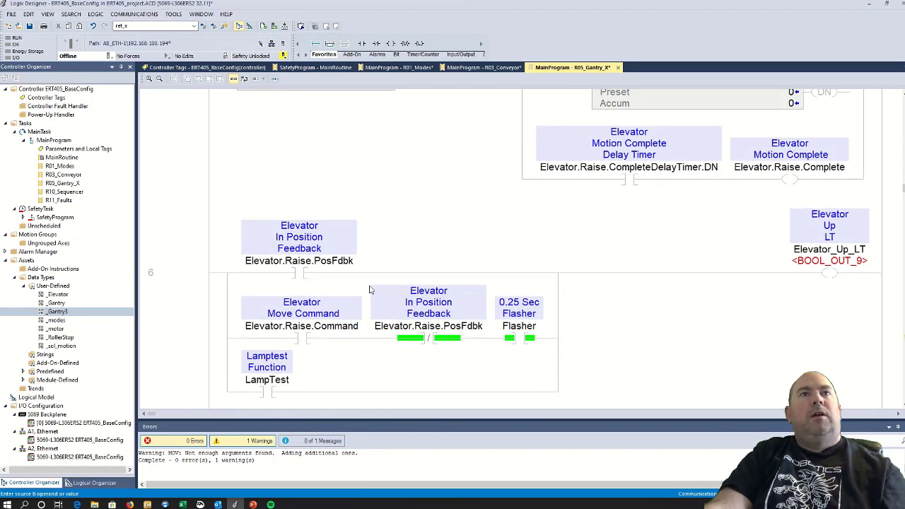
{"action": "scroll", "scroll_direction": "down", "scroll_amount": 3}
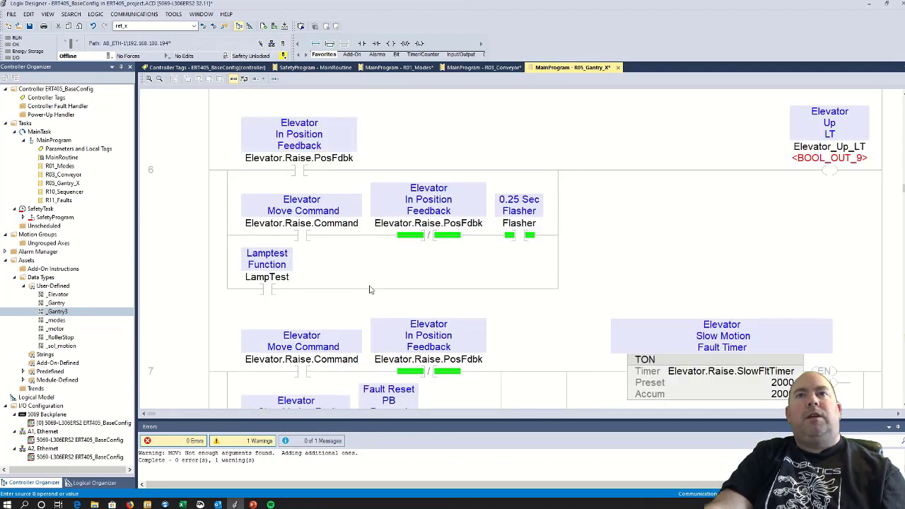
{"action": "scroll", "scroll_direction": "down", "scroll_amount": 3}
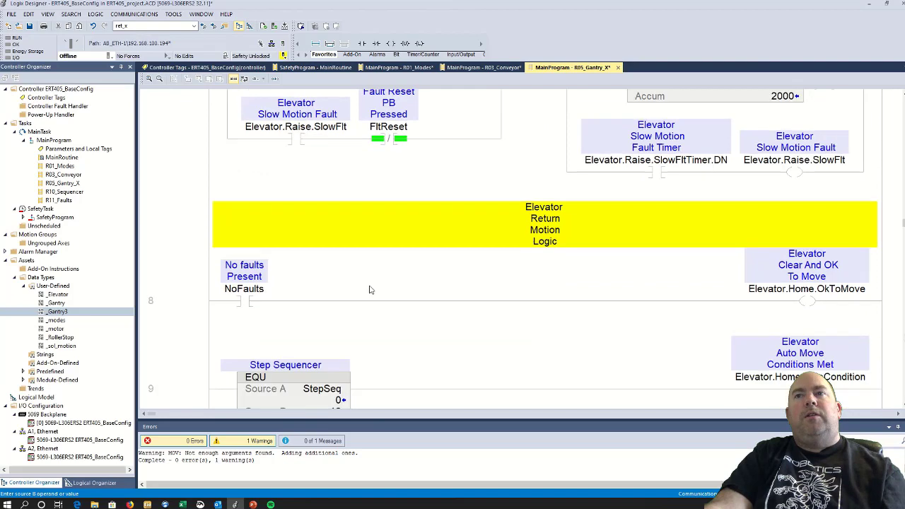
{"action": "scroll", "scroll_direction": "down", "scroll_amount": 3}
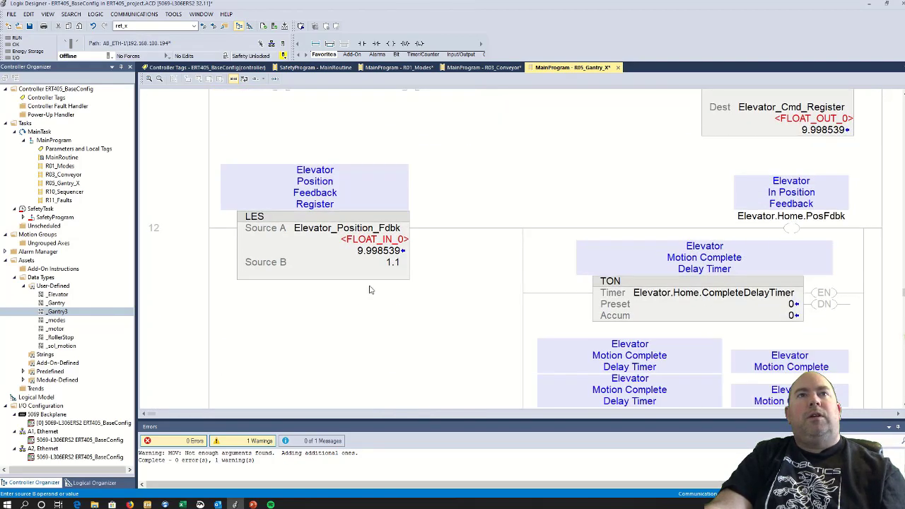
{"action": "scroll", "scroll_direction": "up", "scroll_amount": 3}
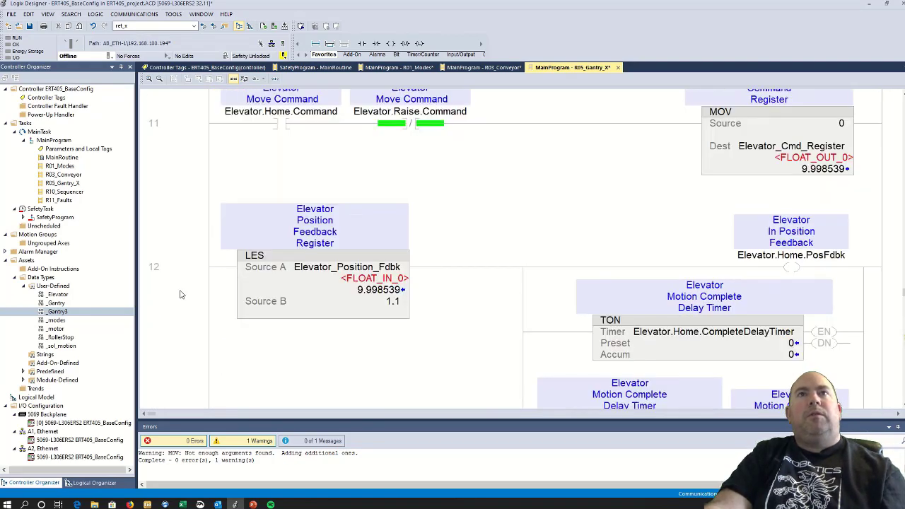
{"action": "scroll", "scroll_direction": "up", "scroll_amount": 3}
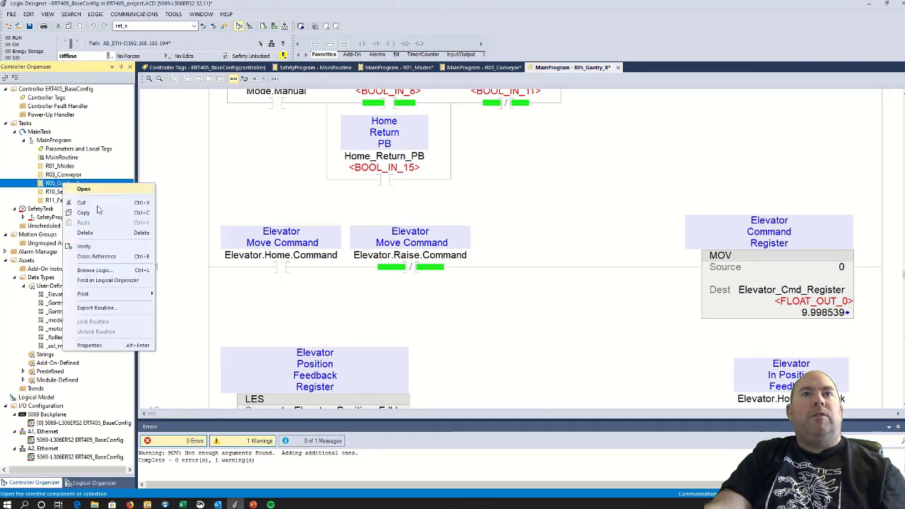
Rename the gantry routine to R03_Elevator_Raise in Routine Properties and confirm
{"action": "left_click", "coordinate": [89, 345]}
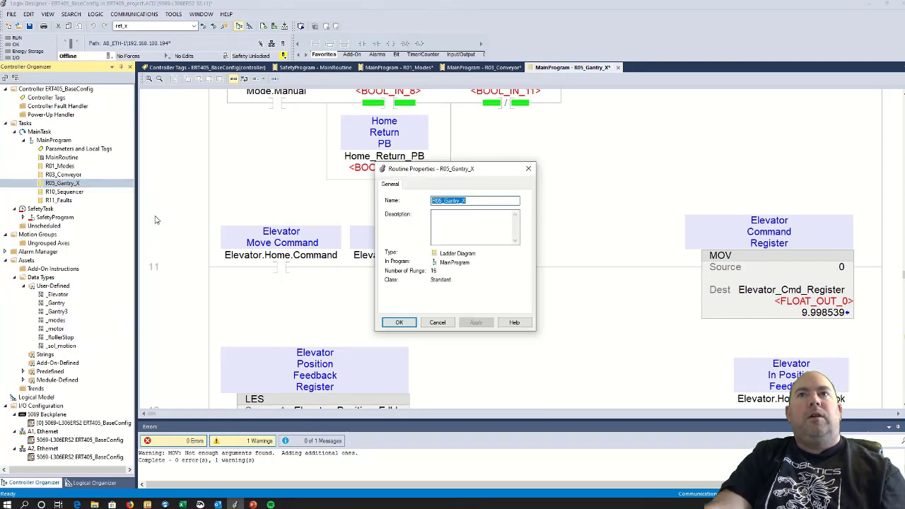
{"action": "left_click", "coordinate": [472, 201]}
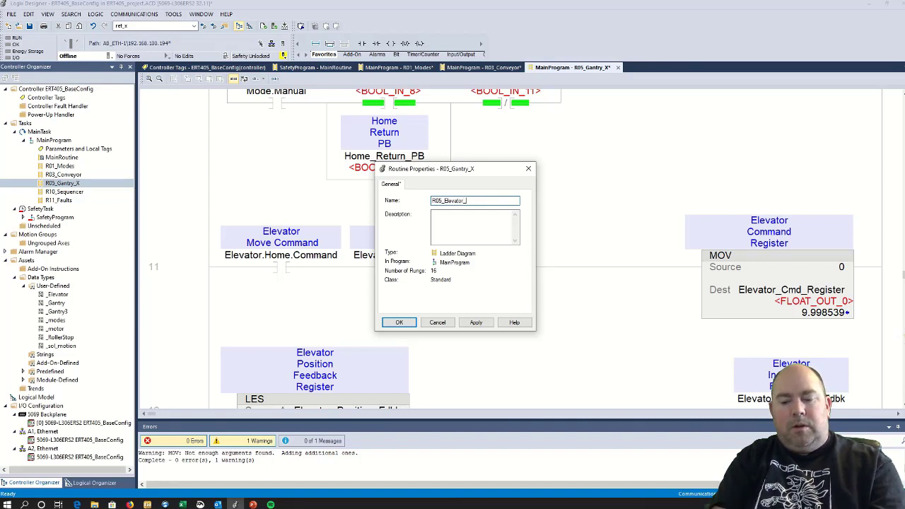
{"action": "type", "text": "R"}
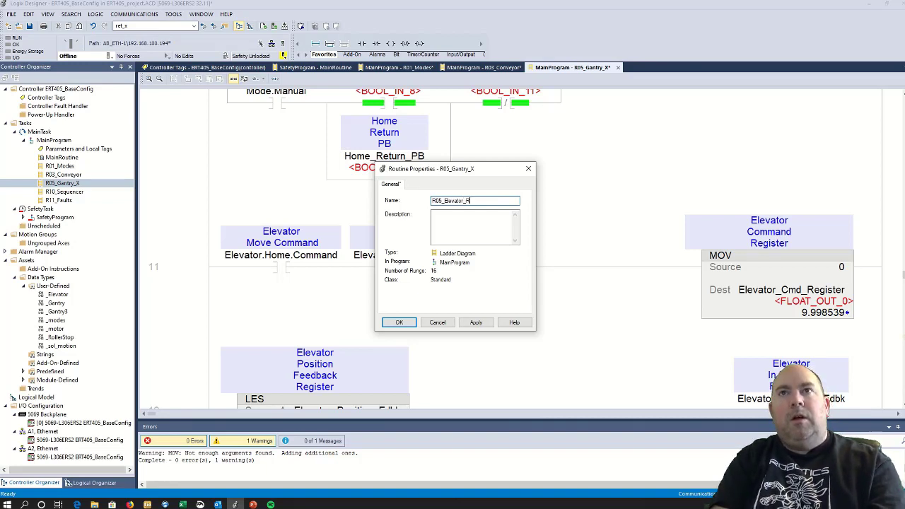
{"action": "type", "text": "aise"}
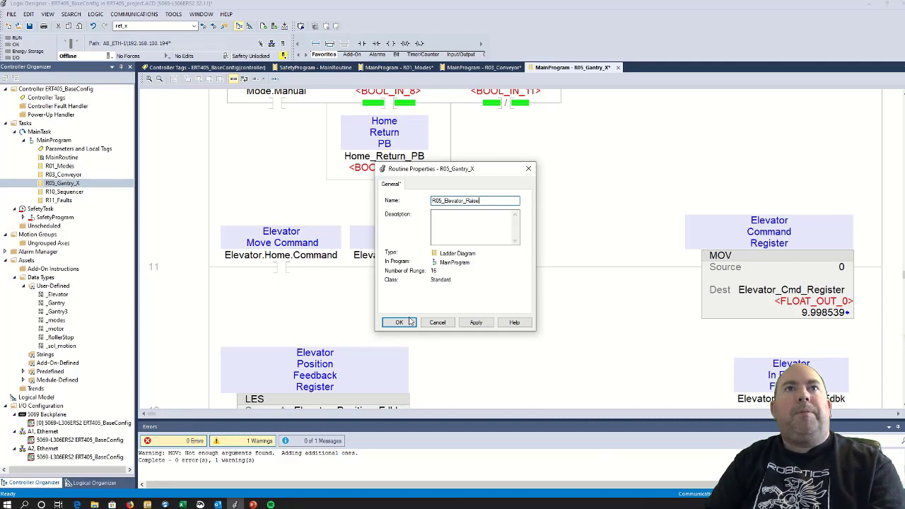
{"action": "left_click", "coordinate": [398, 322]}
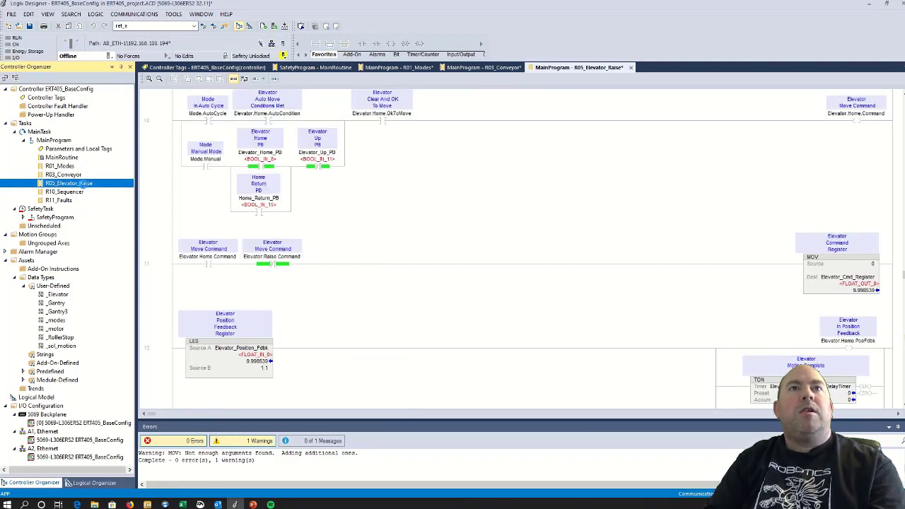
Copy and paste the routine in the Controller Organizer to create R03_Elevator_Raise1
{"action": "right_click", "coordinate": [69, 184]}
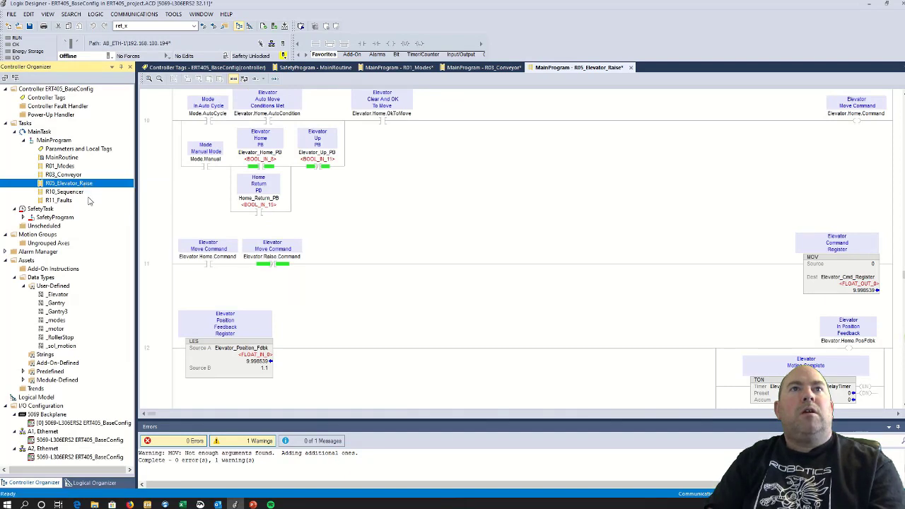
{"action": "right_click", "coordinate": [53, 140]}
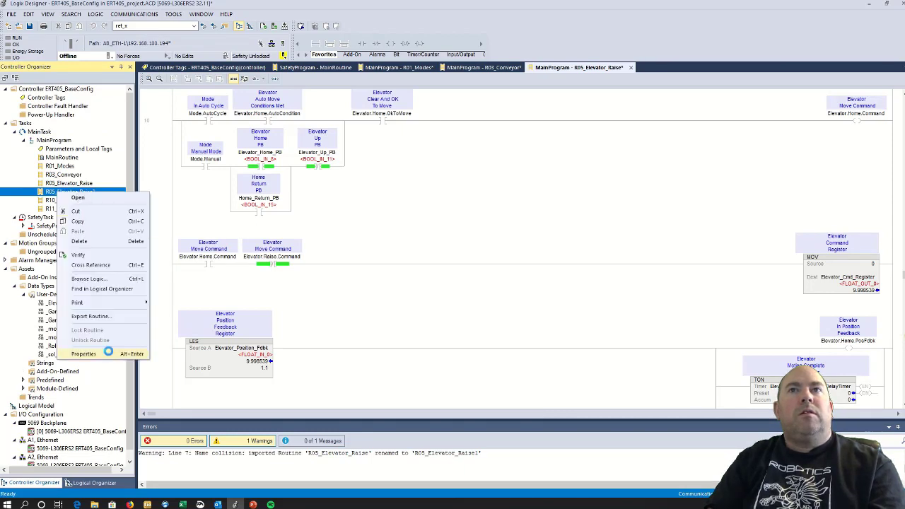
{"action": "left_click", "coordinate": [84, 353]}
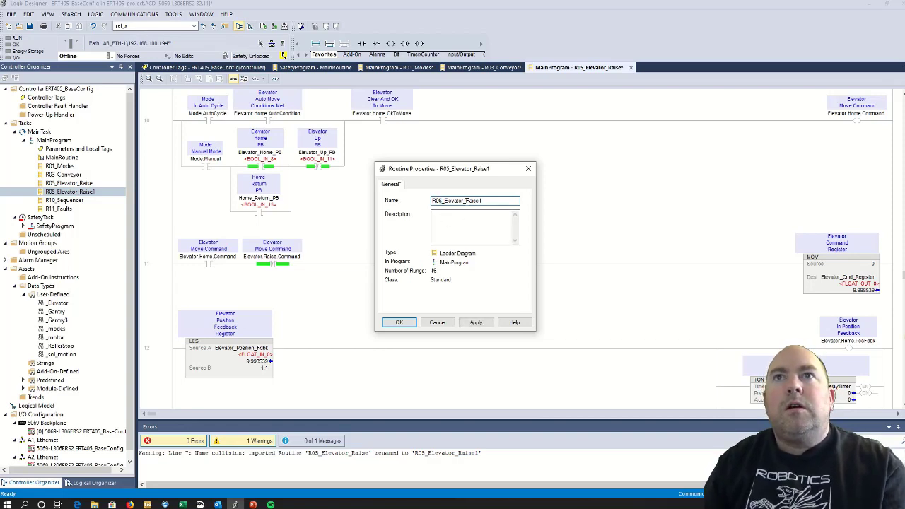
Rename the duplicate R03_Elevator_Raise1 to R03_Elevator_Load and bring up its ladder logic
{"action": "double_click", "coordinate": [475, 201]}
{"action": "type", "text": "Load"}
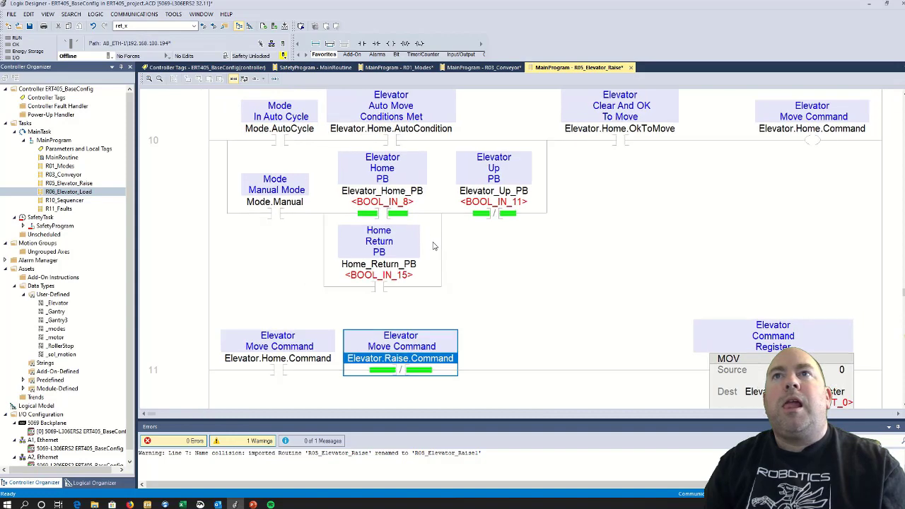
{"action": "scroll", "scroll_direction": "down", "scroll_amount": 3}
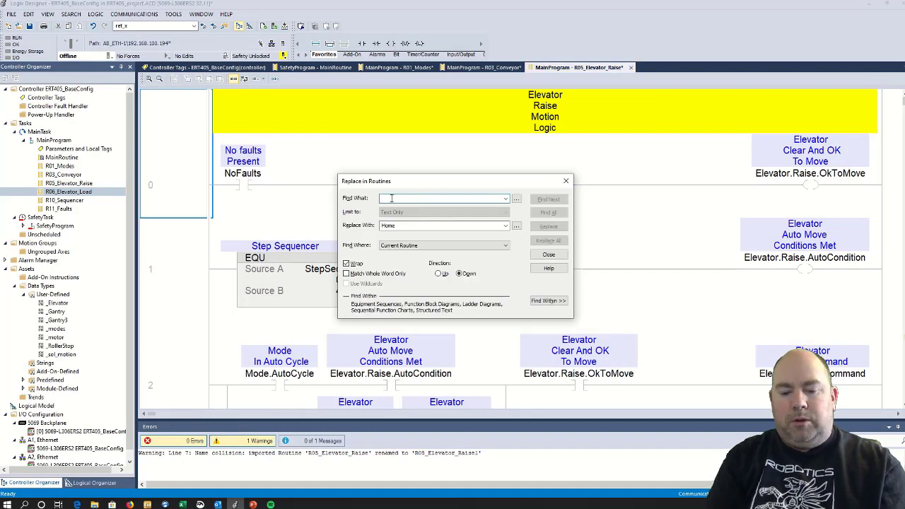
Replace all 21 'raise' references with 'load' in the load routine and close the replace window
{"action": "type", "text": "raise"}
{"action": "left_click", "coordinate": [444, 225]}
{"action": "type", "text": "load"}
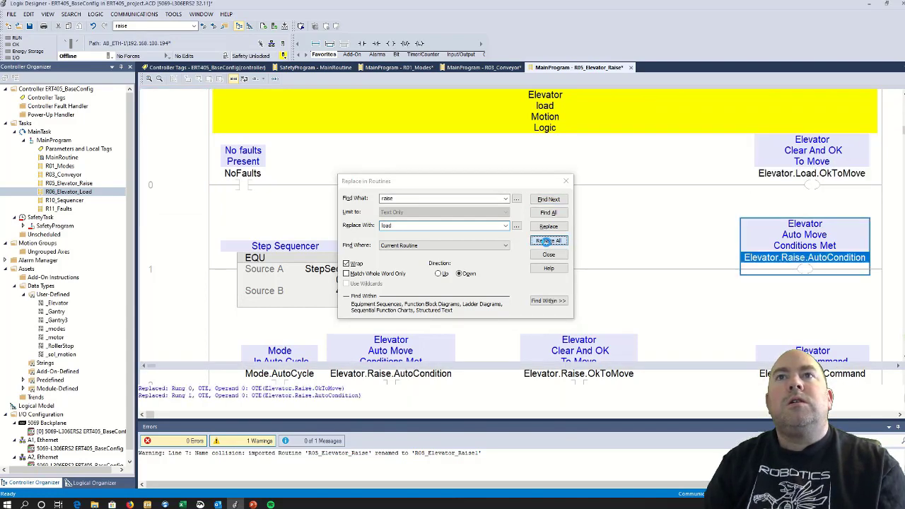
{"action": "left_click", "coordinate": [548, 240]}
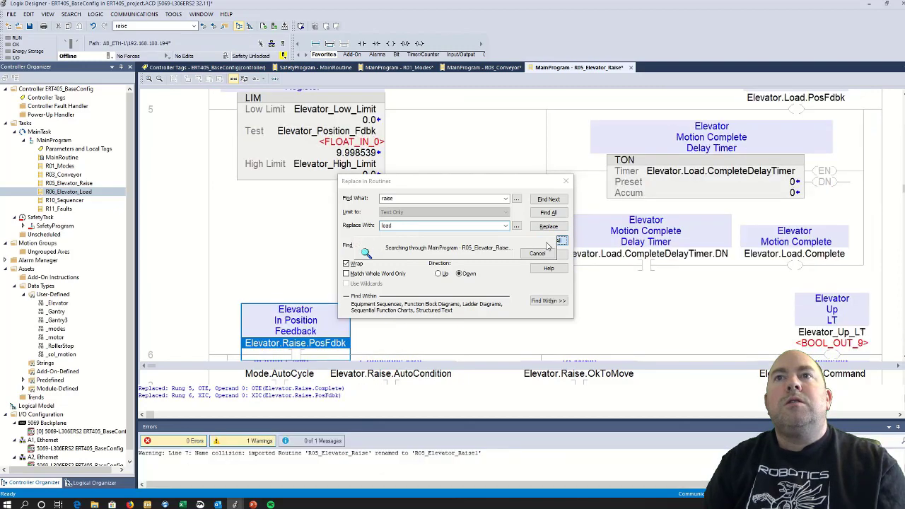
{"action": "left_click", "coordinate": [549, 226]}
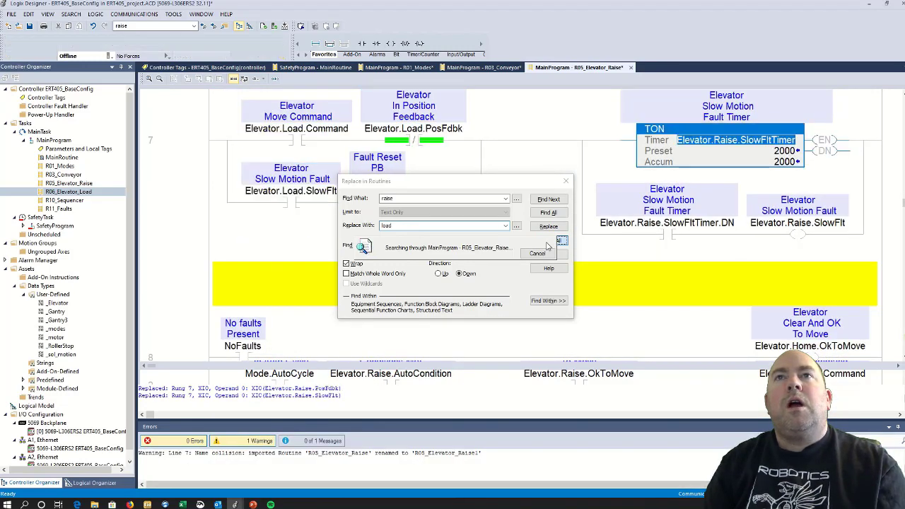
{"action": "left_click", "coordinate": [549, 226]}
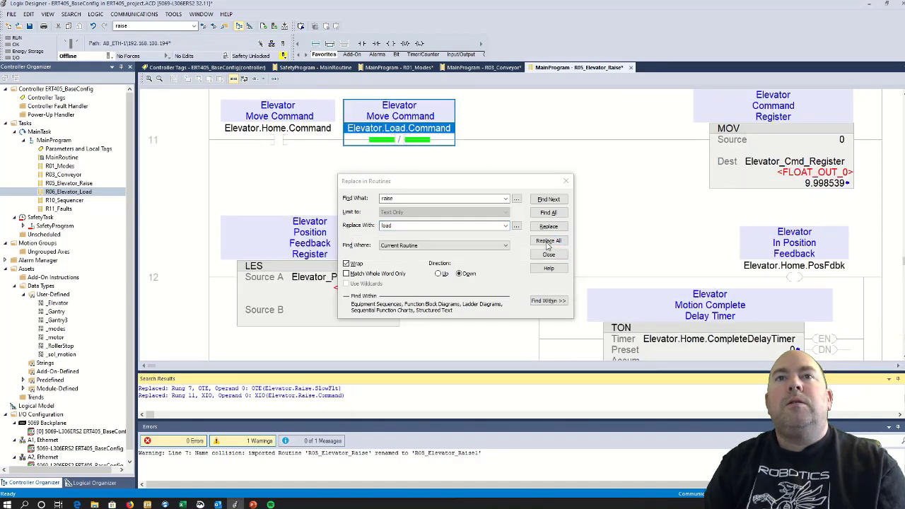
{"action": "left_click", "coordinate": [548, 241]}
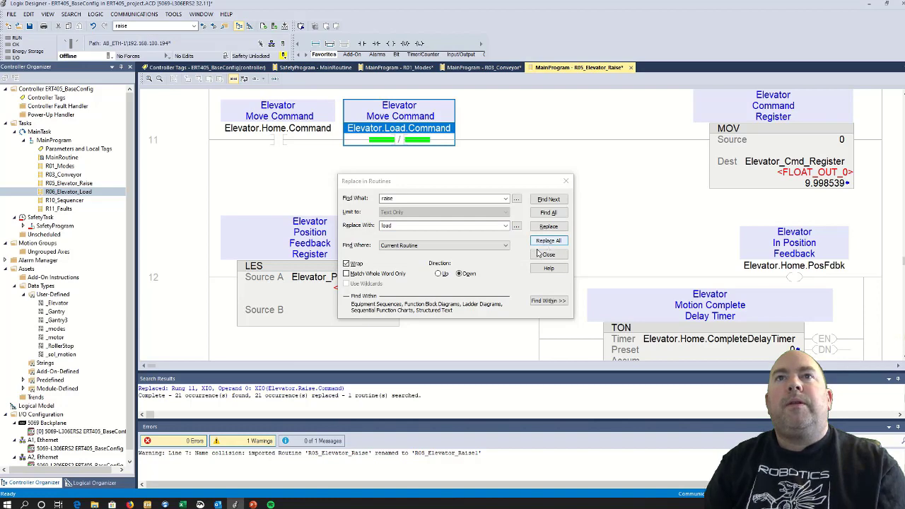
{"action": "left_click", "coordinate": [549, 254]}
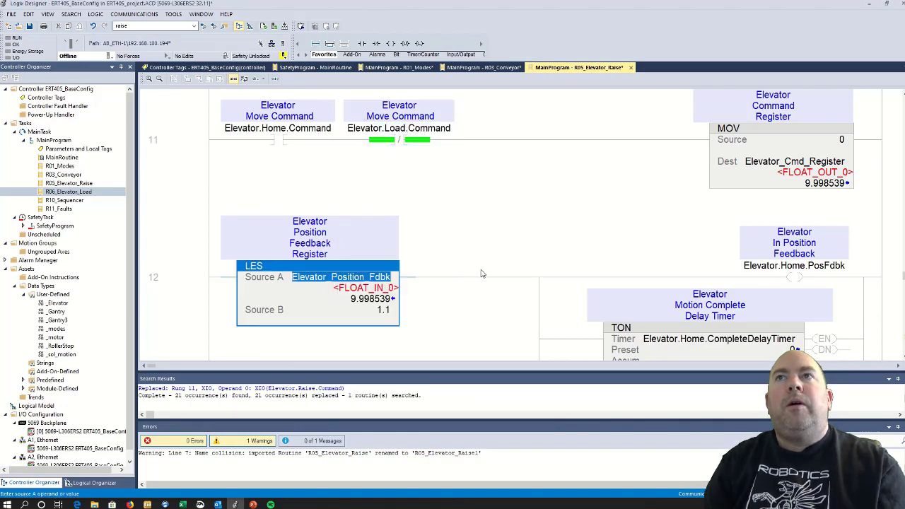
{"action": "scroll", "scroll_direction": "up", "scroll_amount": 3}
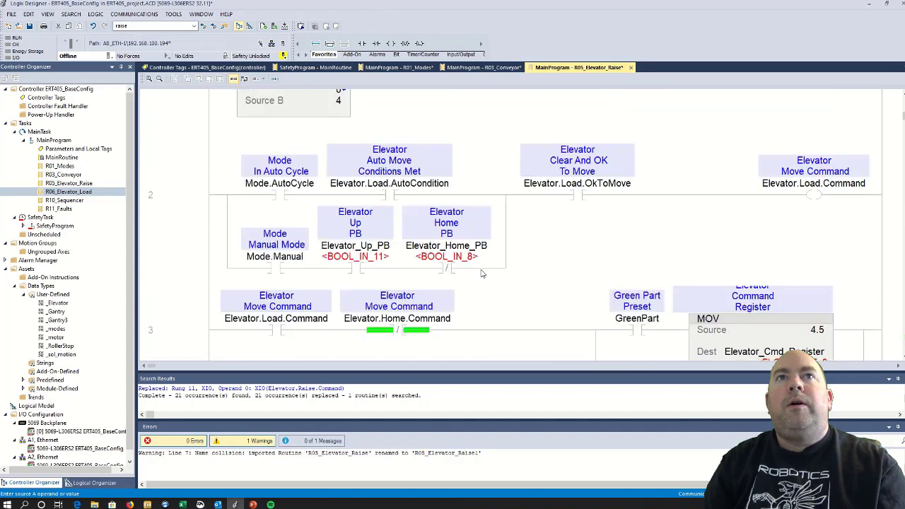
{"action": "scroll", "scroll_direction": "up", "scroll_amount": 3}
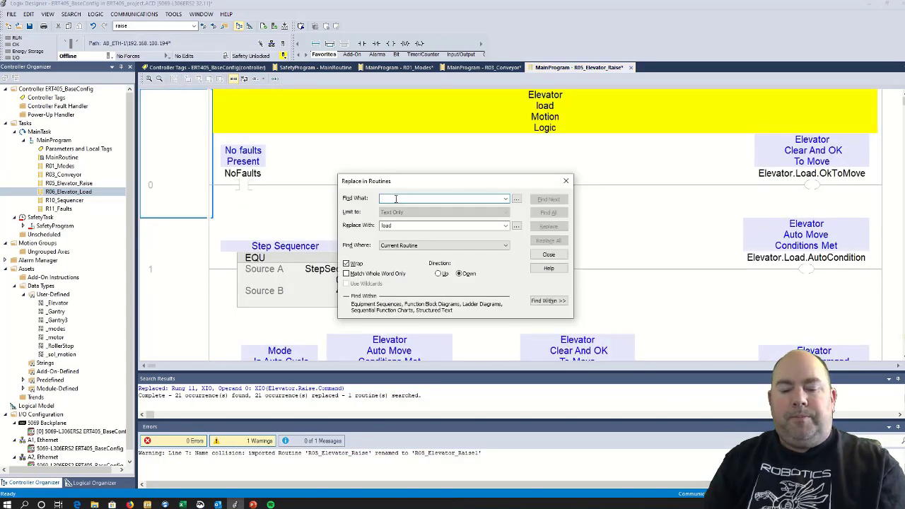
Replace all 20 'home' references with 'unload' in the load routine and close the replace window
{"action": "type", "text": "home"}
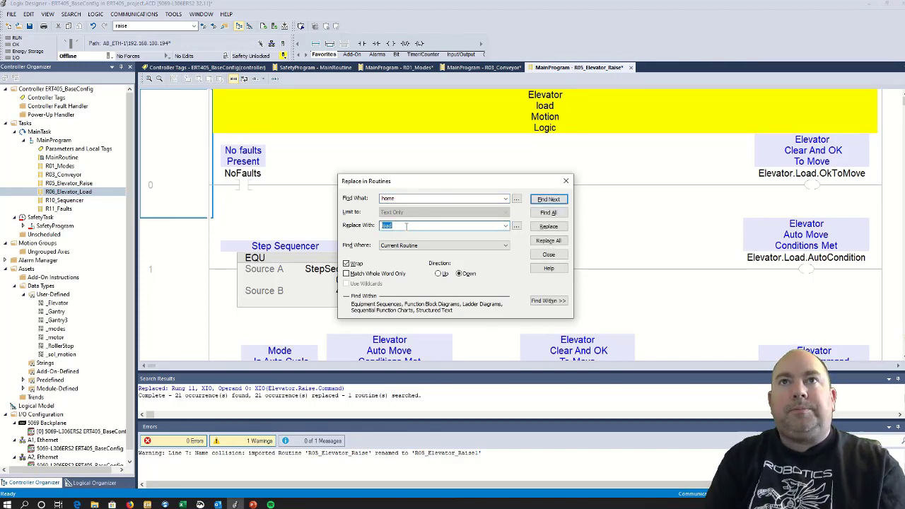
{"action": "type", "text": "un"}
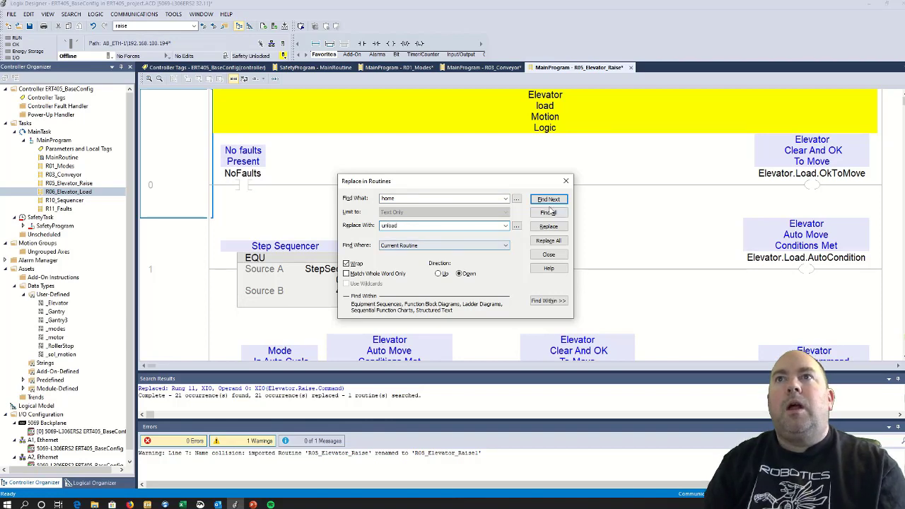
{"action": "left_click", "coordinate": [549, 226]}
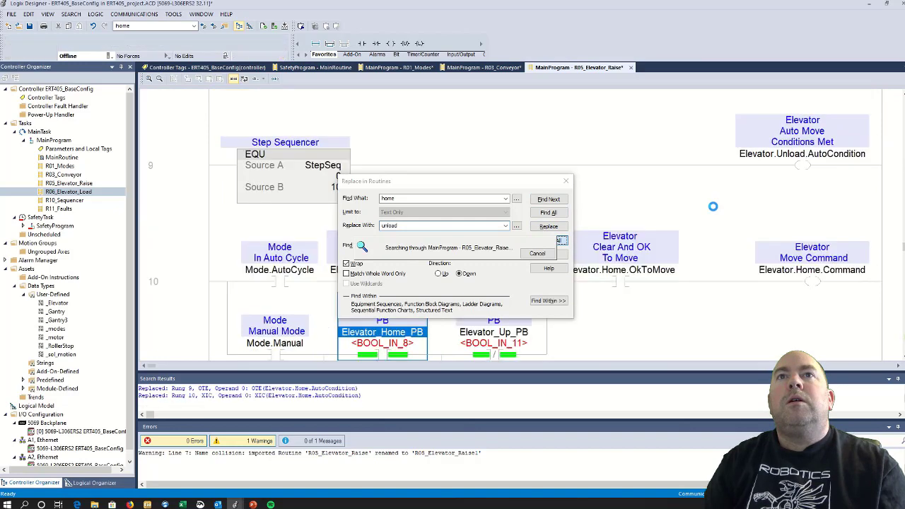
{"action": "left_click", "coordinate": [548, 226]}
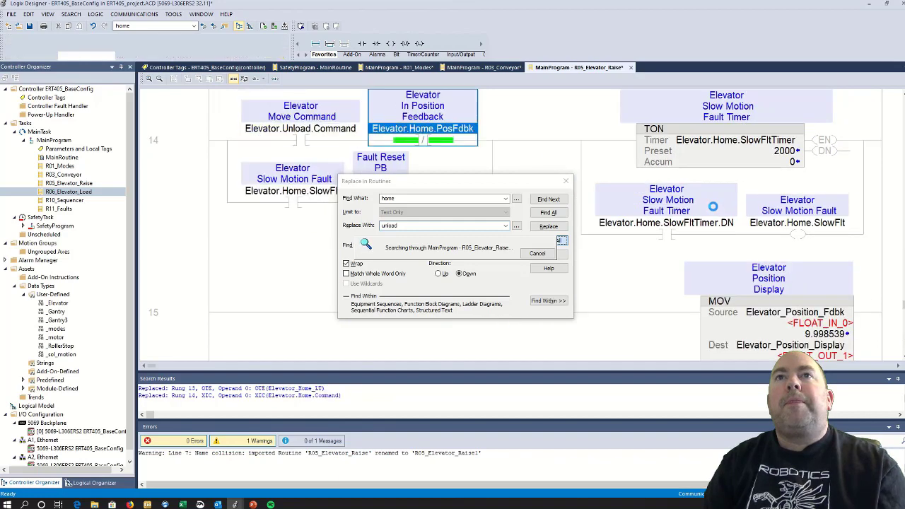
{"action": "left_click", "coordinate": [548, 226]}
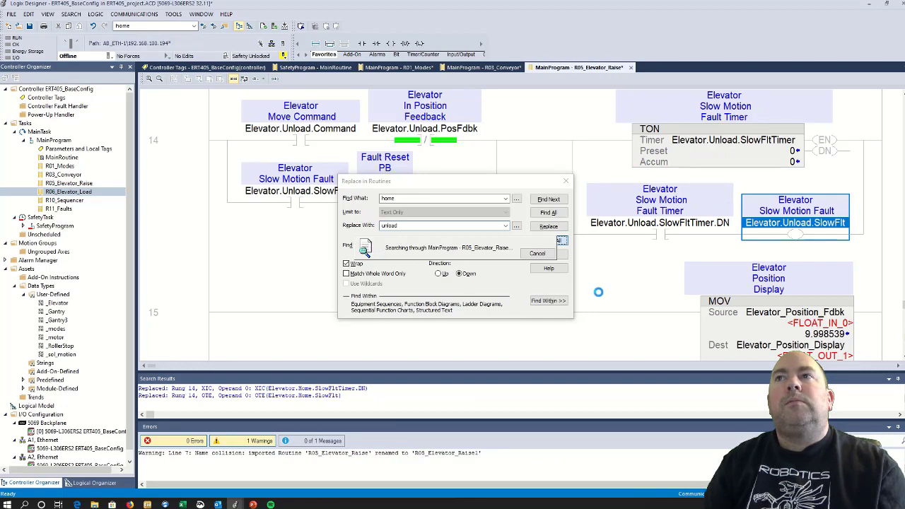
{"action": "left_click", "coordinate": [548, 240]}
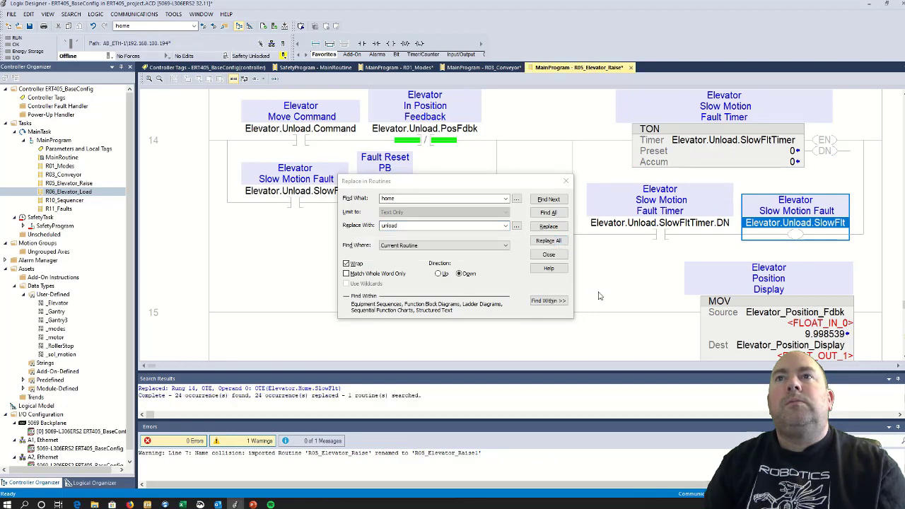
{"action": "left_click", "coordinate": [548, 255]}
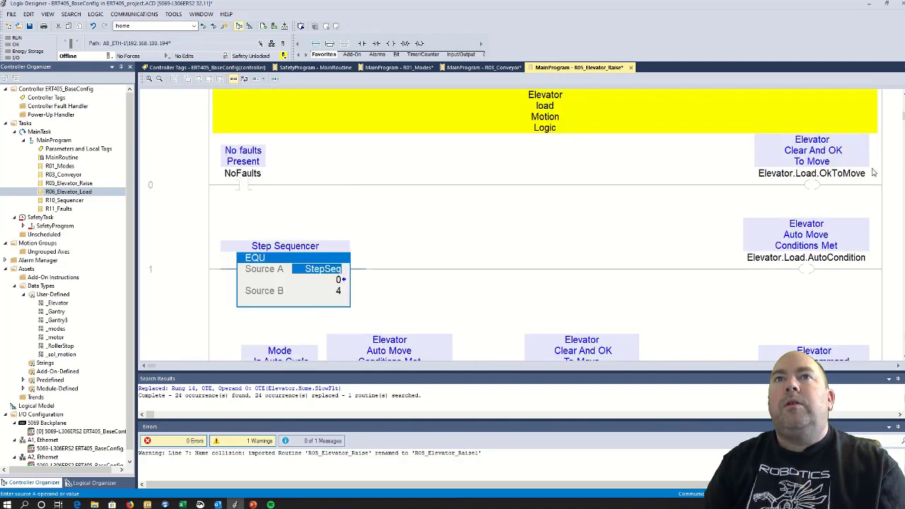
Retag the up pushbutton contact to Load PB and the Elevator_Up_LT coil to a loaded light
{"action": "scroll", "scroll_direction": "down", "scroll_amount": 3}
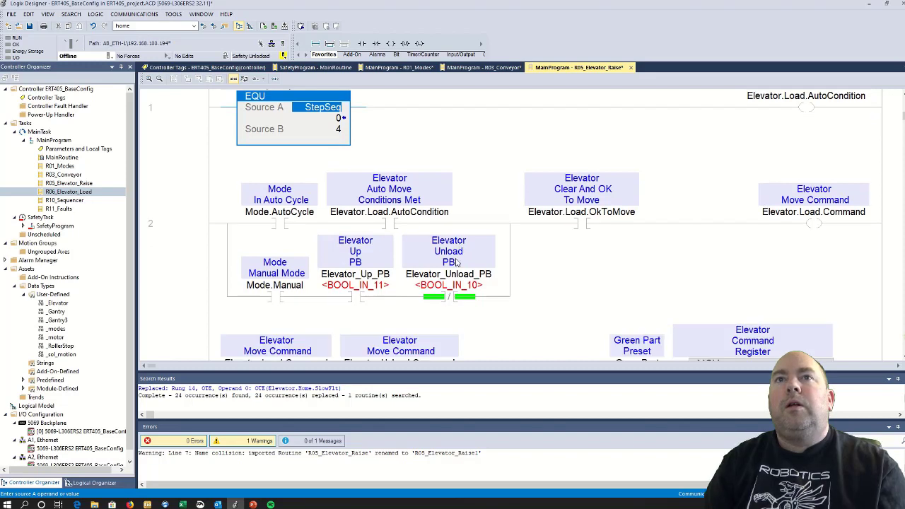
{"action": "left_click", "coordinate": [353, 271]}
{"action": "type", "text": "Load"}
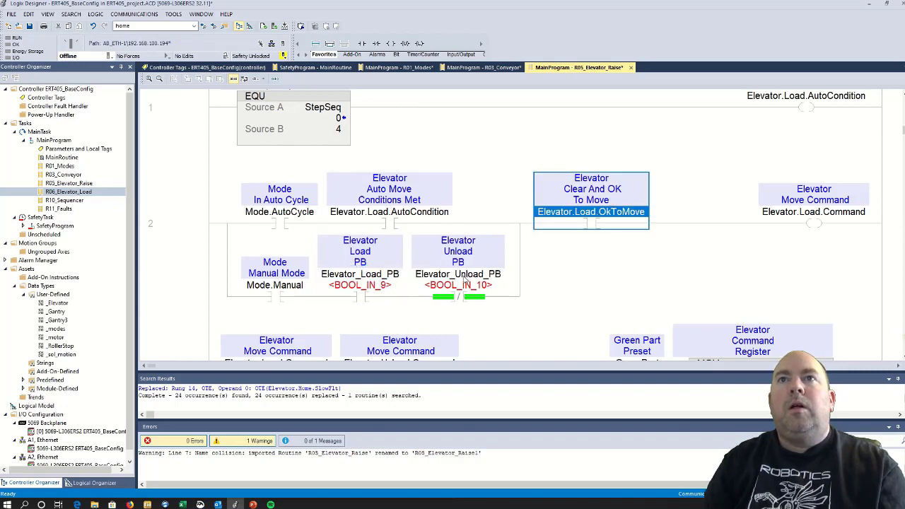
{"action": "mouse_move", "coordinate": [458, 284]}
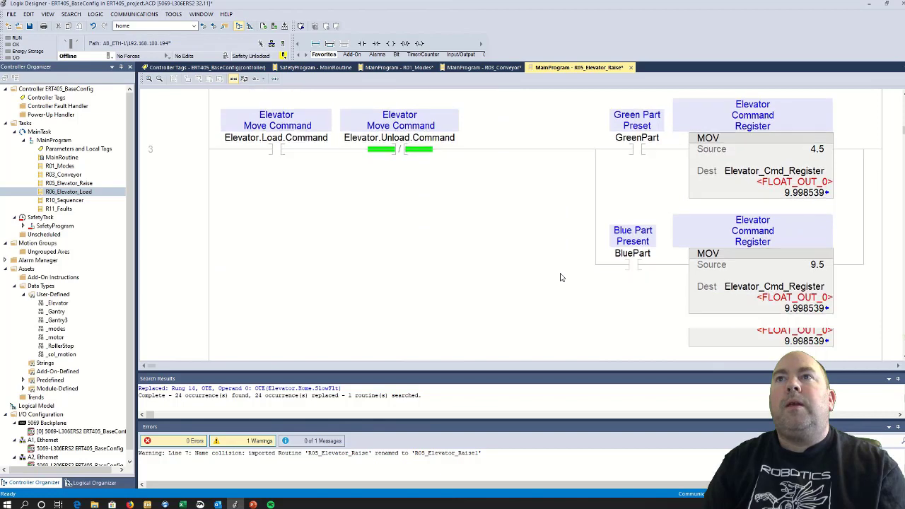
{"action": "scroll", "scroll_direction": "down", "scroll_amount": 3}
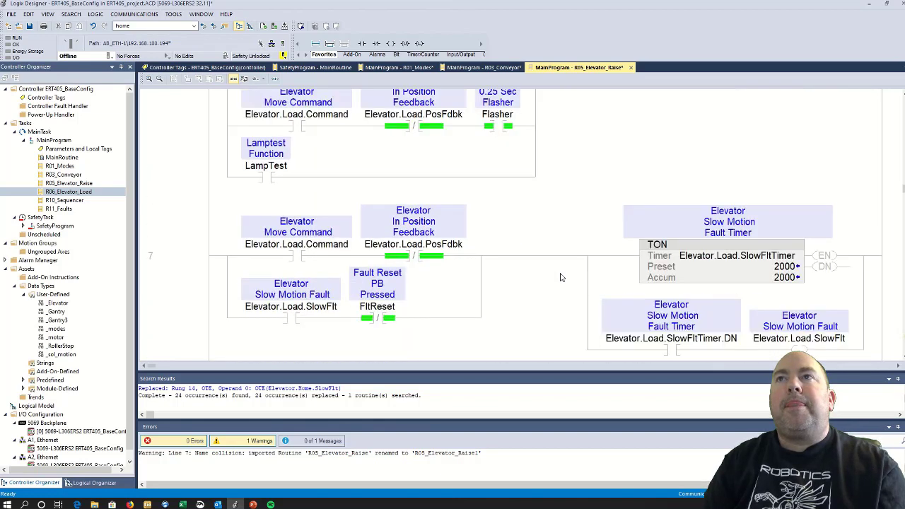
{"action": "scroll", "scroll_direction": "down", "scroll_amount": 3}
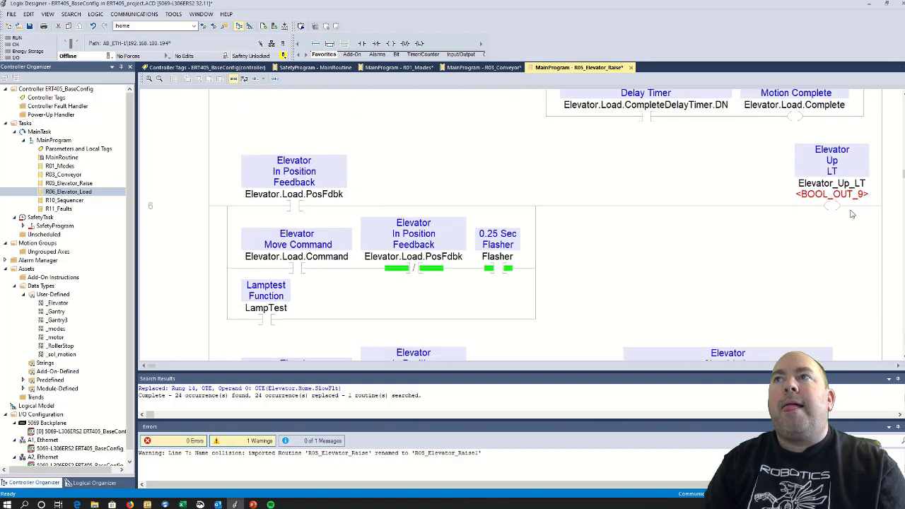
{"action": "double_click", "coordinate": [831, 181]}
{"action": "type", "text": "Load"}
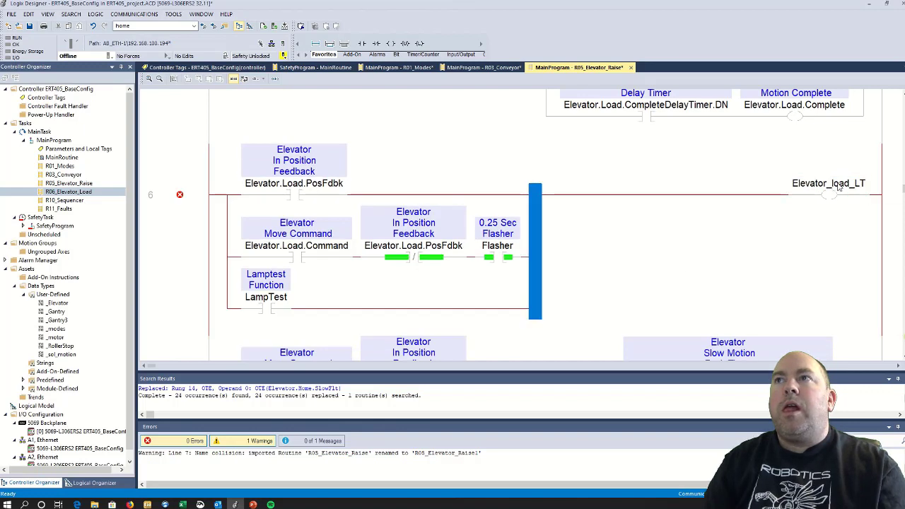
{"action": "double_click", "coordinate": [827, 182]}
{"action": "type", "text": "ed"}
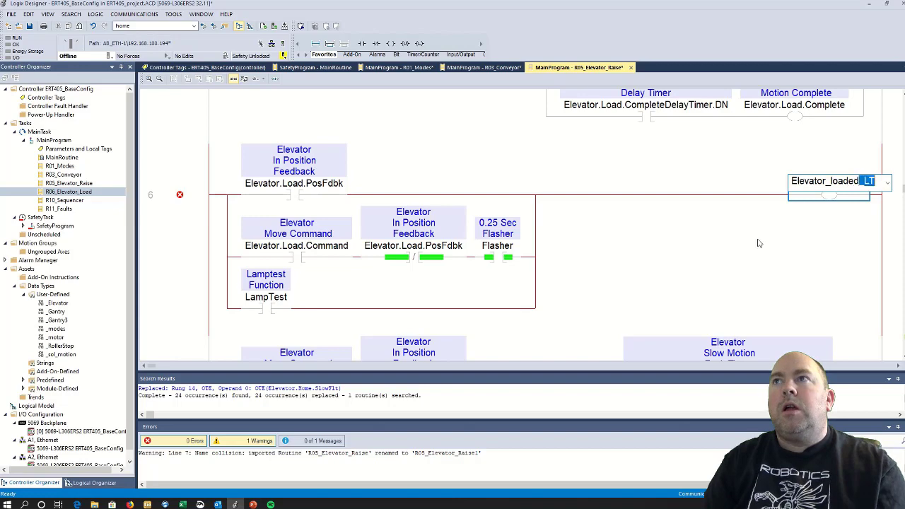
In rung 10 retag the contact to Elevator_Load_PB and rename unload_Return_PB to Home_Return_PB
{"action": "scroll", "scroll_direction": "down", "scroll_amount": 3}
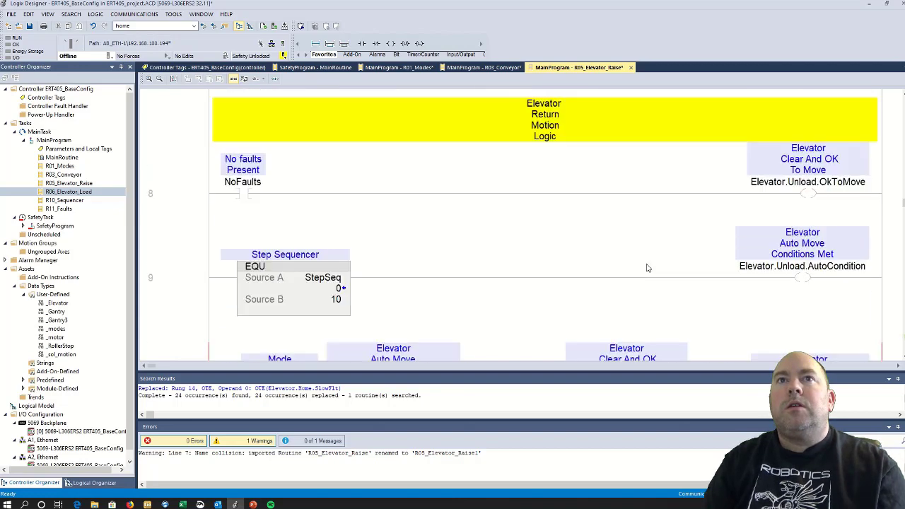
{"action": "scroll", "scroll_direction": "down", "scroll_amount": 3}
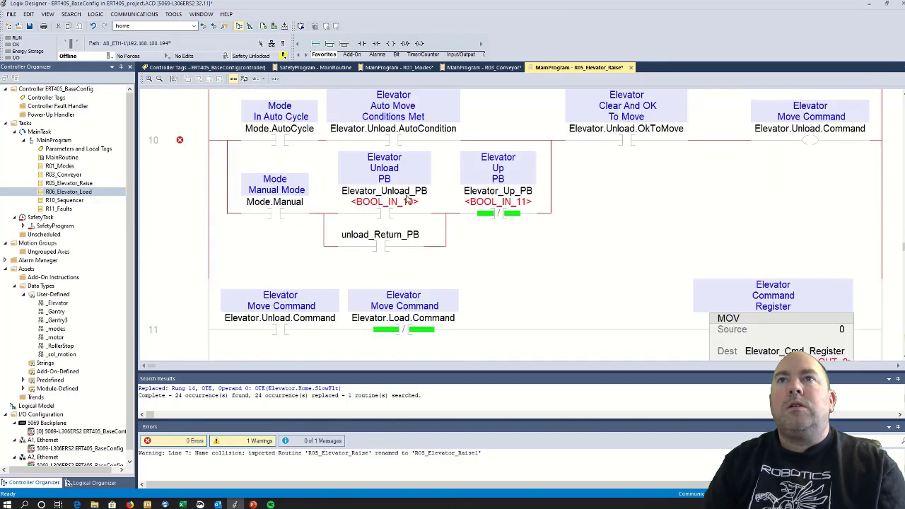
{"action": "left_click", "coordinate": [498, 190]}
{"action": "type", "text": "Load"}
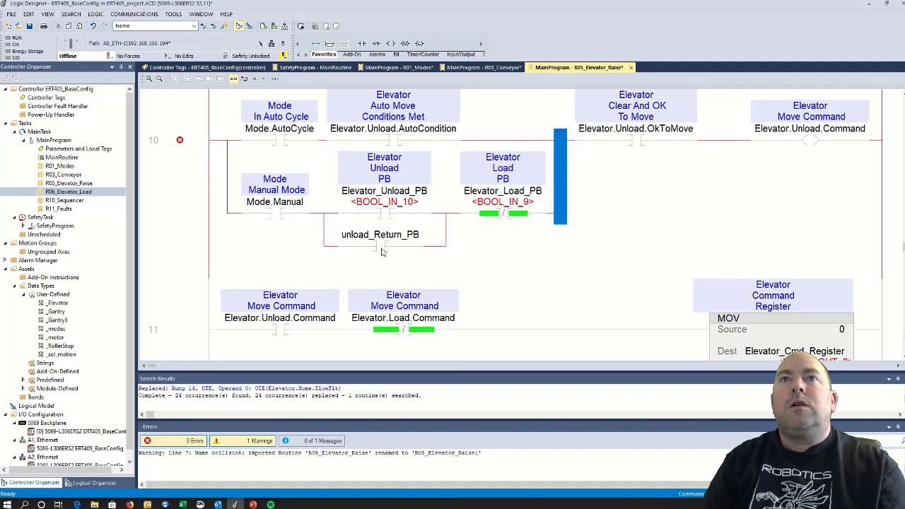
{"action": "double_click", "coordinate": [379, 235]}
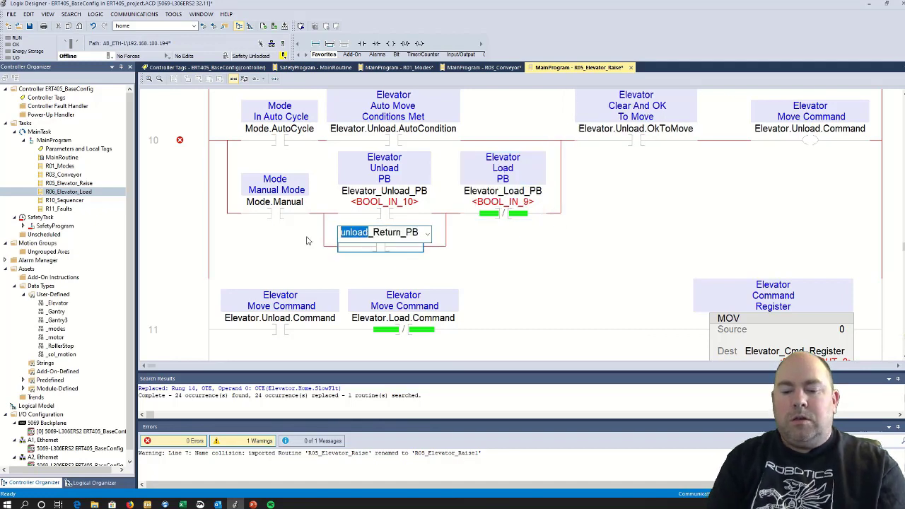
{"action": "type", "text": "home"}
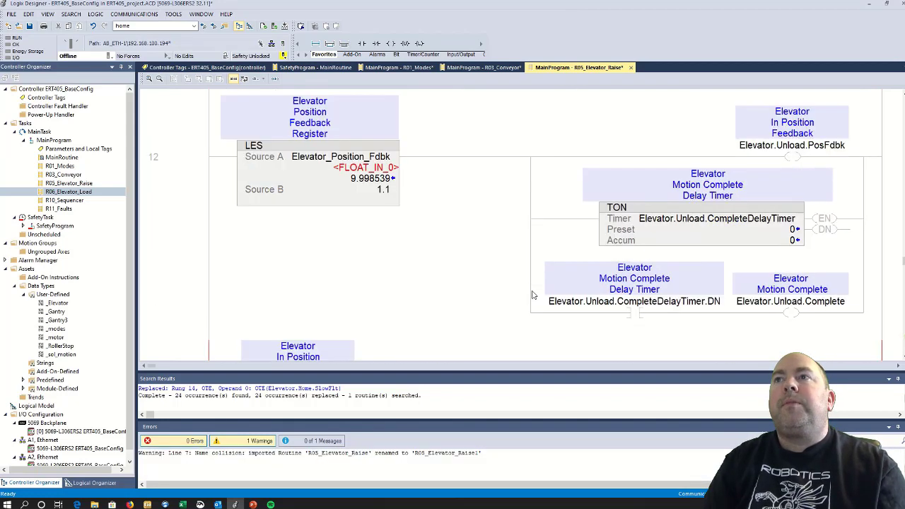
{"action": "scroll", "scroll_direction": "down", "scroll_amount": 3}
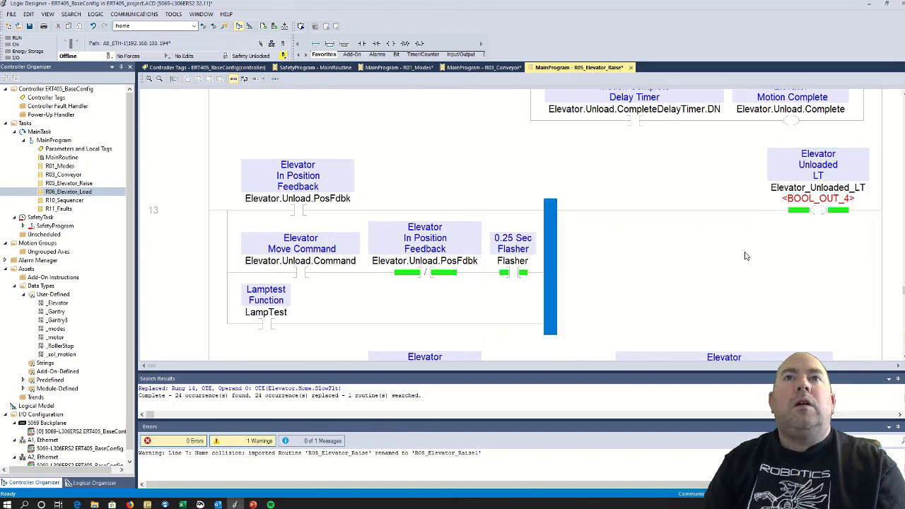
{"action": "scroll", "scroll_direction": "down", "scroll_amount": 3}
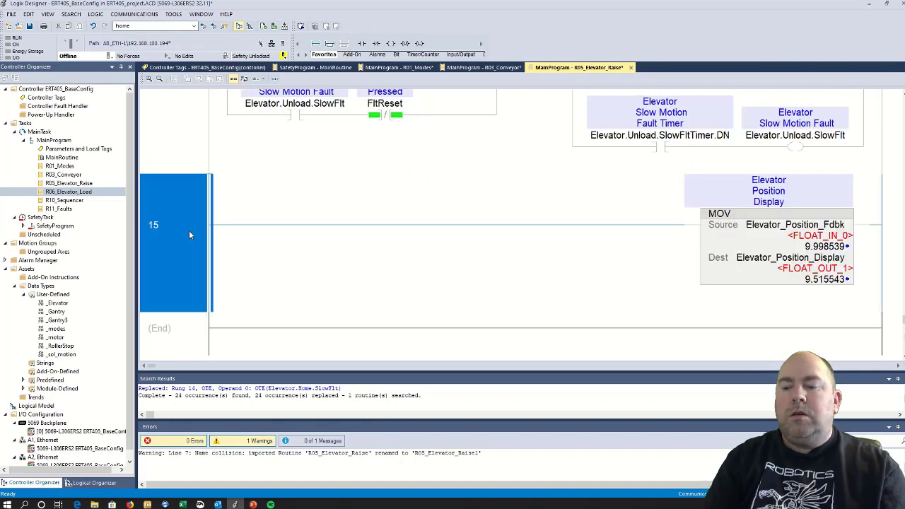
{"action": "scroll", "scroll_direction": "up", "scroll_amount": 3}
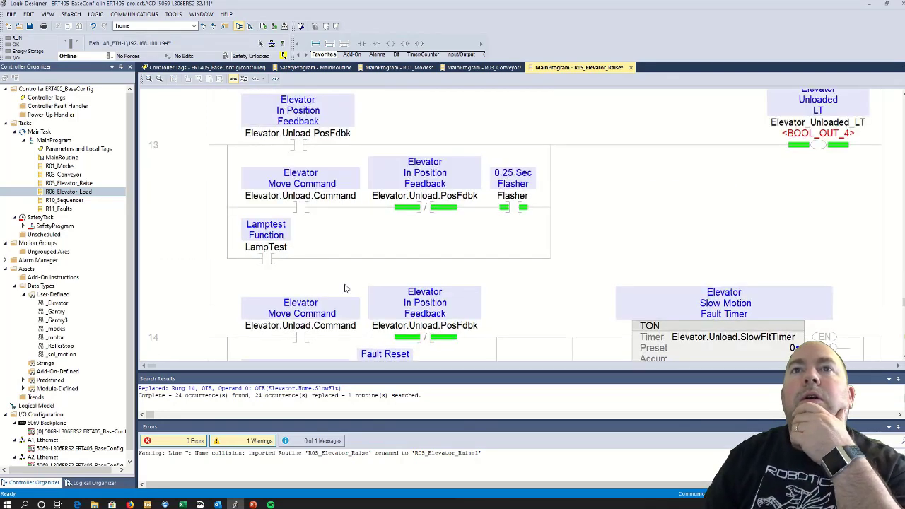
{"action": "scroll", "scroll_direction": "up", "scroll_amount": 3}
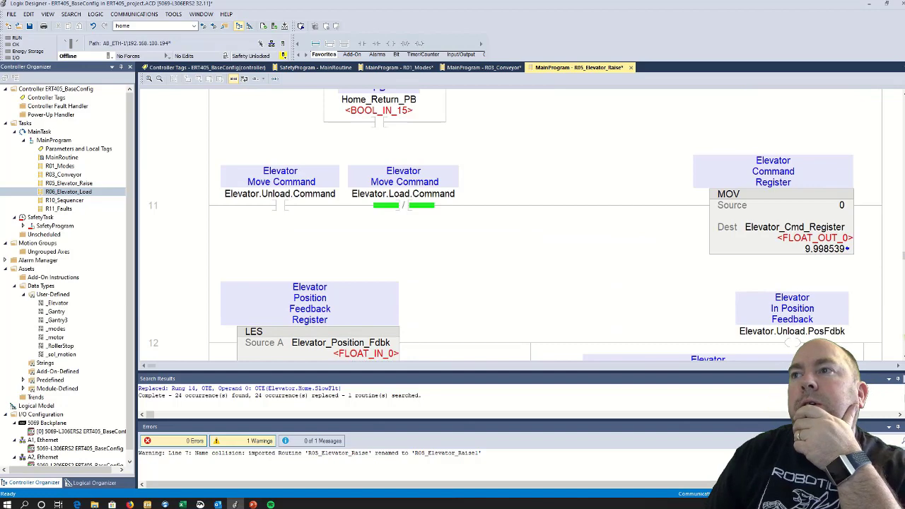
{"action": "scroll", "scroll_direction": "up", "scroll_amount": 3}
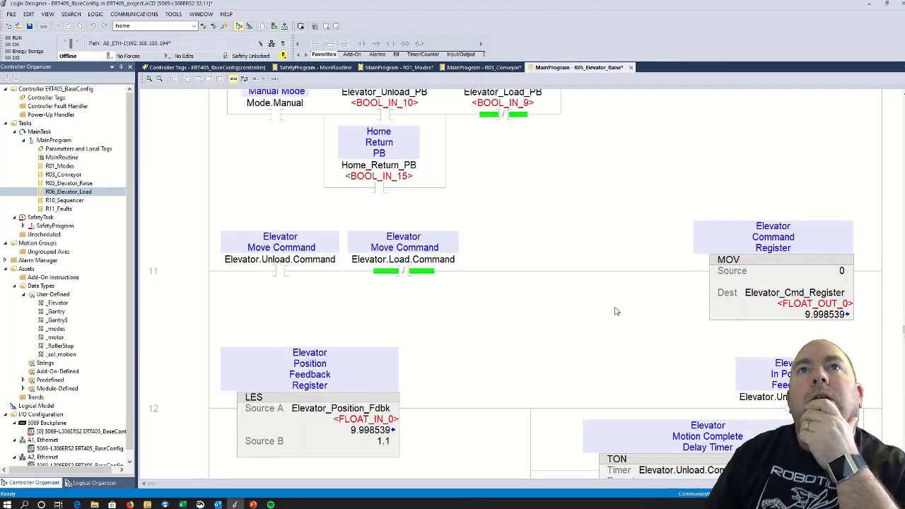
{"action": "scroll", "scroll_direction": "up", "scroll_amount": 3}
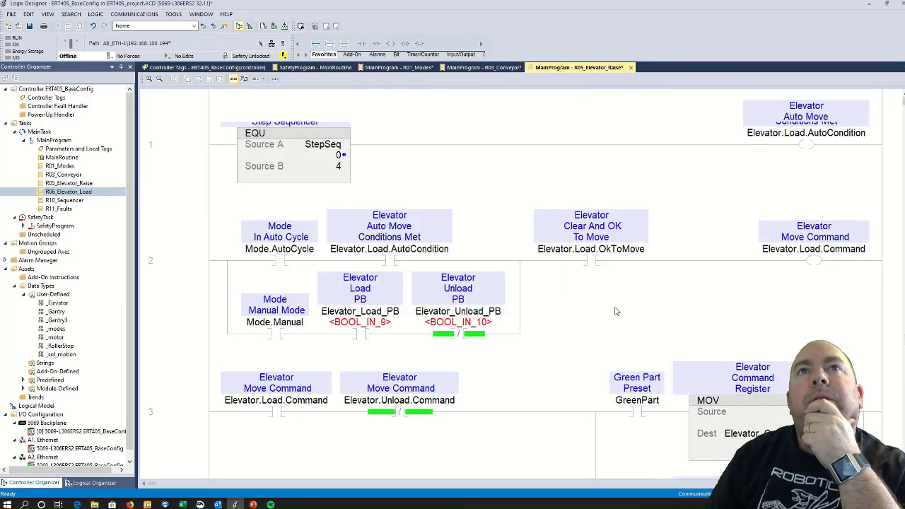
{"action": "scroll", "scroll_direction": "down", "scroll_amount": 3}
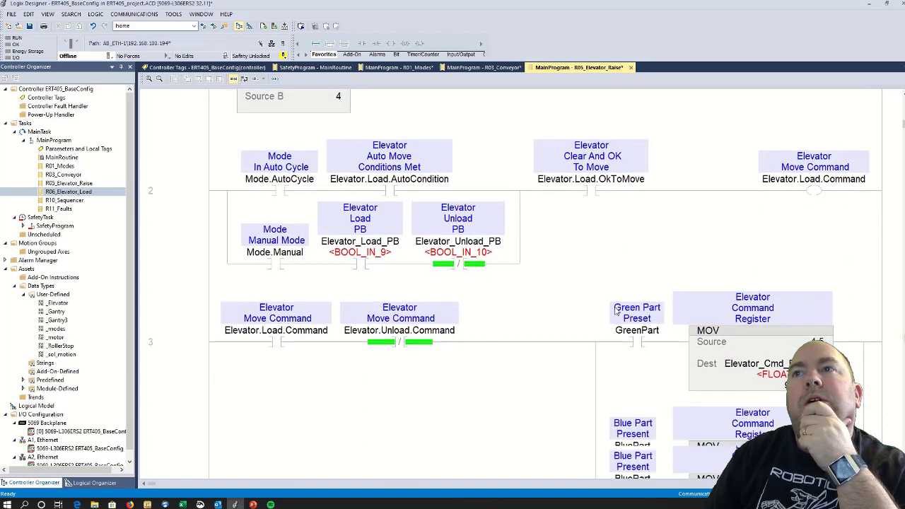
{"action": "scroll", "scroll_direction": "down", "scroll_amount": 3}
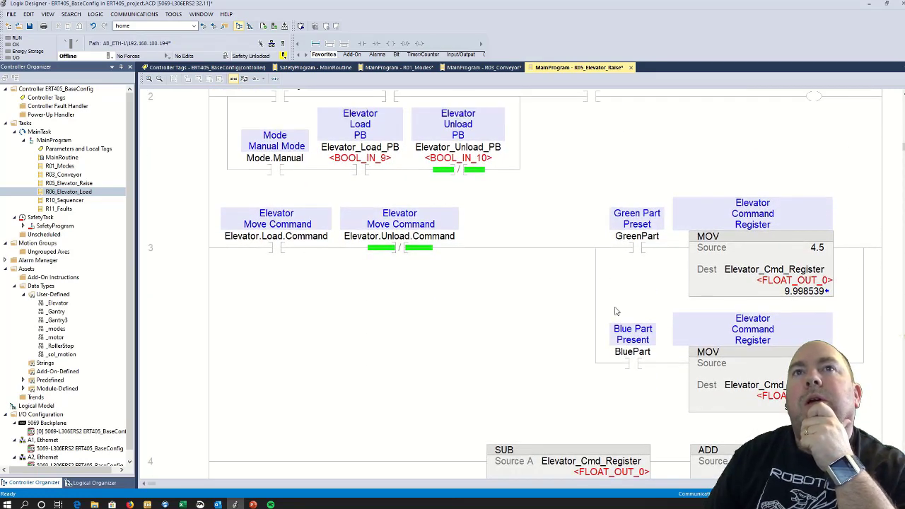
{"action": "scroll", "scroll_direction": "up", "scroll_amount": 3}
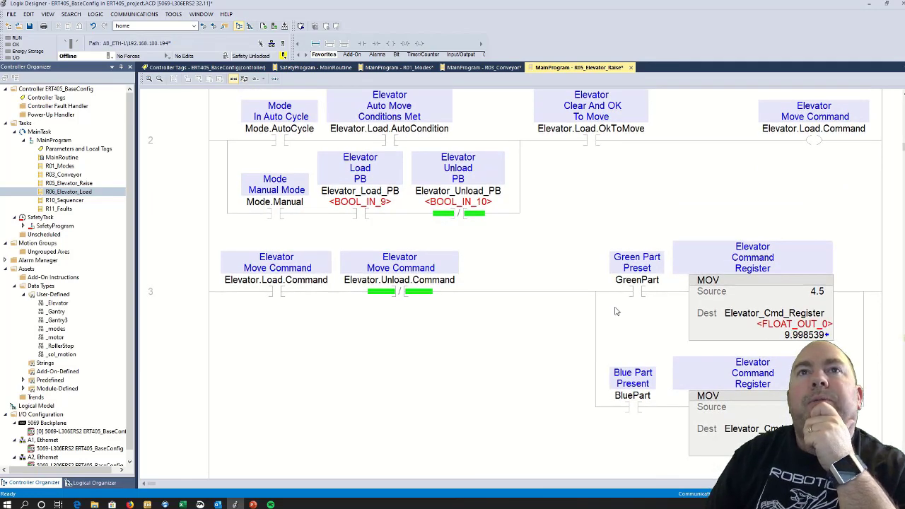
{"action": "mouse_move", "coordinate": [418, 275]}
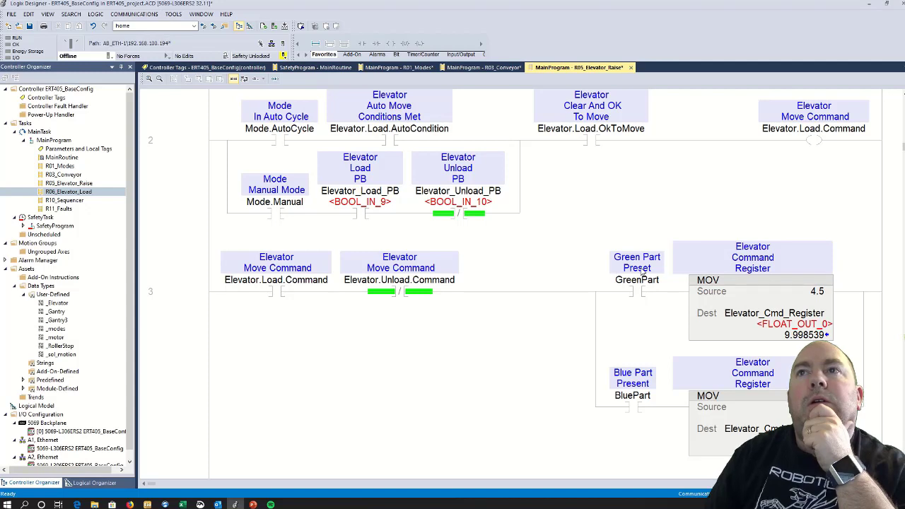
{"action": "mouse_move", "coordinate": [520, 288]}
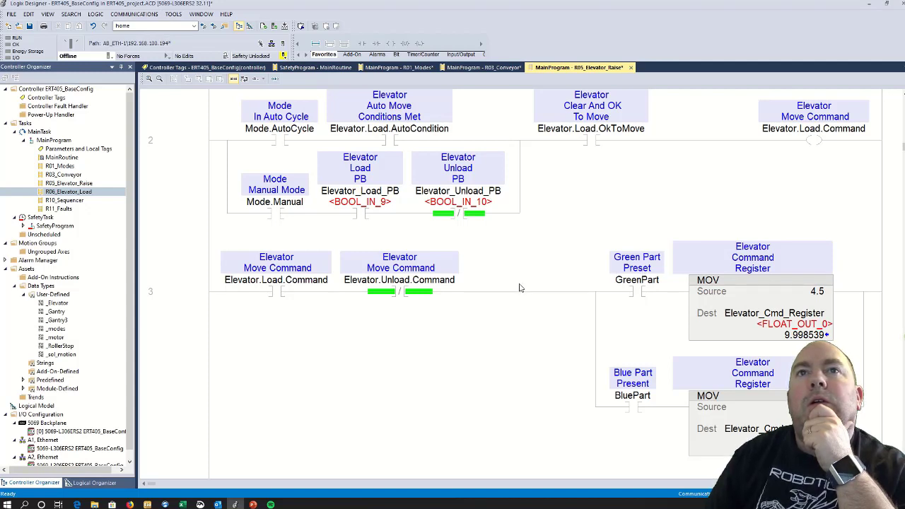
{"action": "mouse_move", "coordinate": [421, 266]}
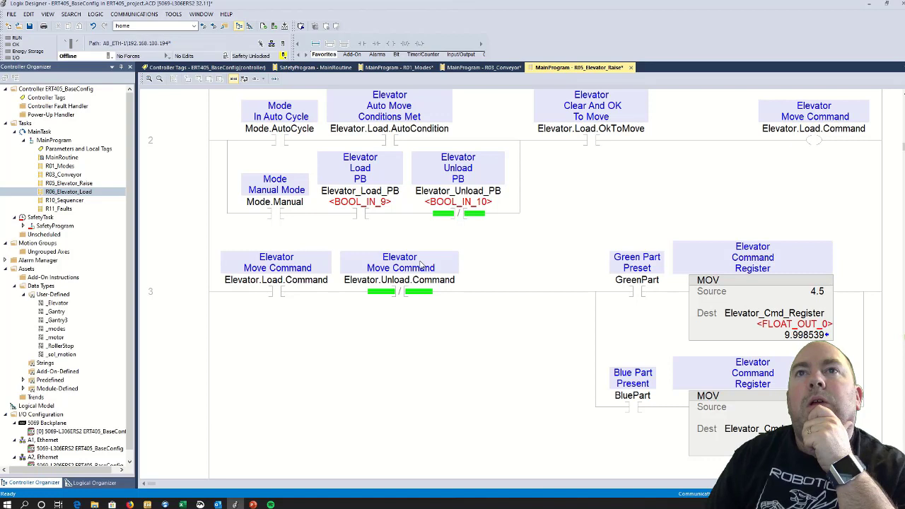
{"action": "left_click", "coordinate": [399, 268]}
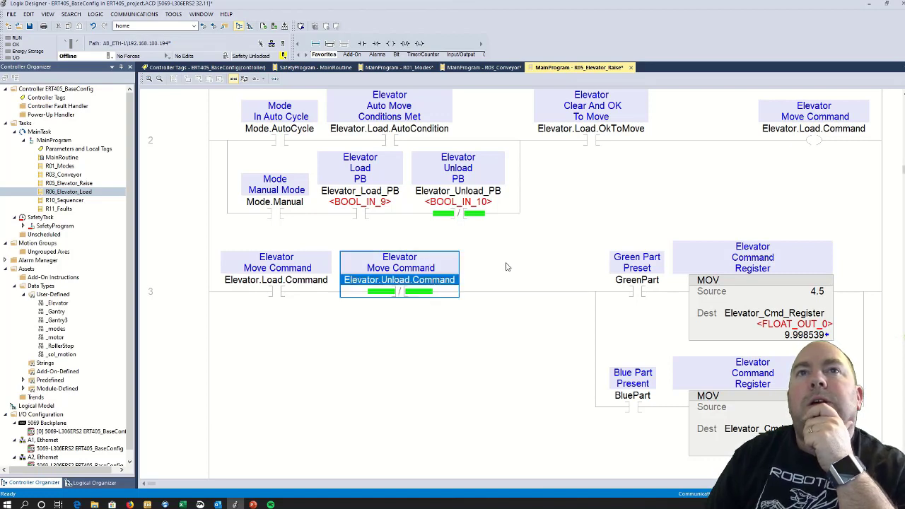
{"action": "left_click", "coordinate": [277, 272]}
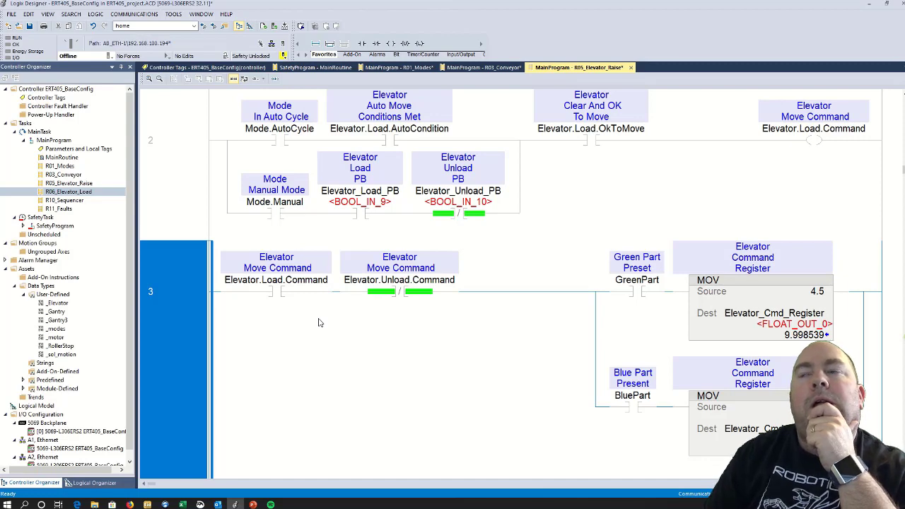
{"action": "scroll", "scroll_direction": "down", "scroll_amount": 3}
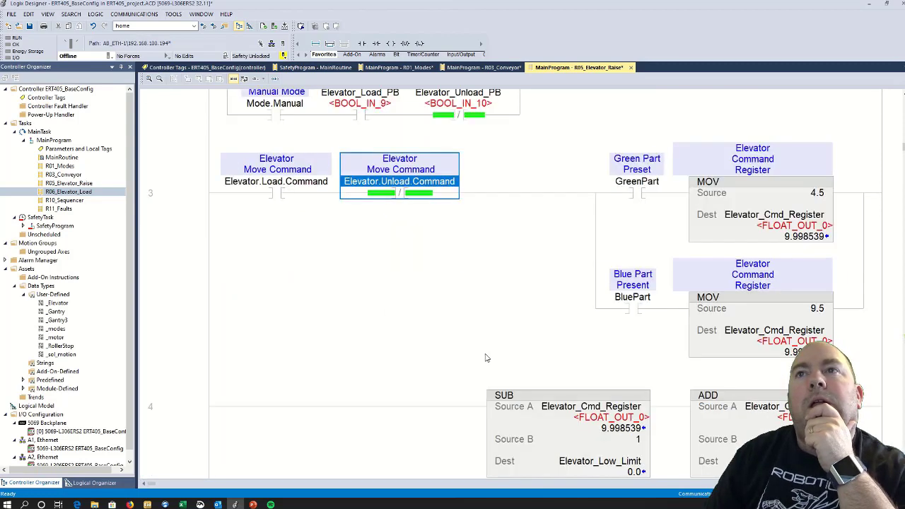
{"action": "scroll", "scroll_direction": "down", "scroll_amount": 3}
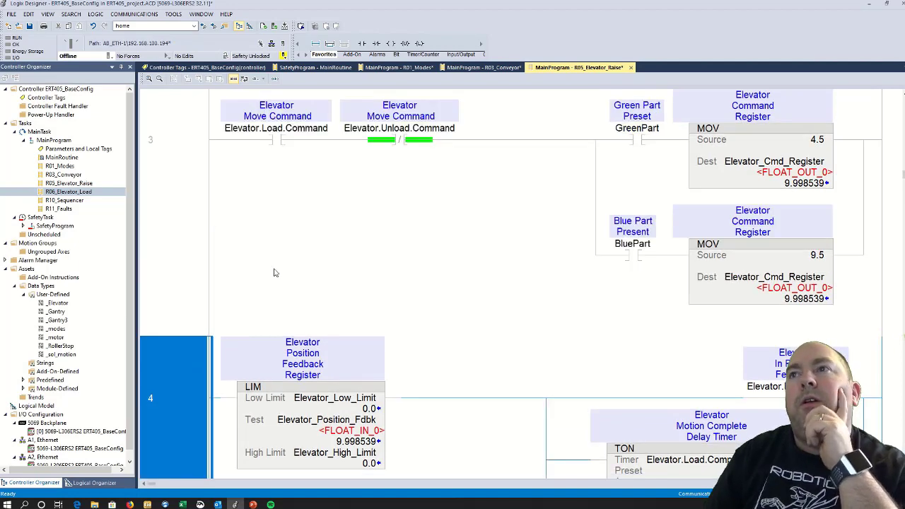
Delete rung 4's LIM and add XIC contacts tagged Elevator_Left_Limit and Elevator_Right_Limit
{"action": "scroll", "scroll_direction": "down", "scroll_amount": 3}
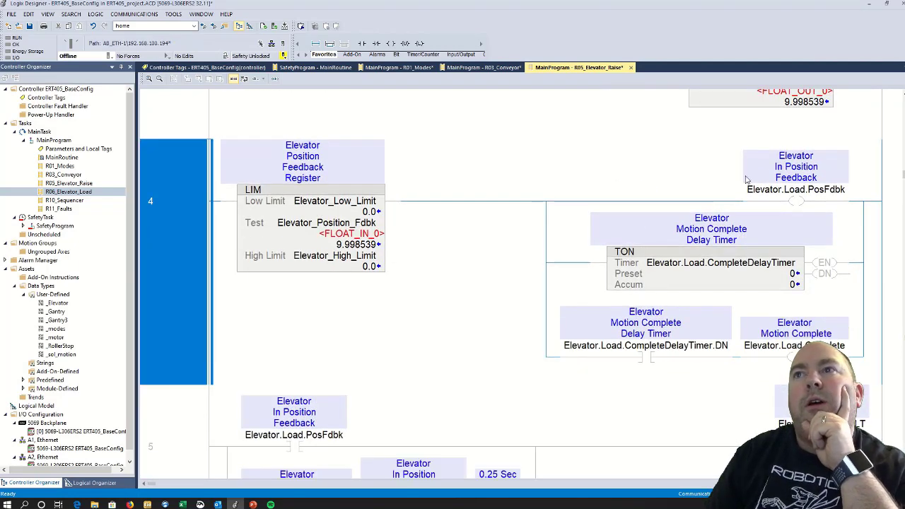
{"action": "double_click", "coordinate": [792, 283]}
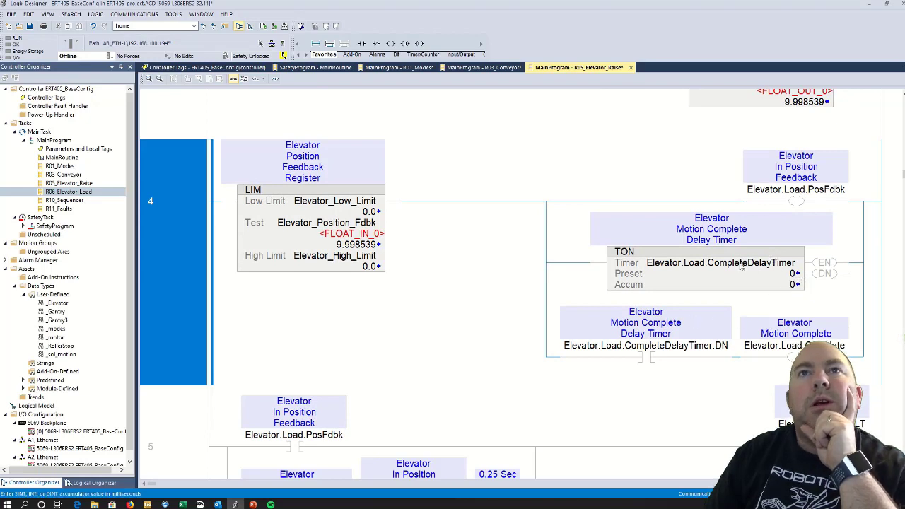
{"action": "double_click", "coordinate": [334, 201]}
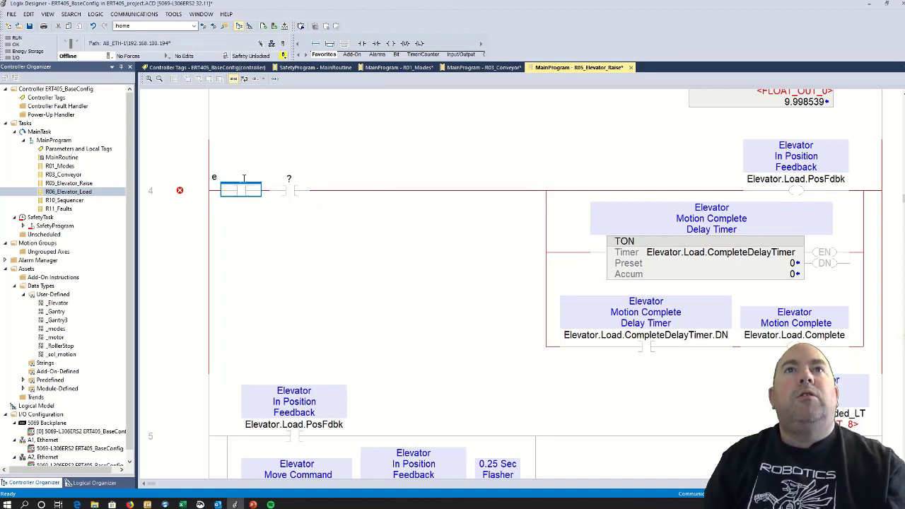
{"action": "type", "text": "elevator_Left_Limit"}
{"action": "left_click", "coordinate": [290, 182]}
{"action": "type", "text": "Elevator_Right_Limit"}
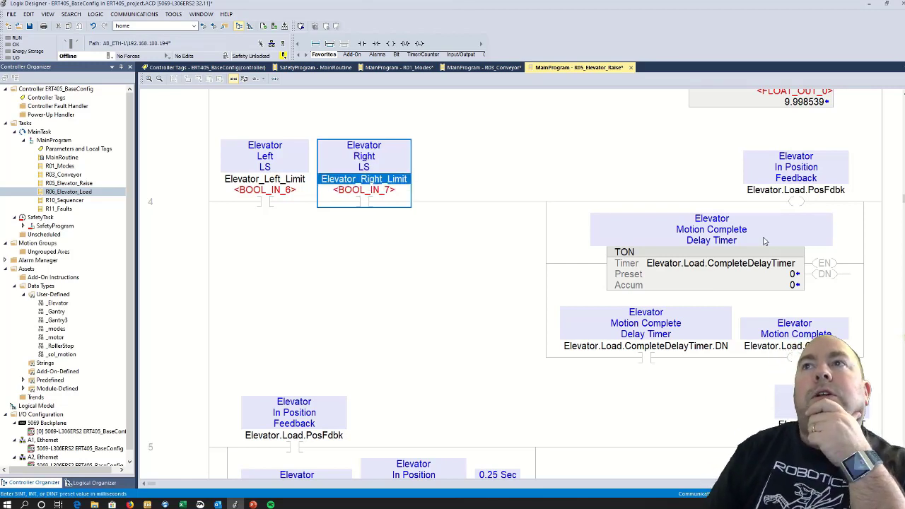
{"action": "mouse_move", "coordinate": [693, 336]}
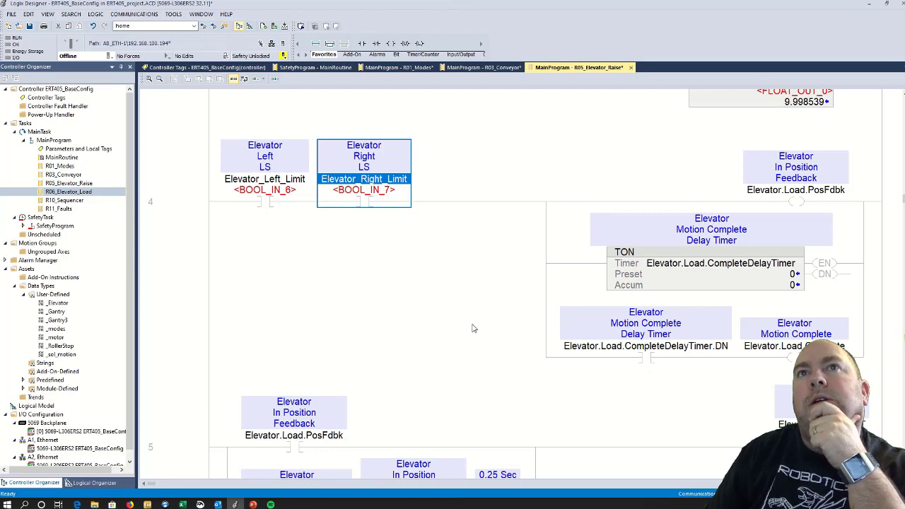
{"action": "scroll", "scroll_direction": "up", "scroll_amount": 3}
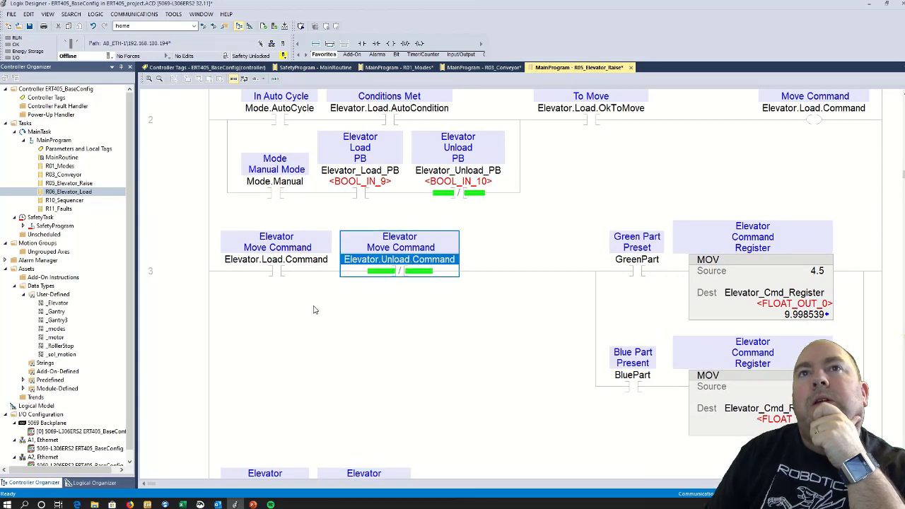
Place the contact after Unload Command and retag rung 3's output coil to Elevator_Conv_Fwd
{"action": "scroll", "scroll_direction": "down", "scroll_amount": 3}
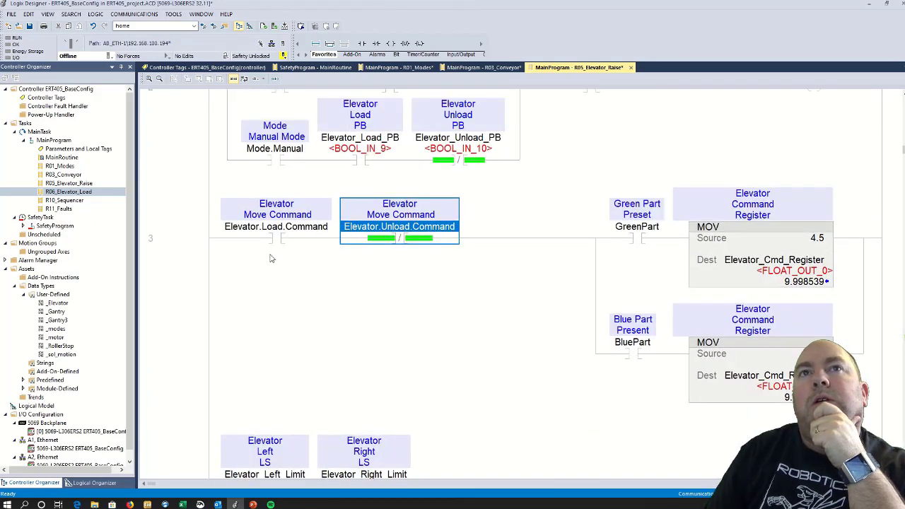
{"action": "mouse_move", "coordinate": [379, 276]}
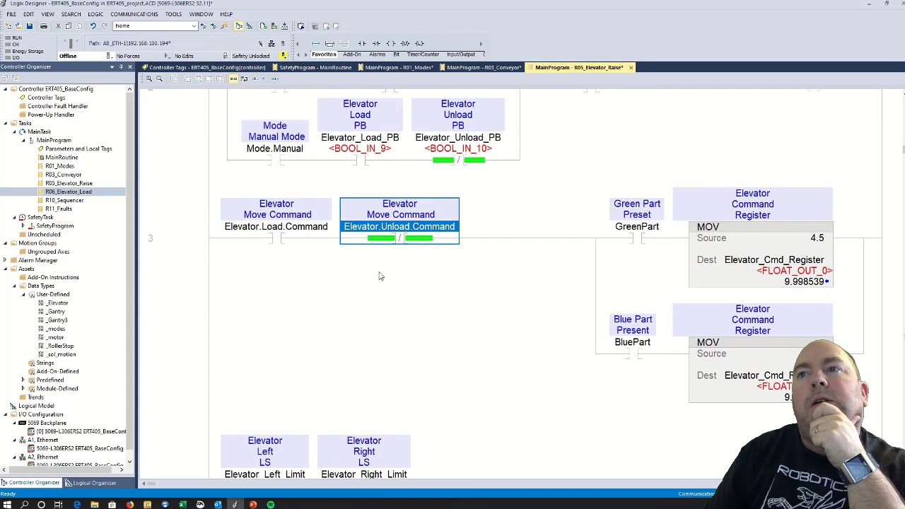
{"action": "scroll", "scroll_direction": "down", "scroll_amount": 3}
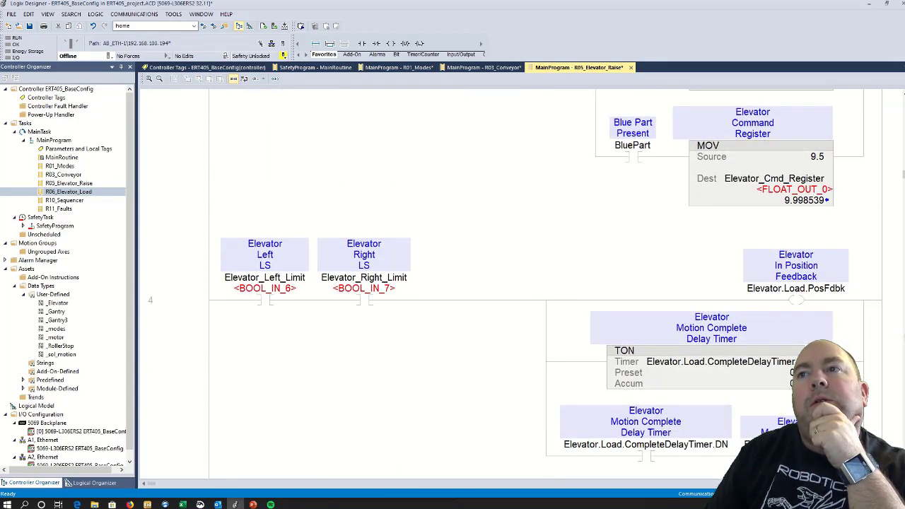
{"action": "mouse_move", "coordinate": [459, 116]}
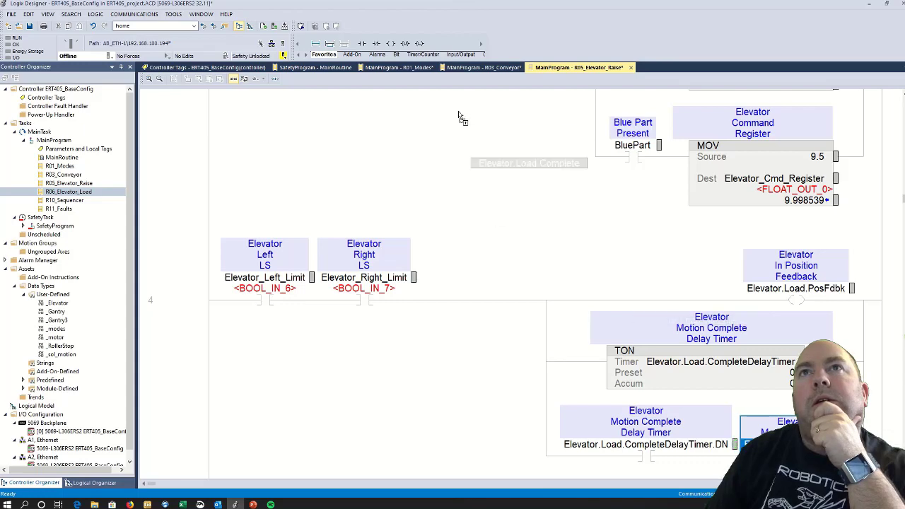
{"action": "scroll", "scroll_direction": "up", "scroll_amount": 3}
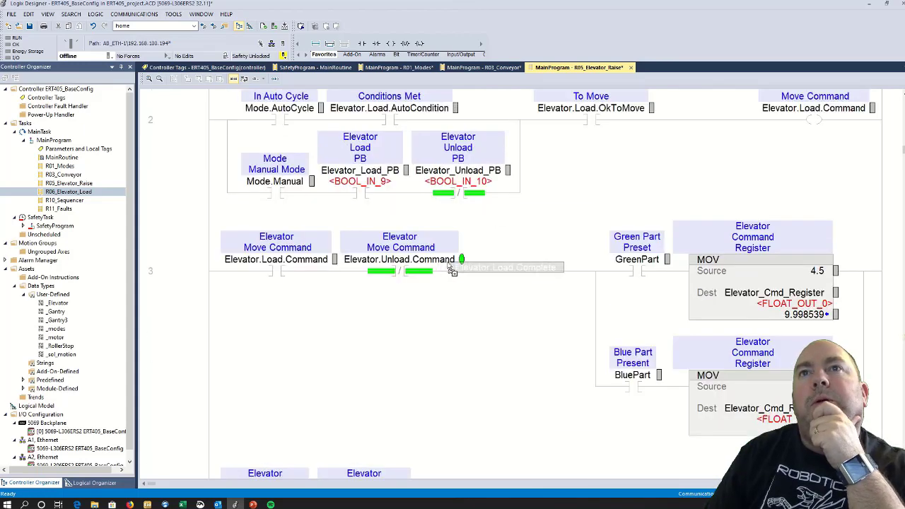
{"action": "left_click", "coordinate": [393, 246]}
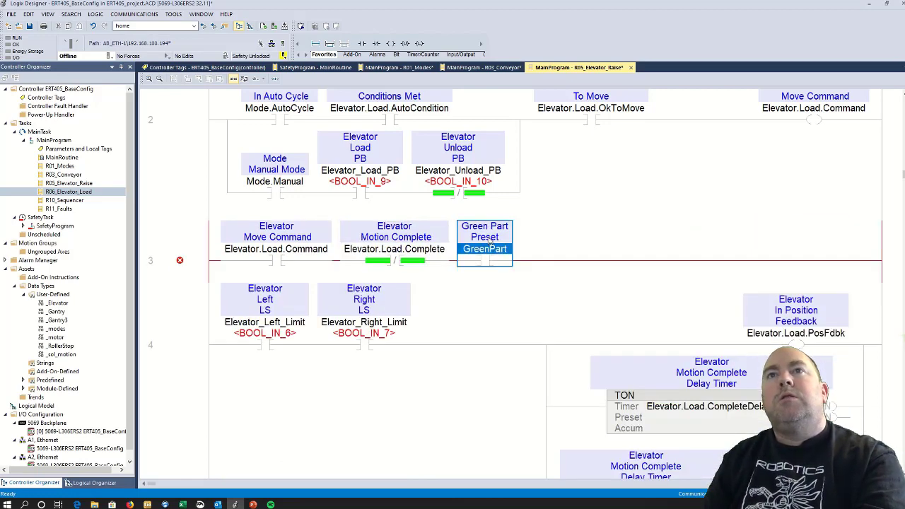
{"action": "left_click", "coordinate": [394, 238]}
{"action": "type", "text": "elevator"}
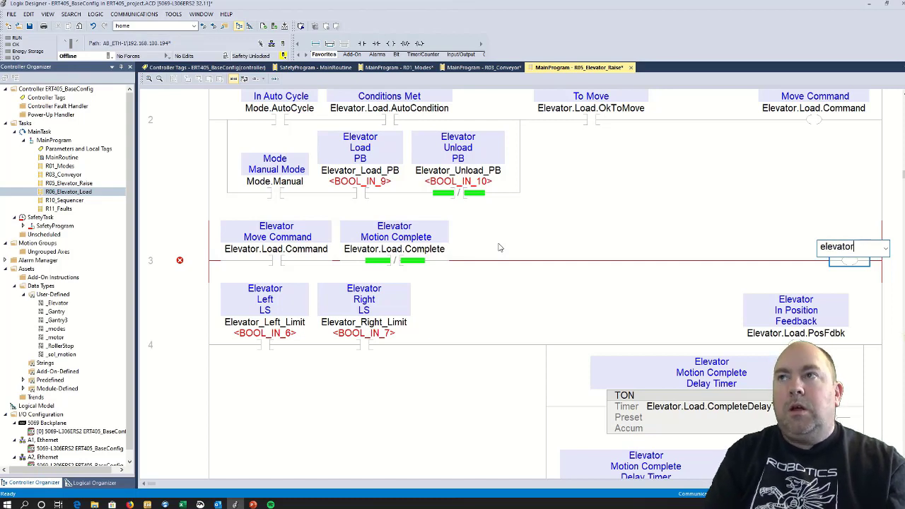
{"action": "type", "text": "_m"}
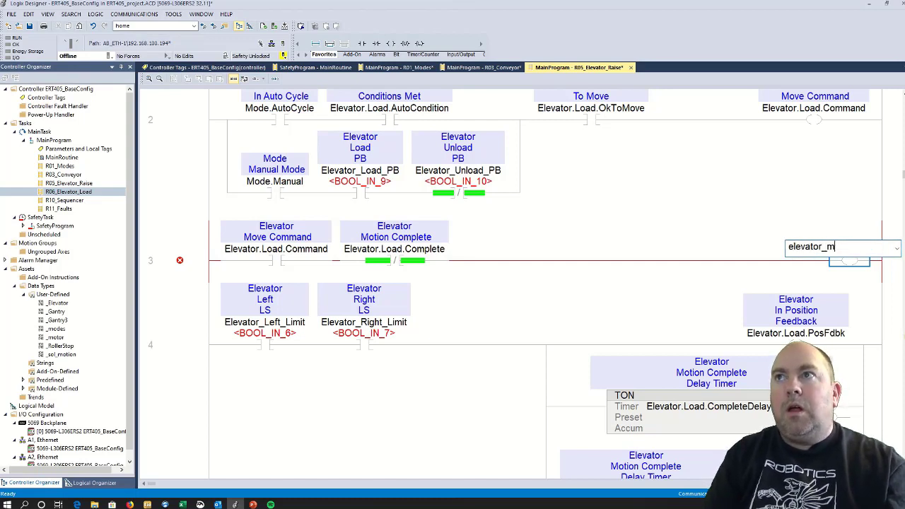
{"action": "key", "text": "BackSpace"}
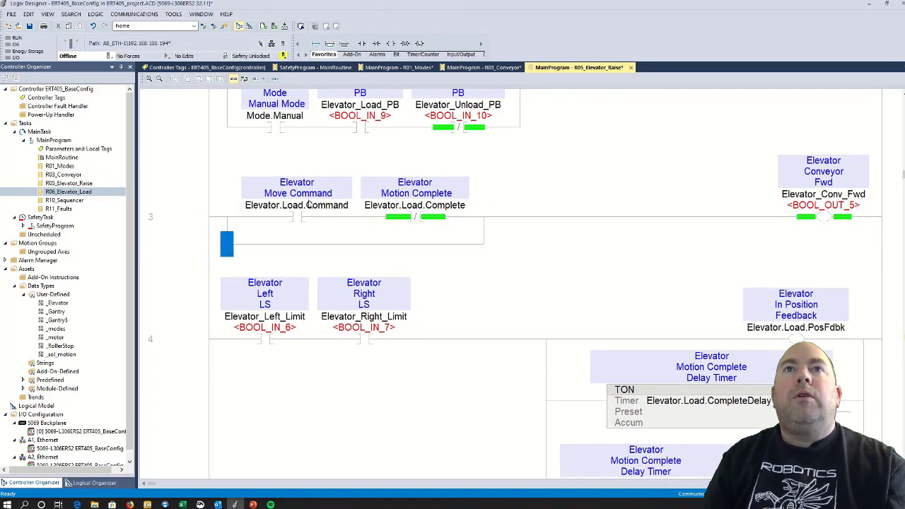
Add a parallel branch with XIC Elevator.Unload.Command and XIO Elevator.Unload.Complete
{"action": "left_click", "coordinate": [297, 192]}
{"action": "type", "text": "Elevator.unLoad.Command"}
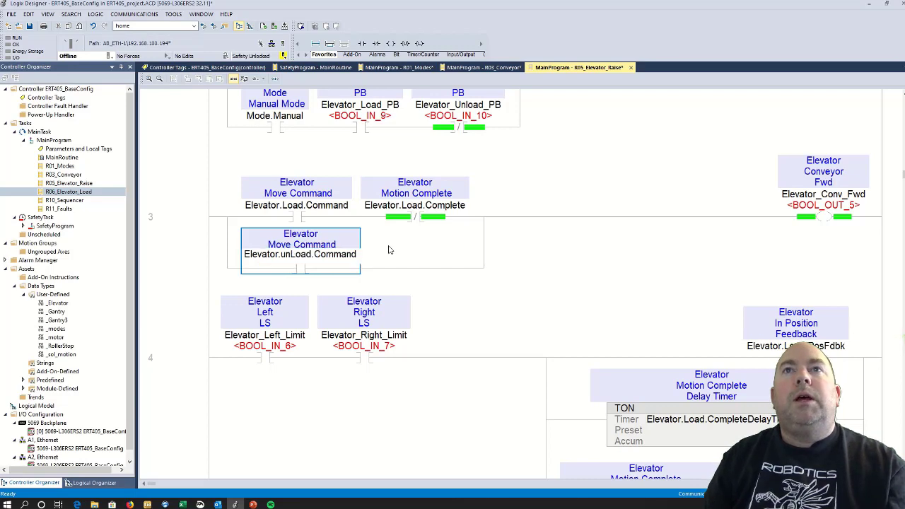
{"action": "left_click", "coordinate": [300, 243]}
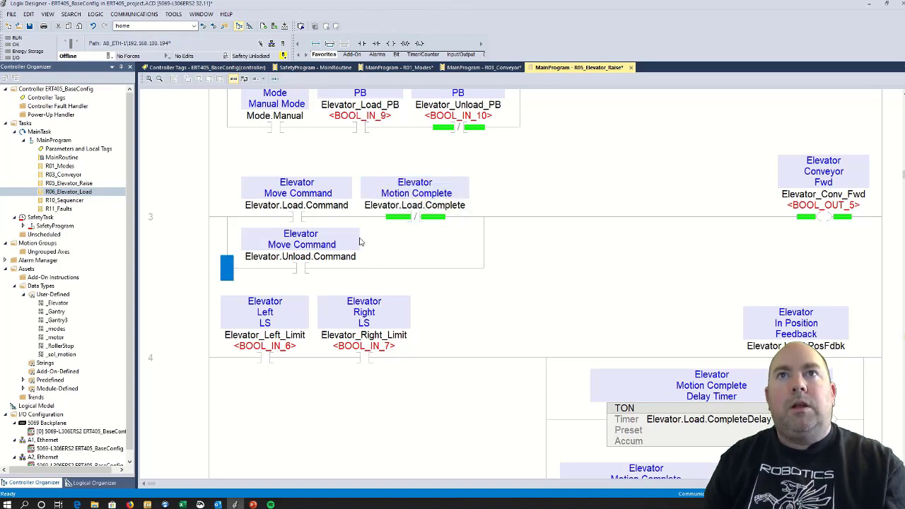
{"action": "left_click", "coordinate": [421, 252]}
{"action": "type", "text": "Elevator.Unload.Complete"}
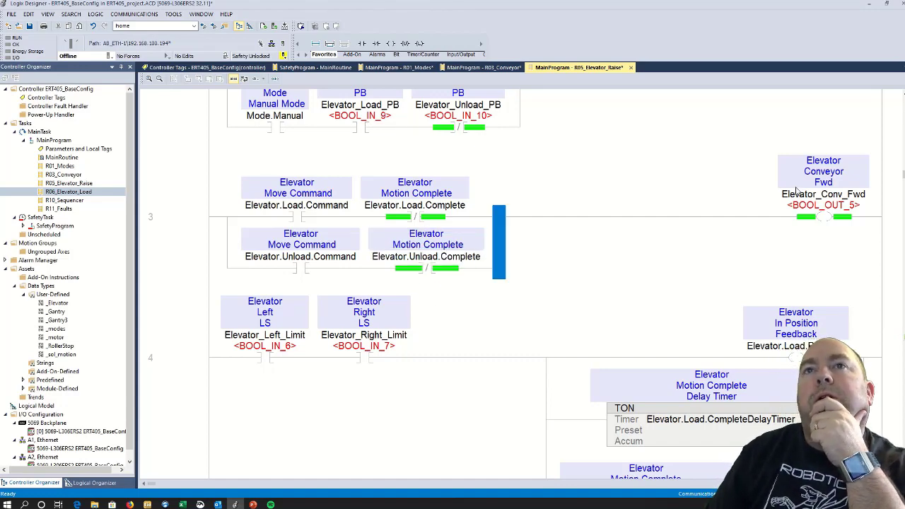
{"action": "scroll", "scroll_direction": "down", "scroll_amount": 3}
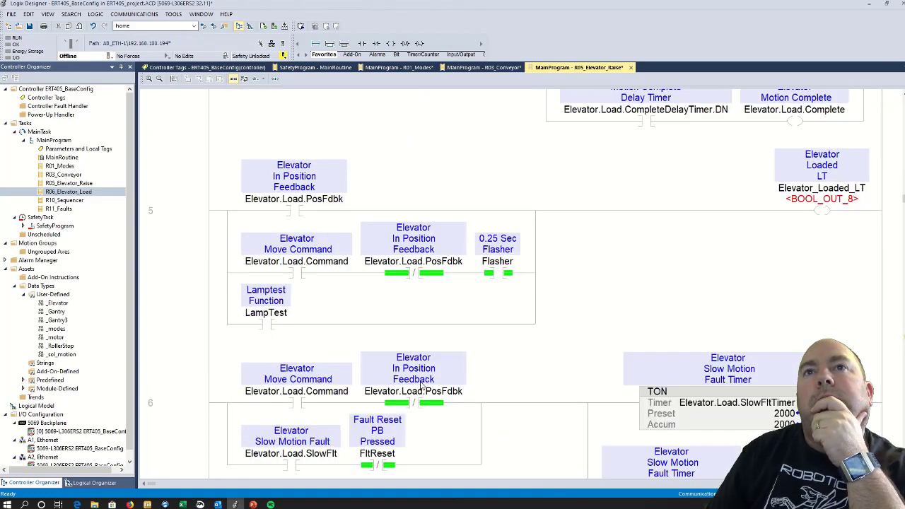
Delete rung 10's LES compare and add XIC contacts tagged Elevator_Left_Limit
{"action": "scroll", "scroll_direction": "down", "scroll_amount": 3}
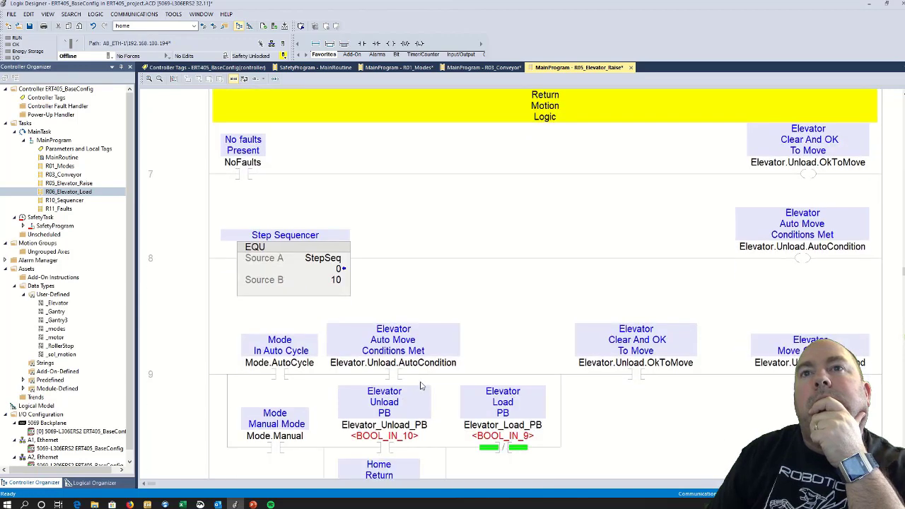
{"action": "scroll", "scroll_direction": "down", "scroll_amount": 3}
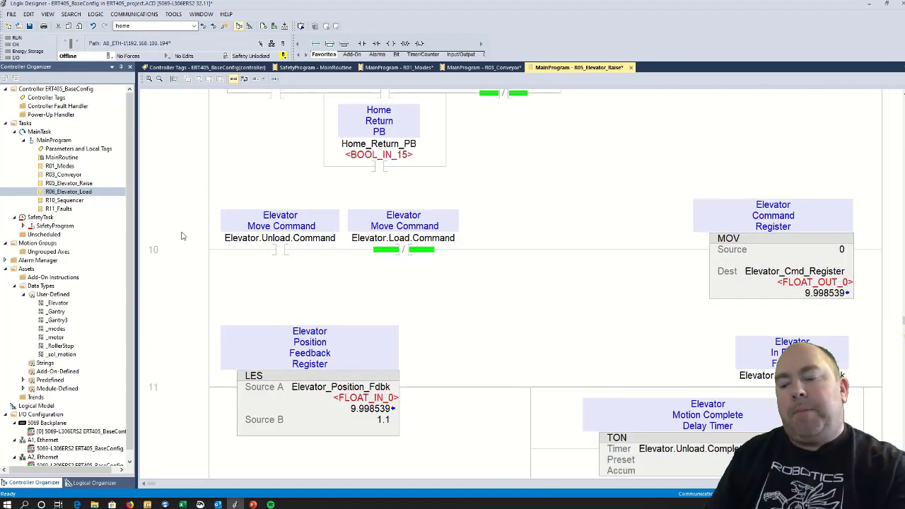
{"action": "scroll", "scroll_direction": "up", "scroll_amount": 3}
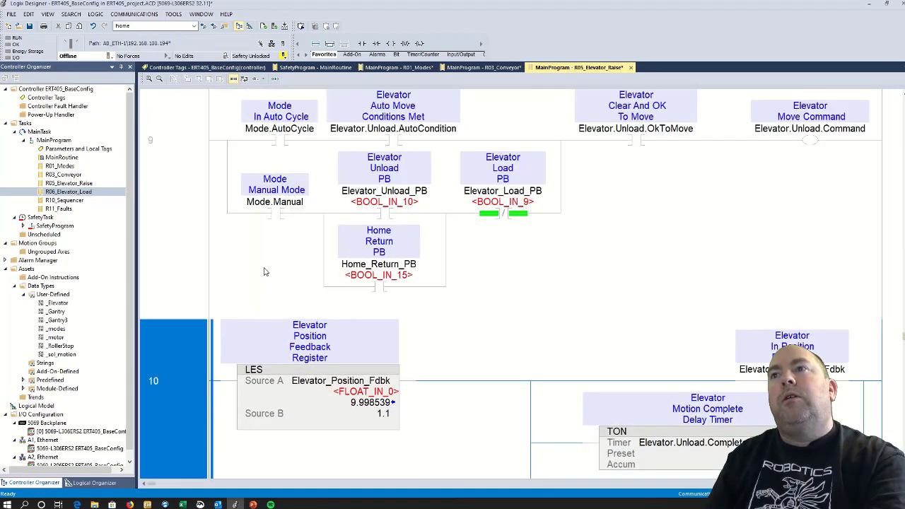
{"action": "scroll", "scroll_direction": "down", "scroll_amount": 3}
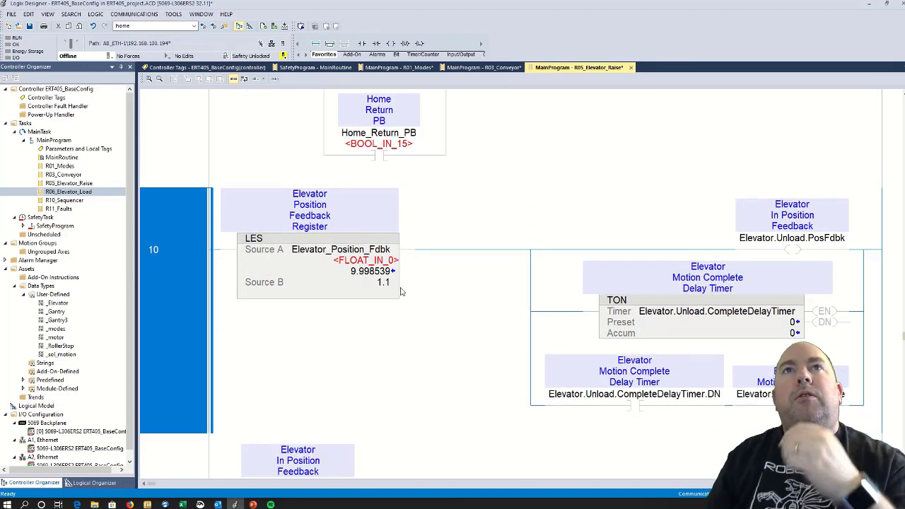
{"action": "left_click", "coordinate": [308, 209]}
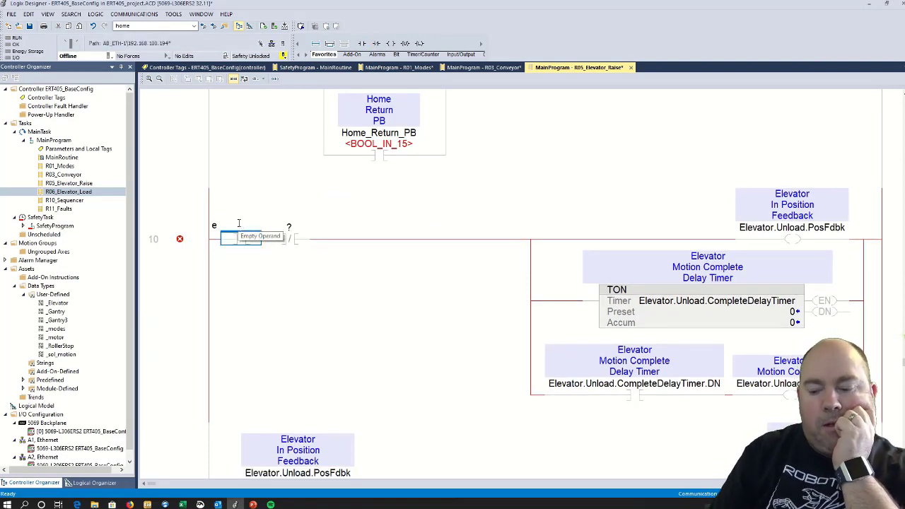
{"action": "type", "text": "levator"}
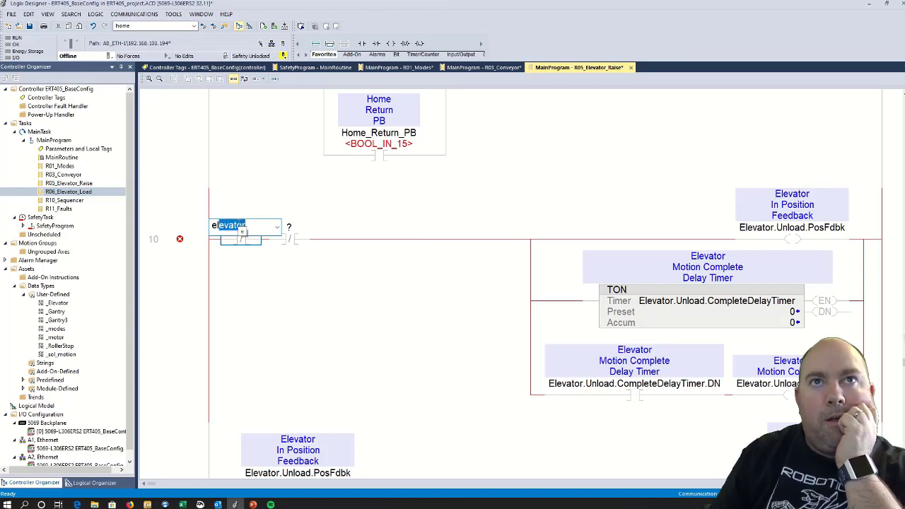
{"action": "type", "text": "Cmd_Register"}
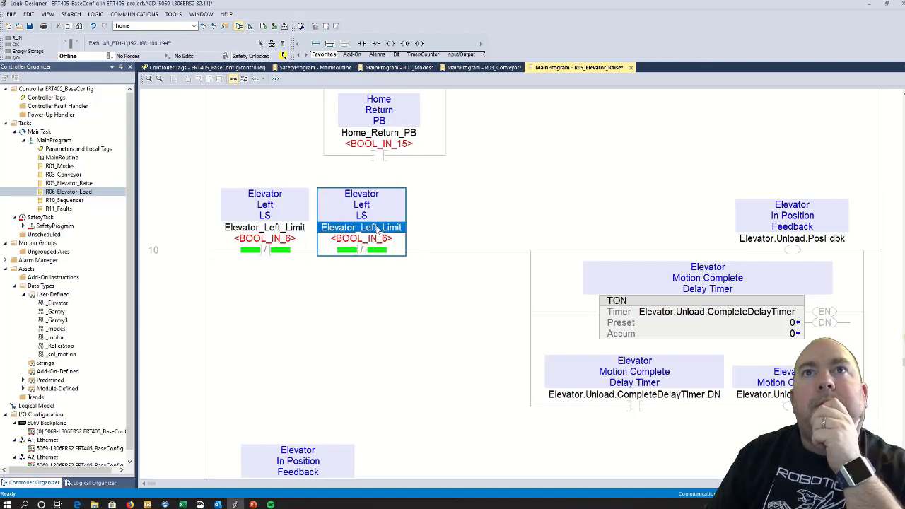
Set rung 10's second contact to Elevator_Right_Limit and the unload complete delay TON preset to 5000
{"action": "double_click", "coordinate": [361, 226]}
{"action": "type", "text": "Righ"}
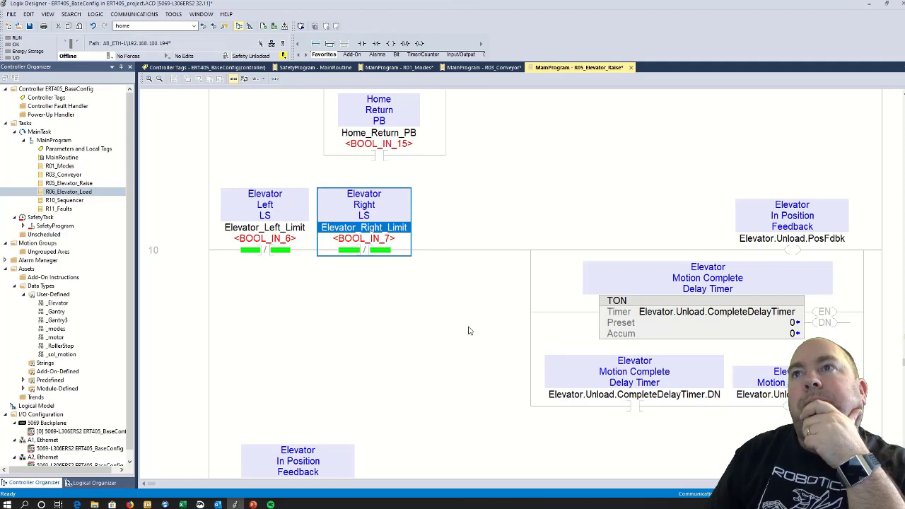
{"action": "mouse_move", "coordinate": [689, 270]}
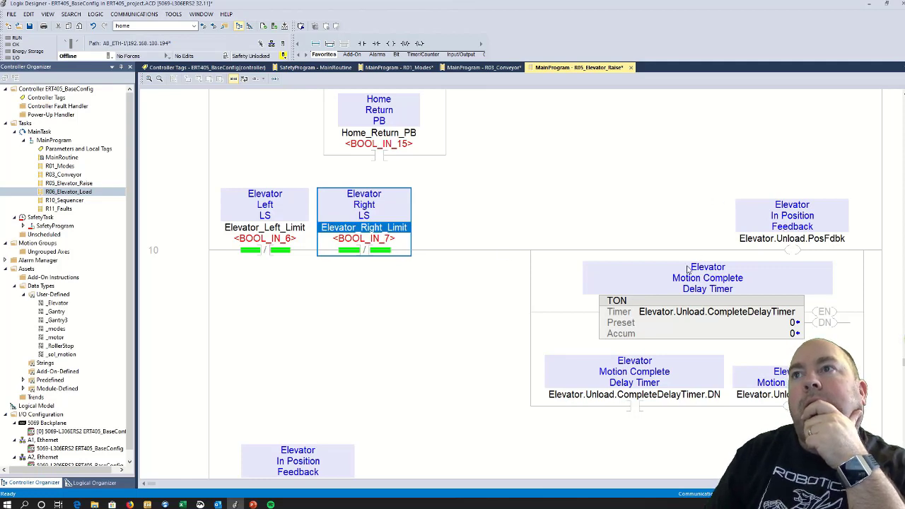
{"action": "left_click", "coordinate": [721, 322]}
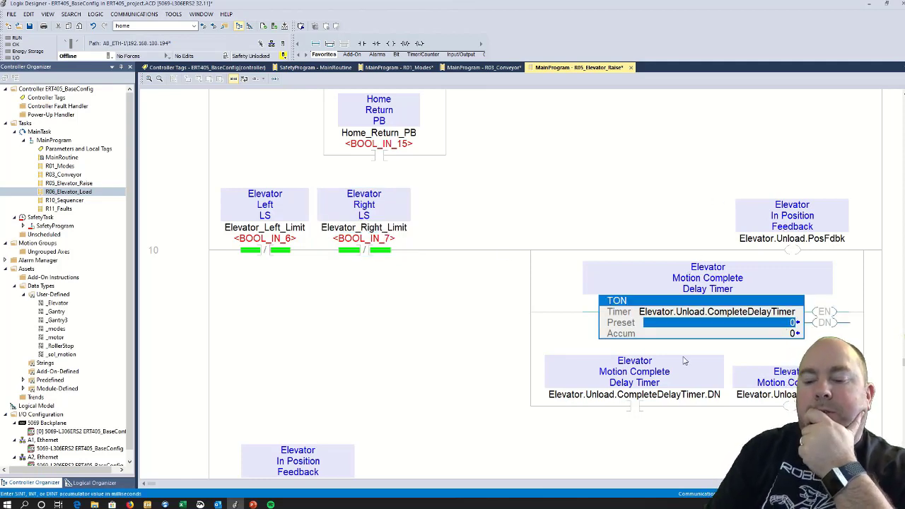
{"action": "type", "text": "5000"}
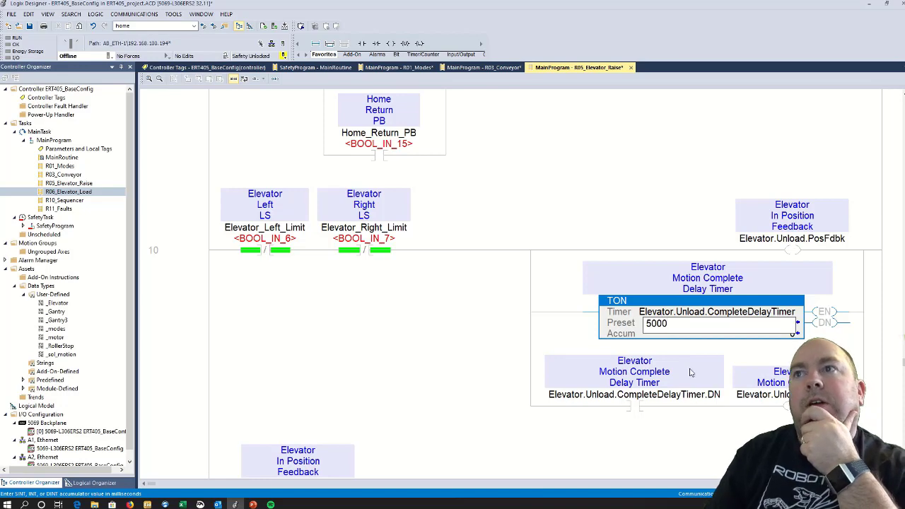
{"action": "left_click", "coordinate": [364, 212]}
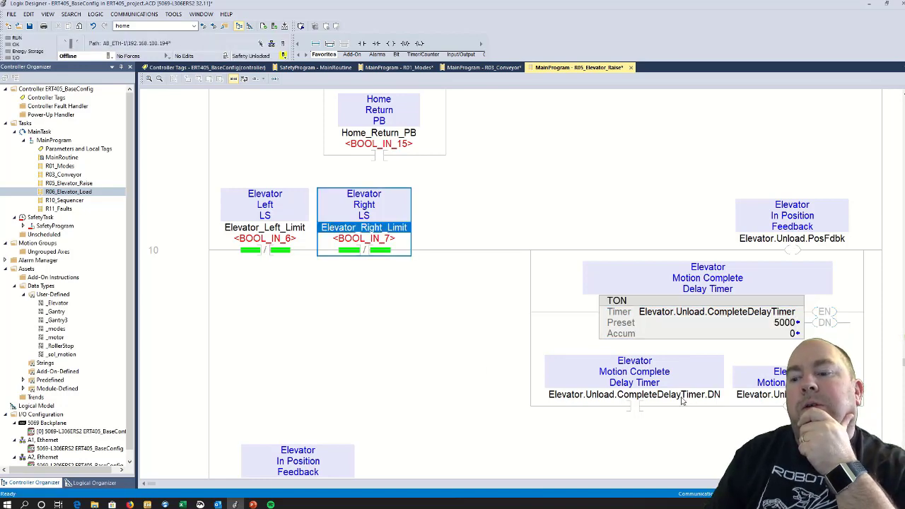
{"action": "scroll", "scroll_direction": "down", "scroll_amount": 3}
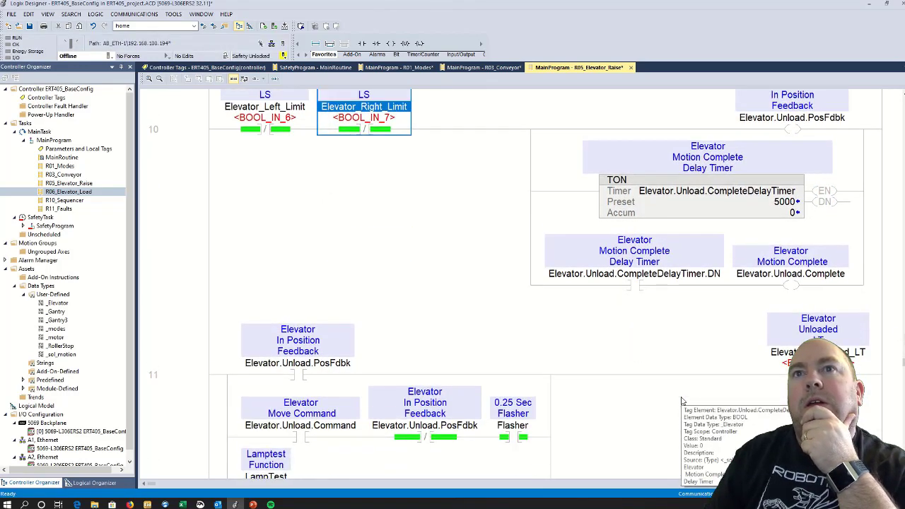
{"action": "scroll", "scroll_direction": "down", "scroll_amount": 3}
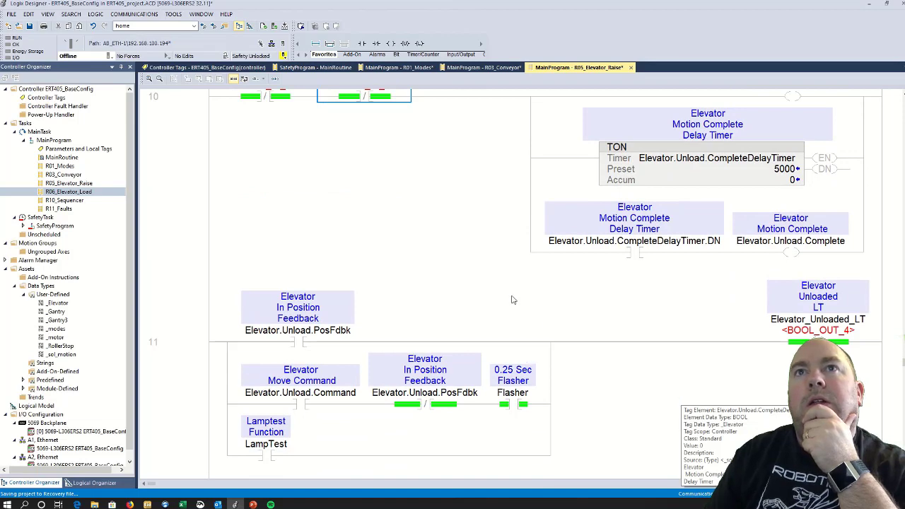
{"action": "scroll", "scroll_direction": "up", "scroll_amount": 3}
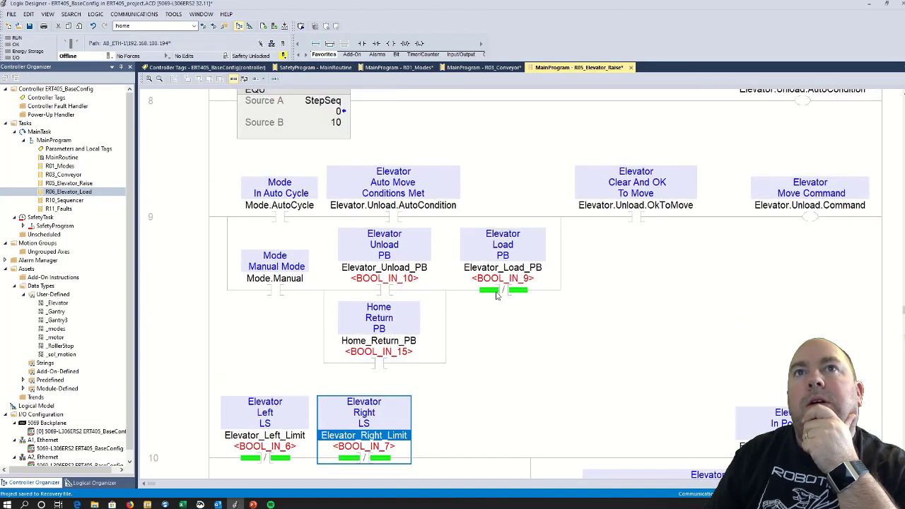
{"action": "scroll", "scroll_direction": "up", "scroll_amount": 3}
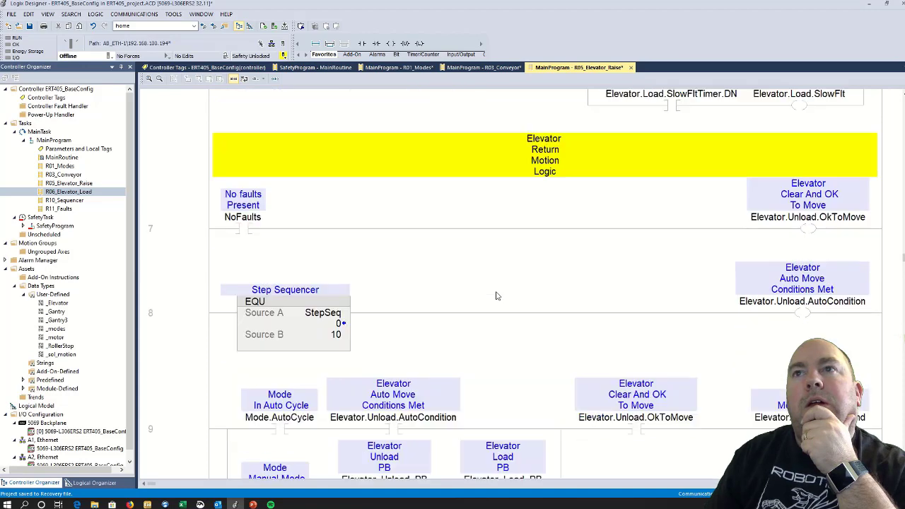
{"action": "scroll", "scroll_direction": "down", "scroll_amount": 3}
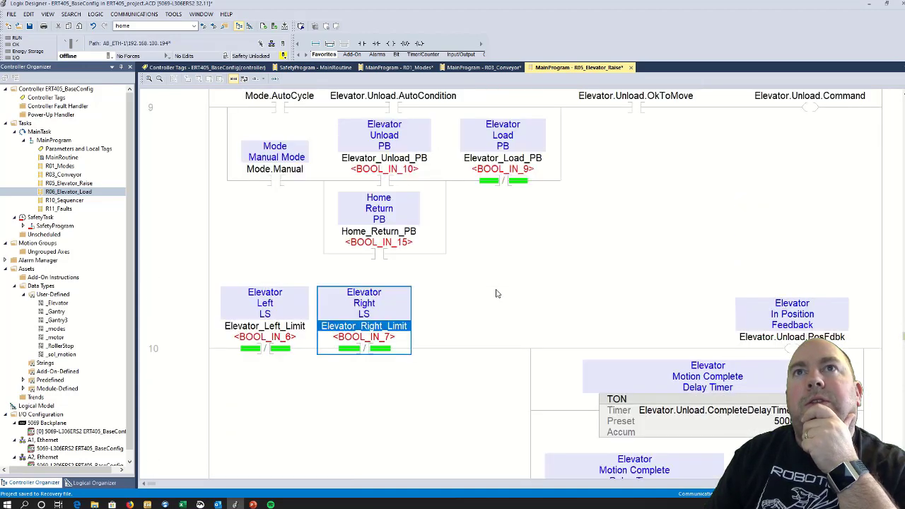